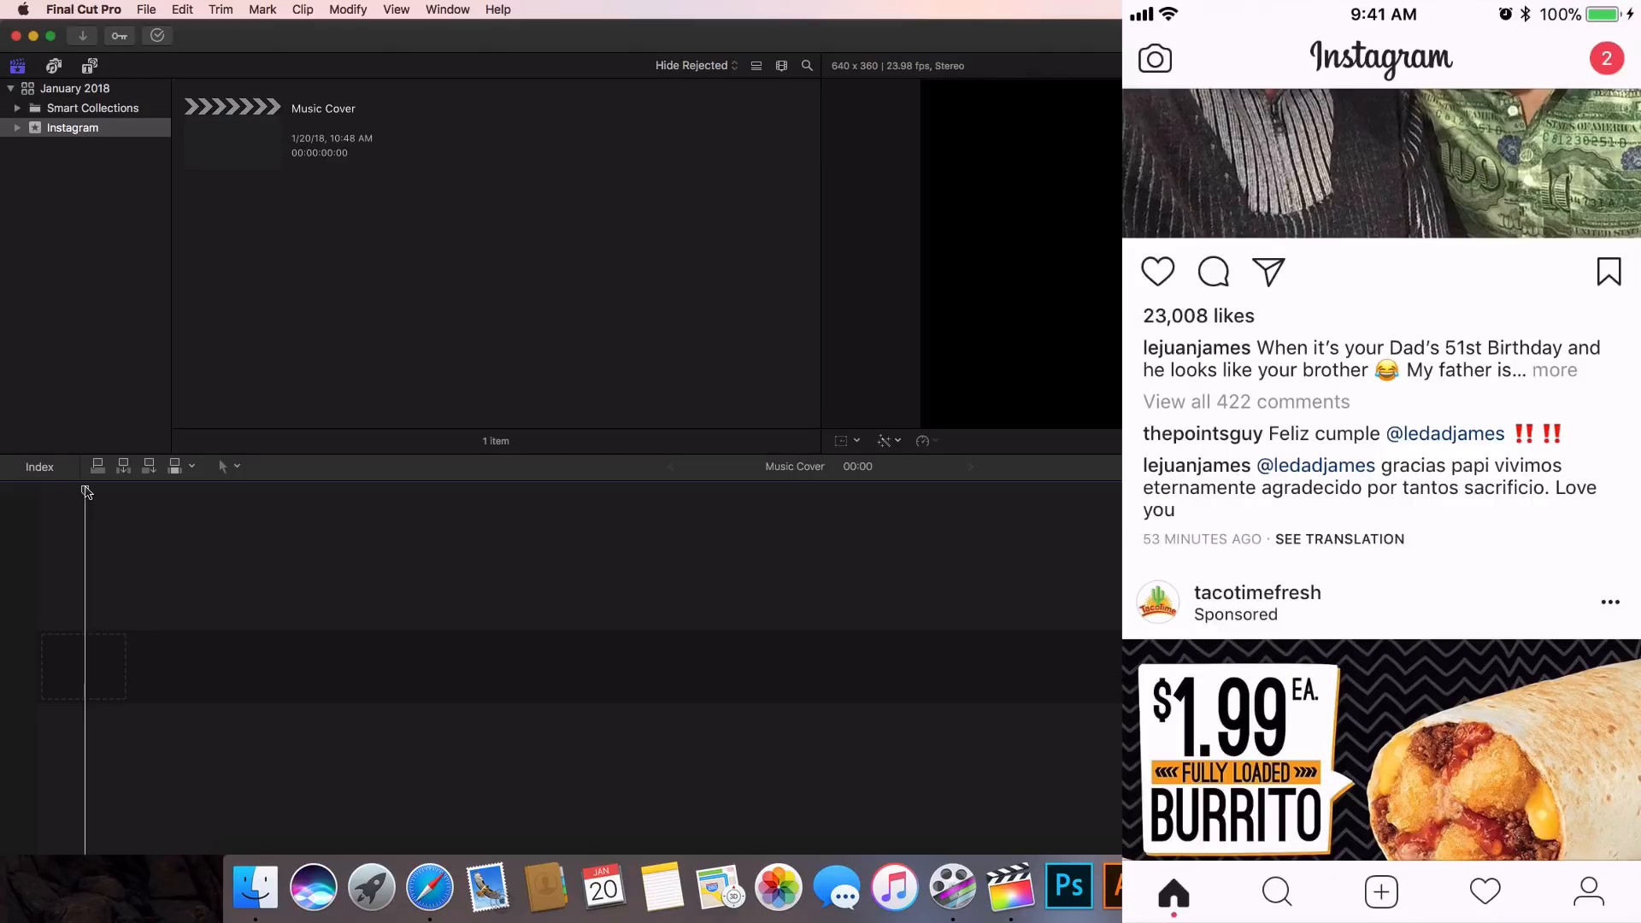
Scroll the Instagram home feed, then browse the Explore grid of suggested posts.
scroll(down, 3)
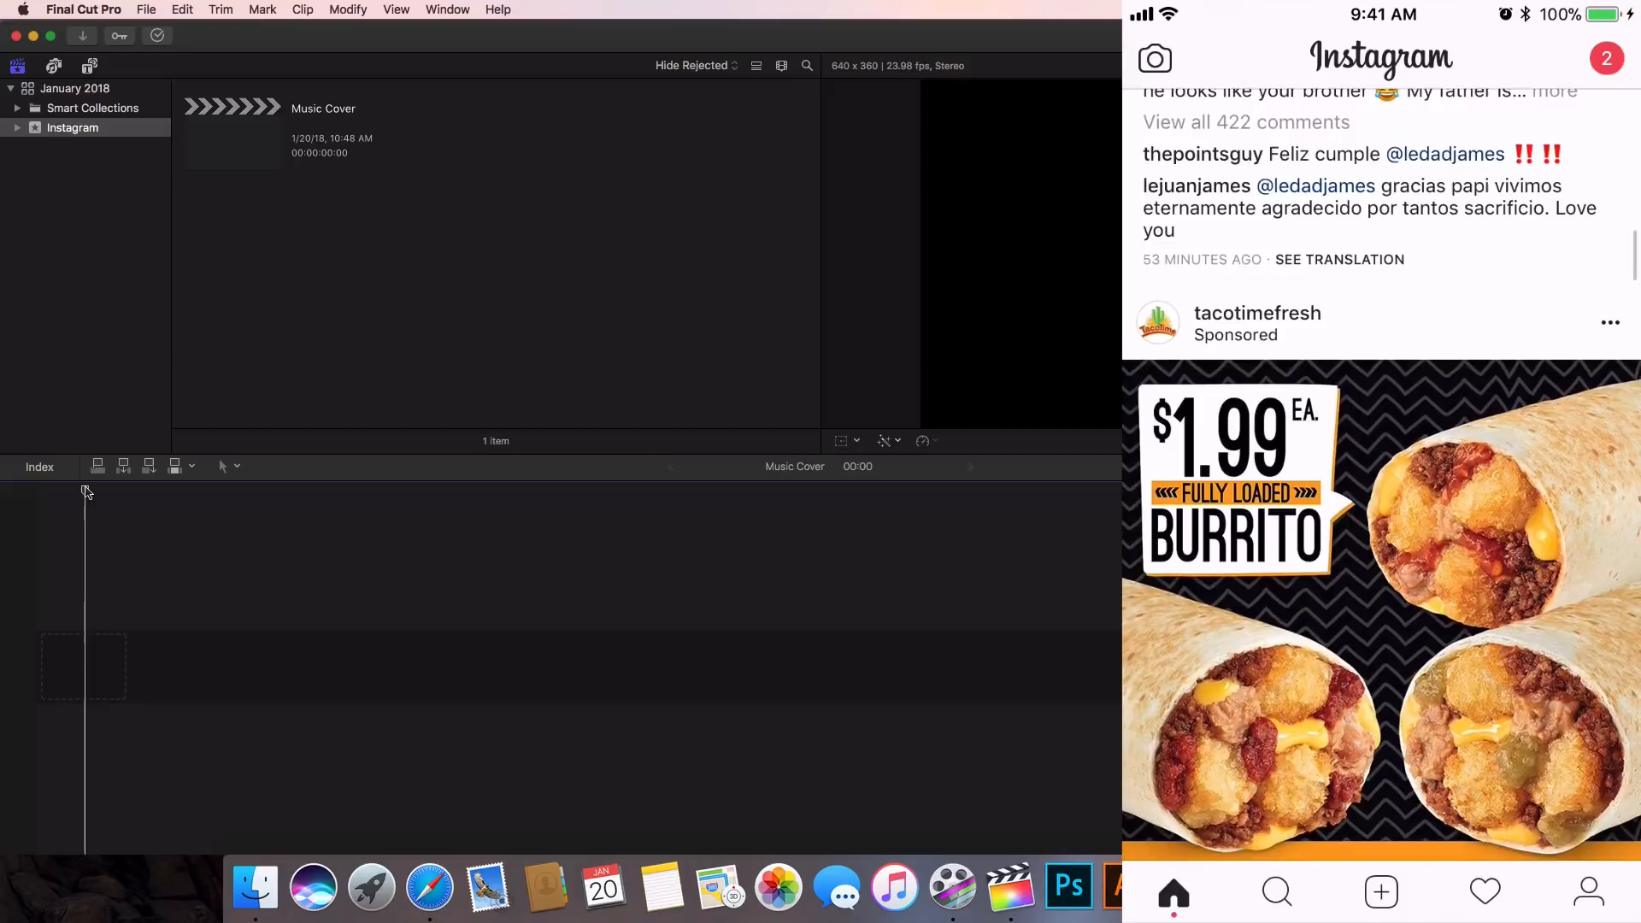
scroll(down, 3)
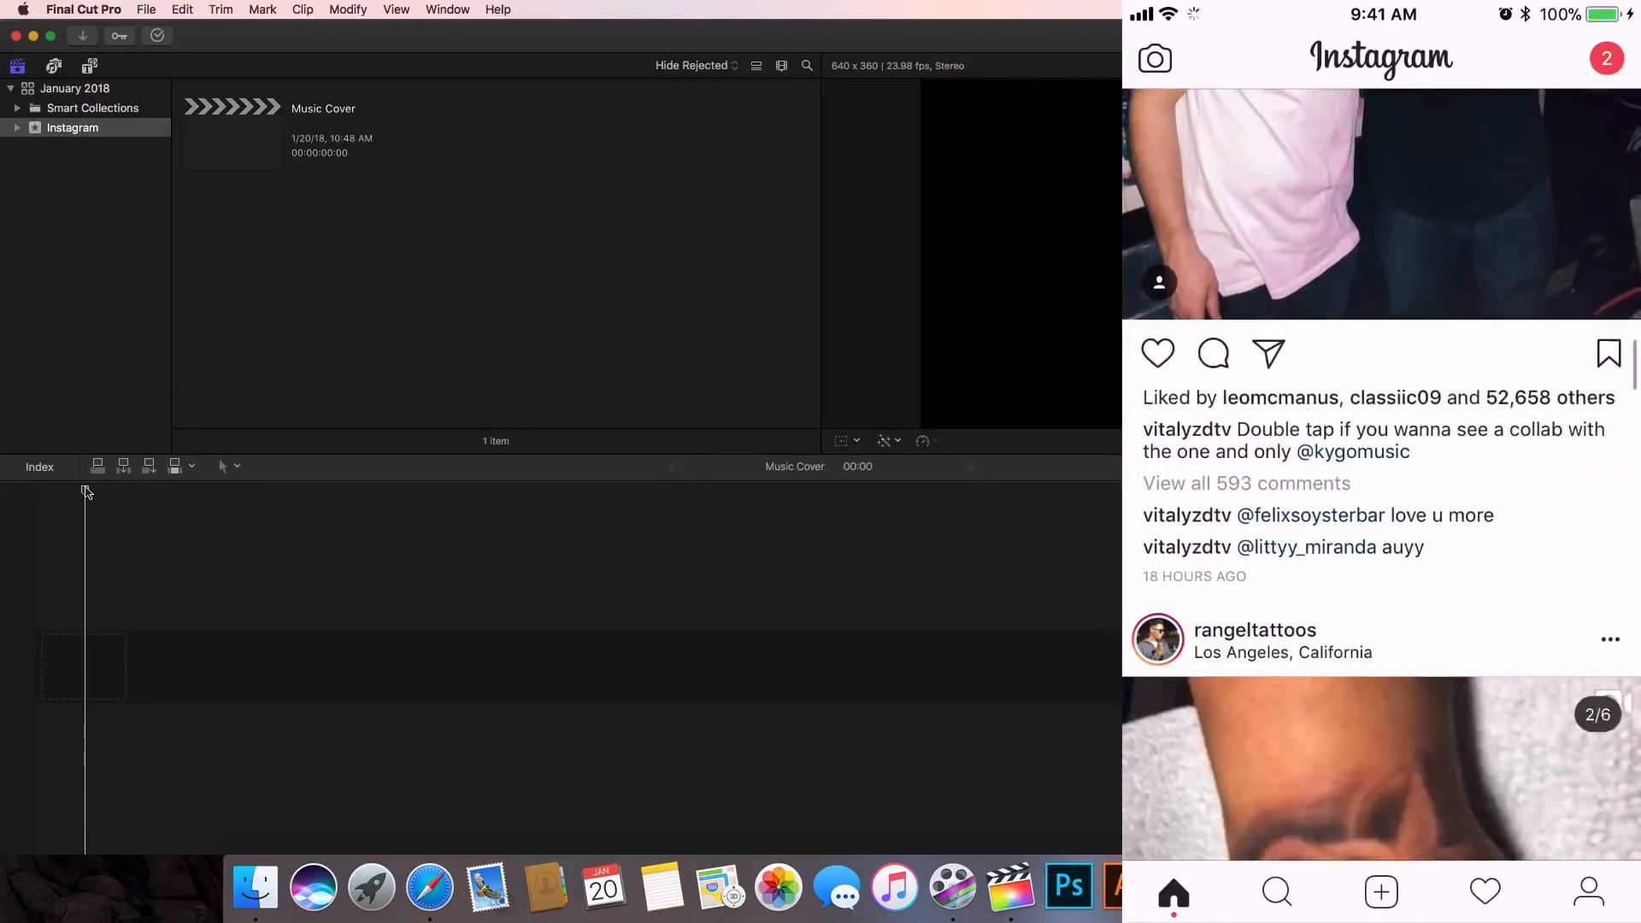
click(1276, 891)
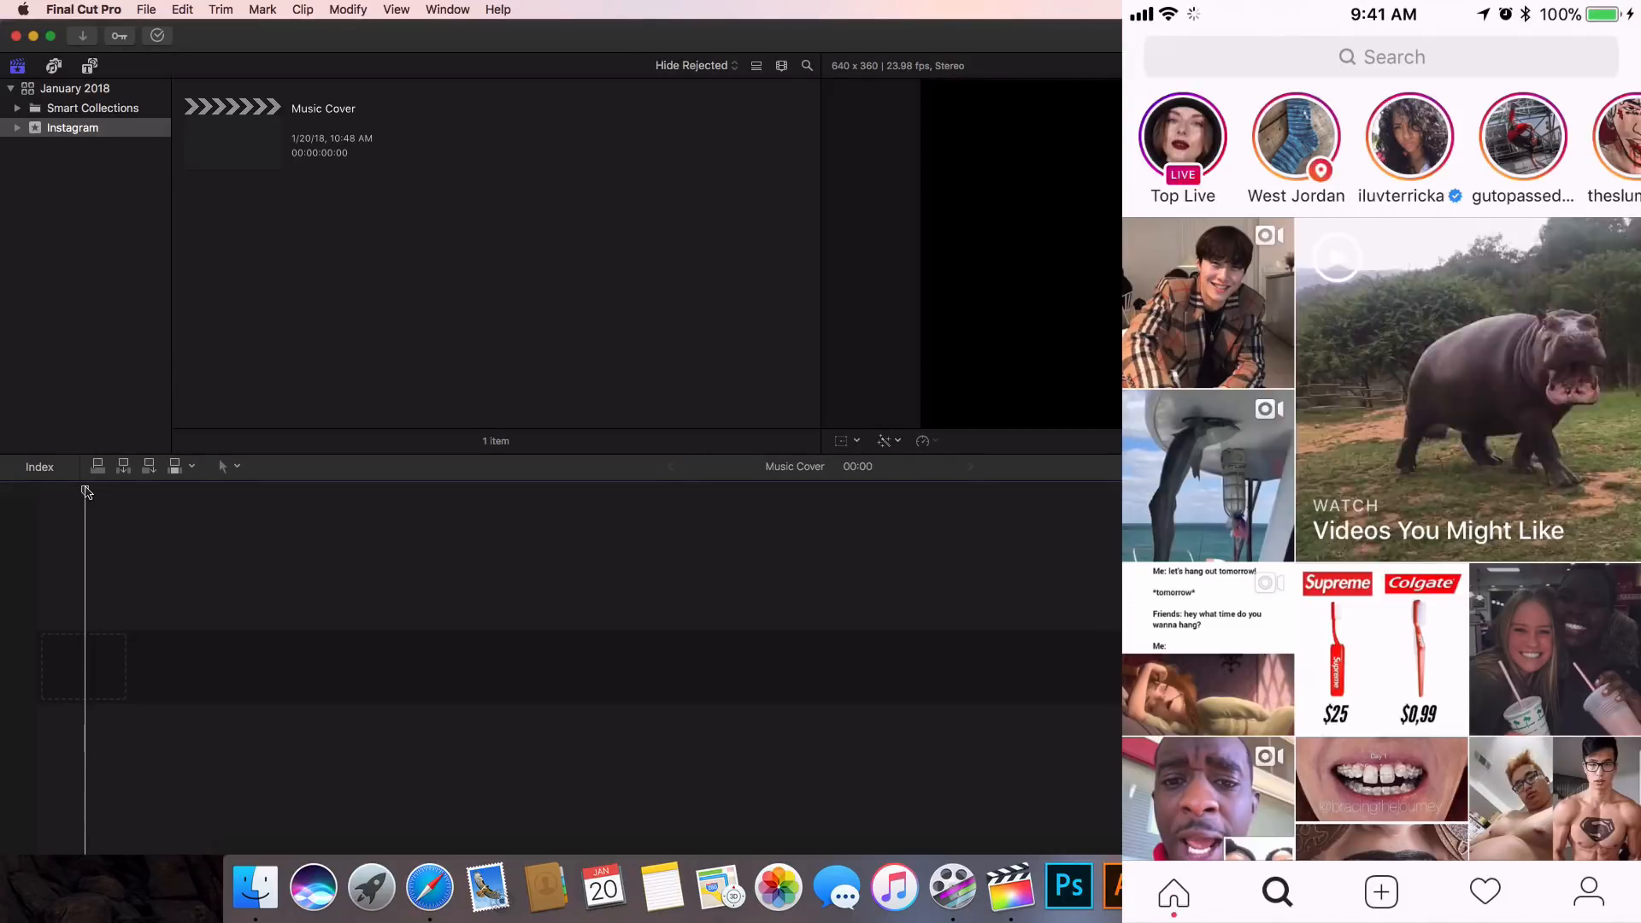
scroll(down, 3)
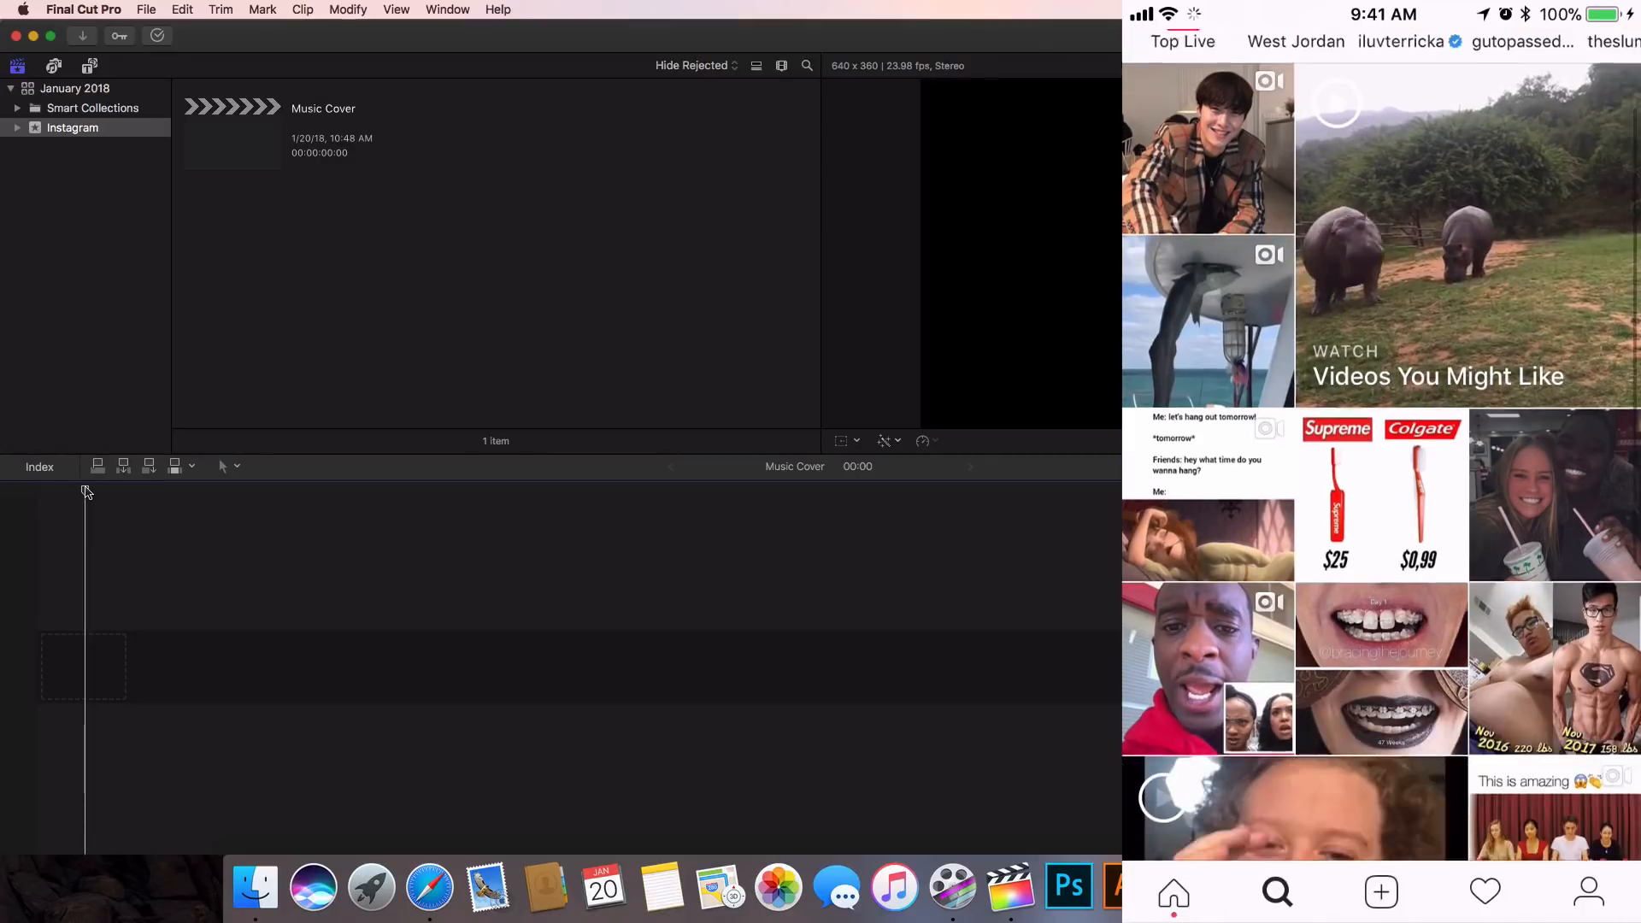
scroll(down, 3)
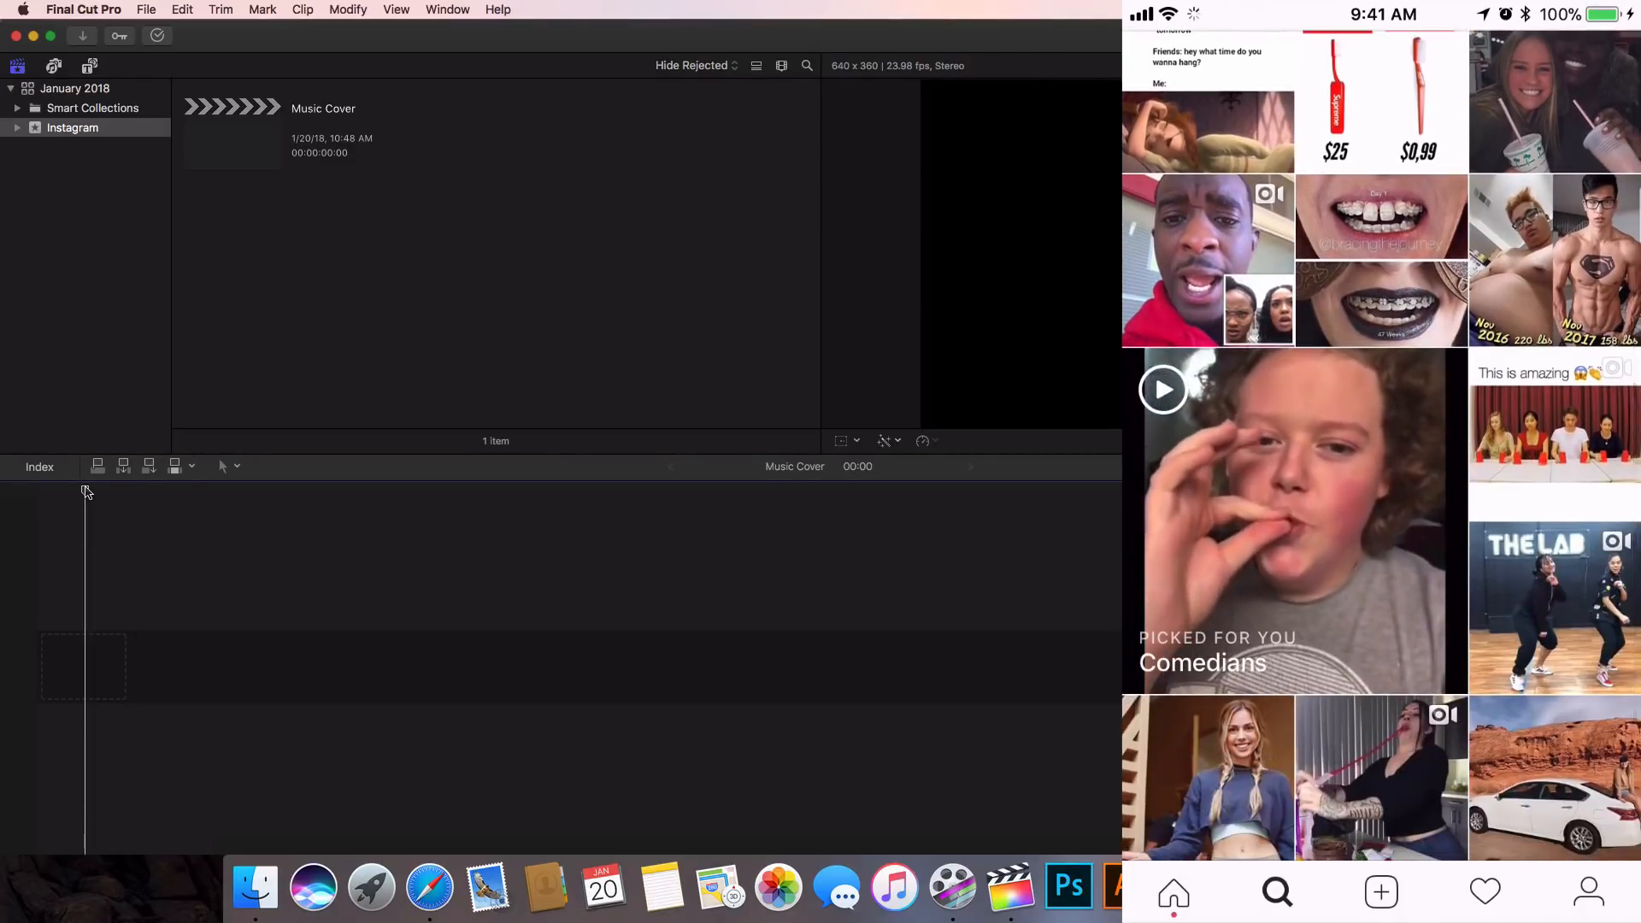
scroll(down, 3)
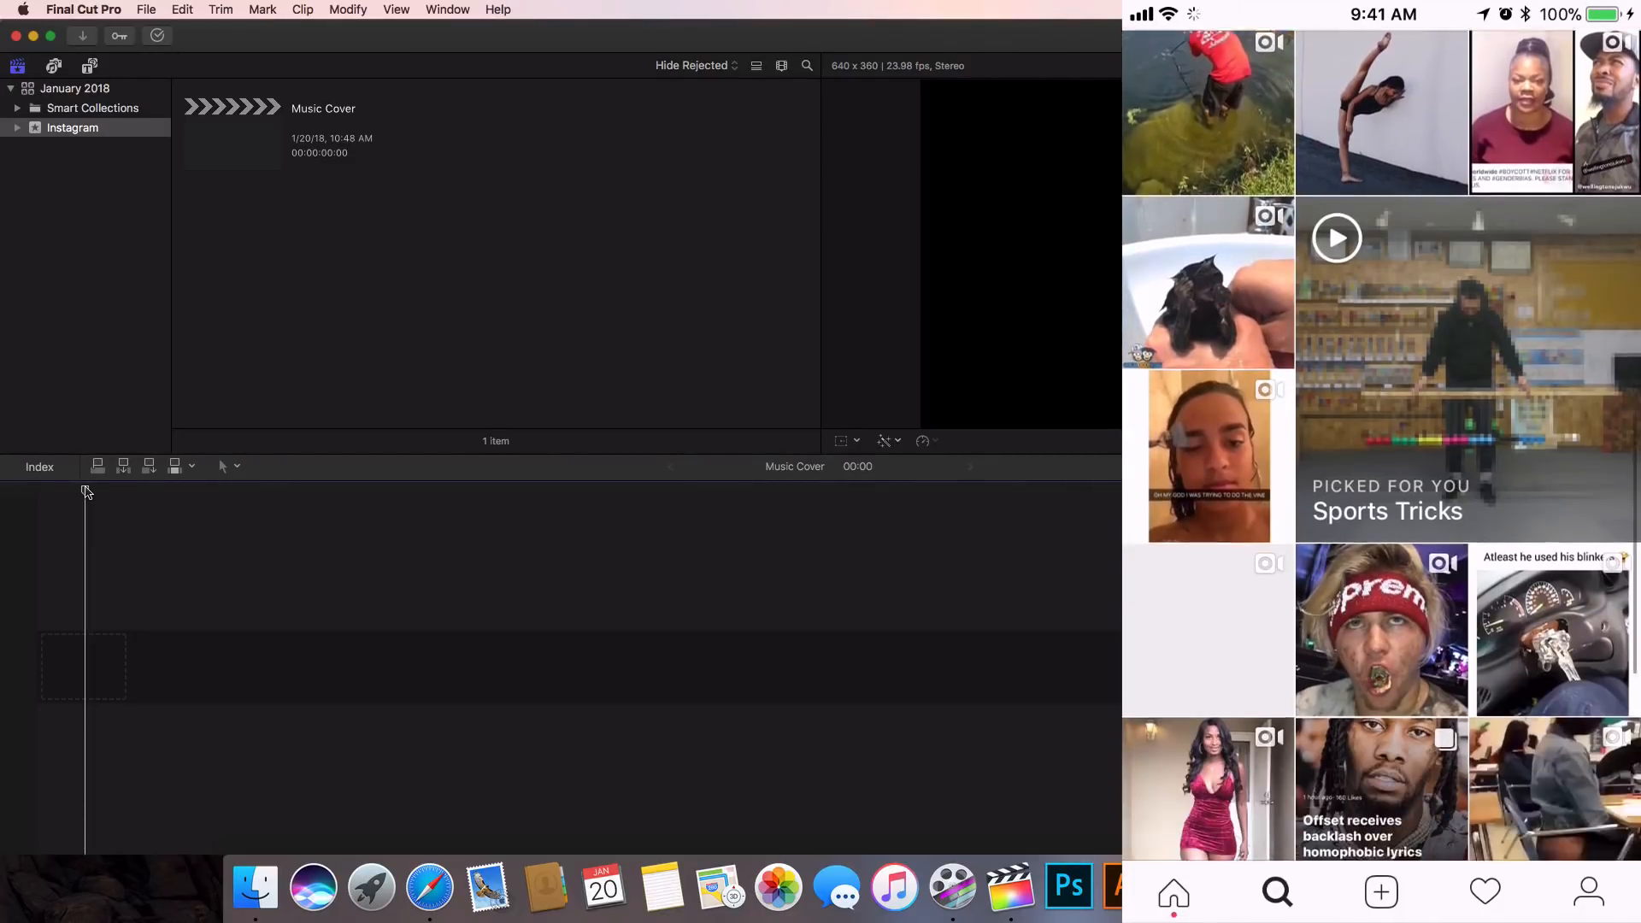
scroll(down, 3)
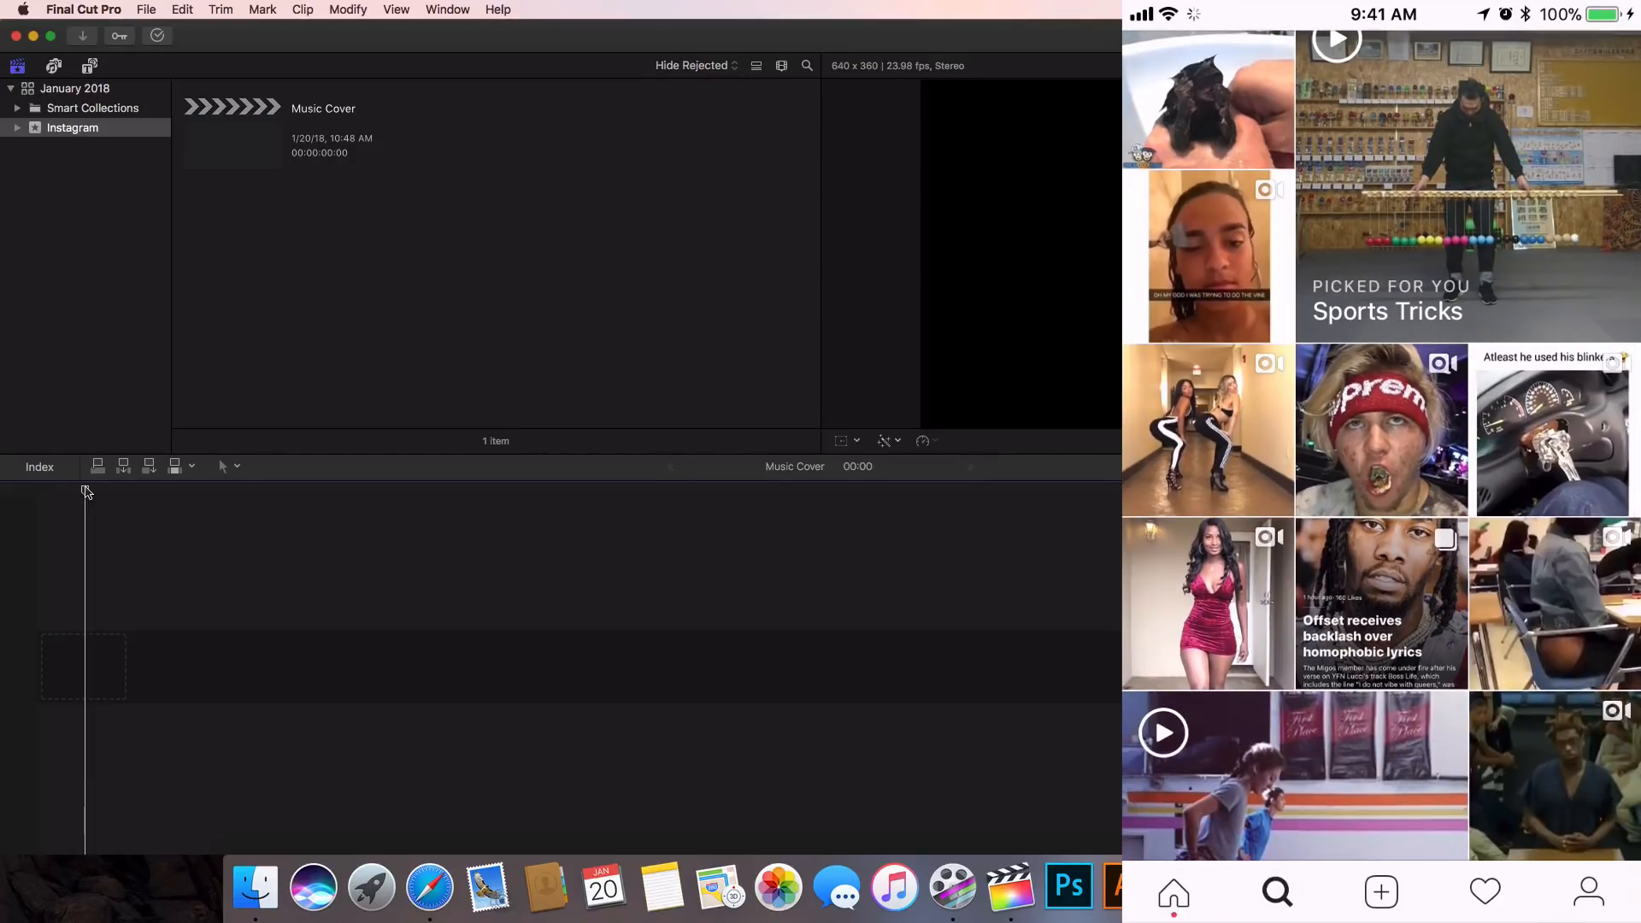
scroll(down, 3)
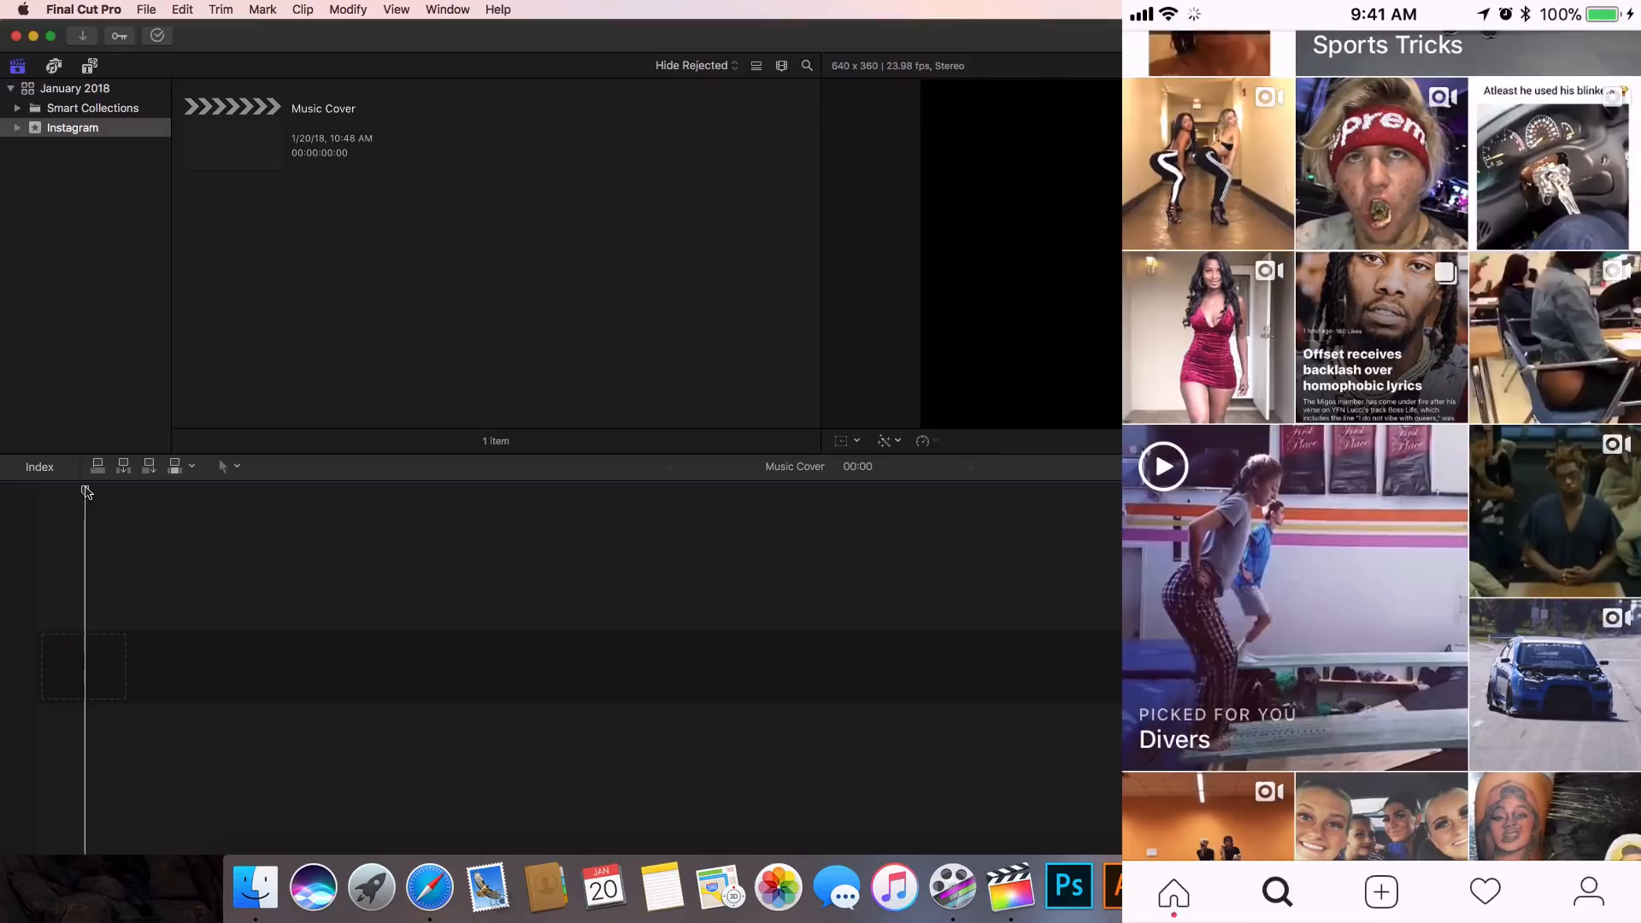
scroll(down, 3)
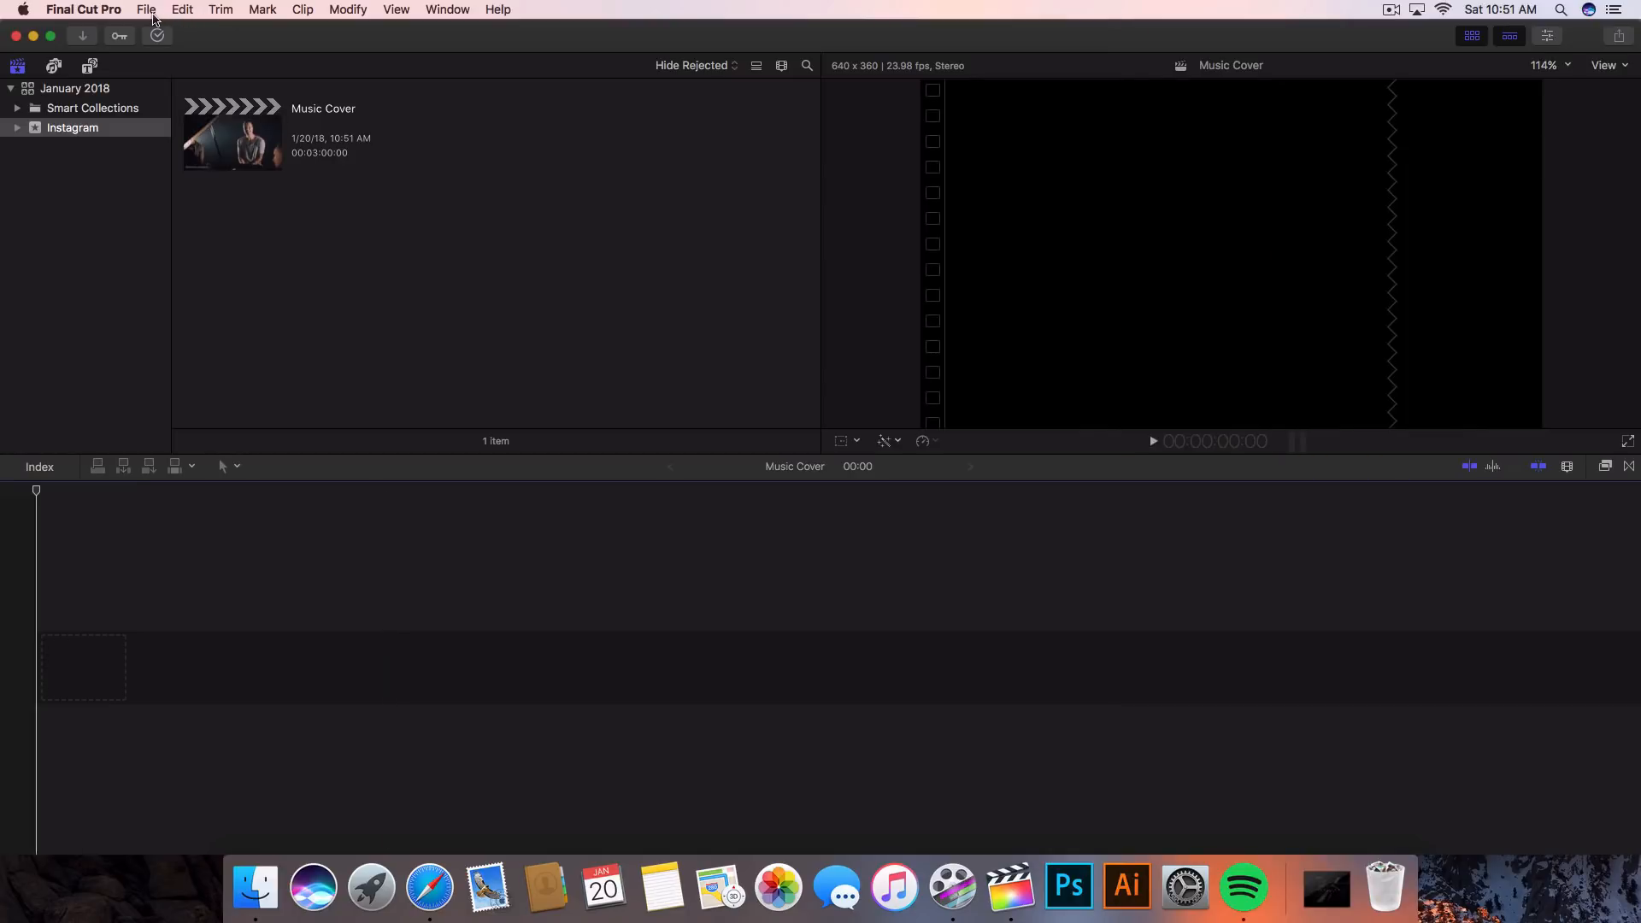
Open the File menu to reveal the New submenu.
click(145, 10)
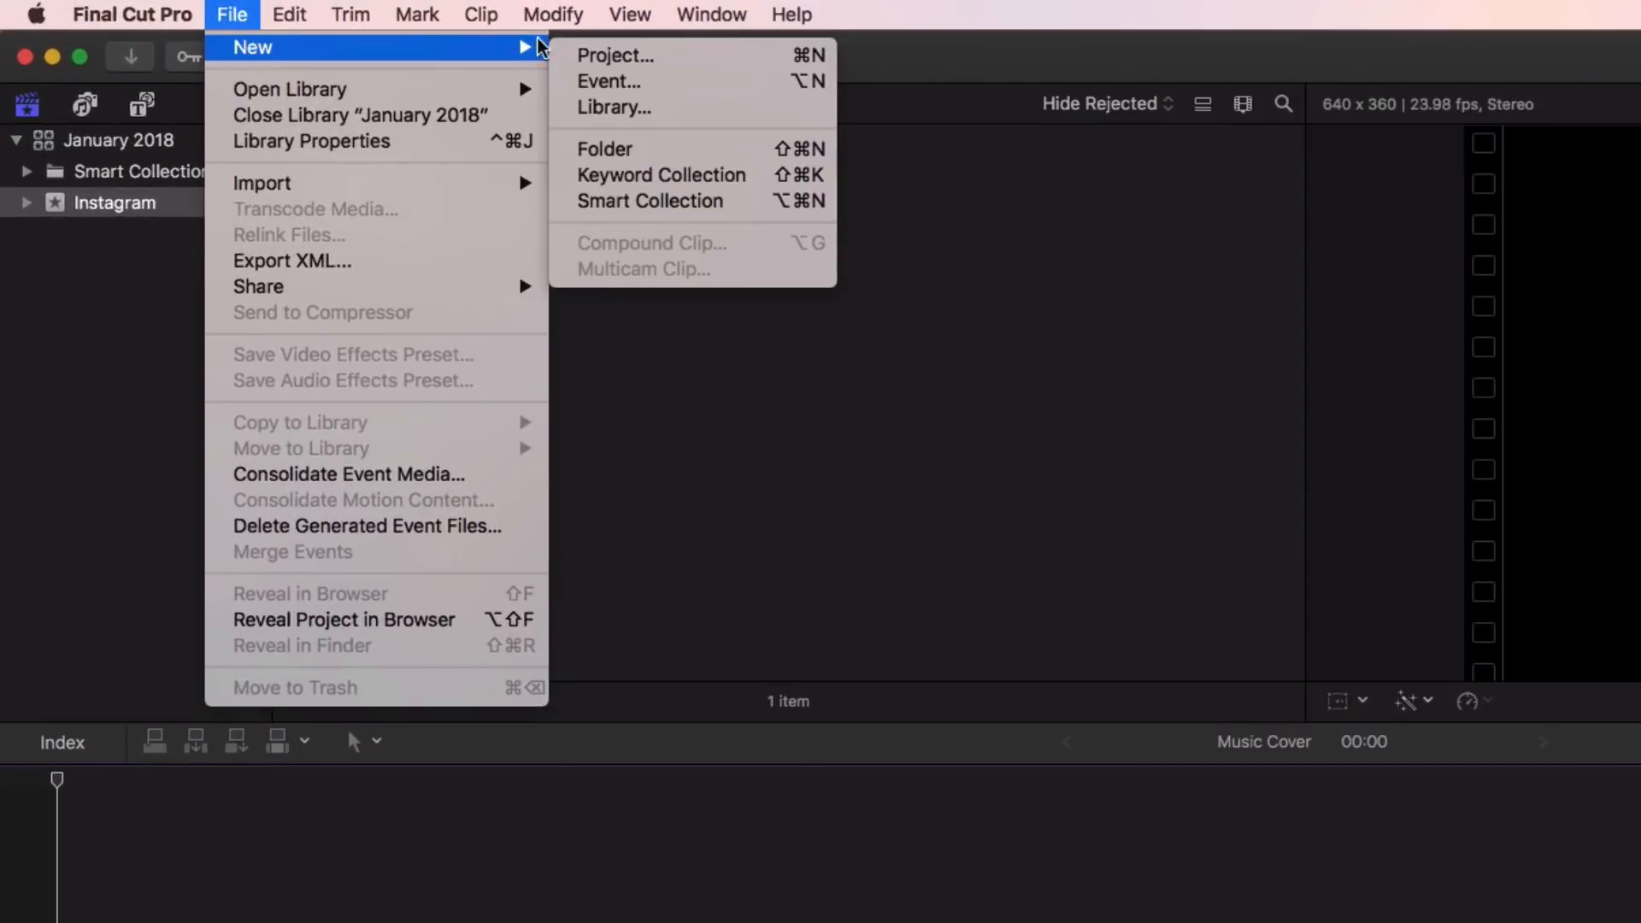
Start a new project named 'Cover' with manual video settings and the format list showing.
click(616, 55)
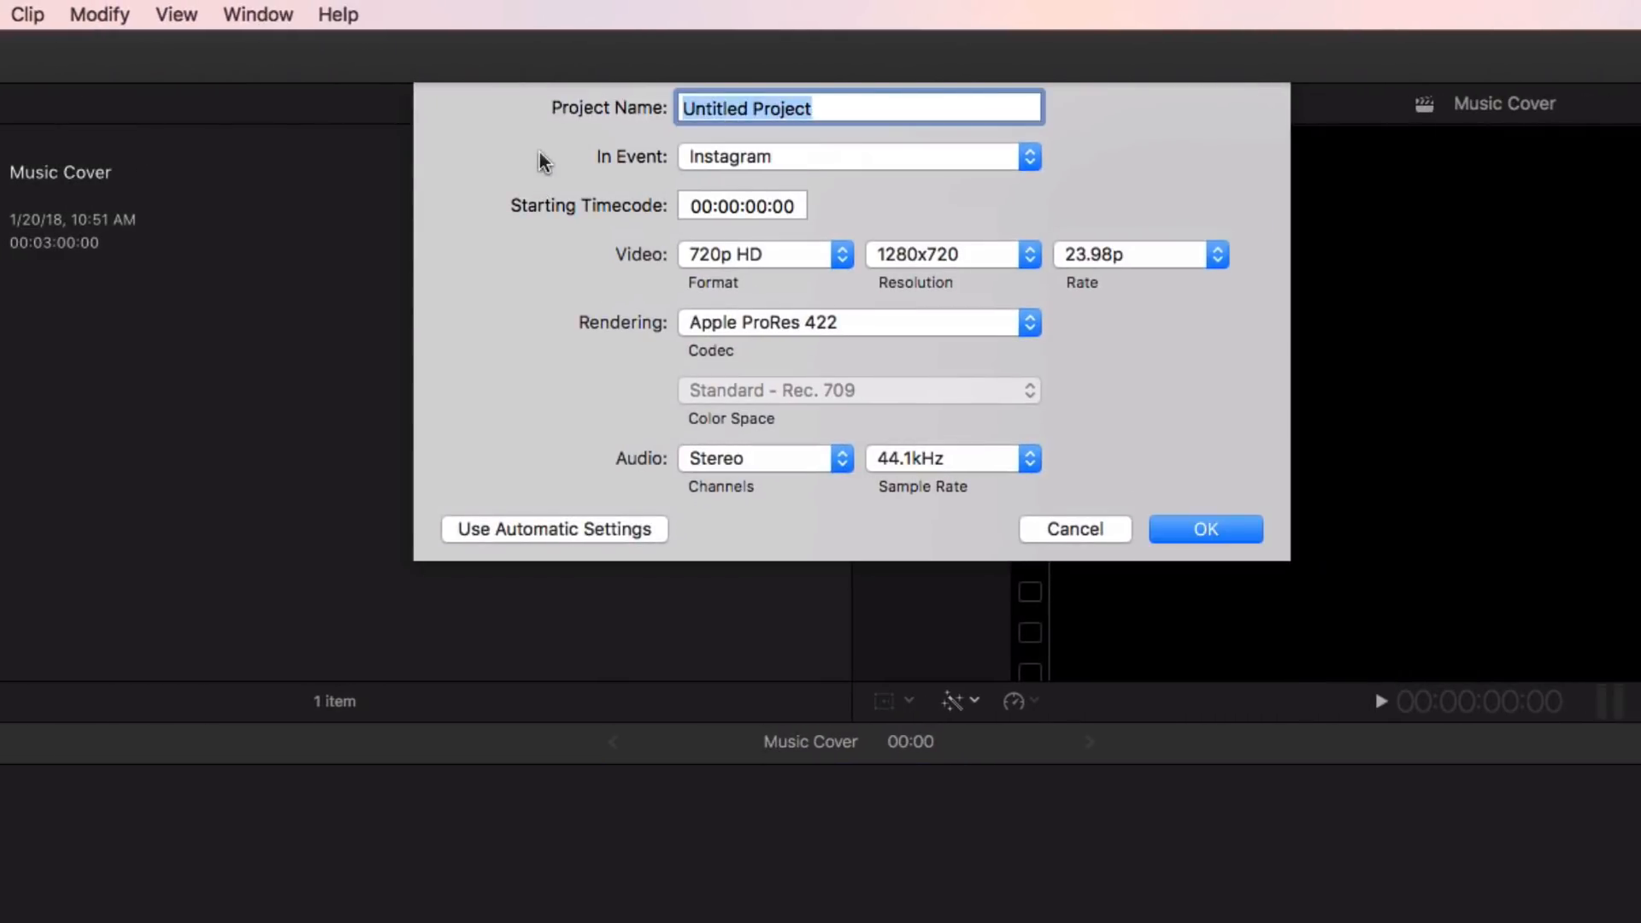
mouse_move(555, 163)
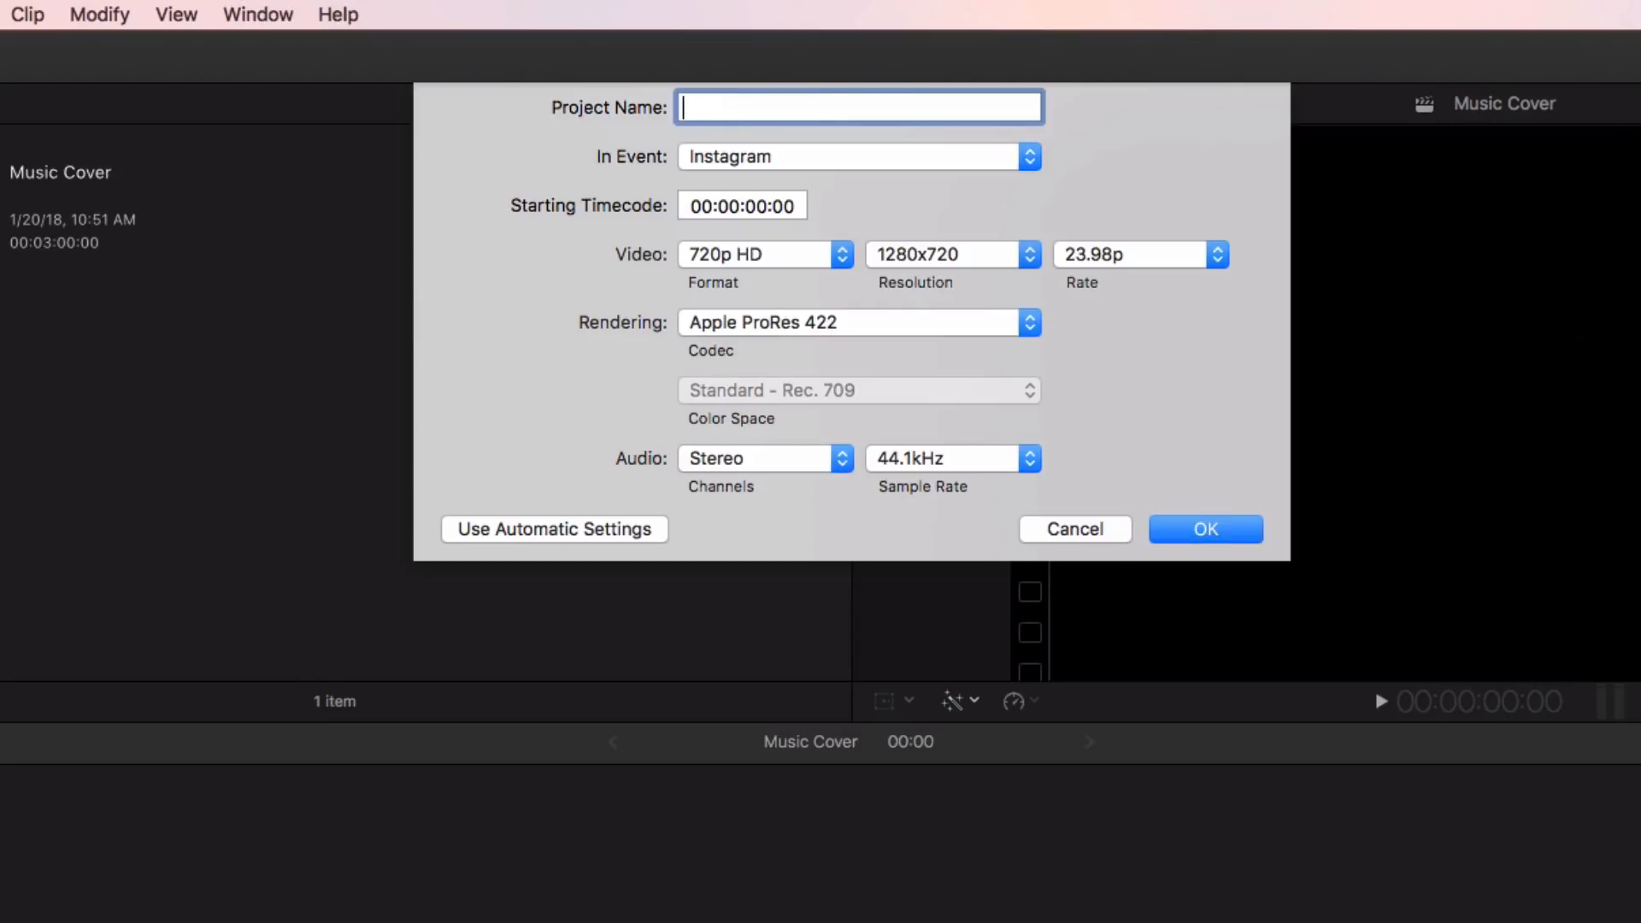
text(Cover)
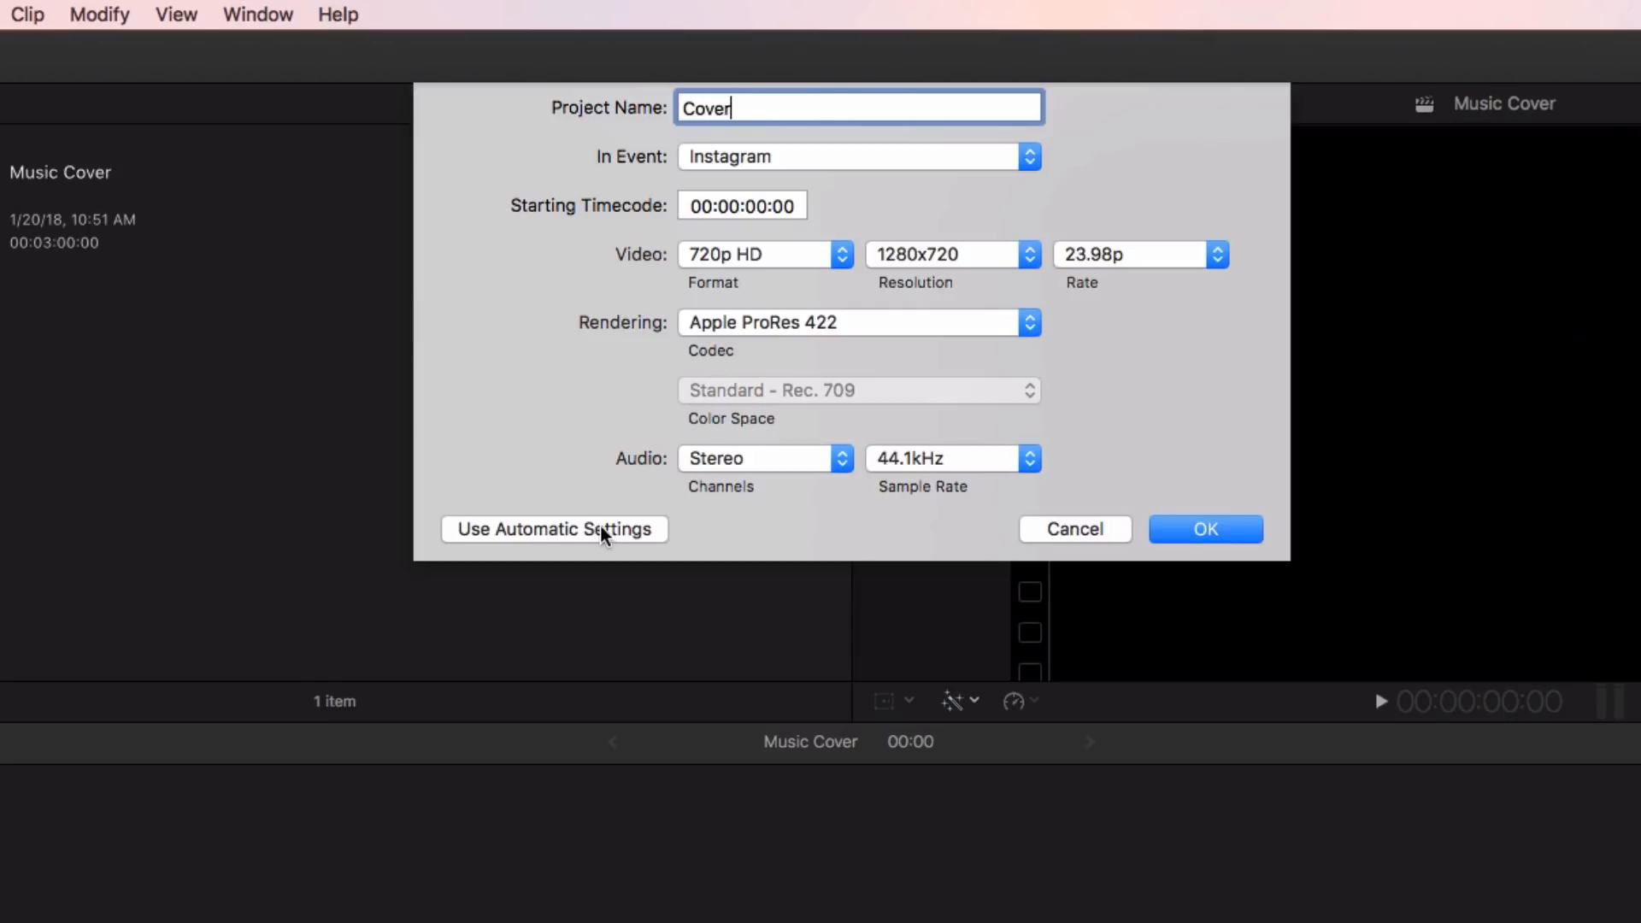
click(554, 529)
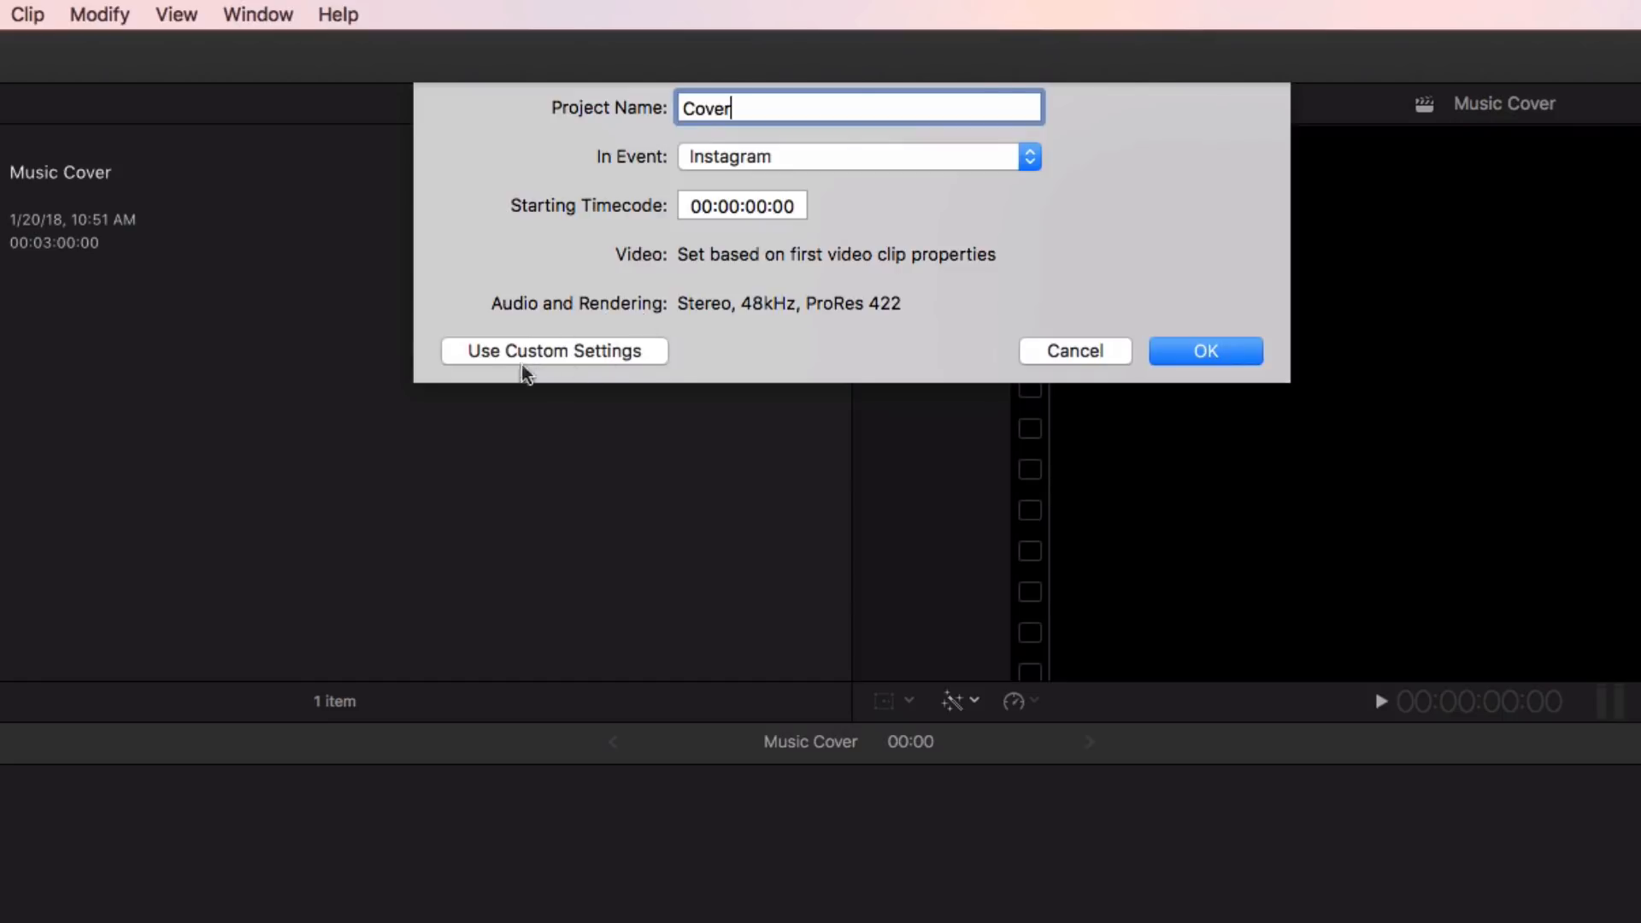
mouse_move(610, 369)
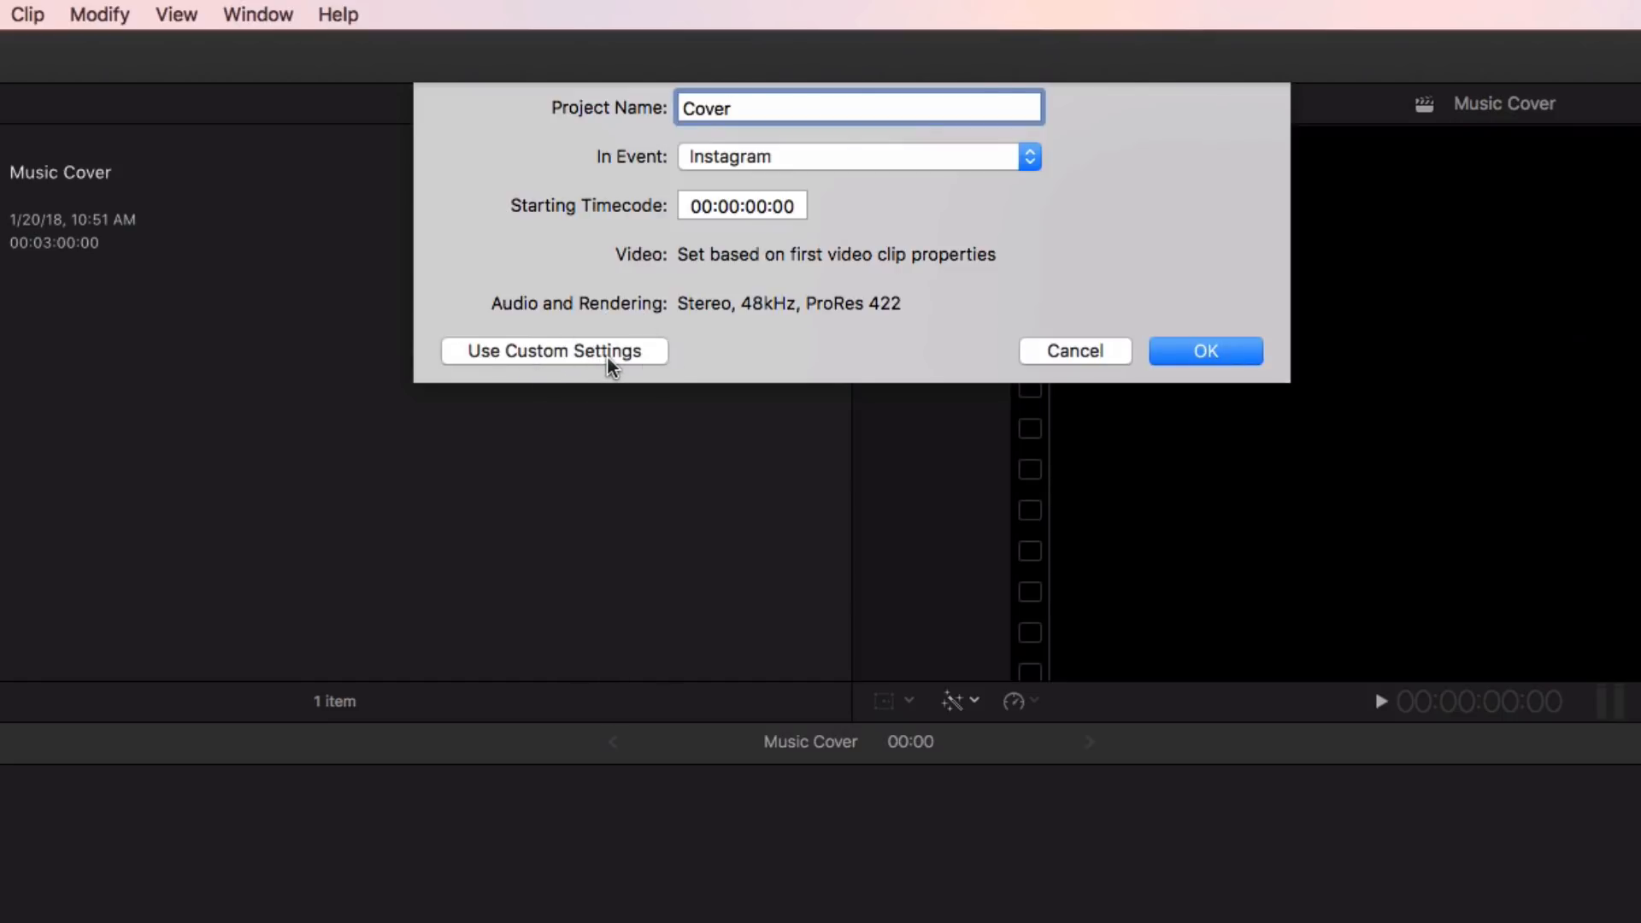
click(554, 350)
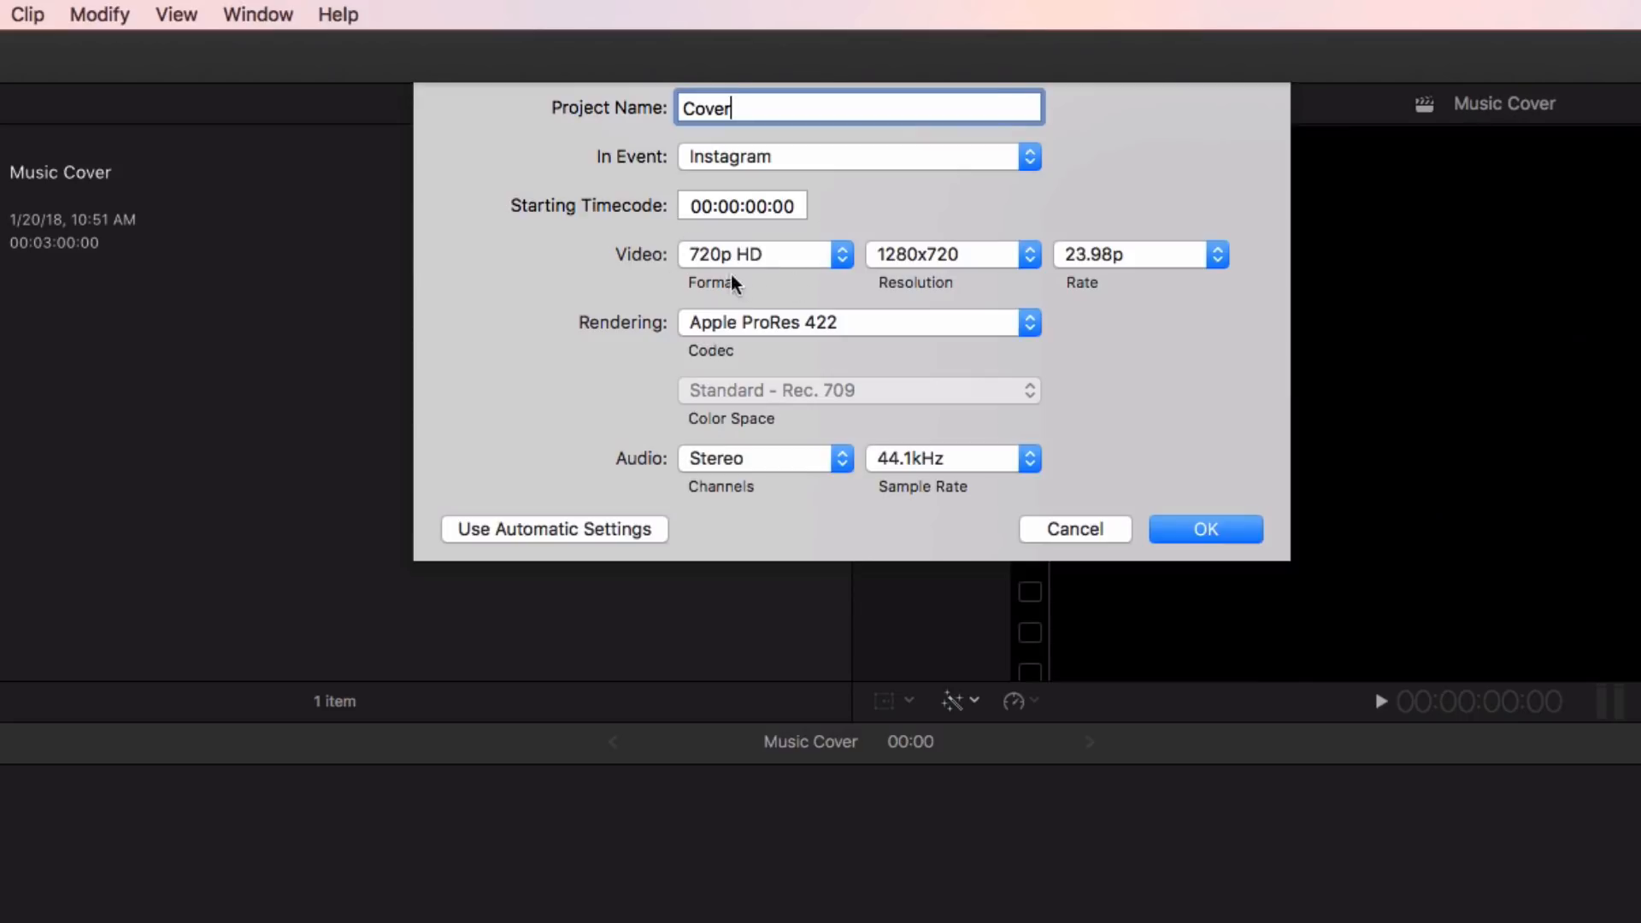
click(748, 255)
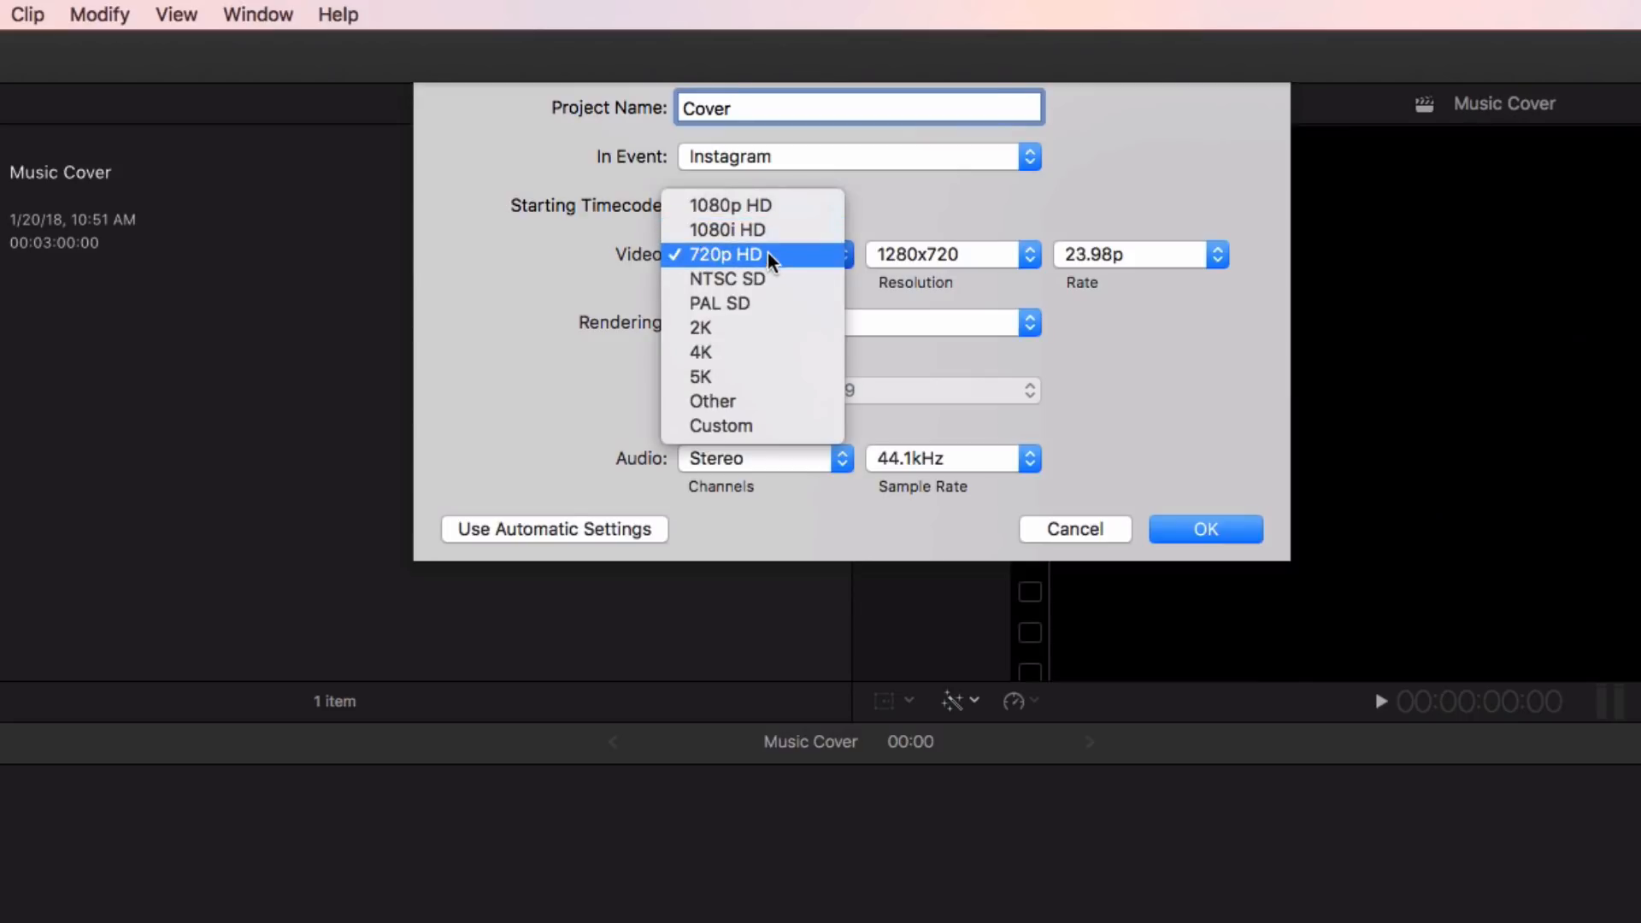
mouse_move(759, 205)
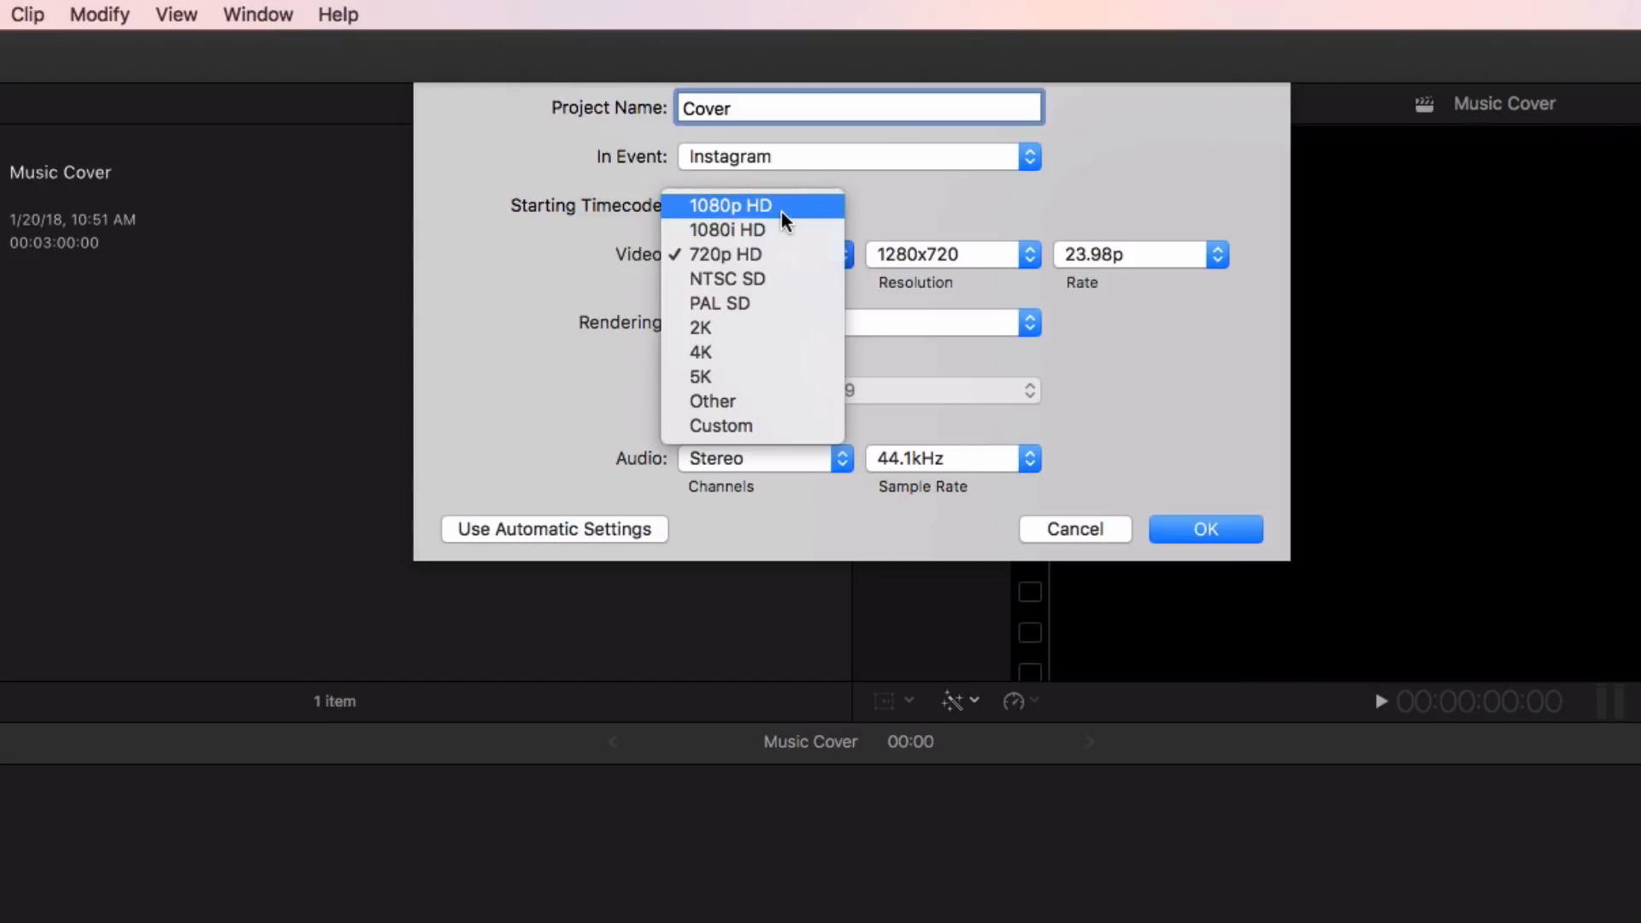
mouse_move(750, 255)
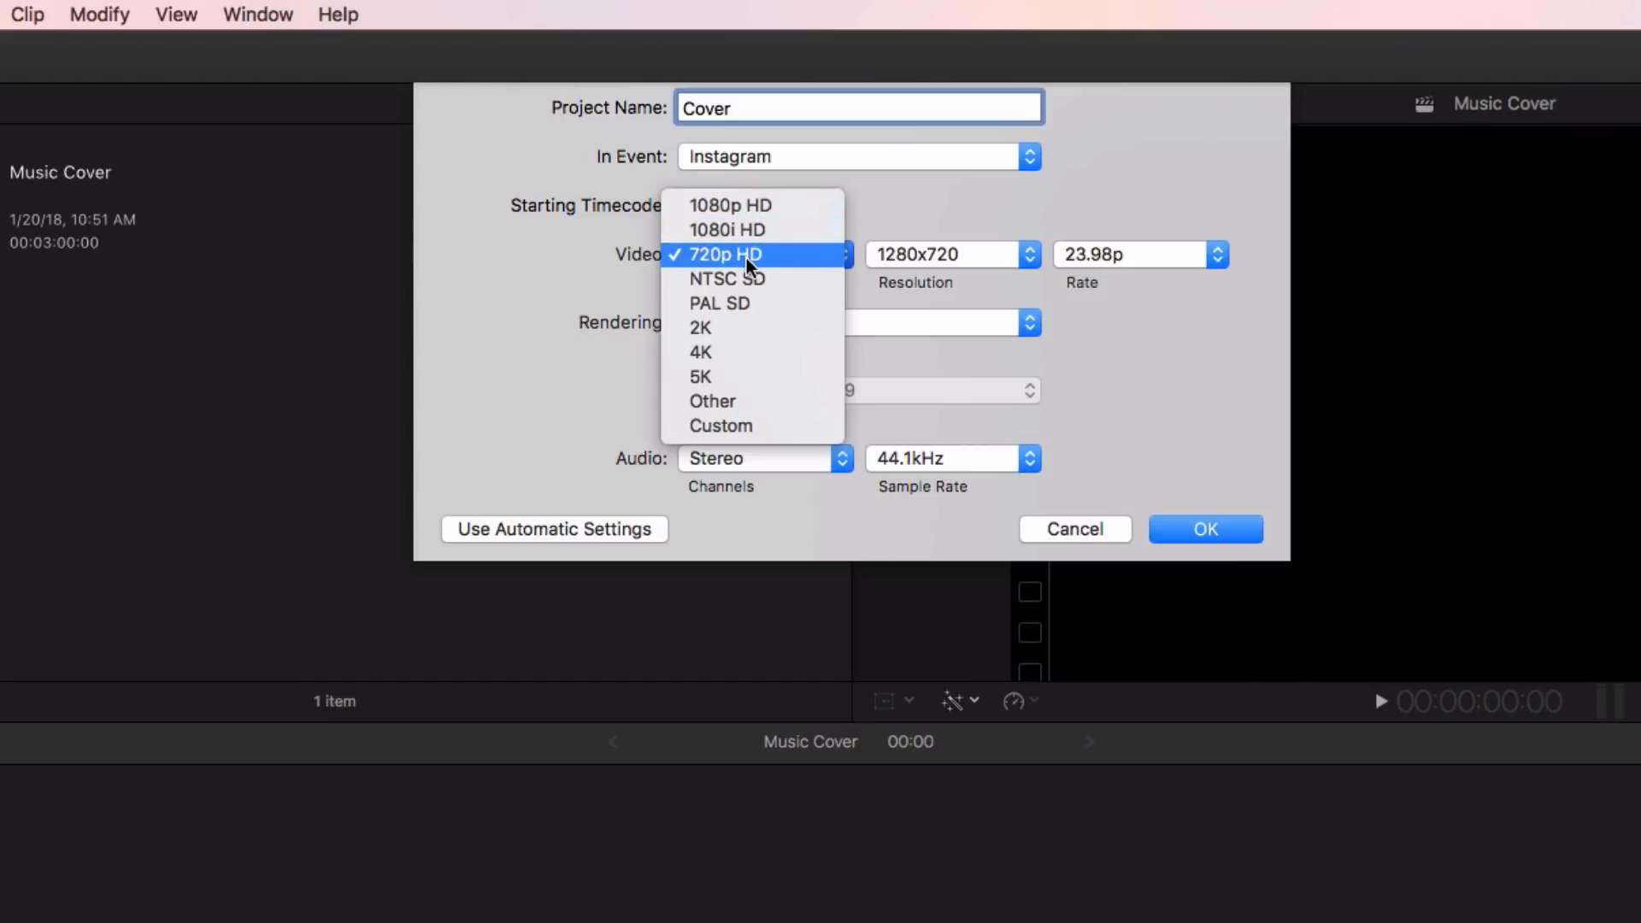
Set the Cover project's video format to Custom at 640 x 360.
click(722, 401)
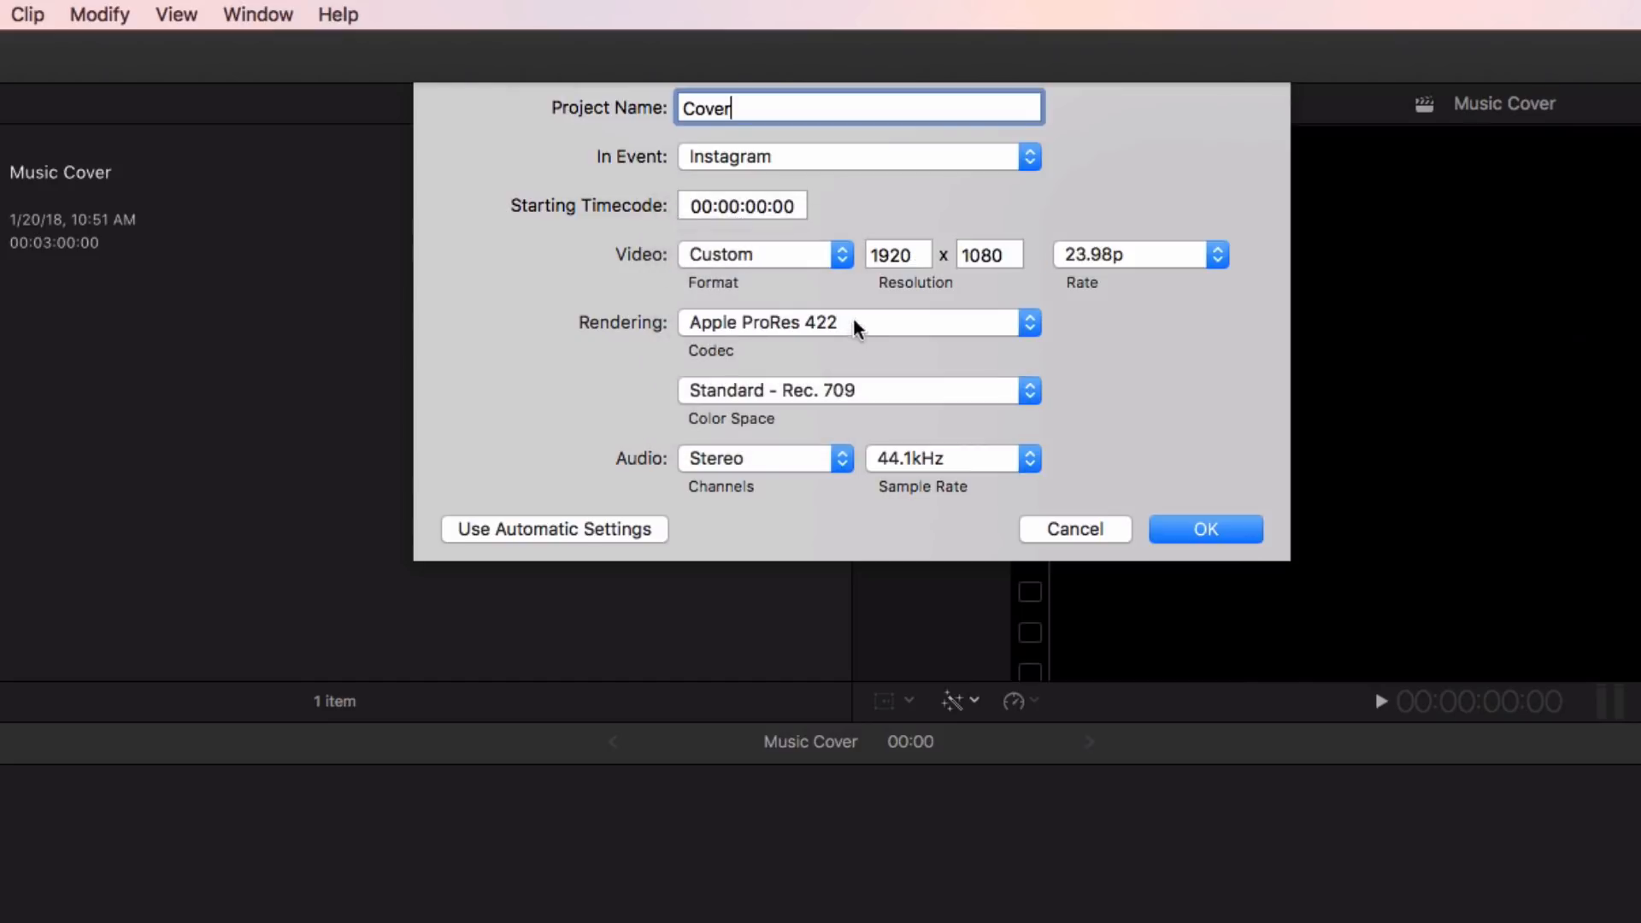
click(896, 254)
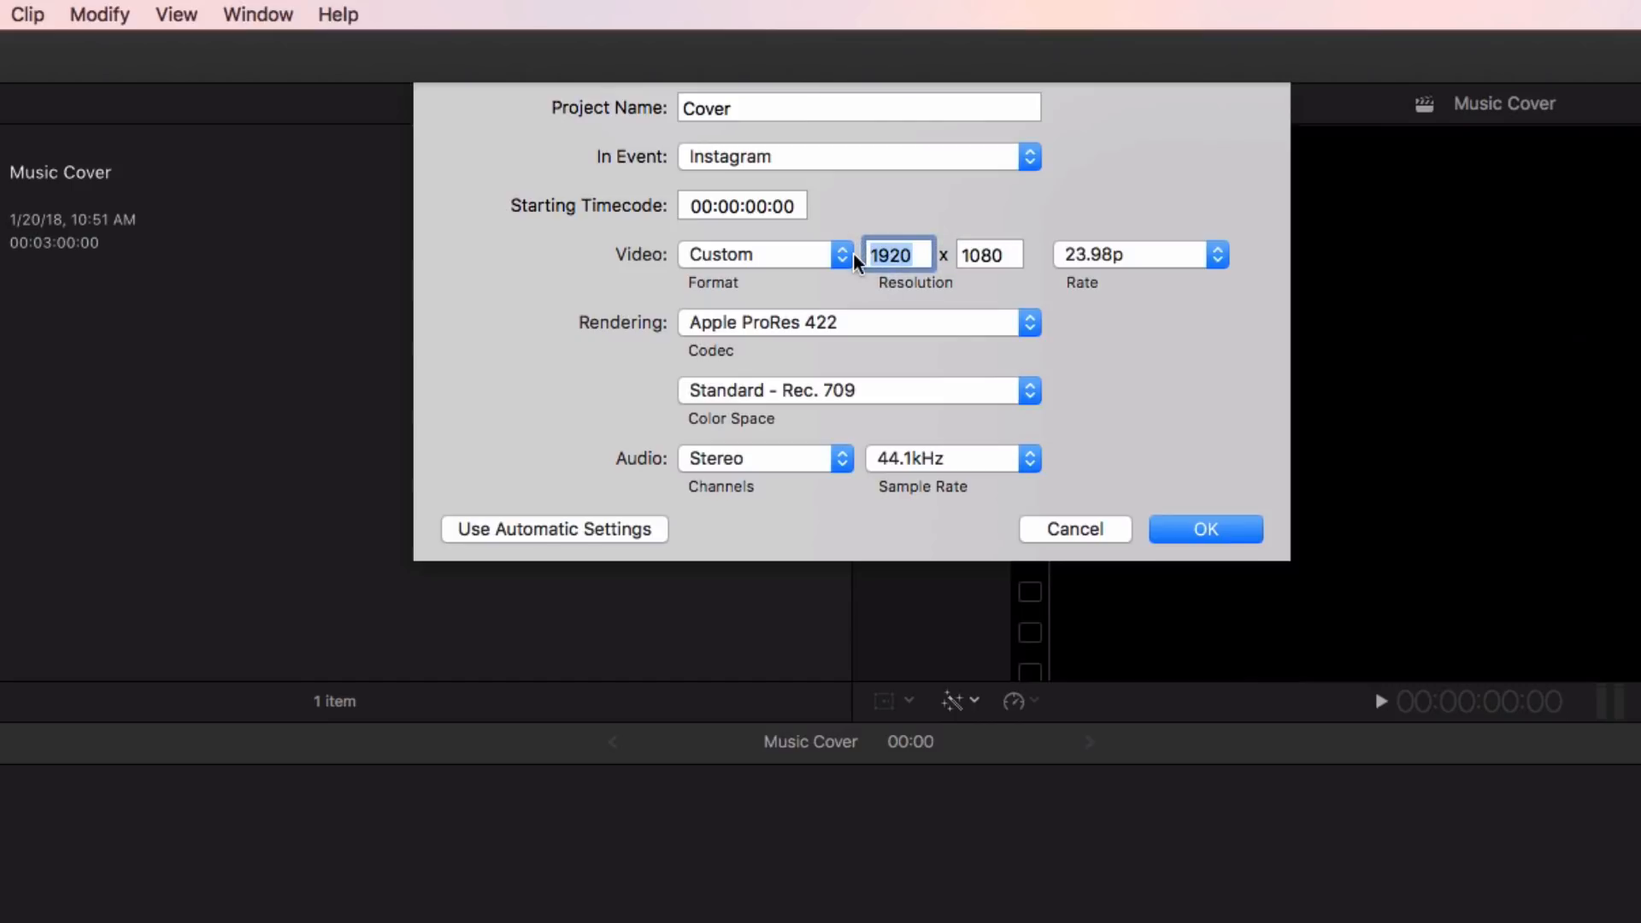
text(640)
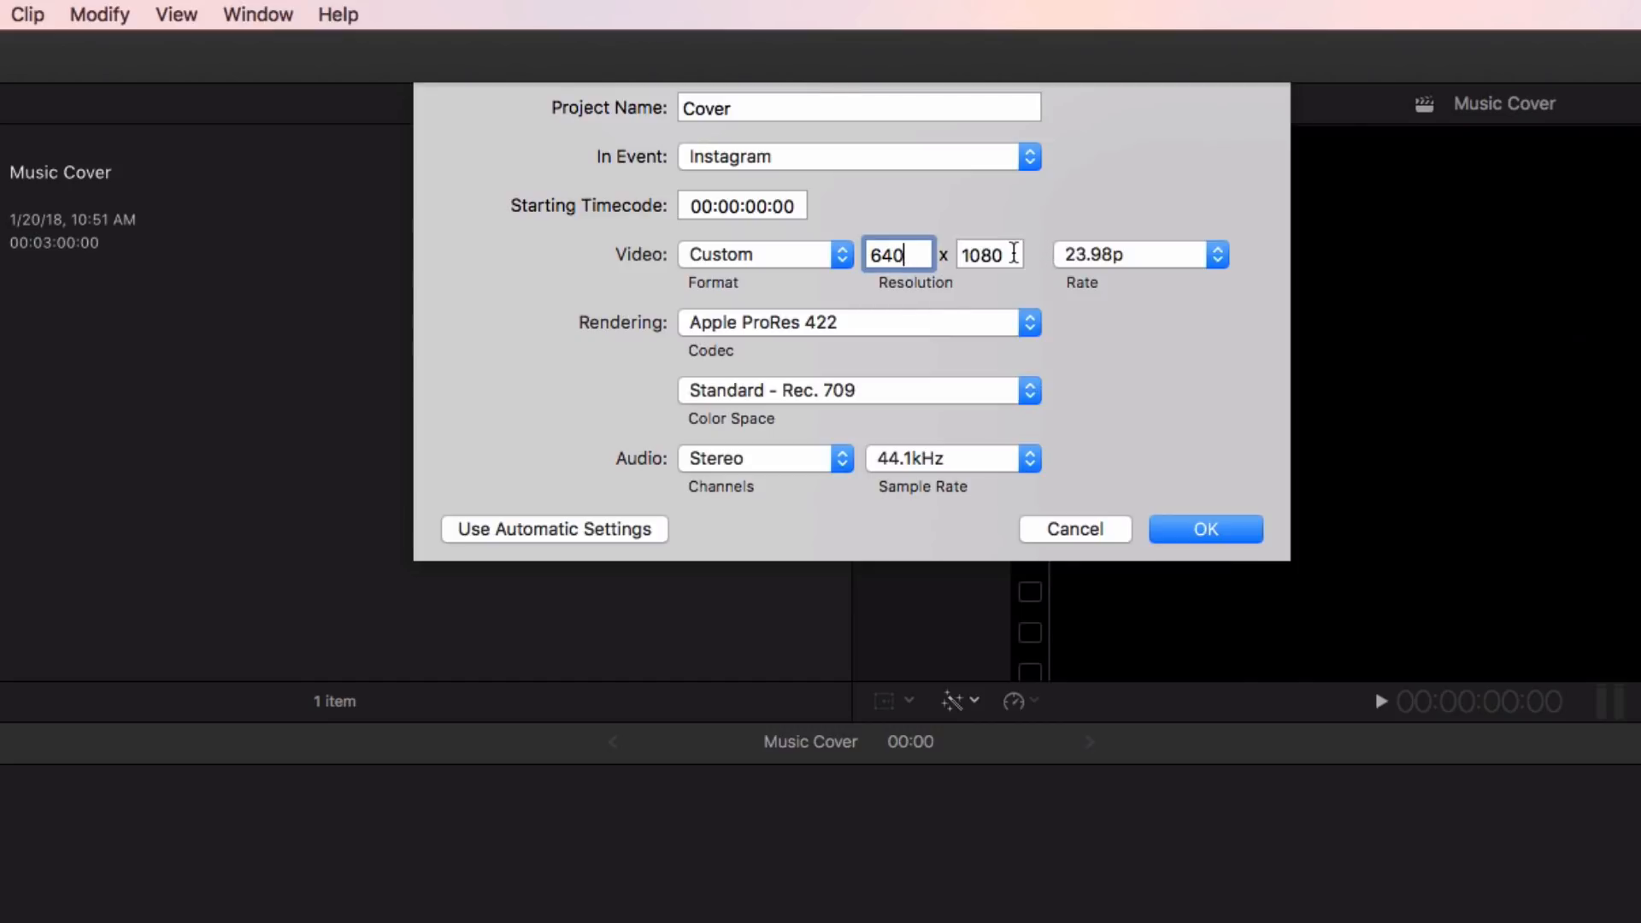
click(988, 255)
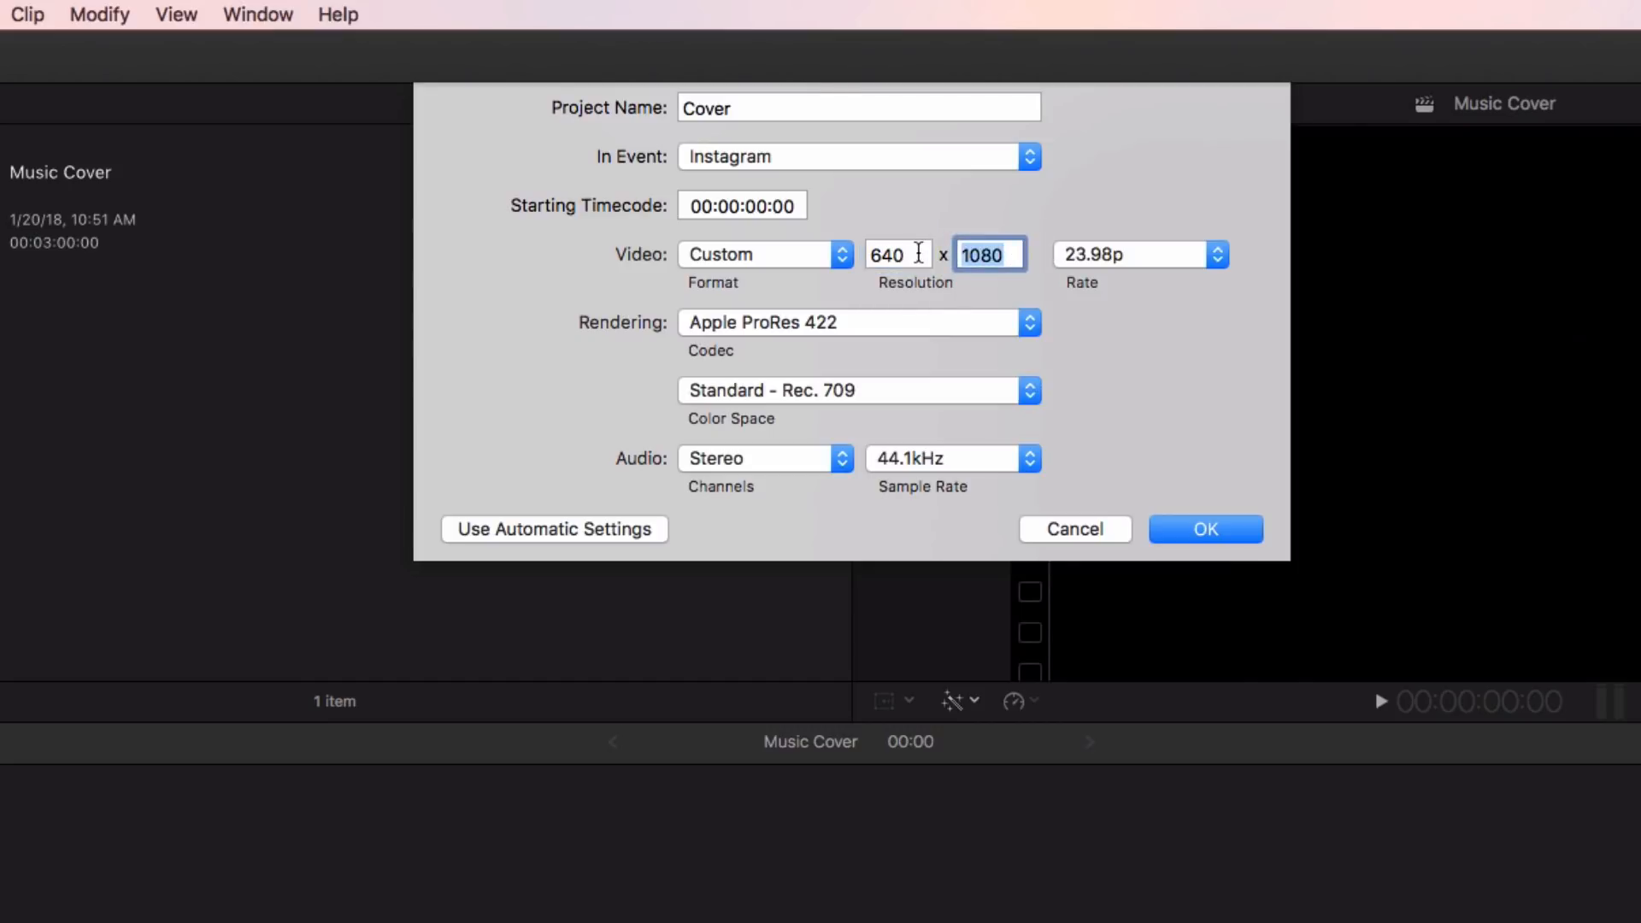
text(360)
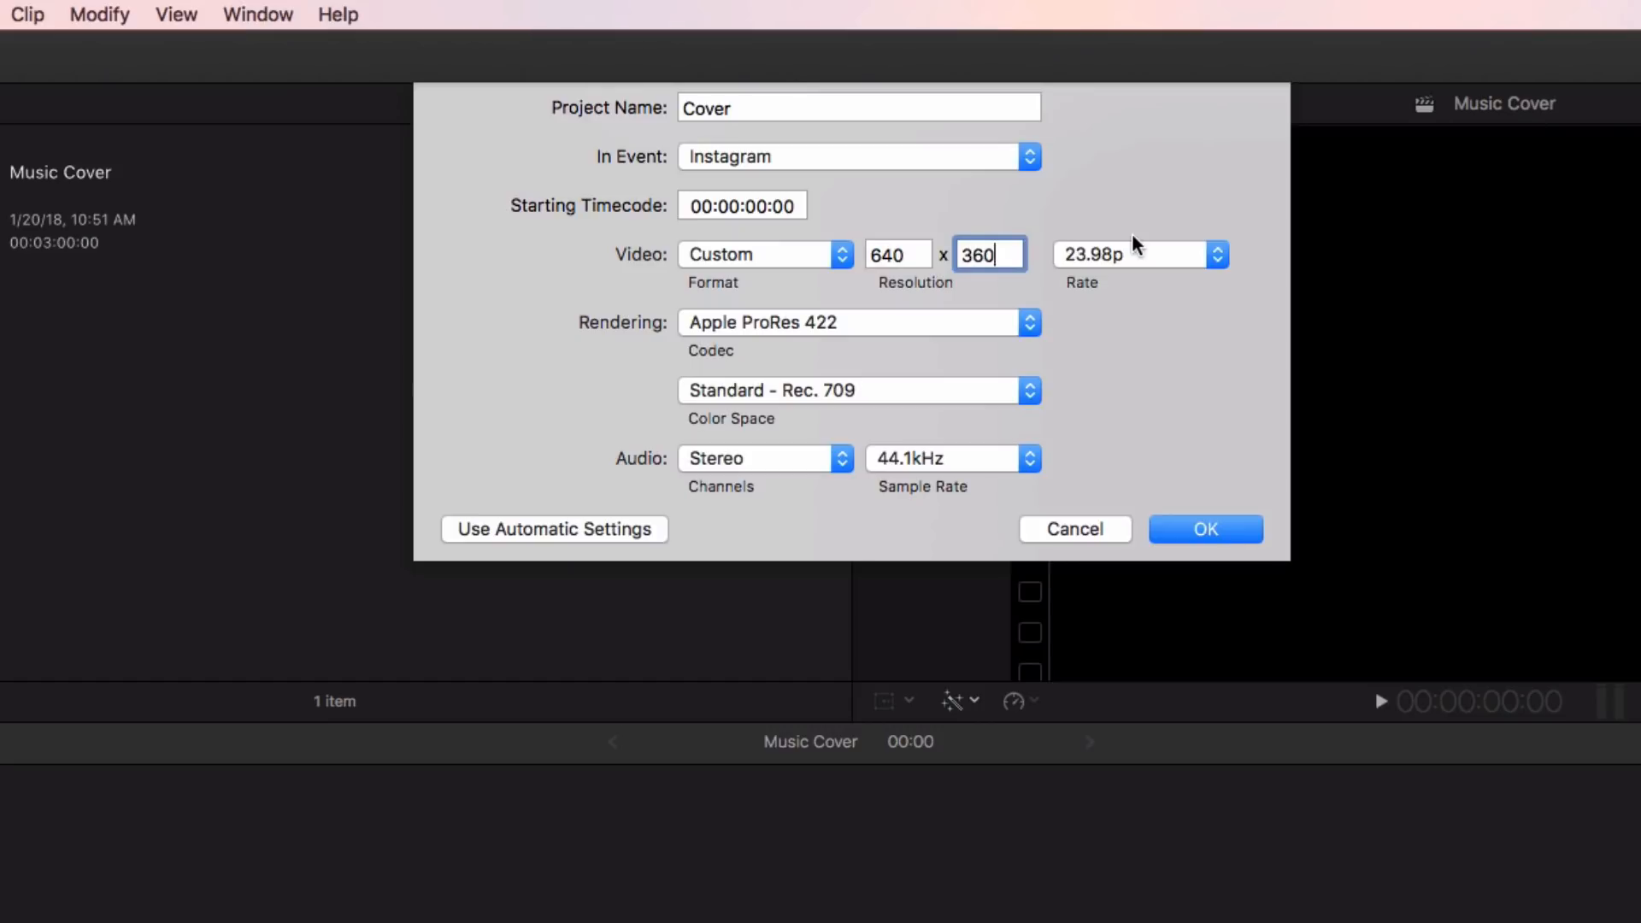
mouse_move(1101, 234)
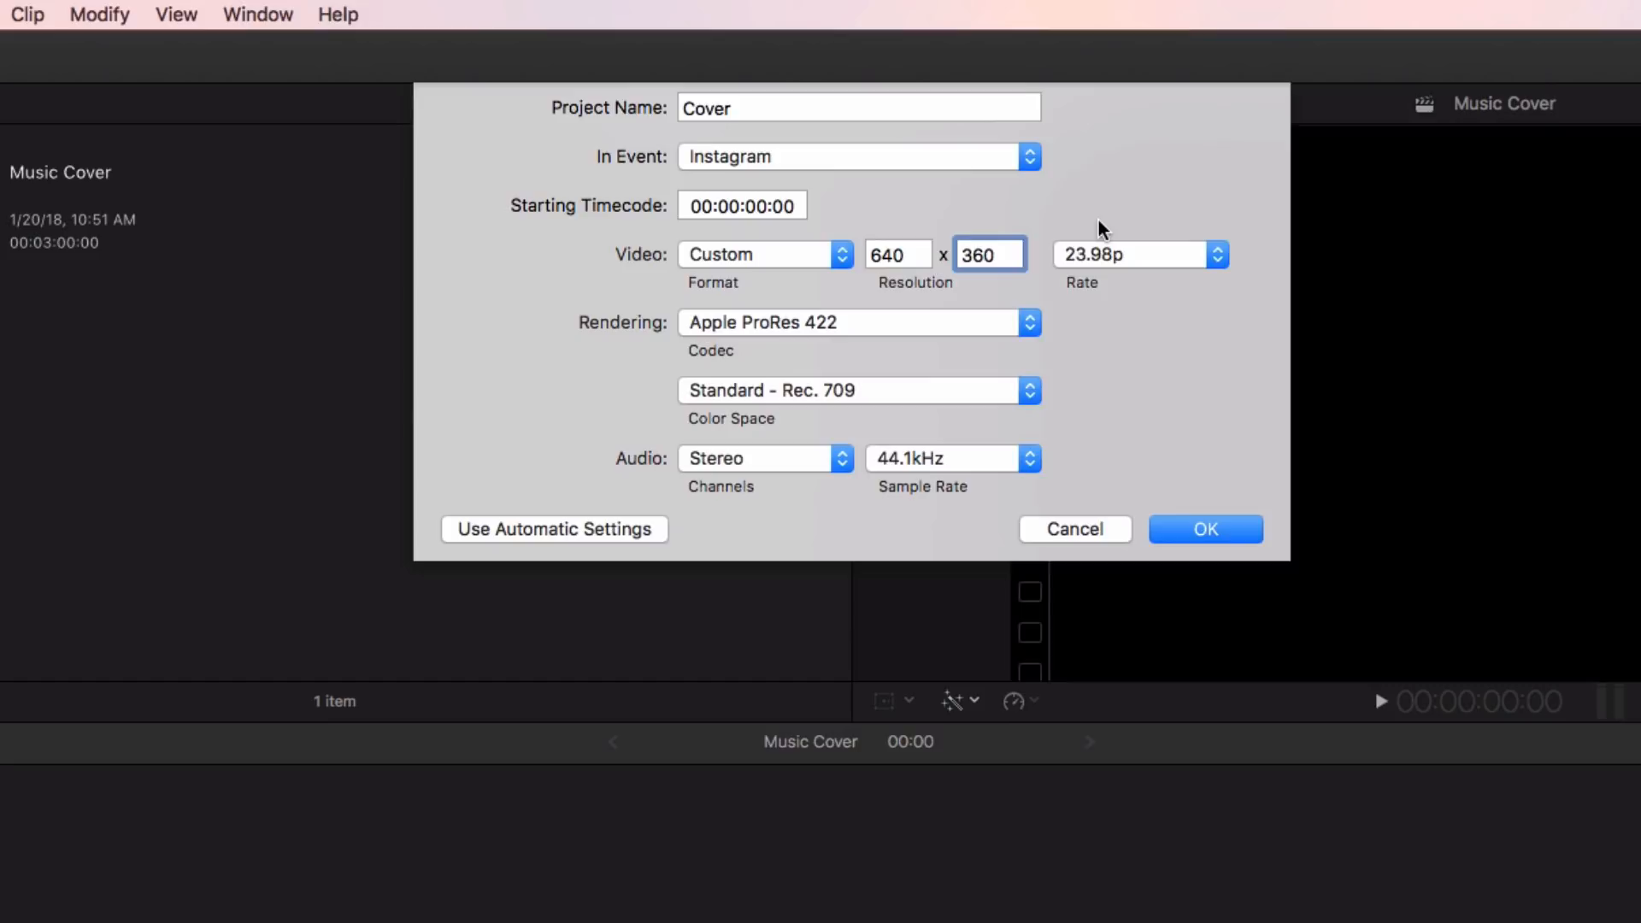
click(989, 255)
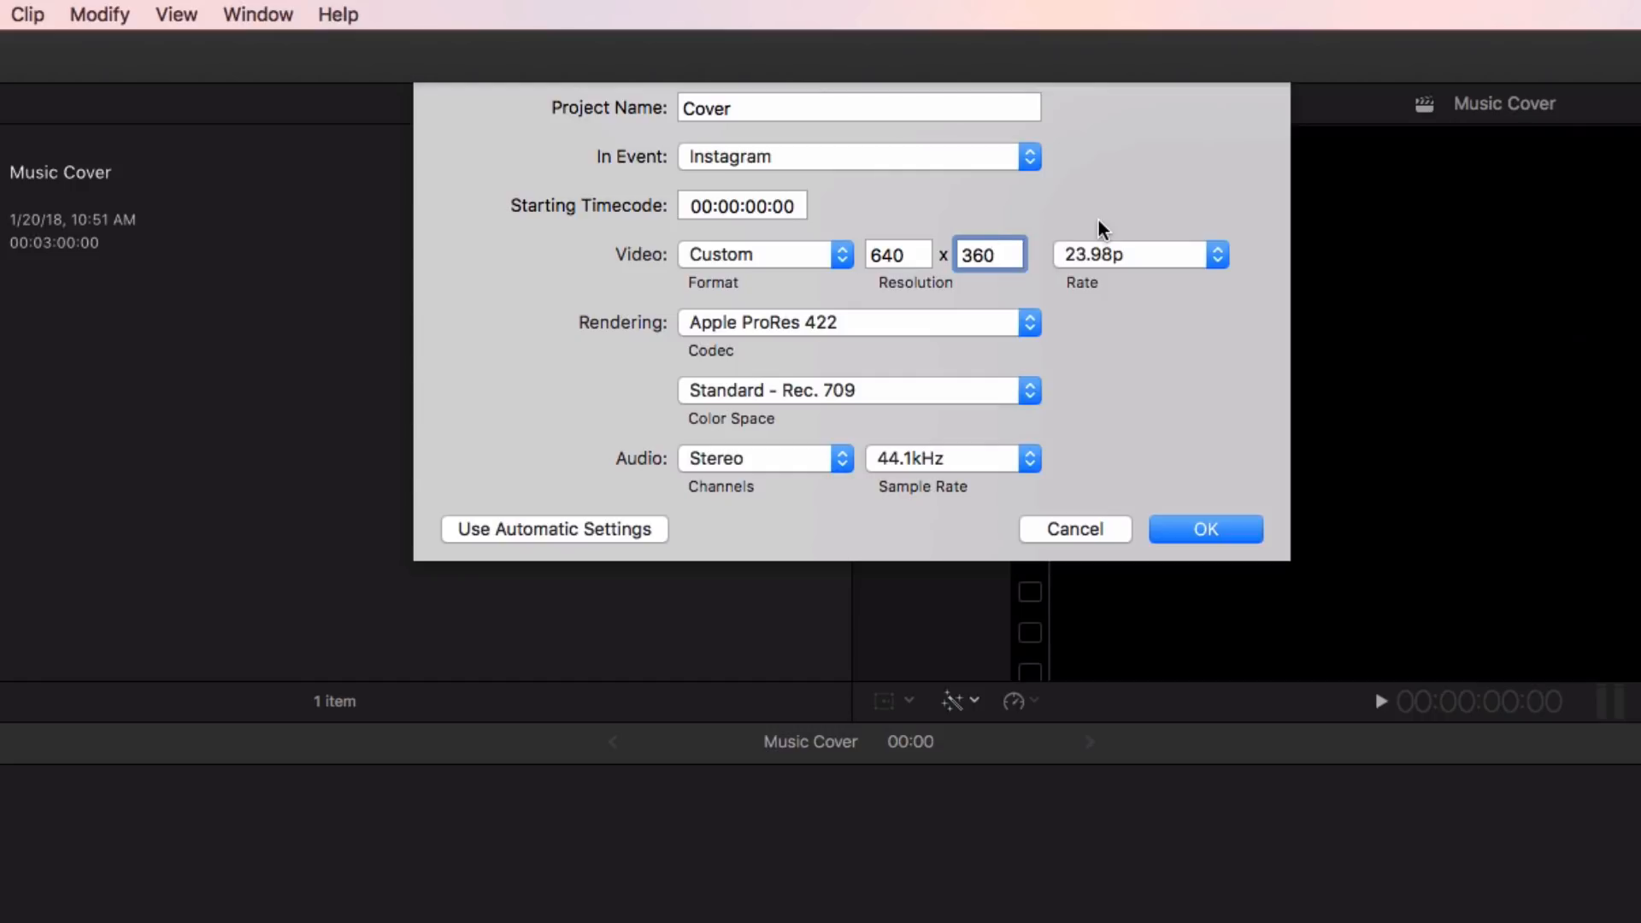
mouse_move(1104, 264)
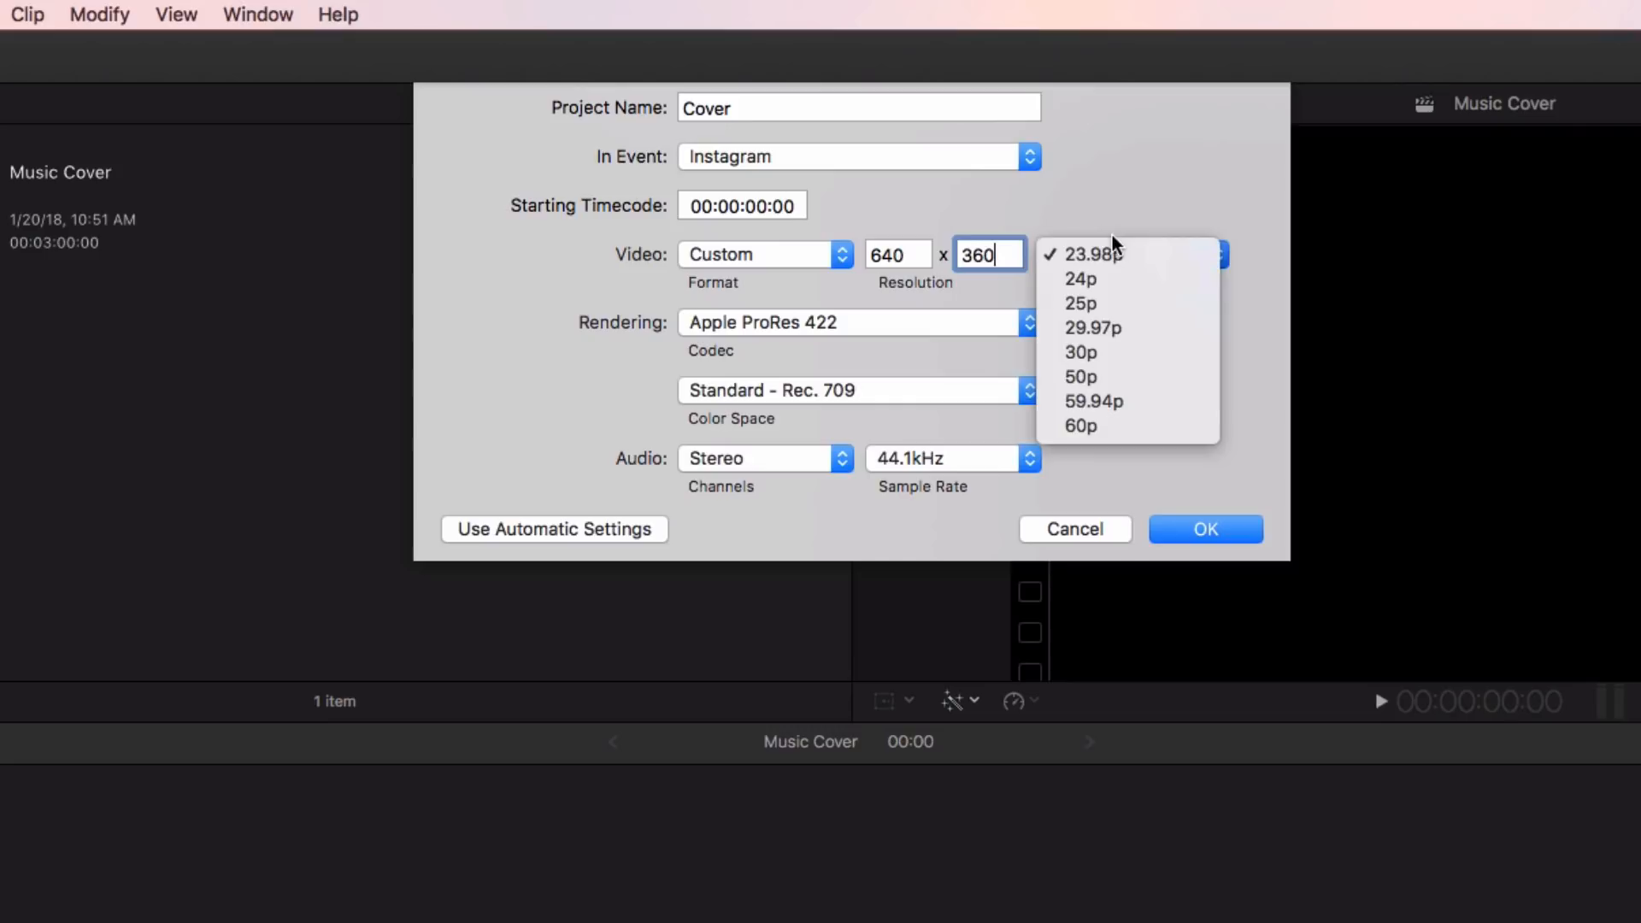
Keep 23.98p, ProRes 422, Rec. 709 and Stereo, choose 44.1kHz, and create the project.
click(1093, 255)
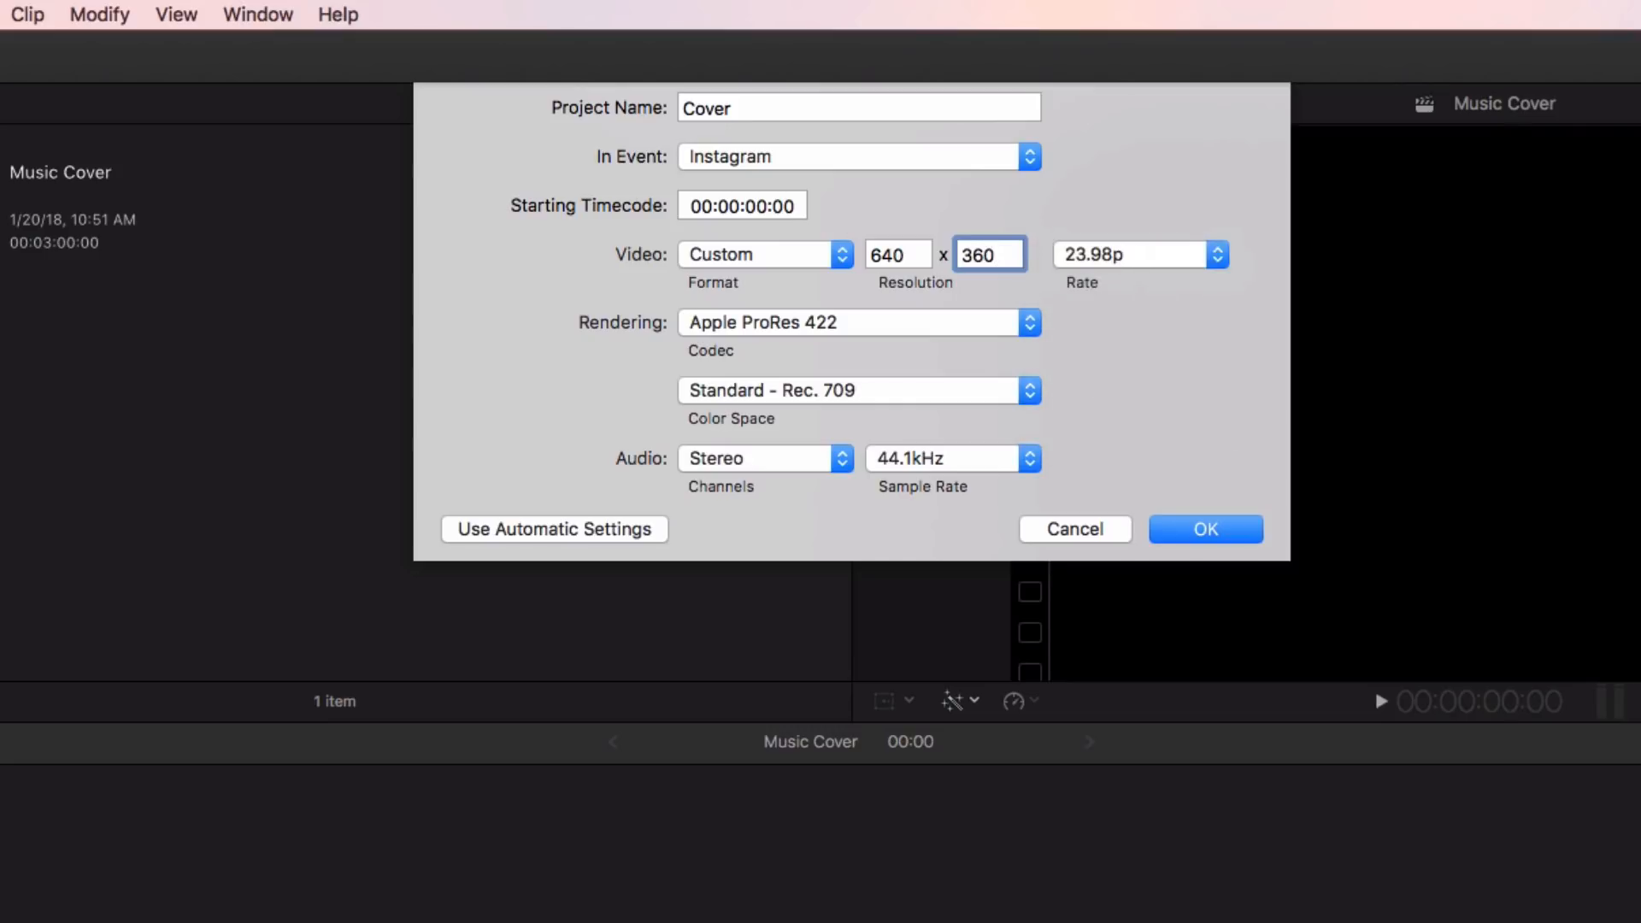
mouse_move(1155, 262)
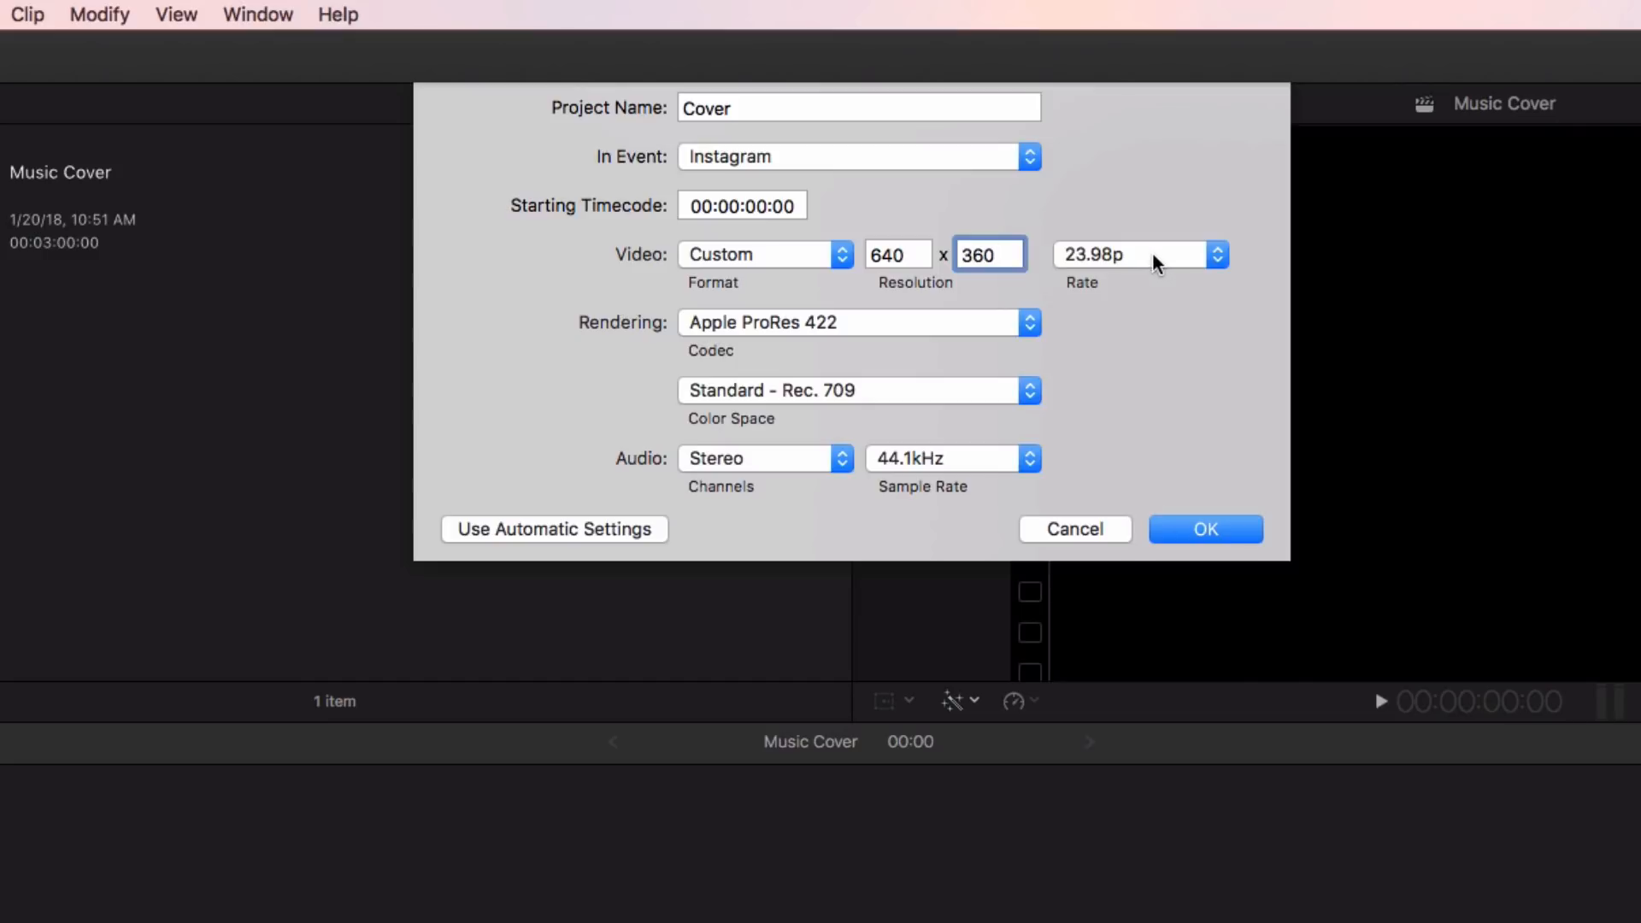
click(1138, 255)
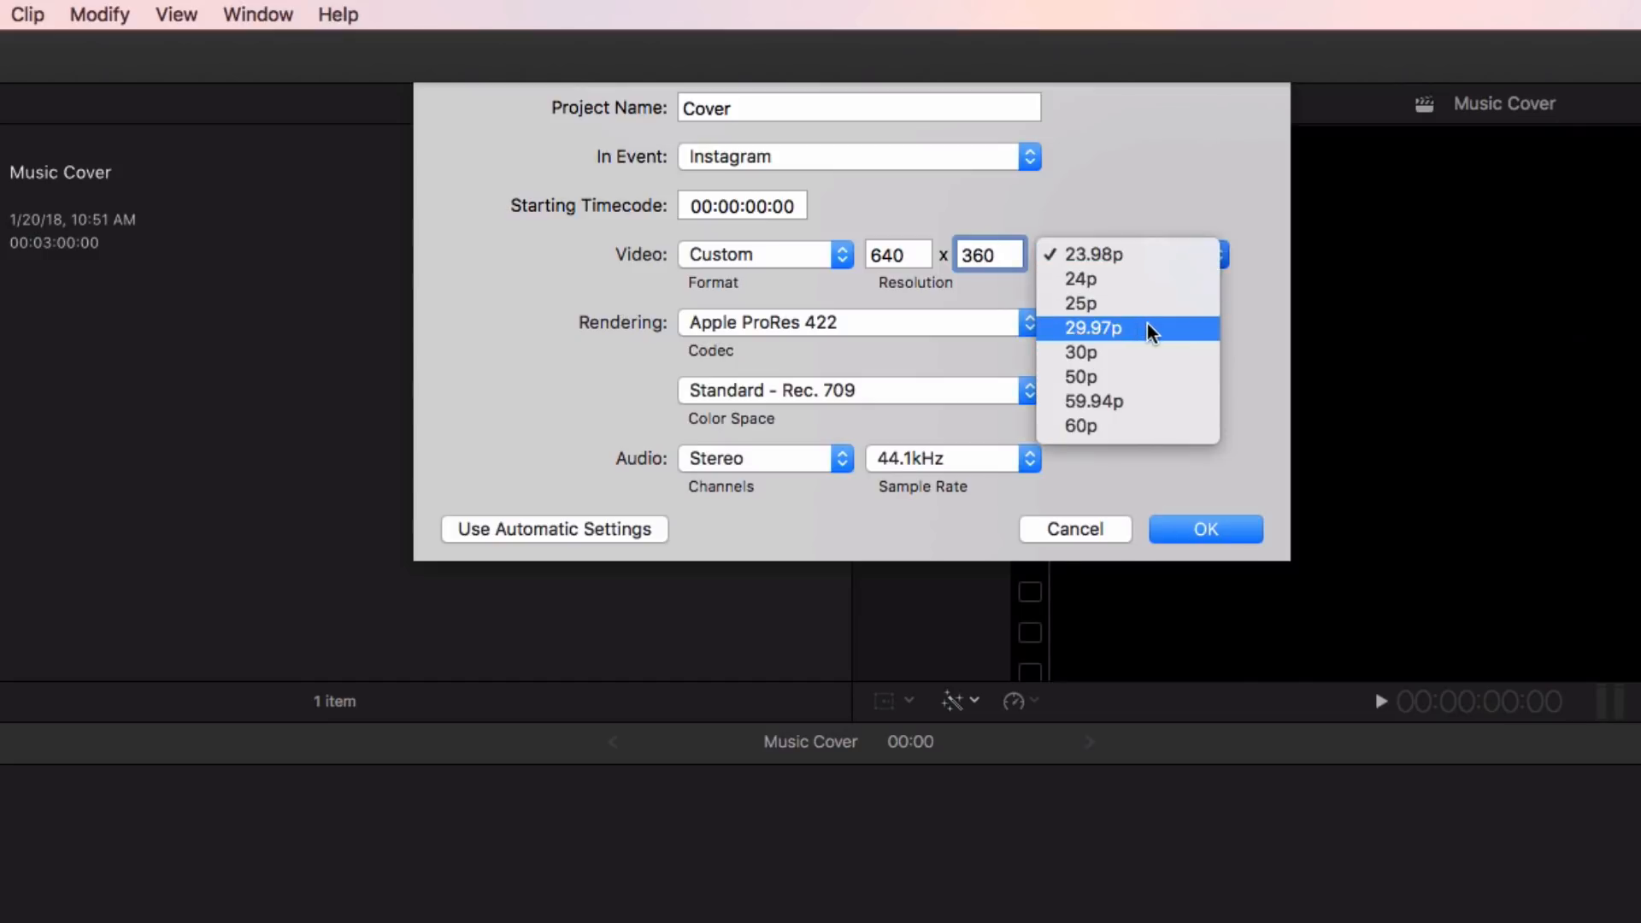
mouse_move(1142, 353)
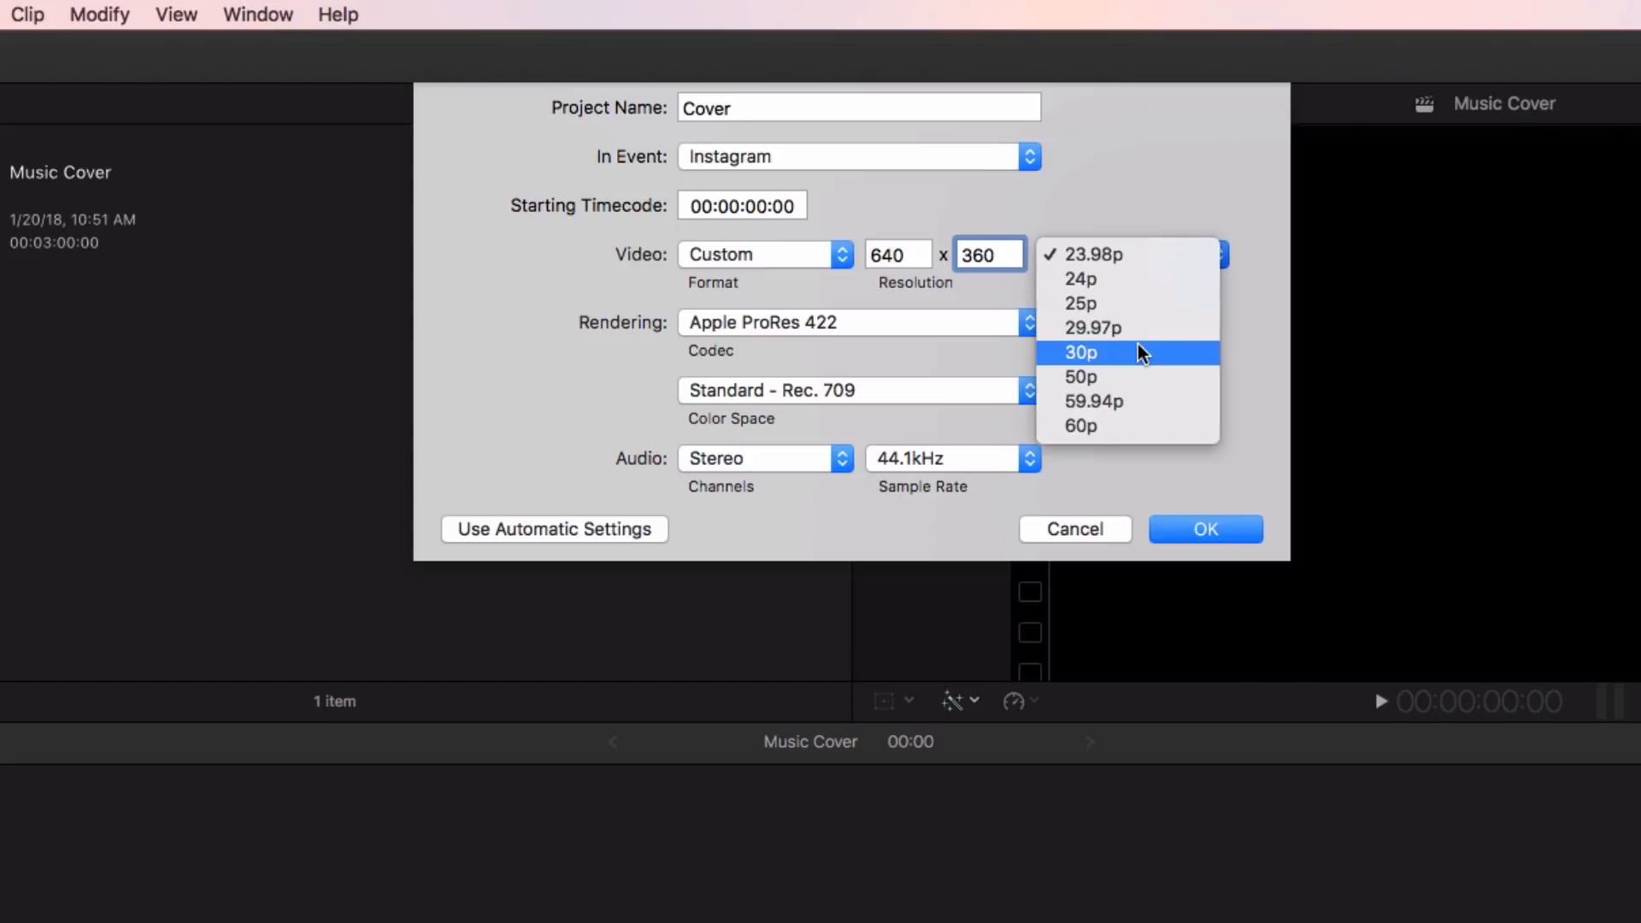
mouse_move(1123, 328)
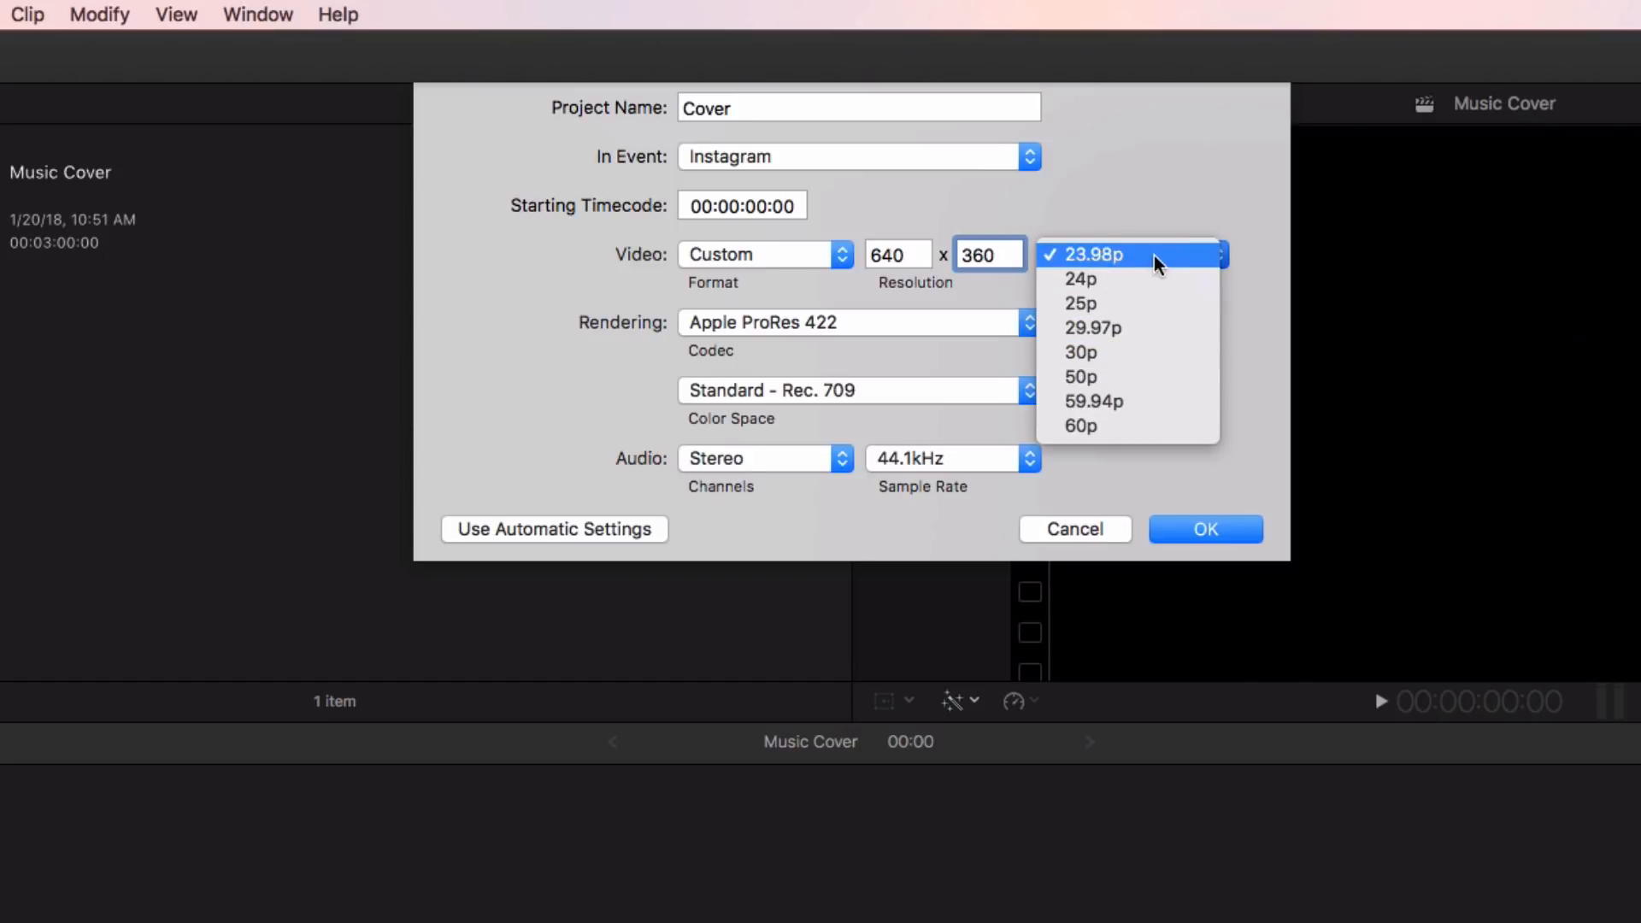
click(1092, 254)
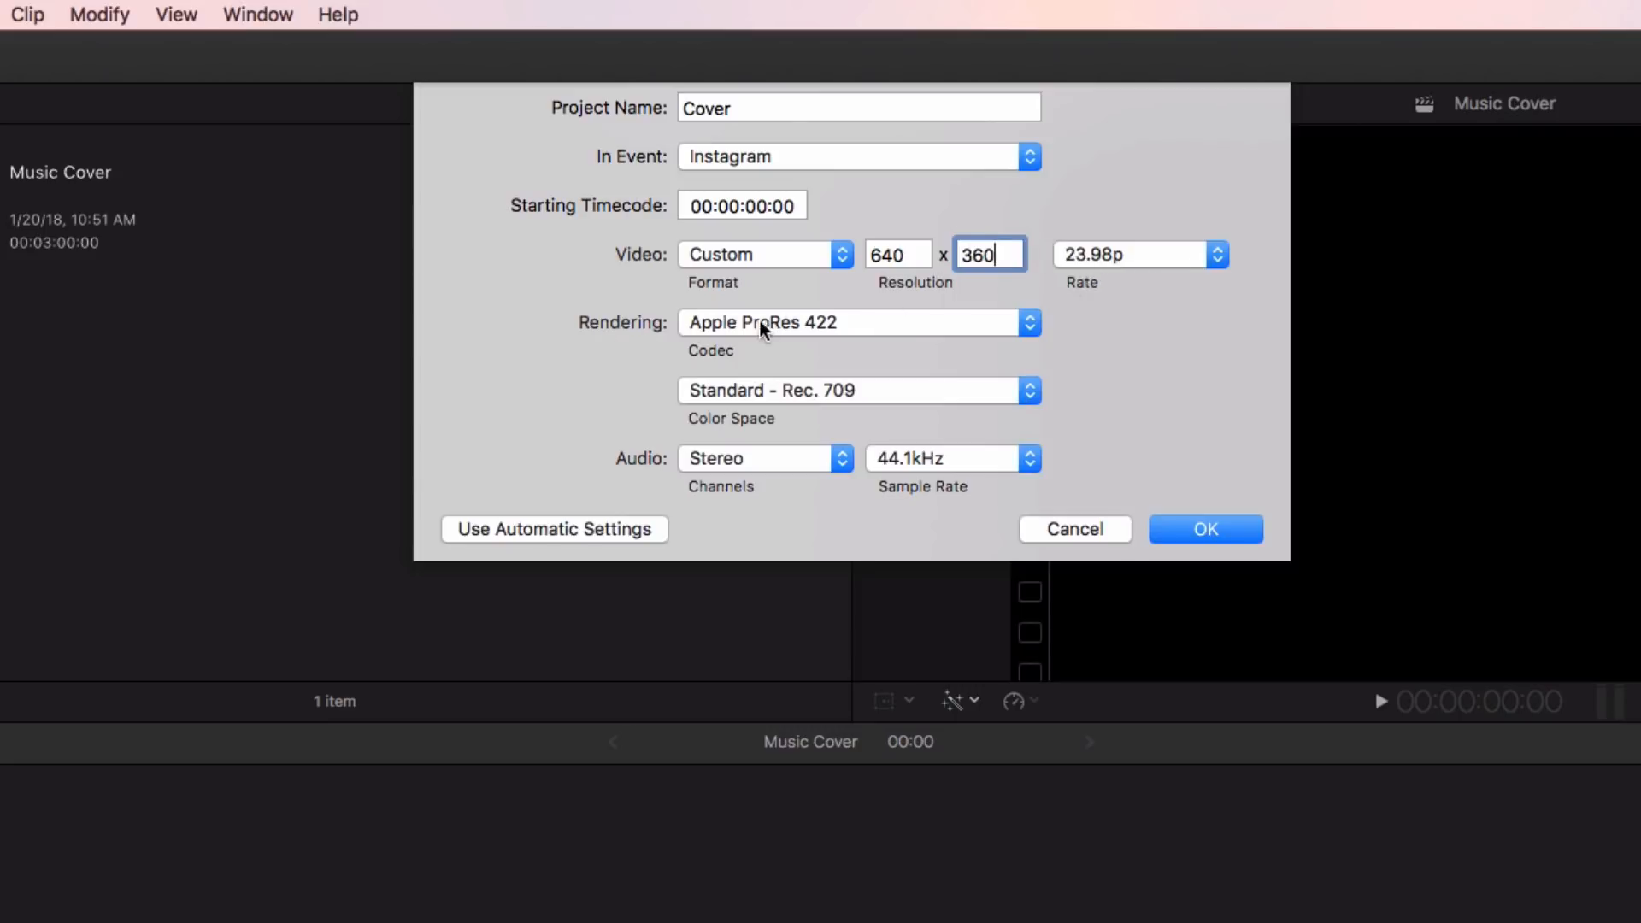
click(858, 322)
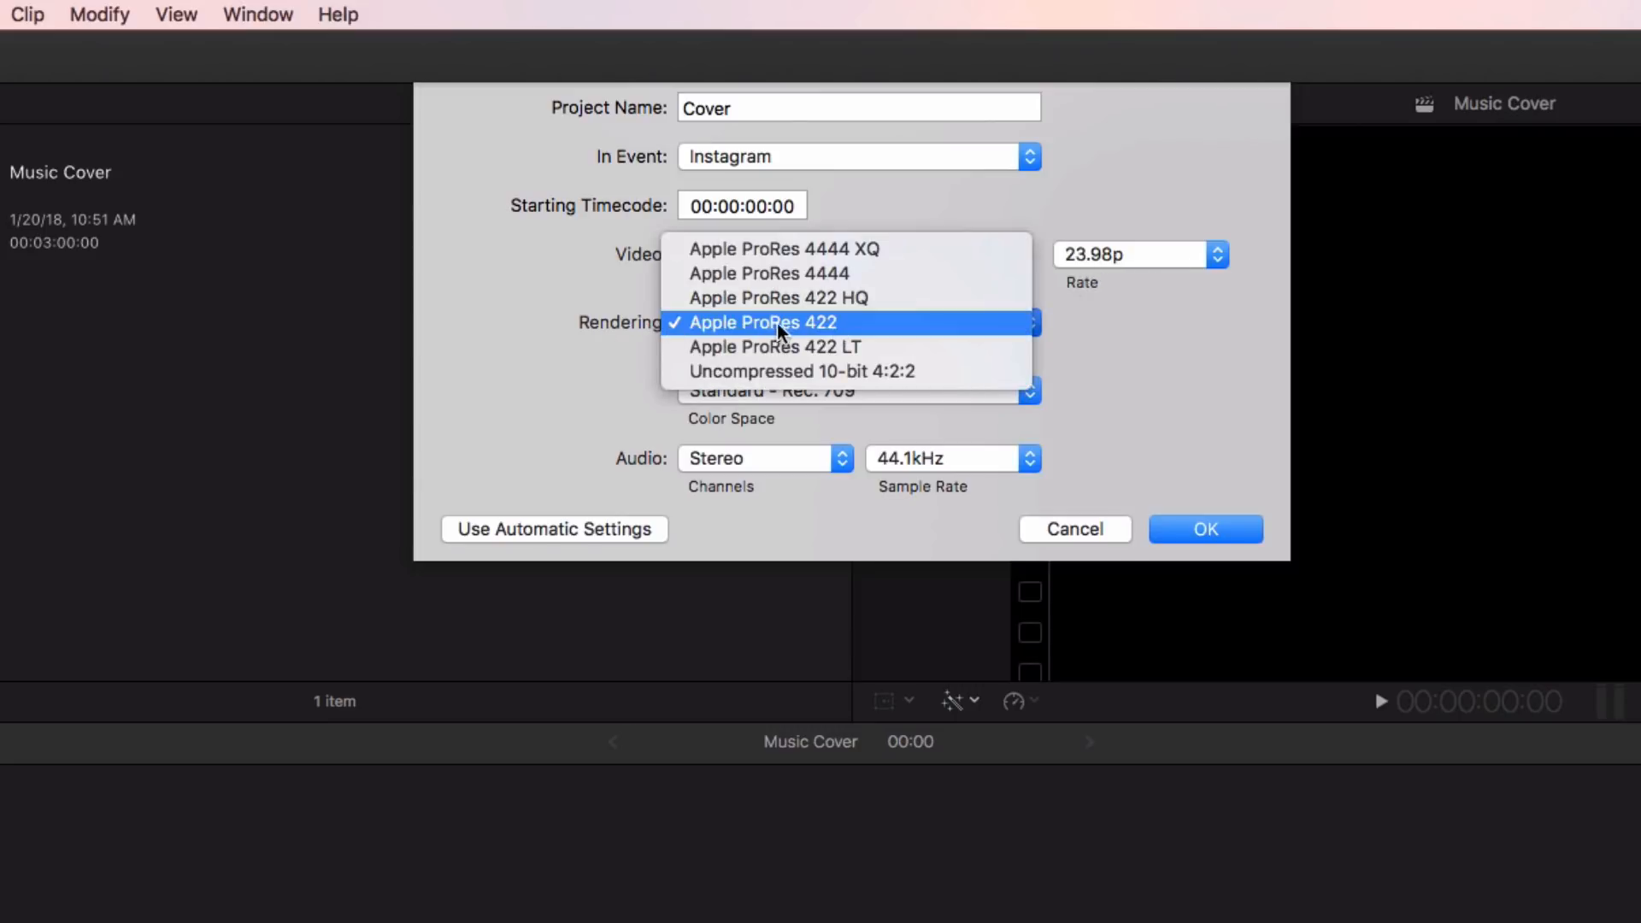
mouse_move(945, 328)
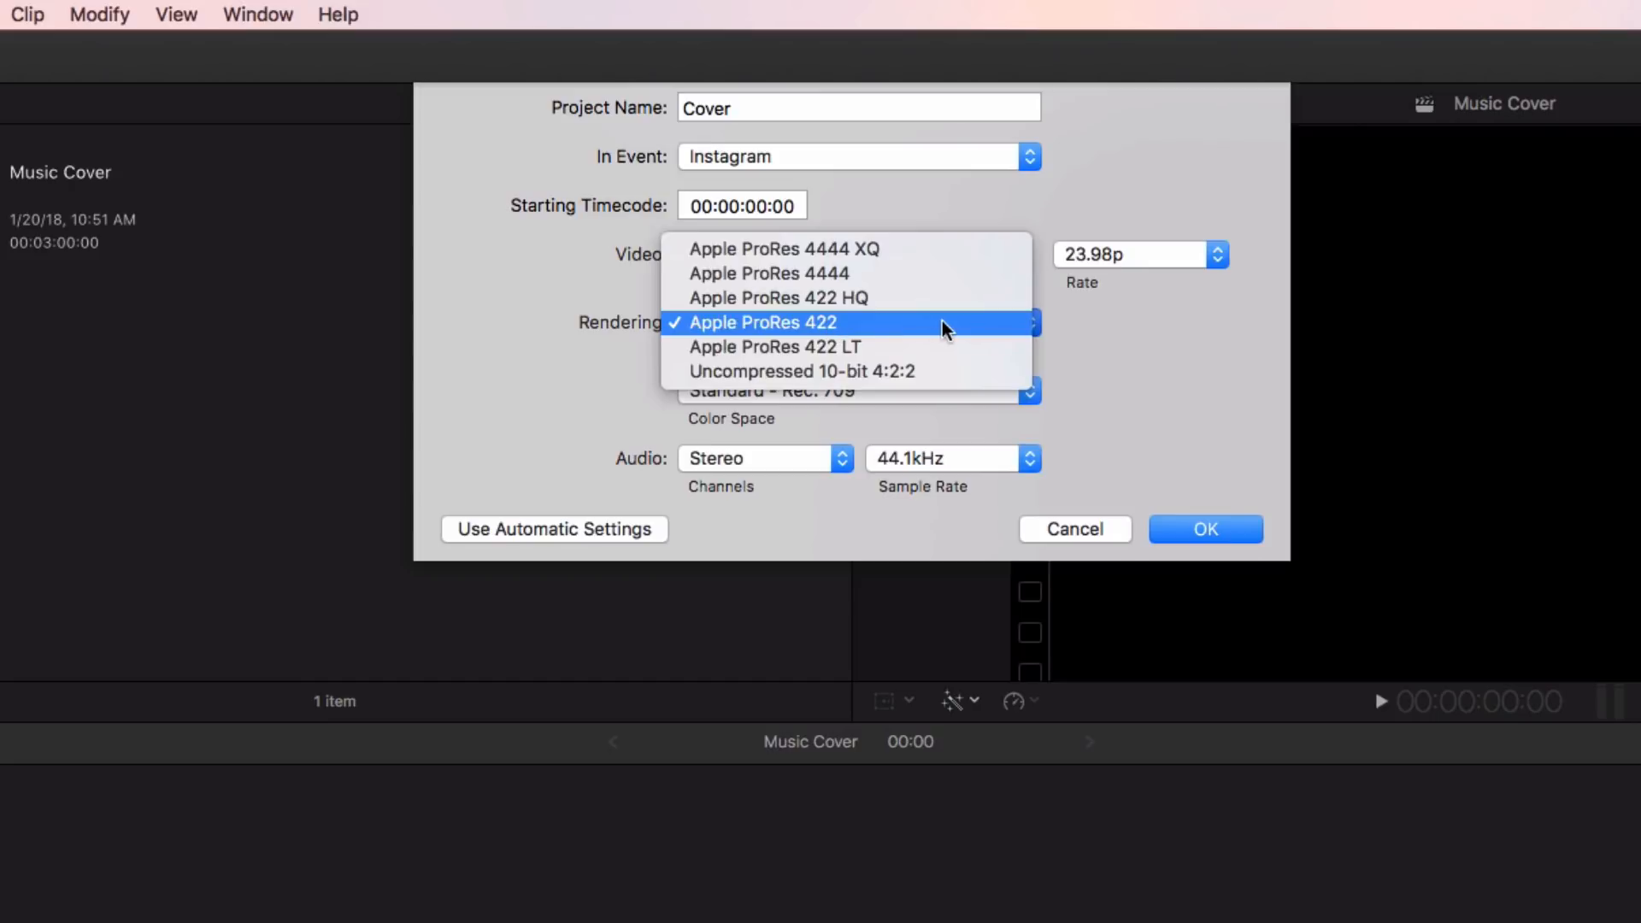
mouse_move(929, 320)
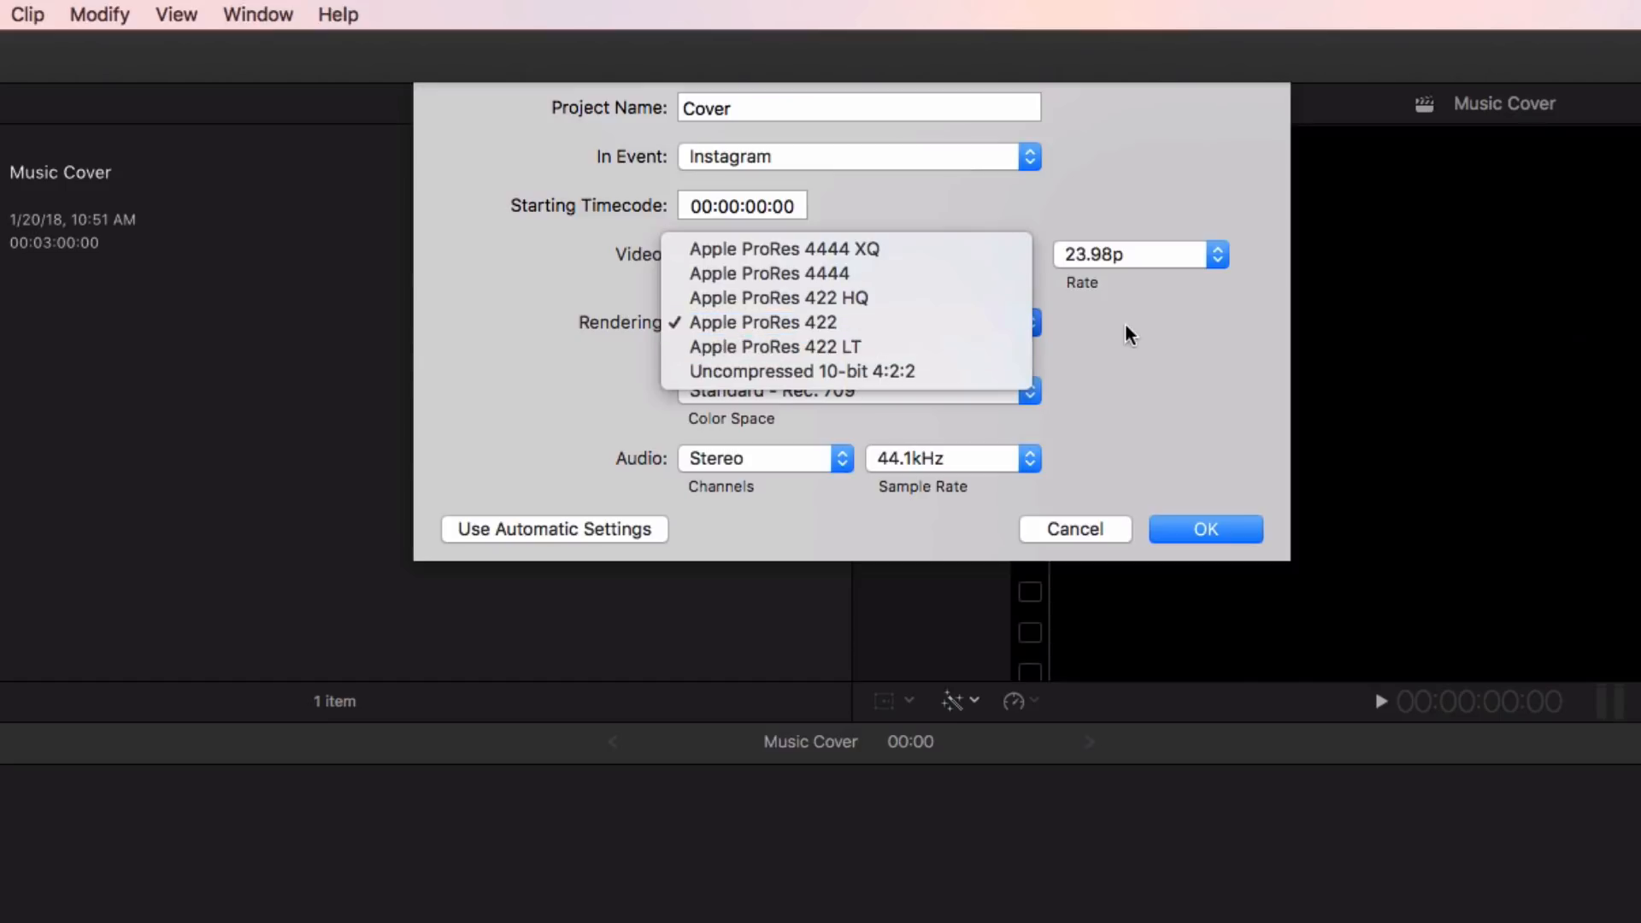
click(764, 321)
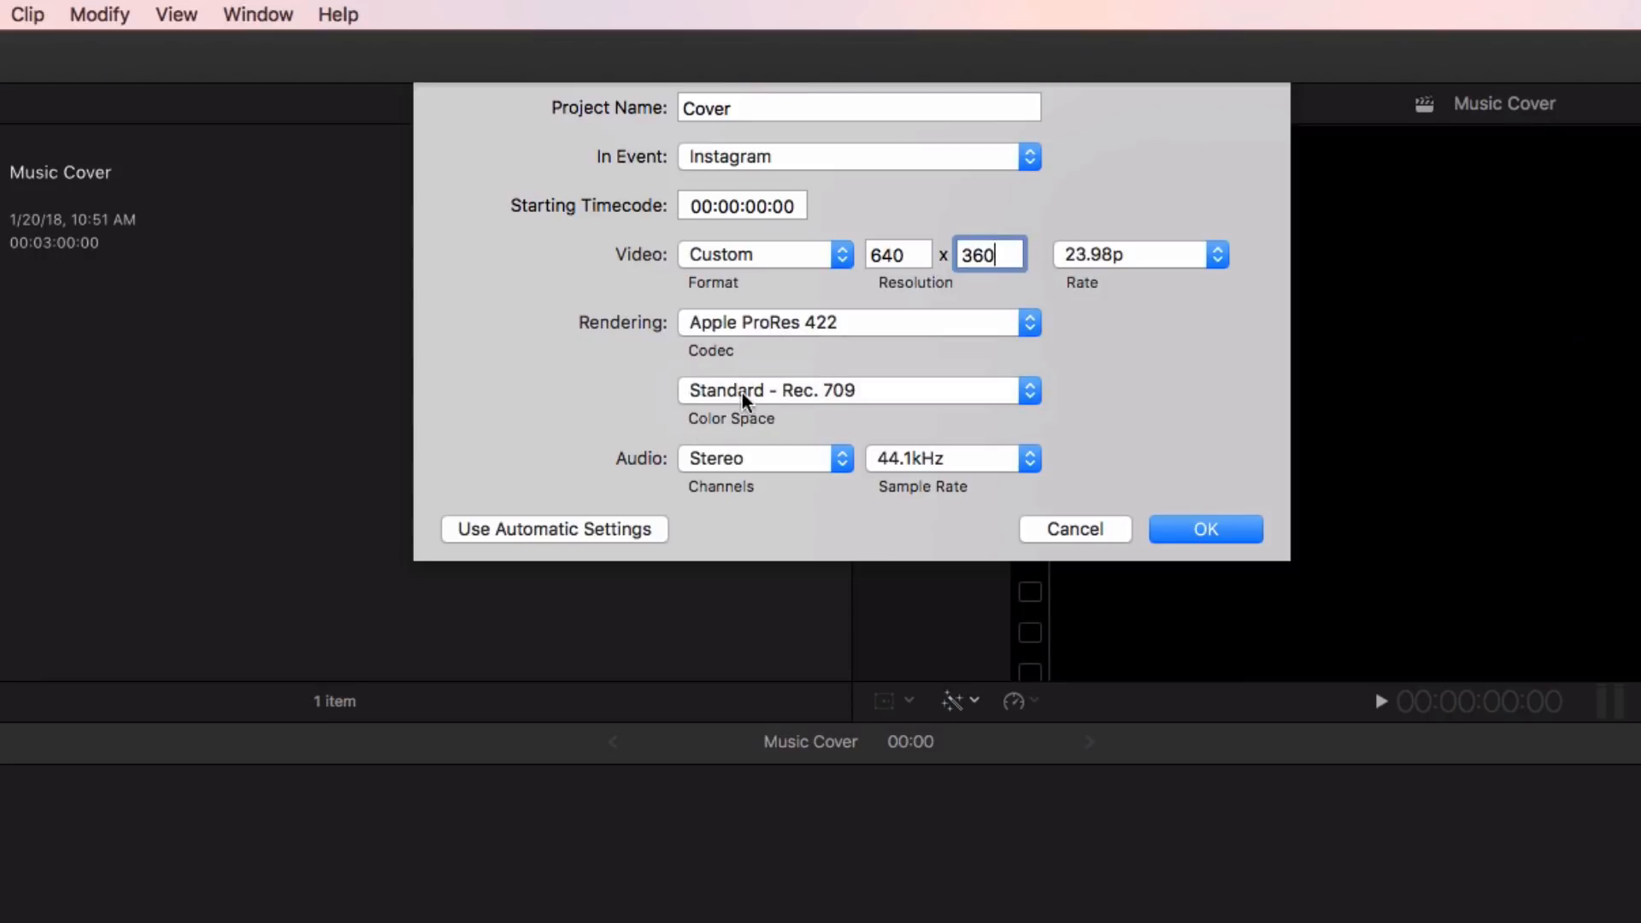
click(859, 390)
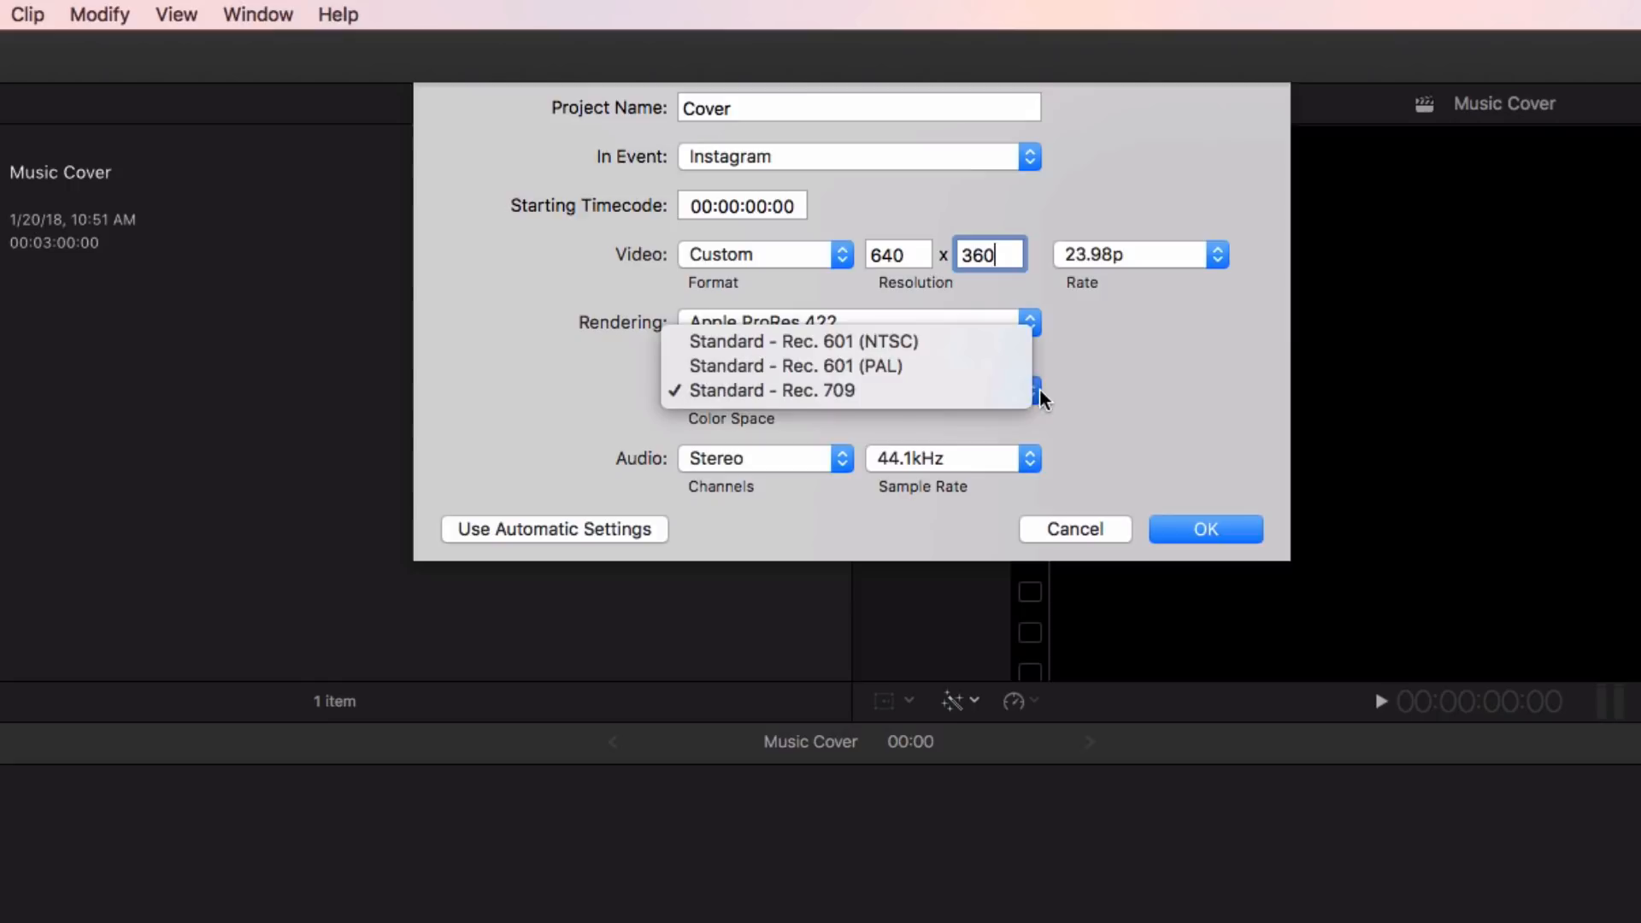
mouse_move(903, 389)
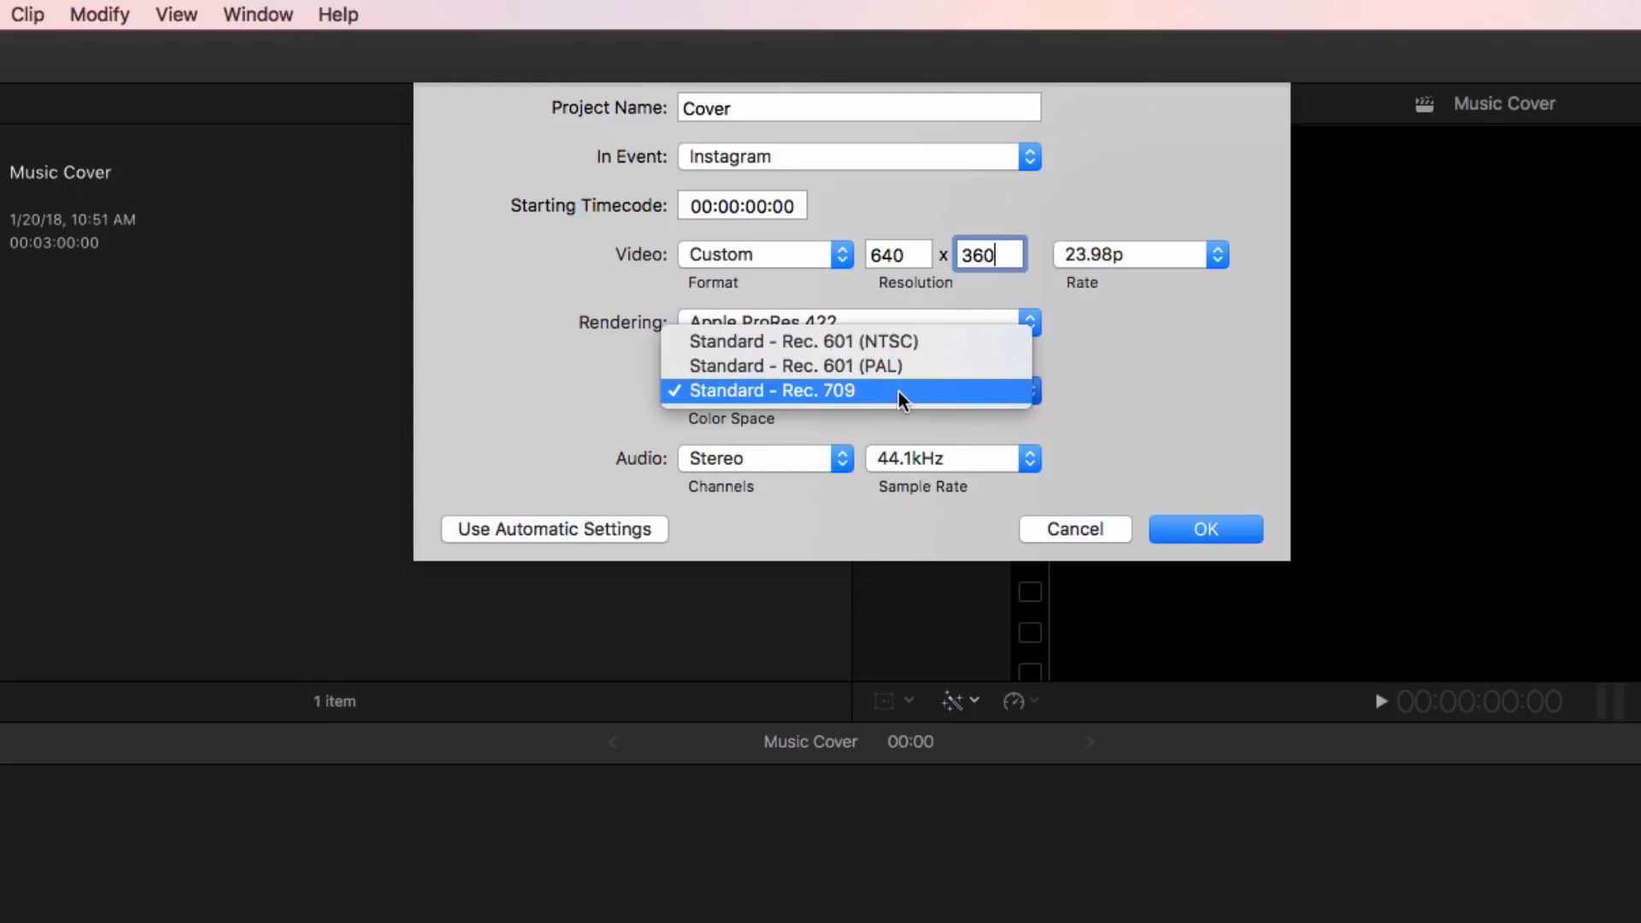
click(764, 458)
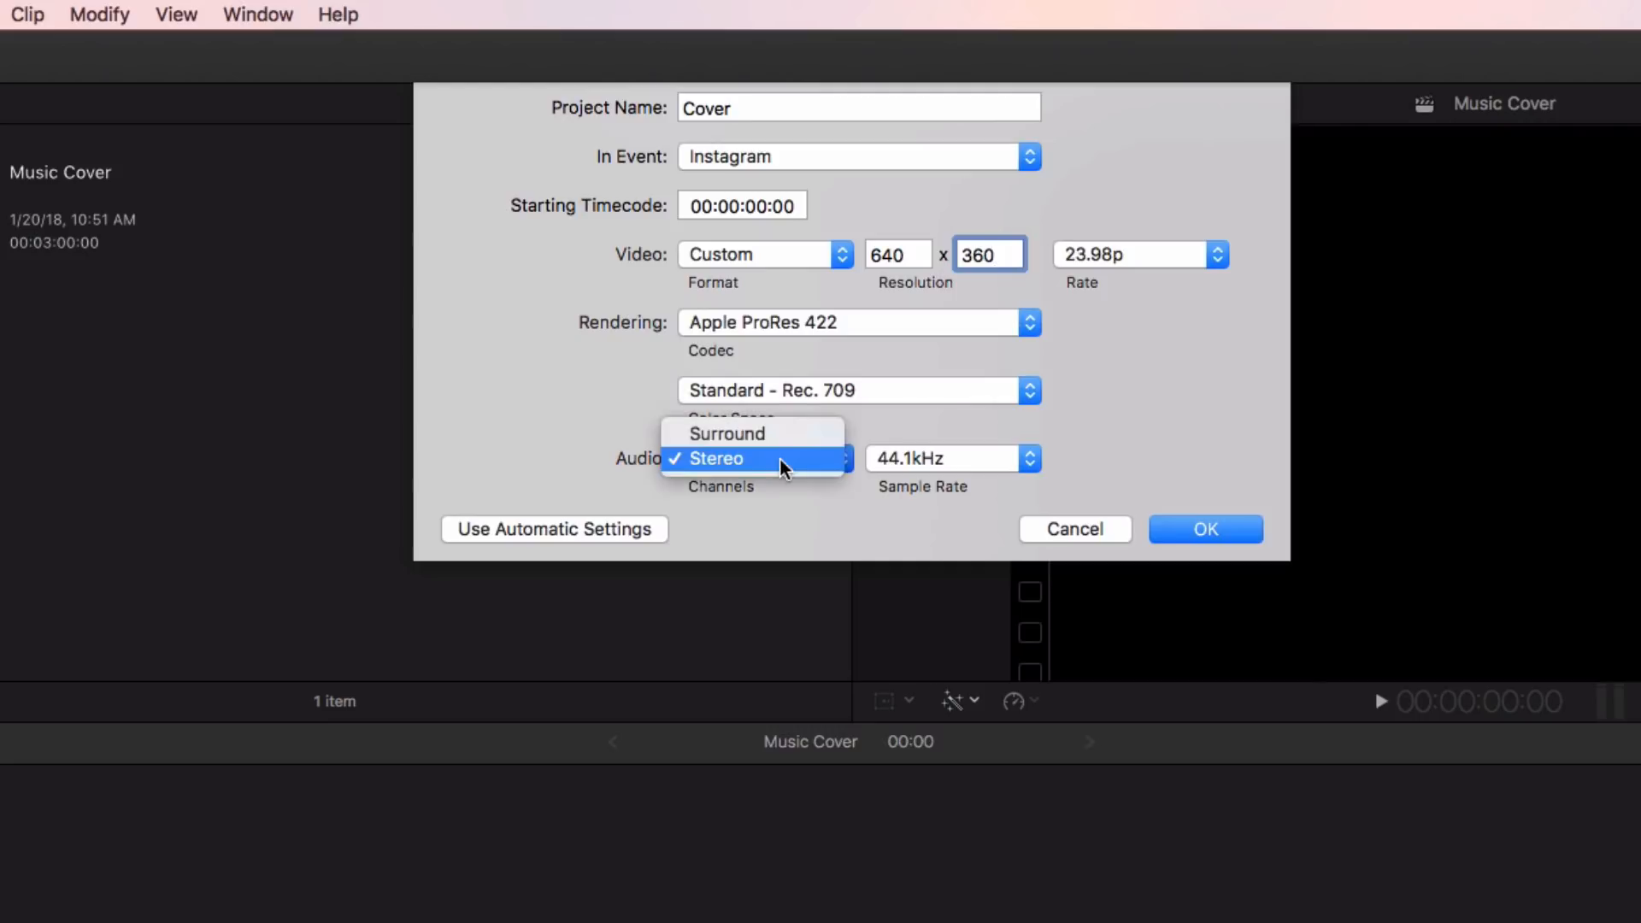
click(951, 457)
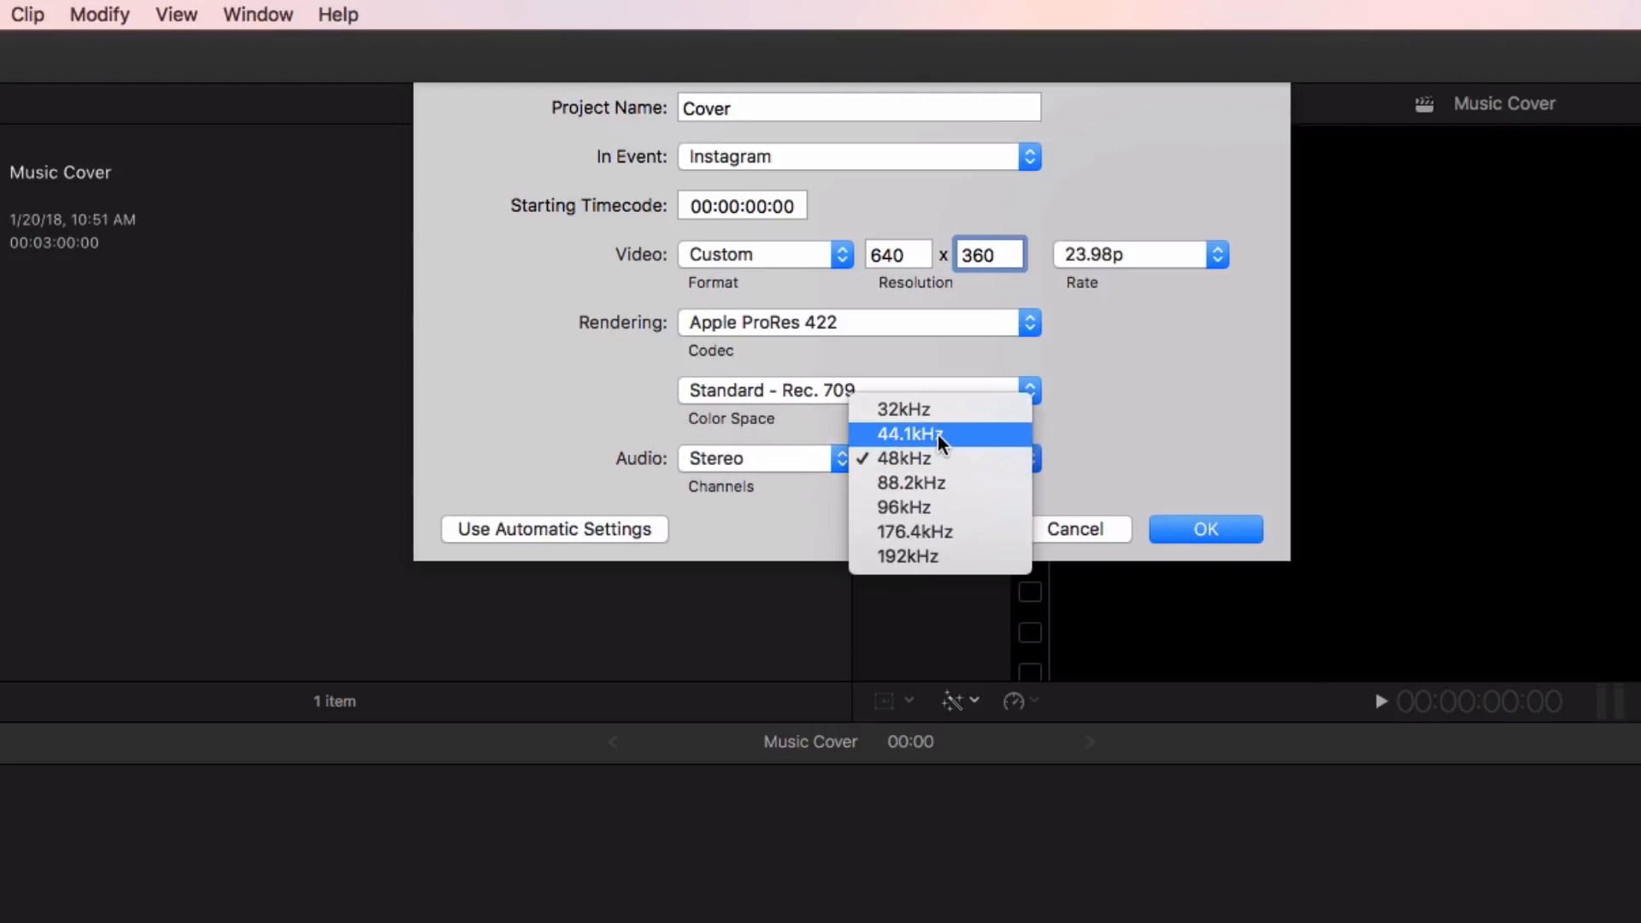
click(906, 433)
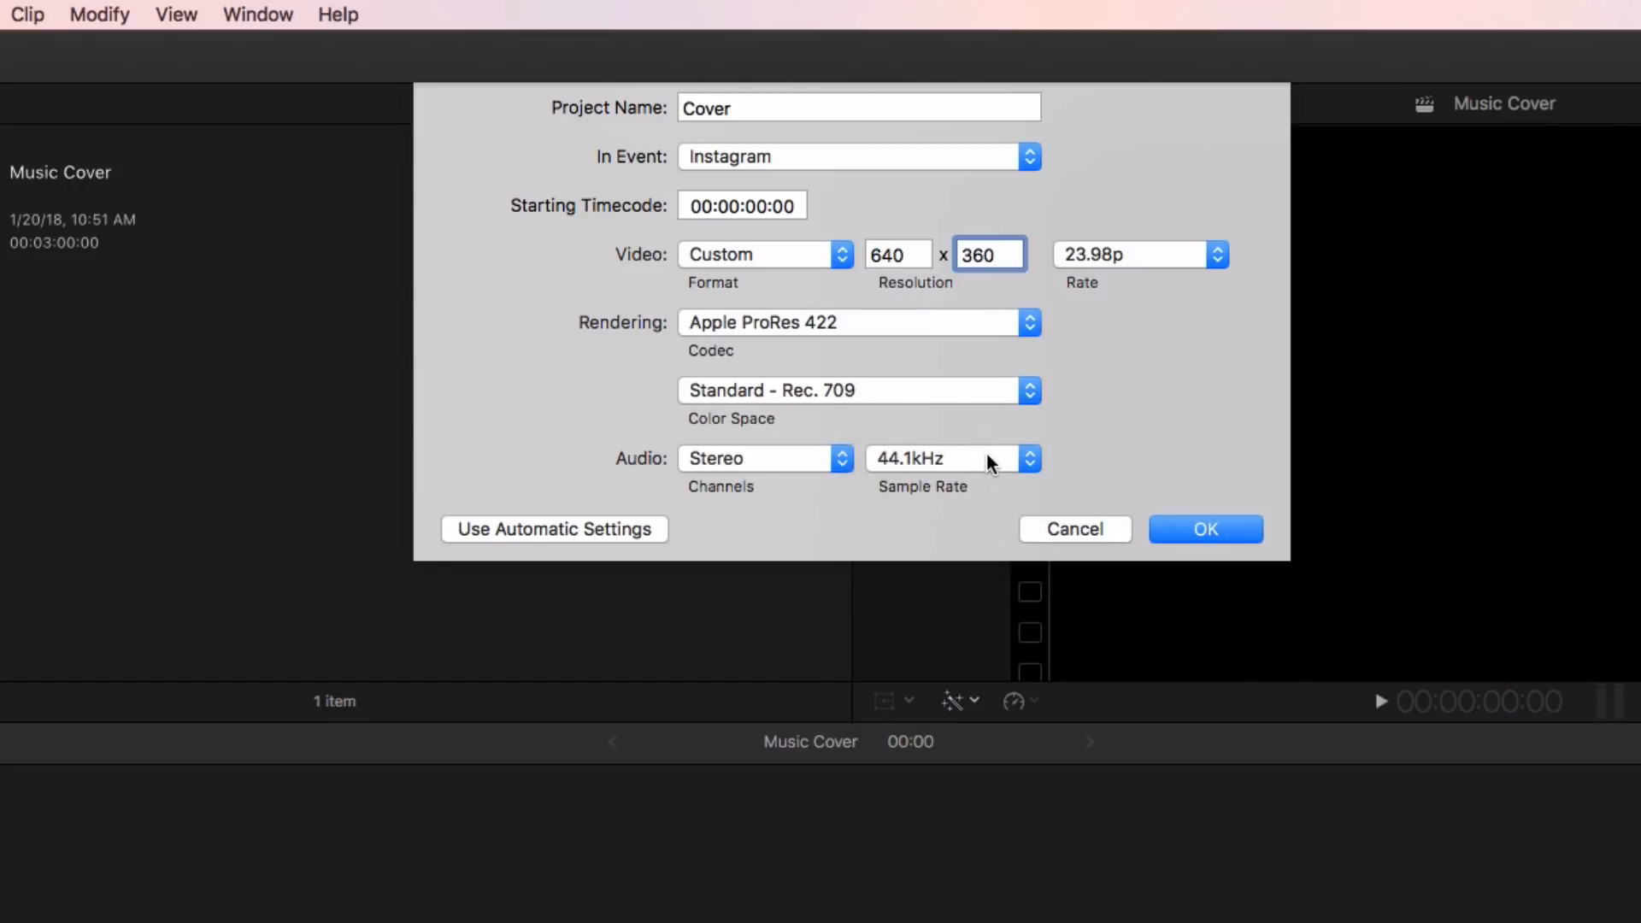
click(1205, 529)
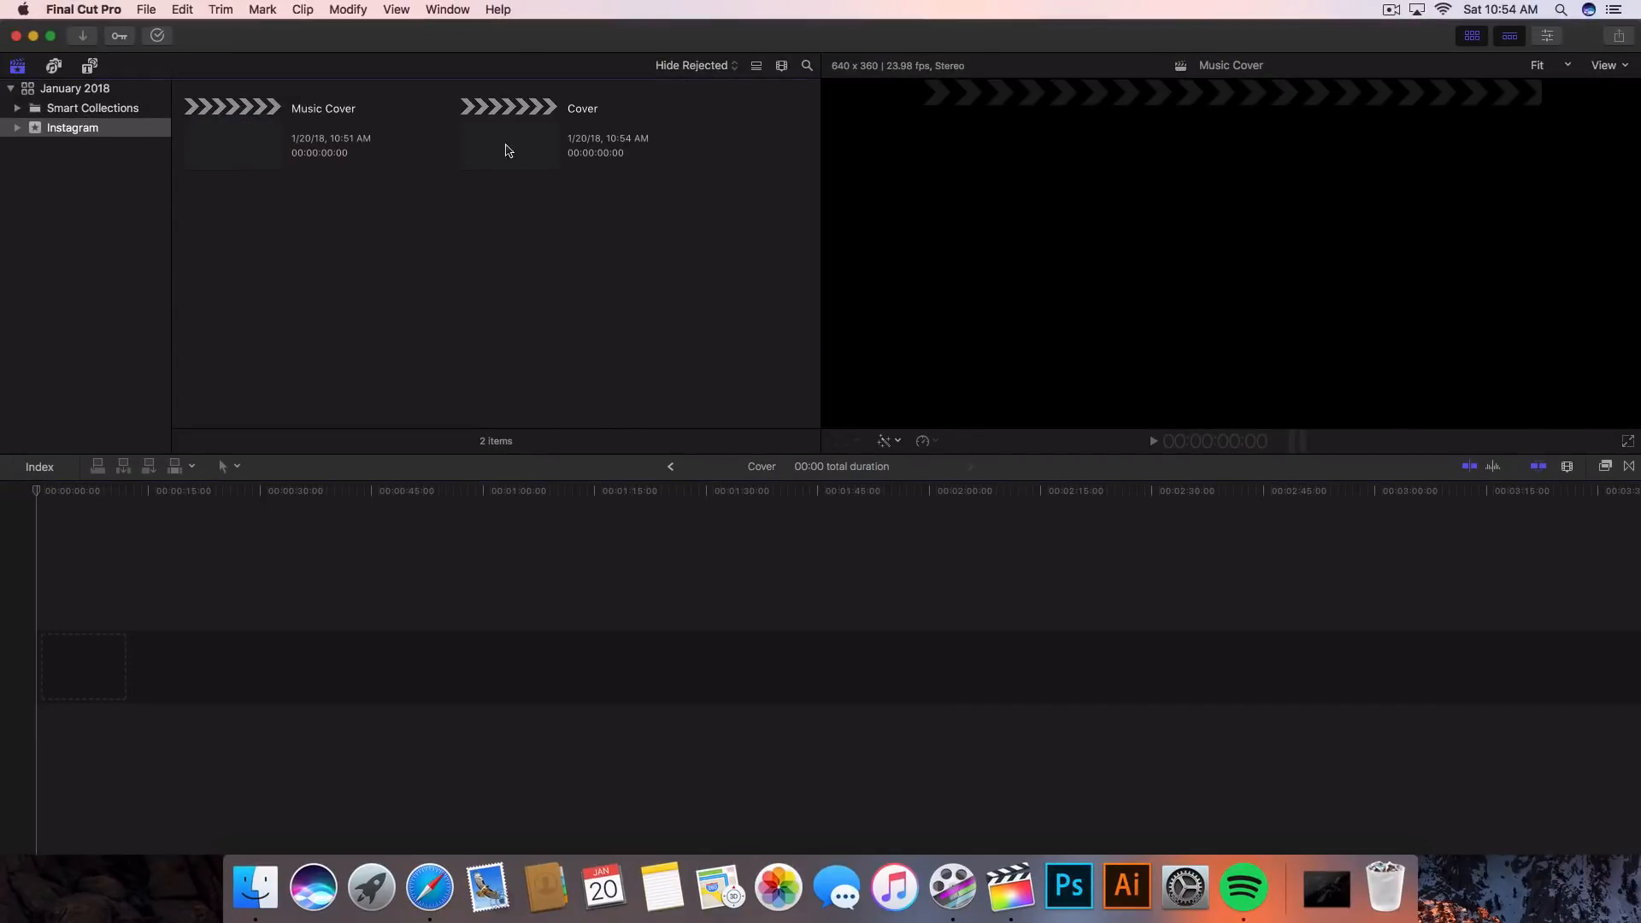
Drag the music video clip into the Cover timeline and skim the playhead through it.
click(508, 134)
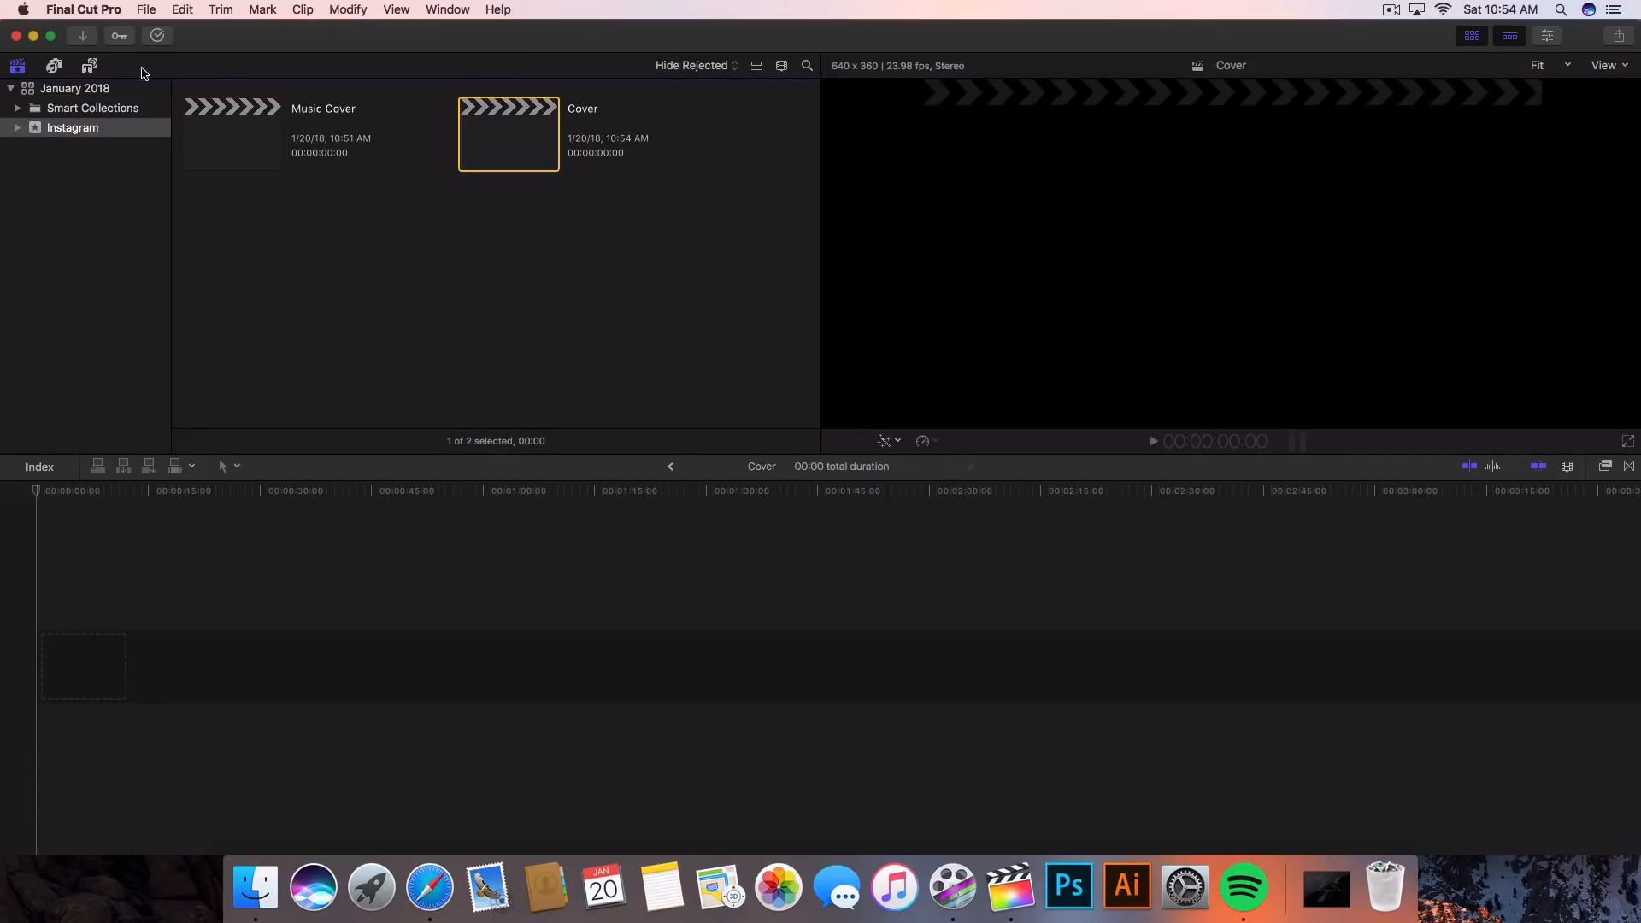
drag(530, 167, 272, 612)
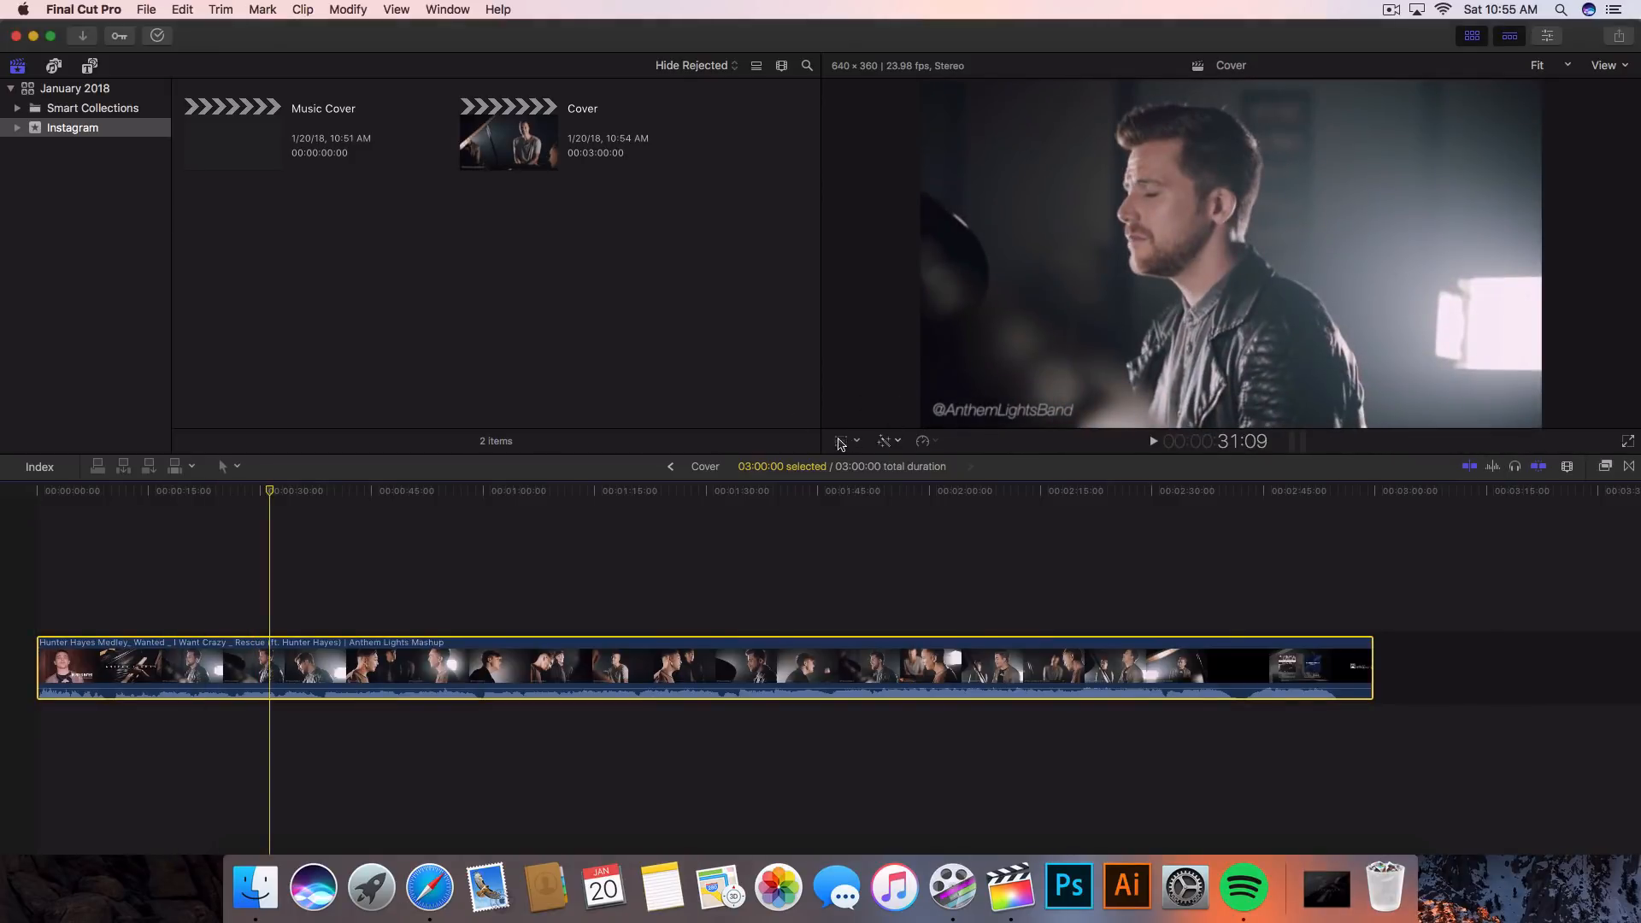
click(887, 441)
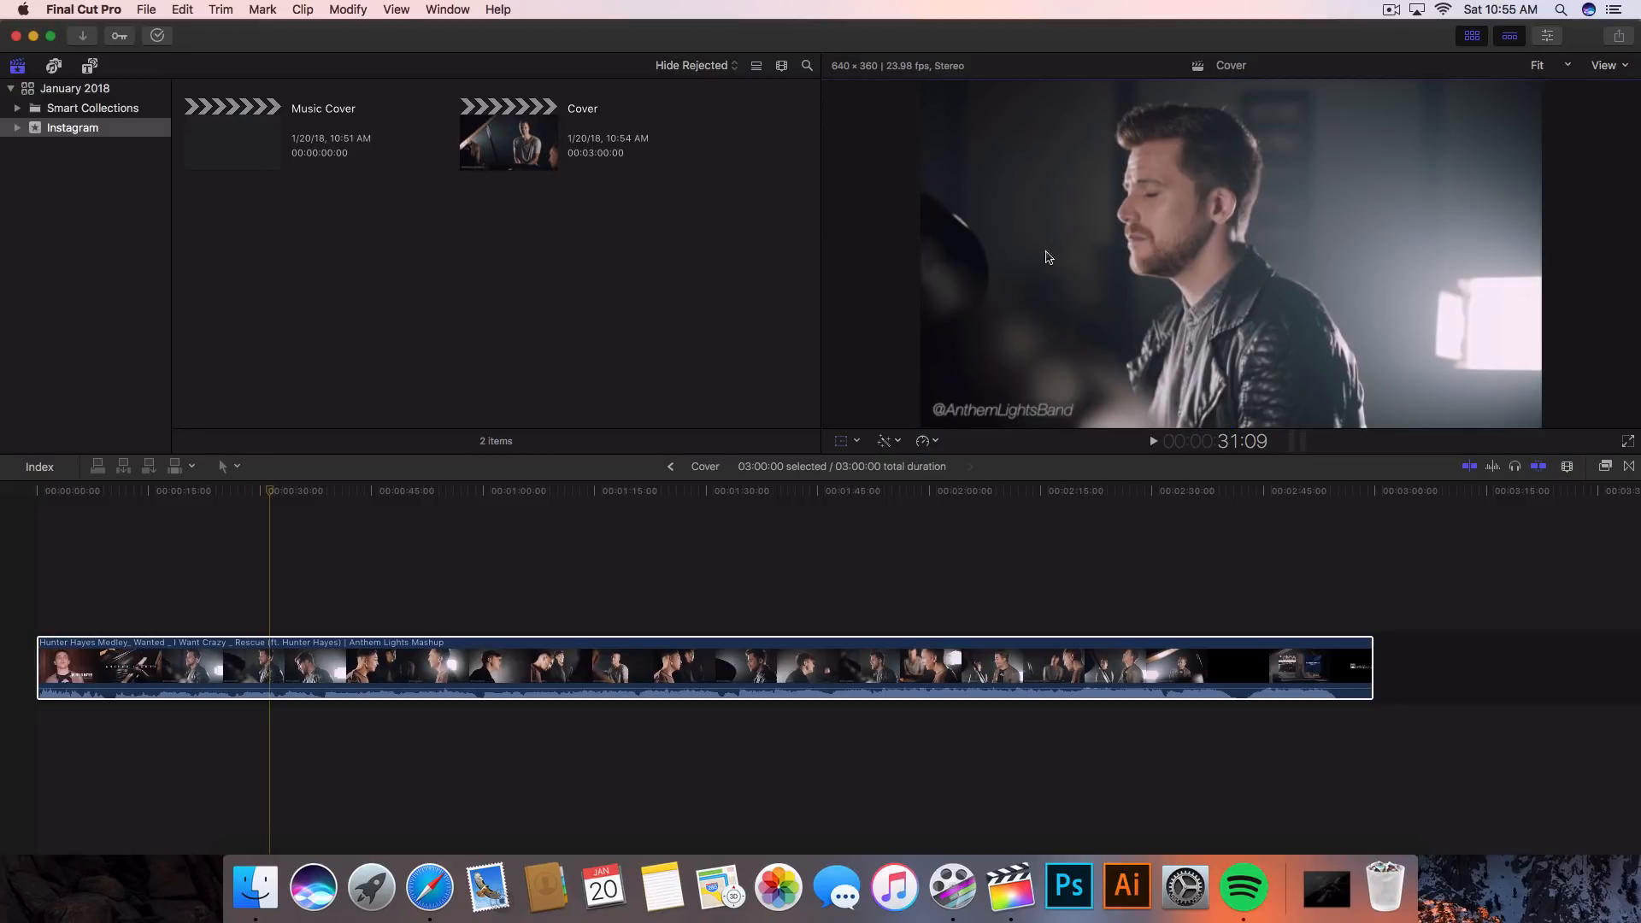
click(468, 492)
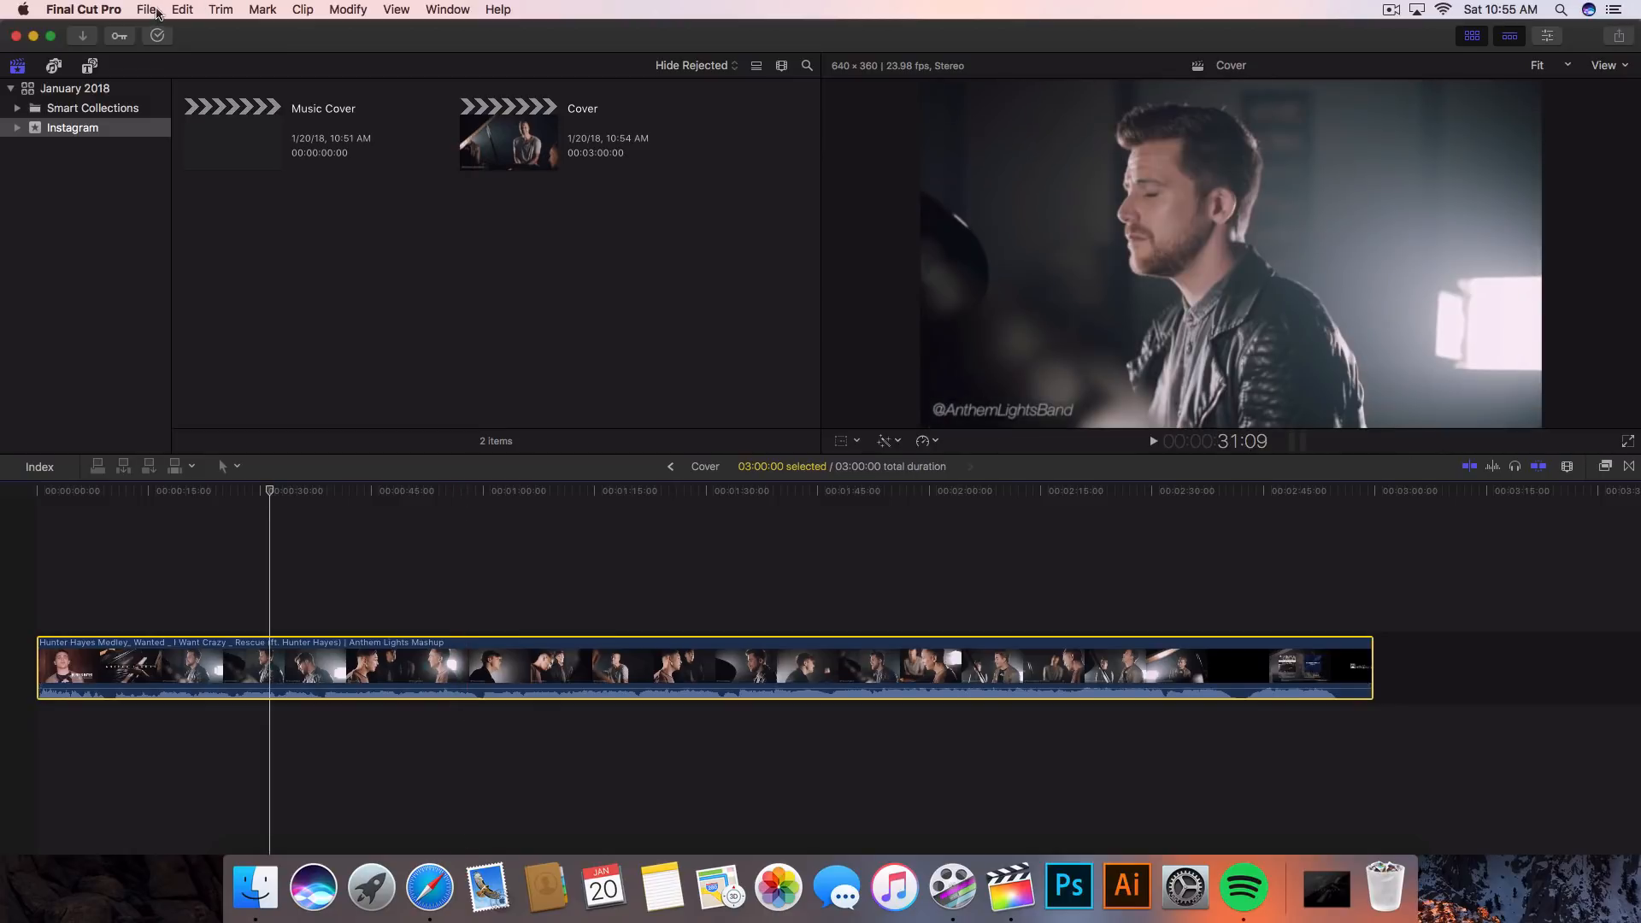
click(403, 491)
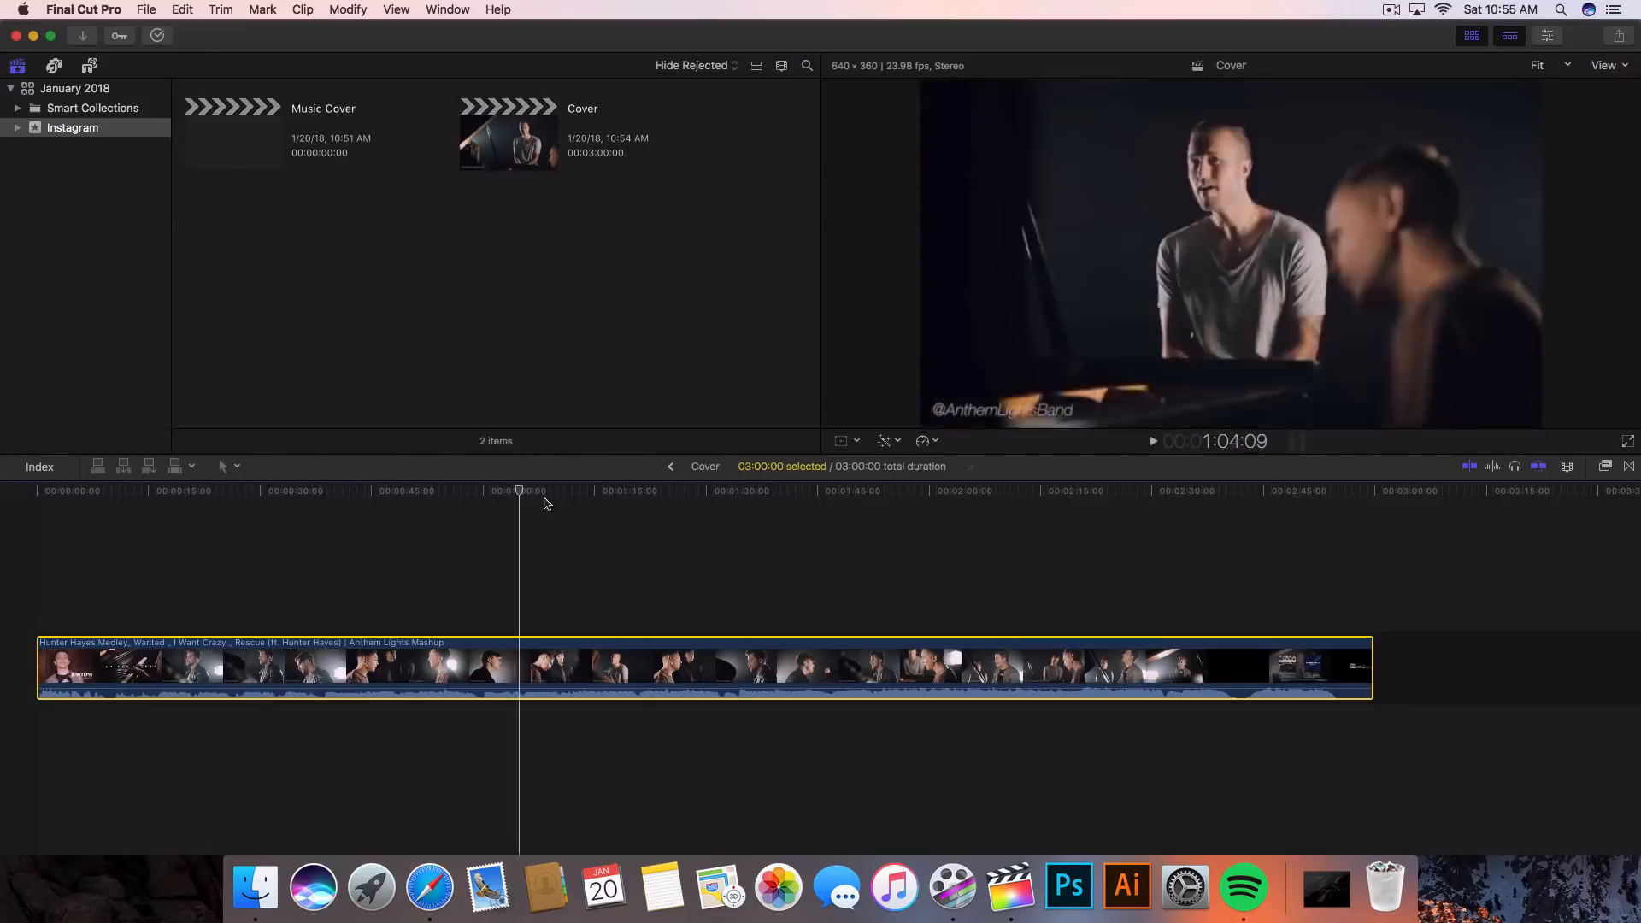
click(712, 491)
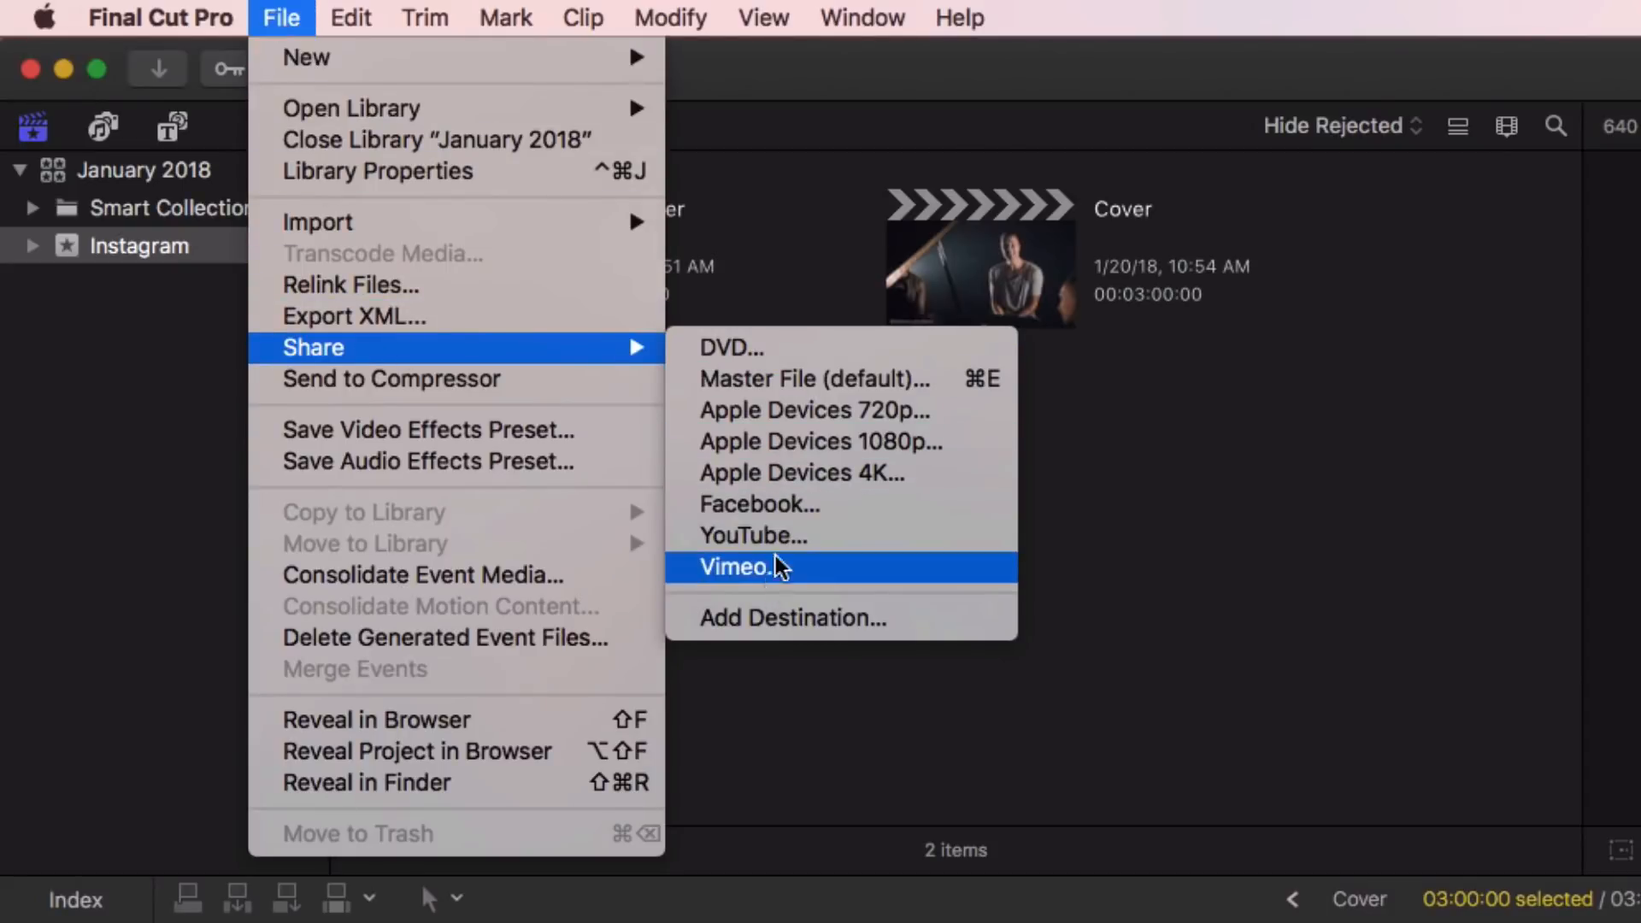
mouse_move(859, 372)
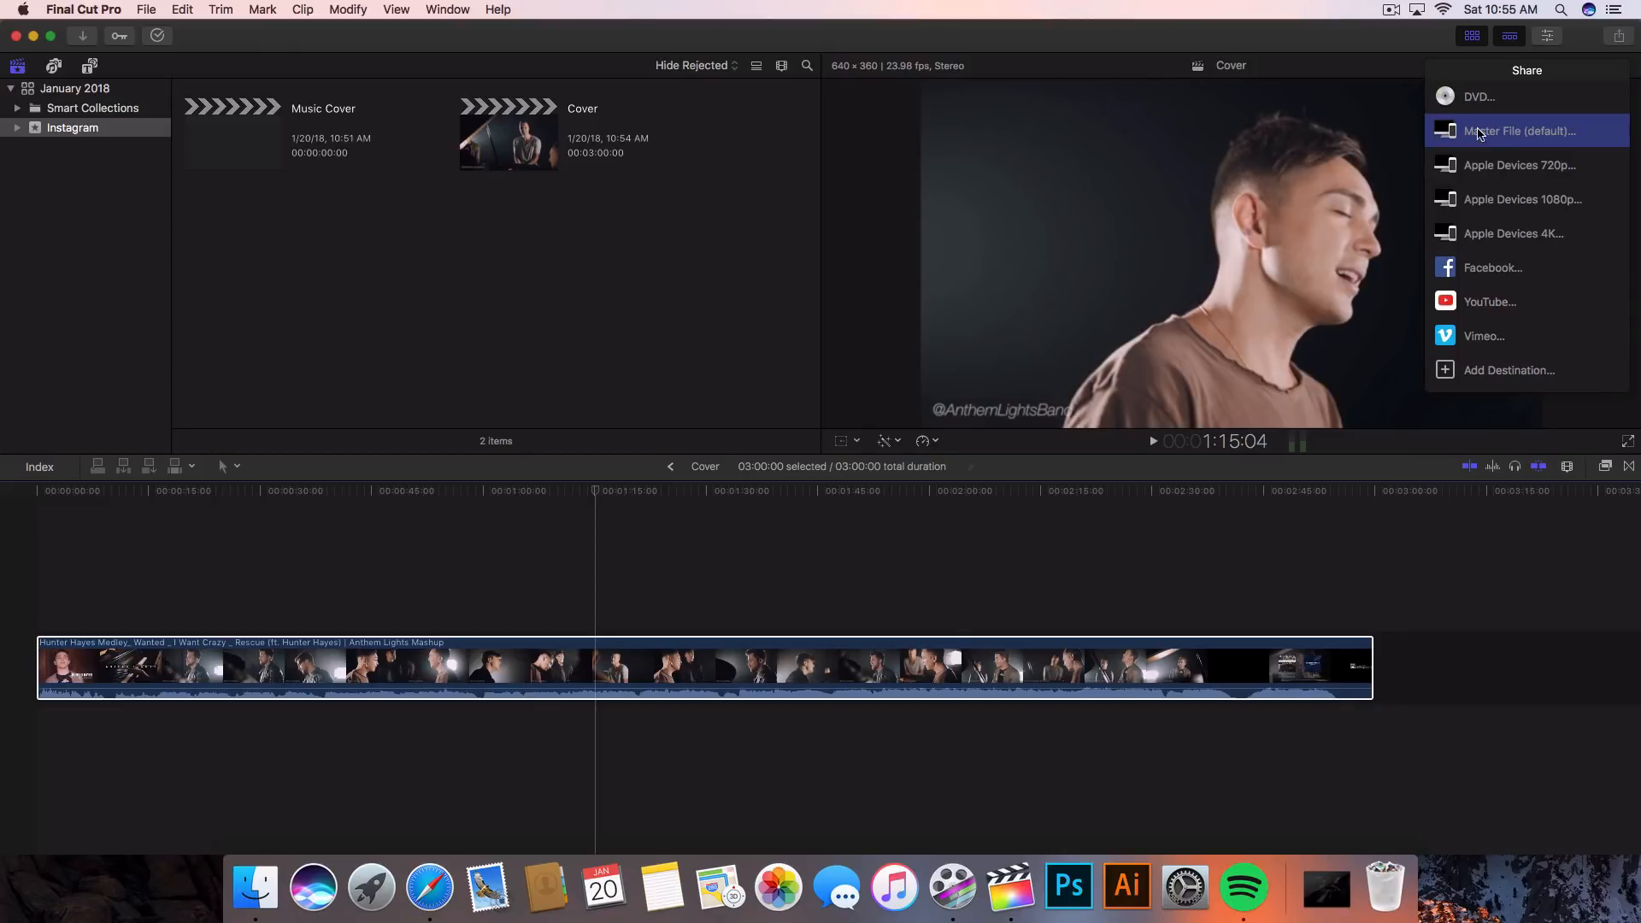
Choose Master File from the Share menu for the Cover project.
click(1520, 131)
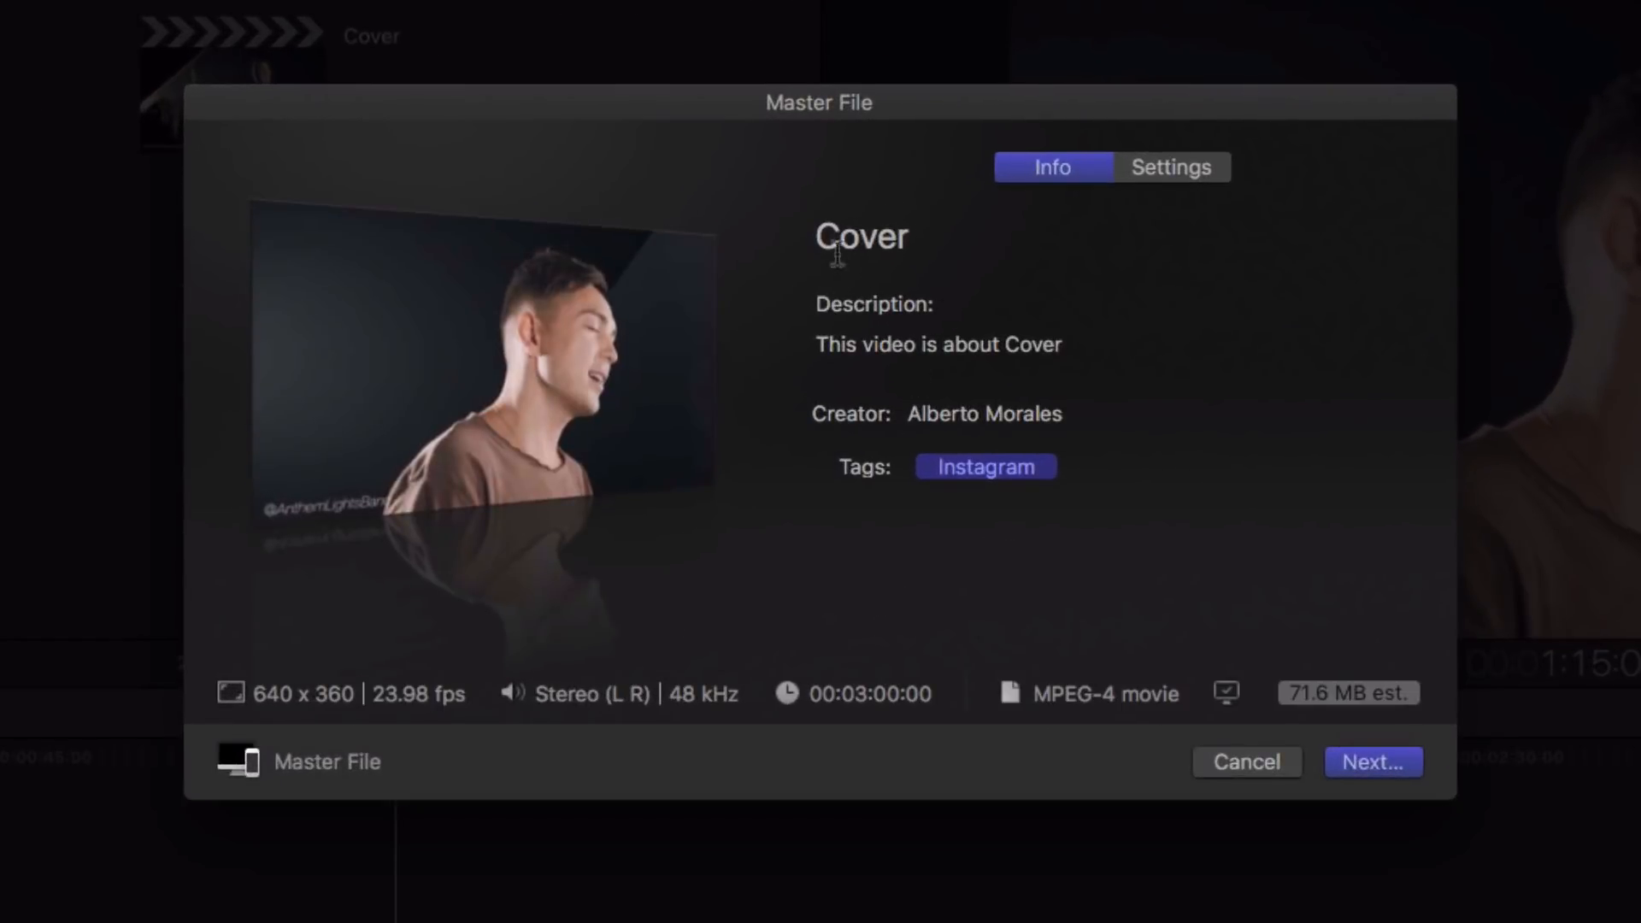
mouse_move(314, 719)
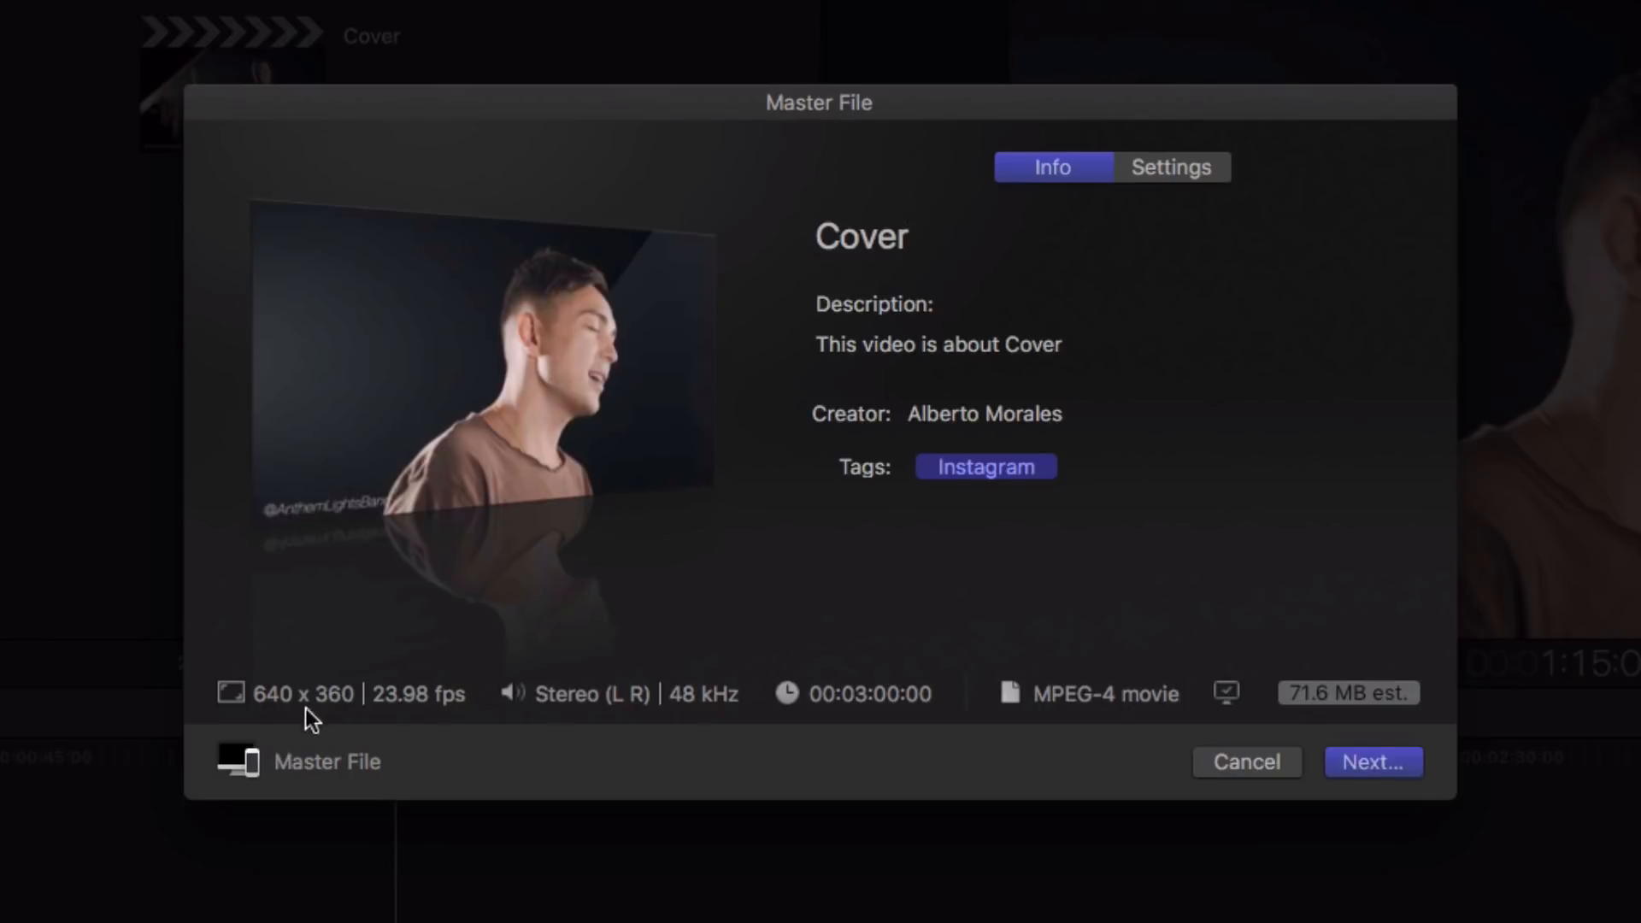
mouse_move(300, 719)
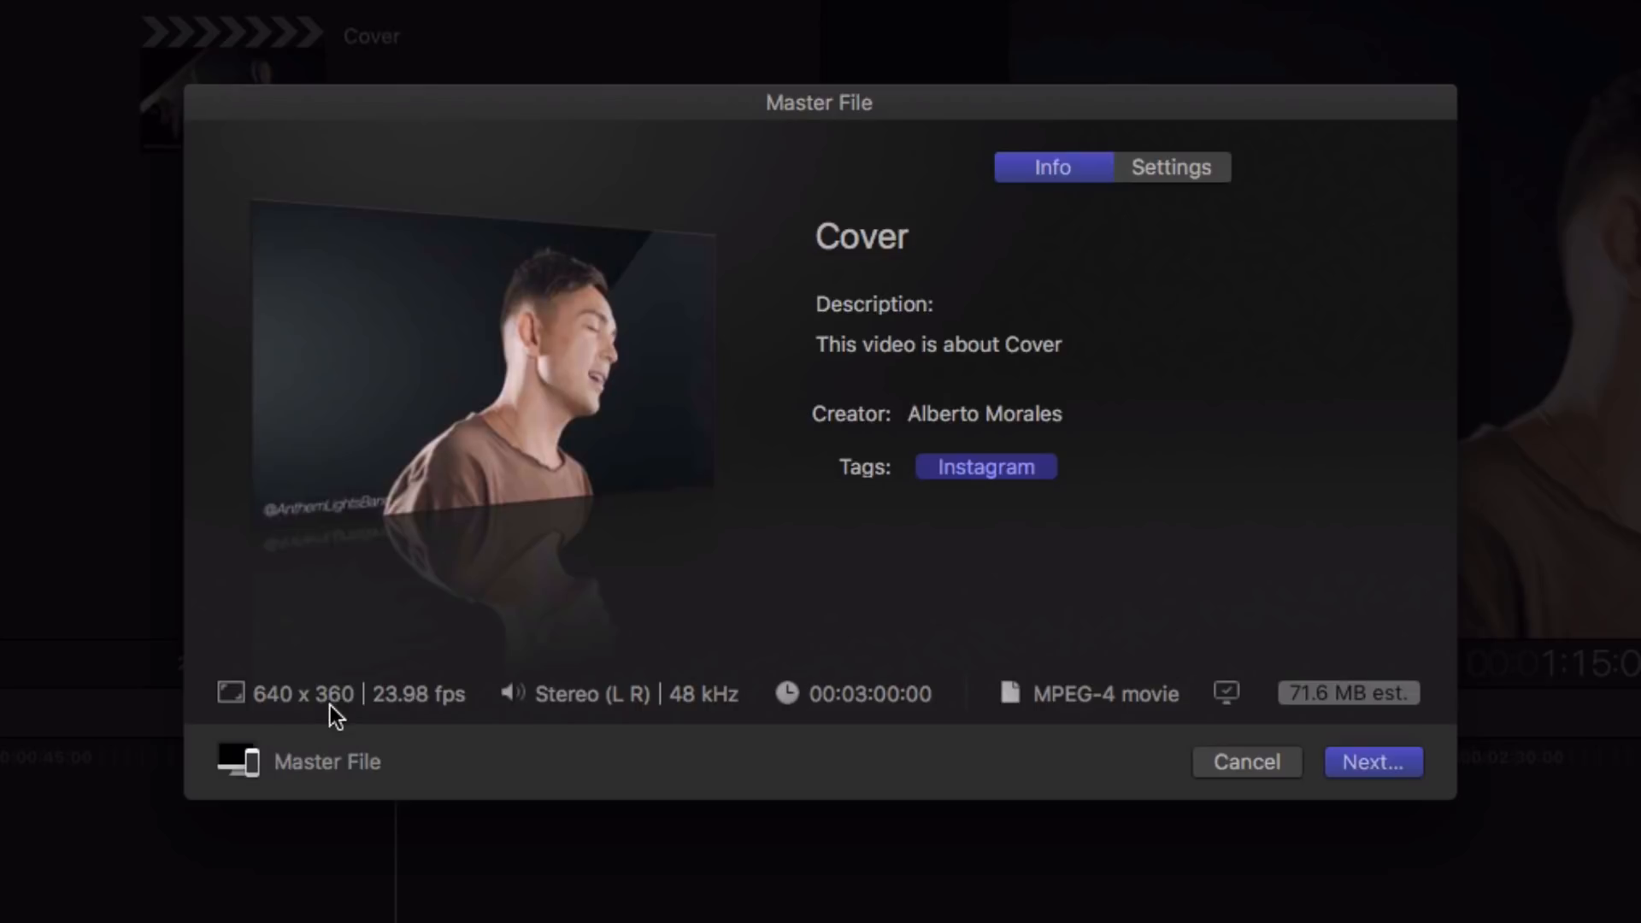
mouse_move(444, 717)
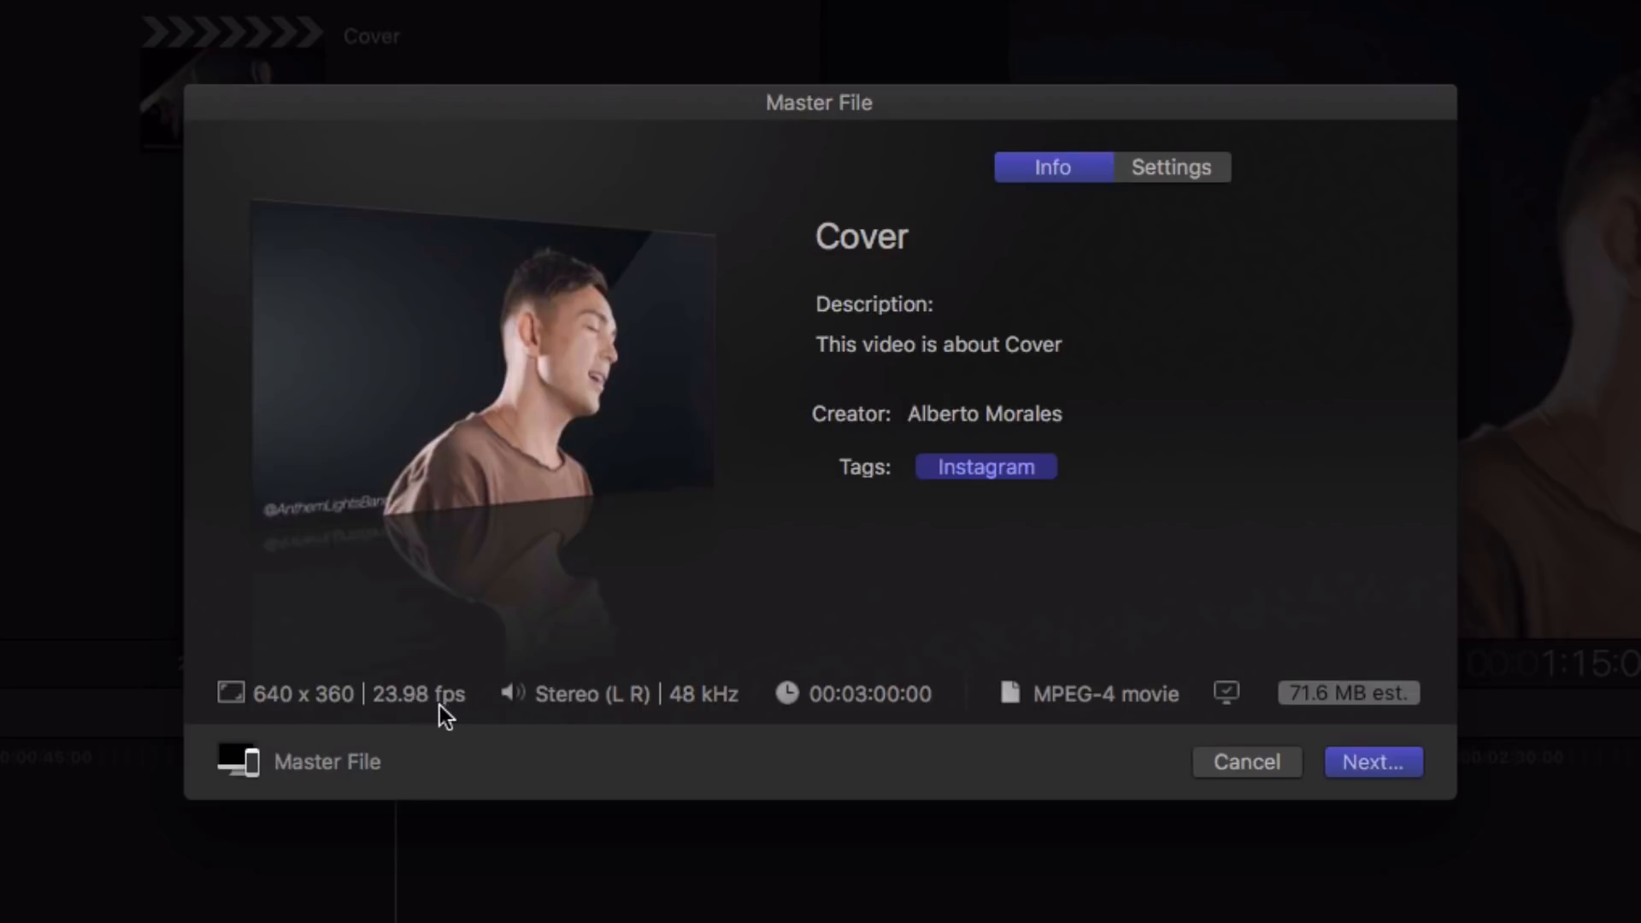
mouse_move(723, 717)
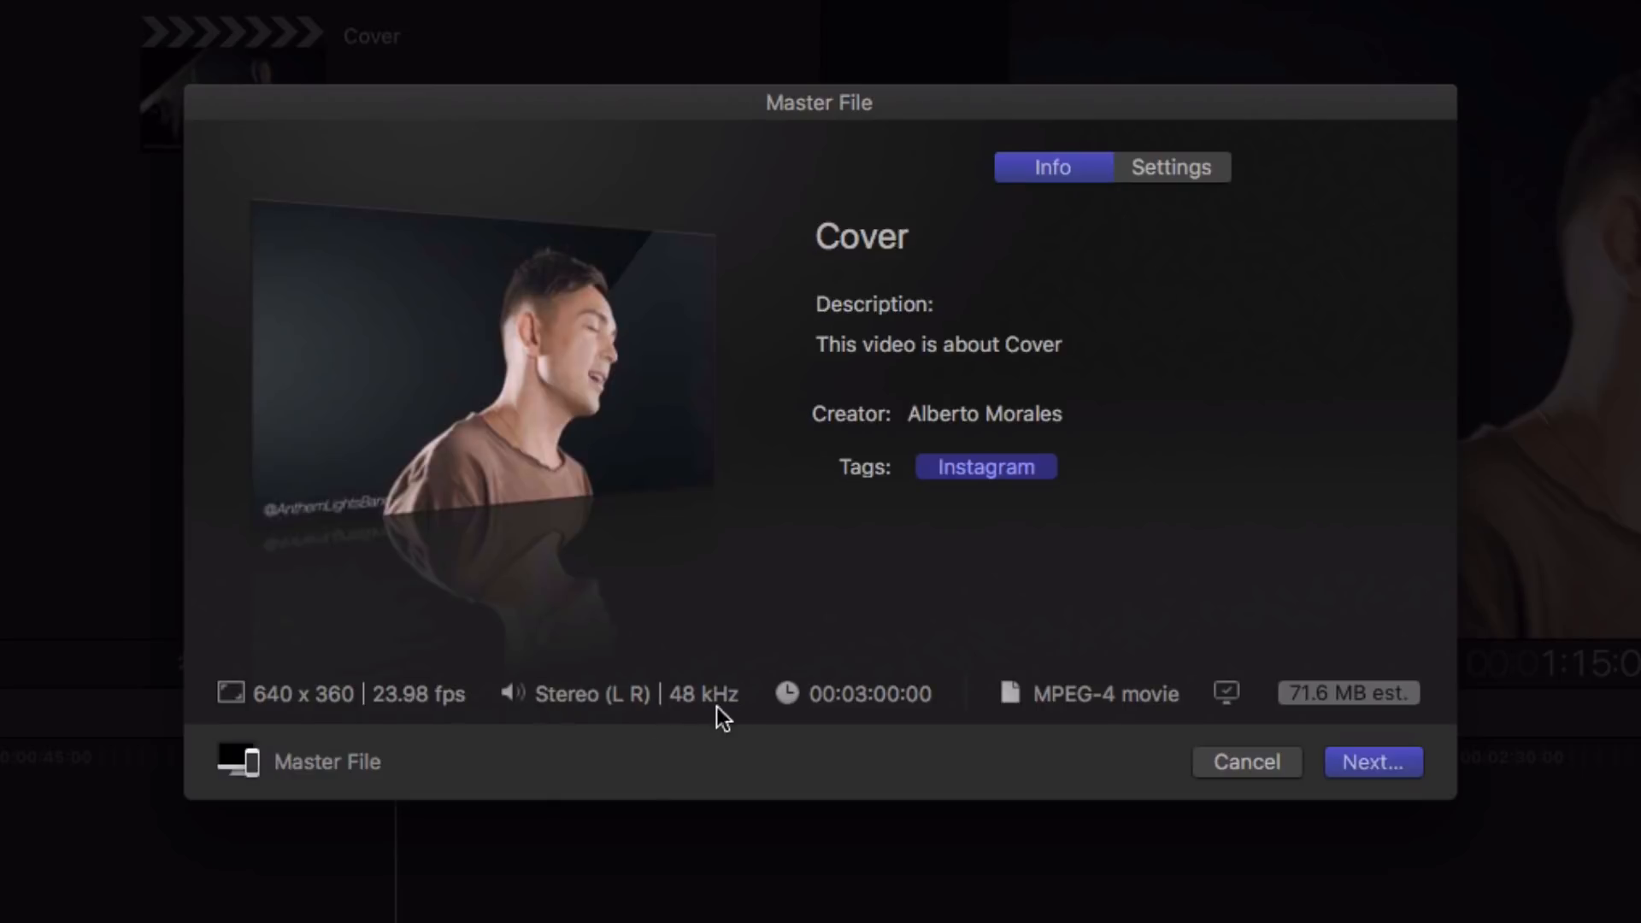
mouse_move(947, 712)
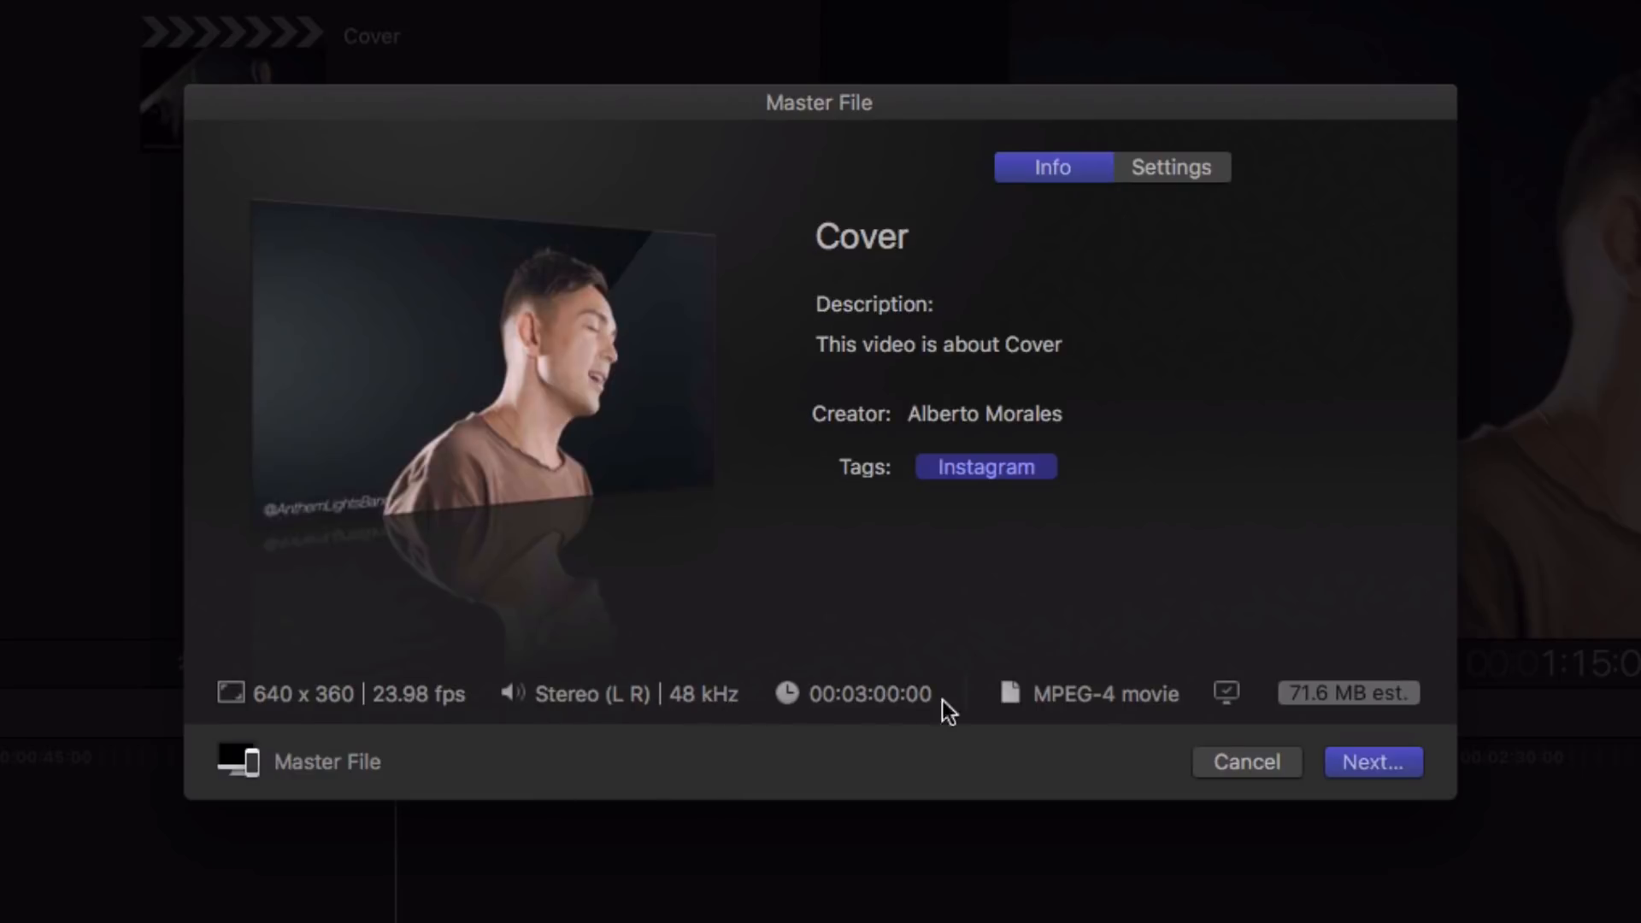
mouse_move(1127, 718)
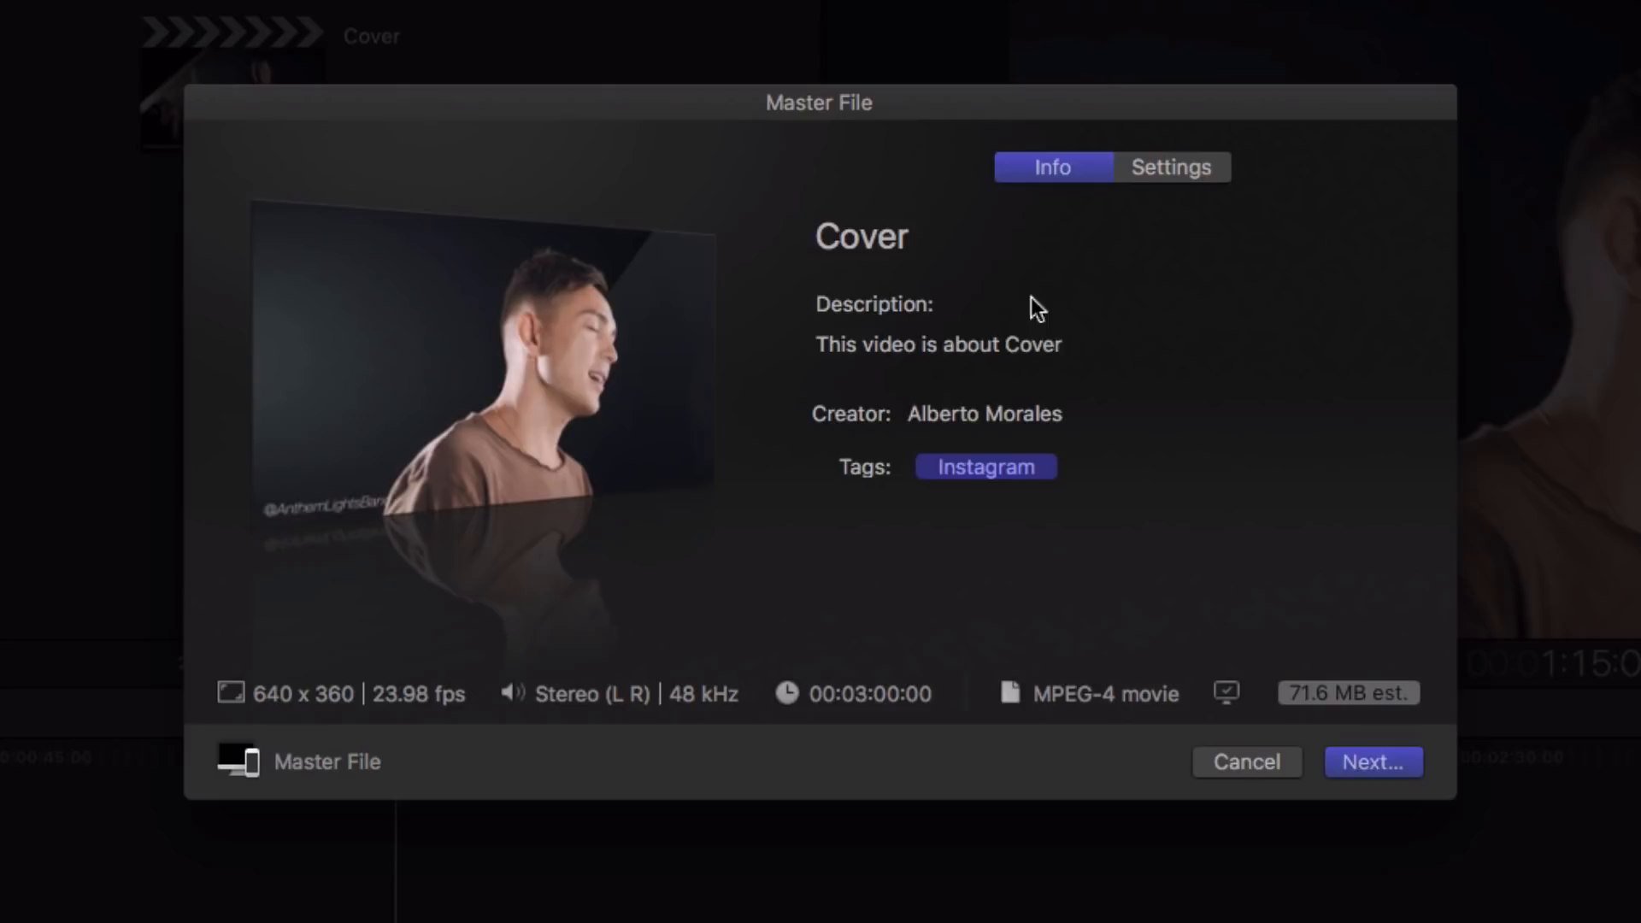
Switch the Master File window to its Settings tab.
click(1171, 167)
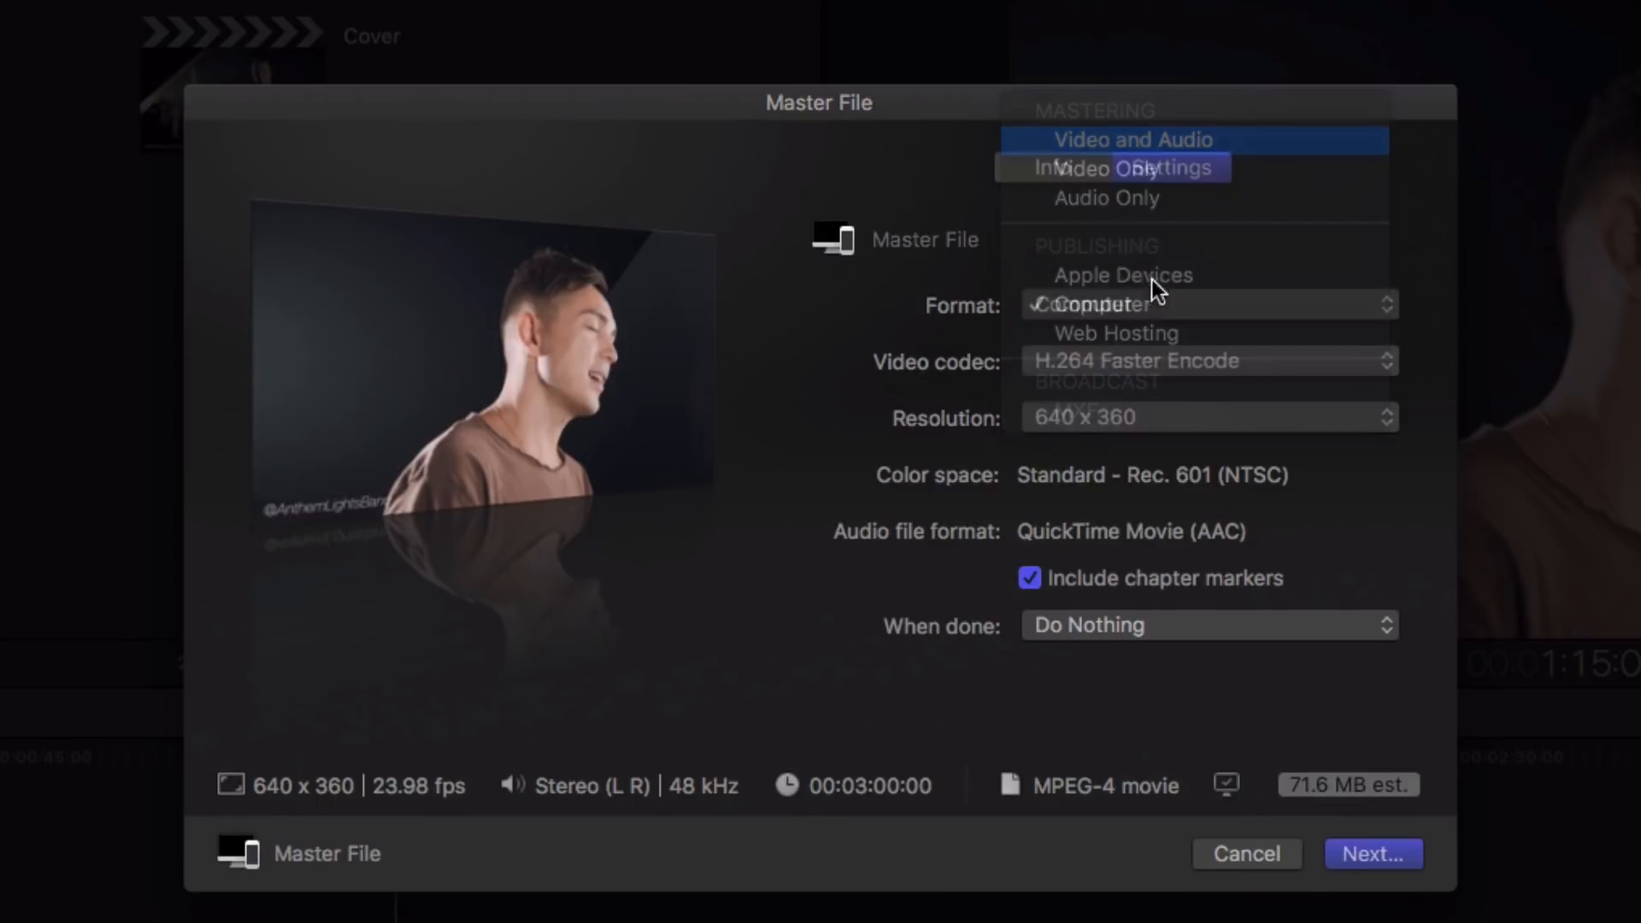
Set the export format to Computer and review its device compatibility list.
click(1133, 139)
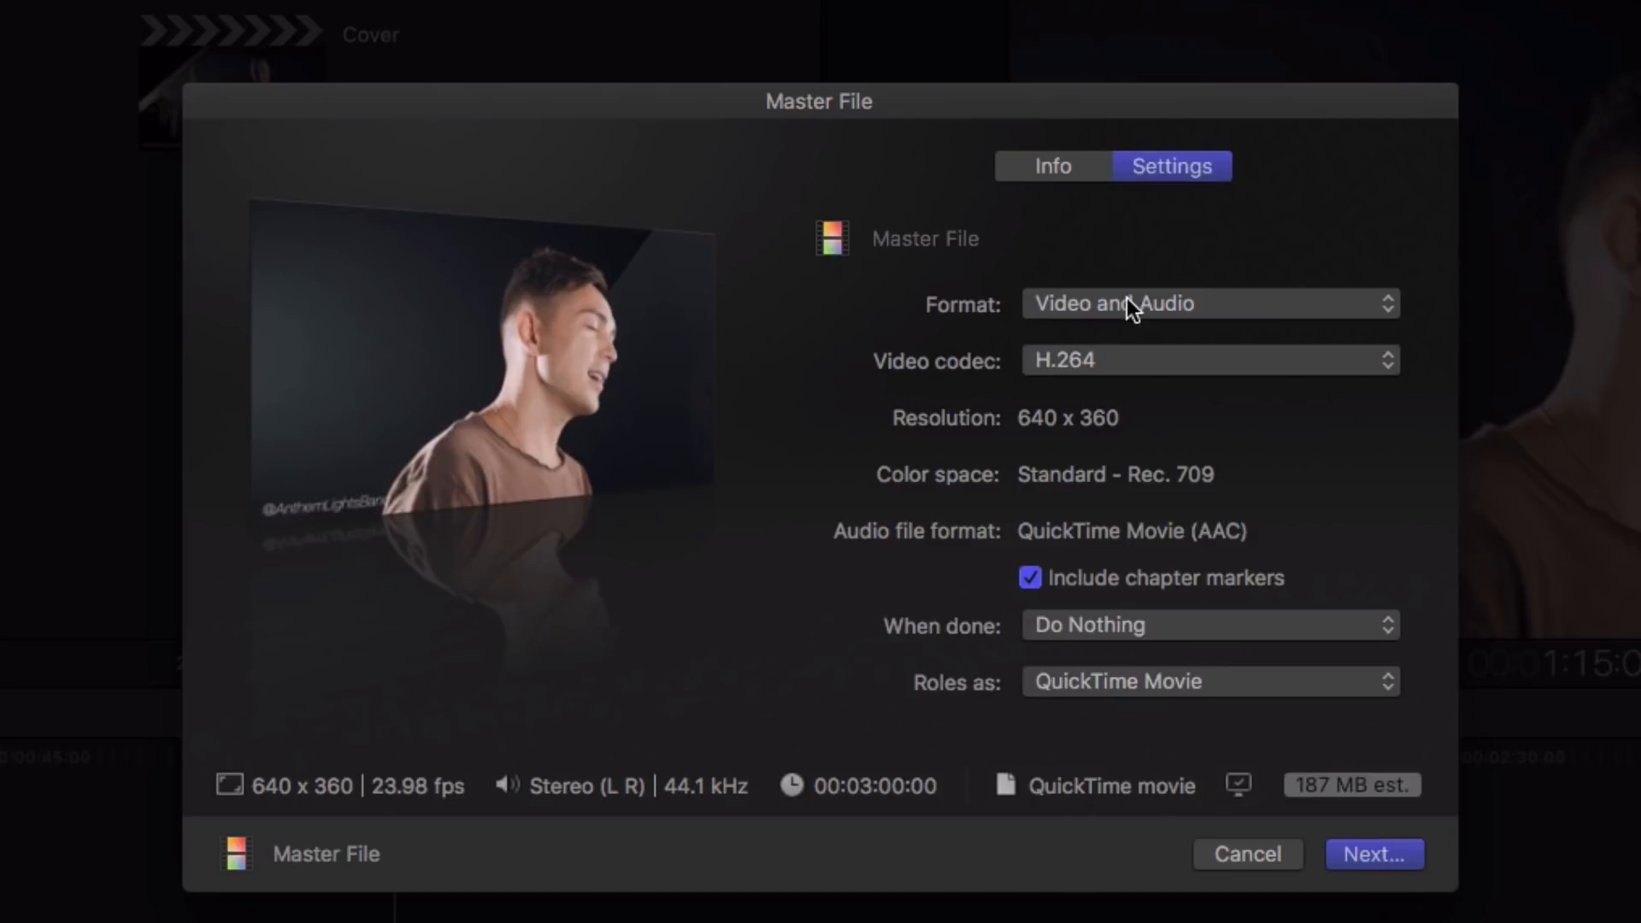
click(1209, 304)
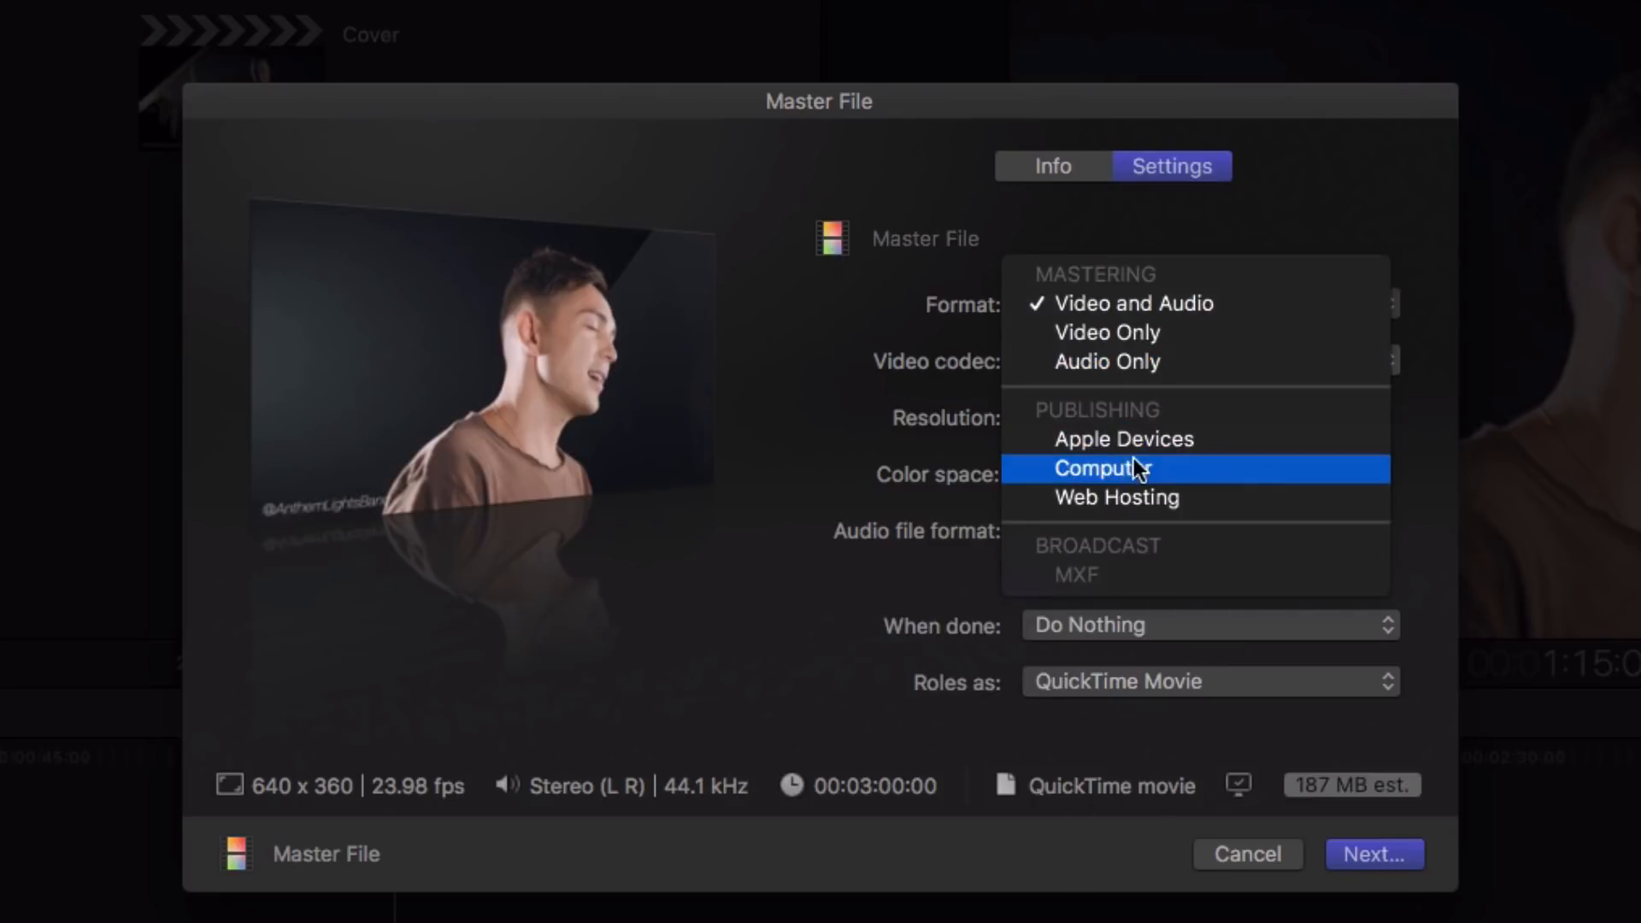
click(1101, 468)
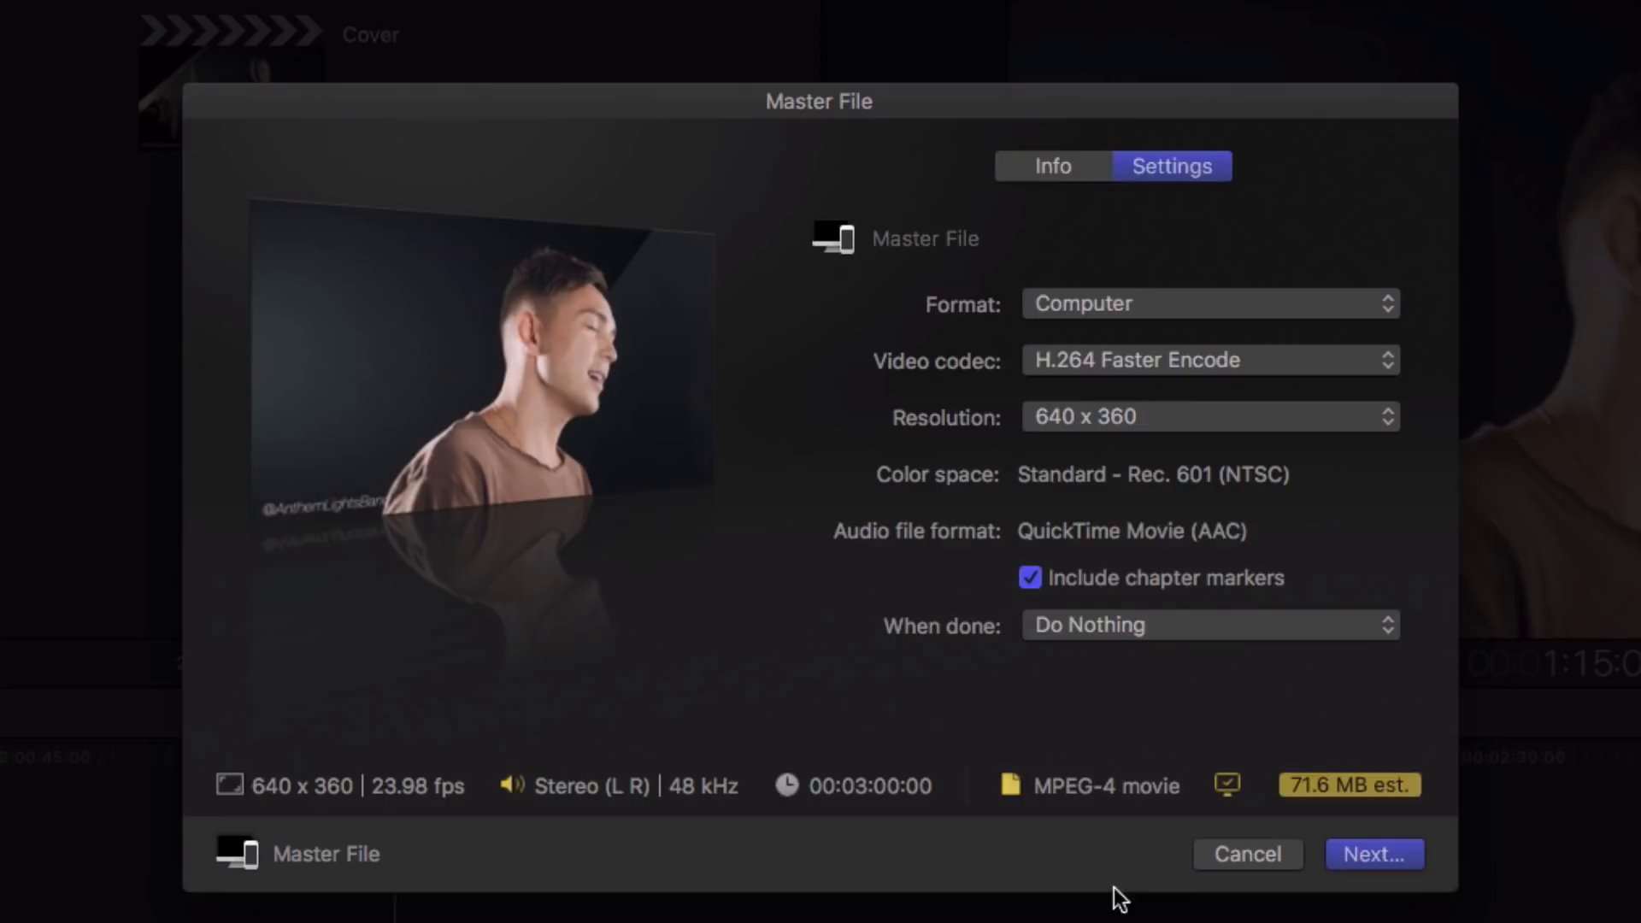
mouse_move(1091, 692)
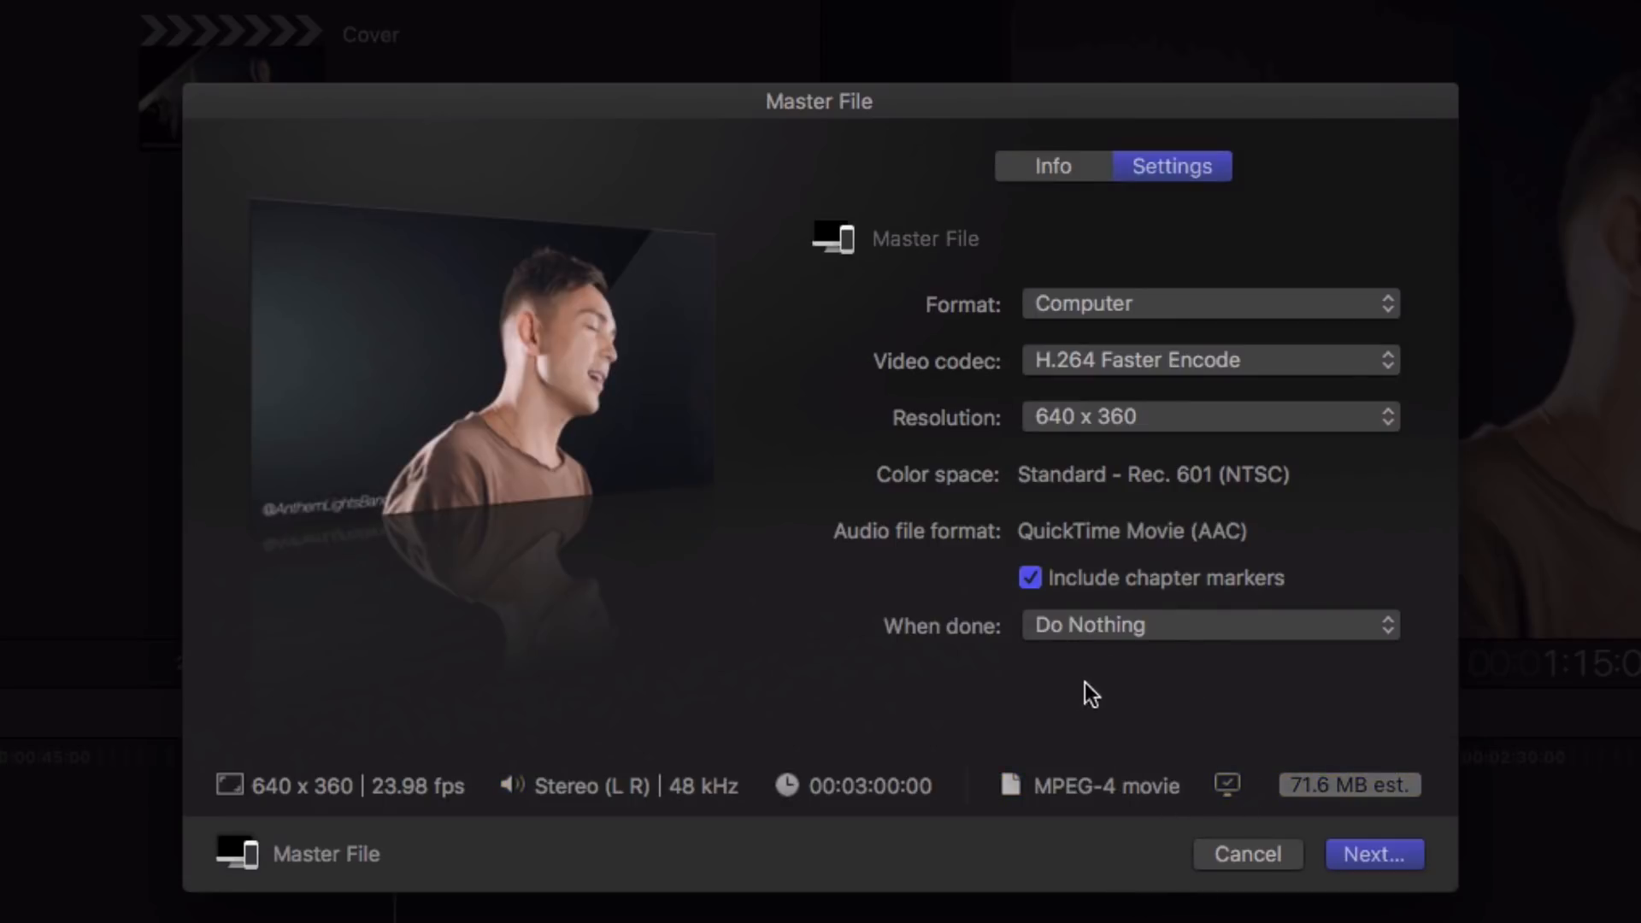
click(1227, 785)
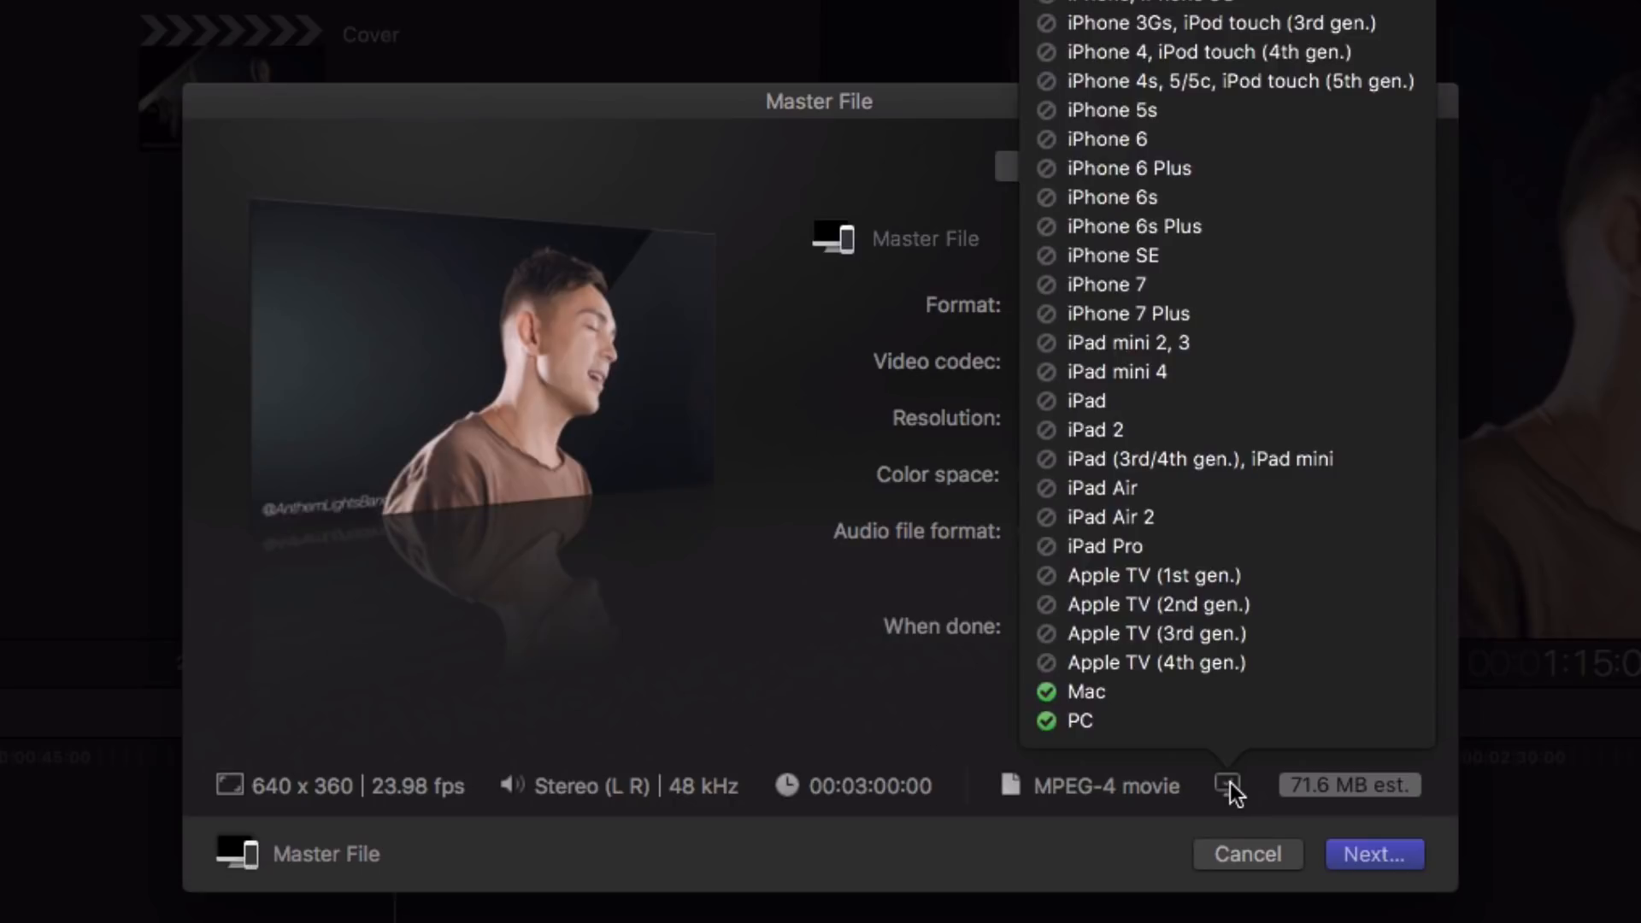
click(1227, 786)
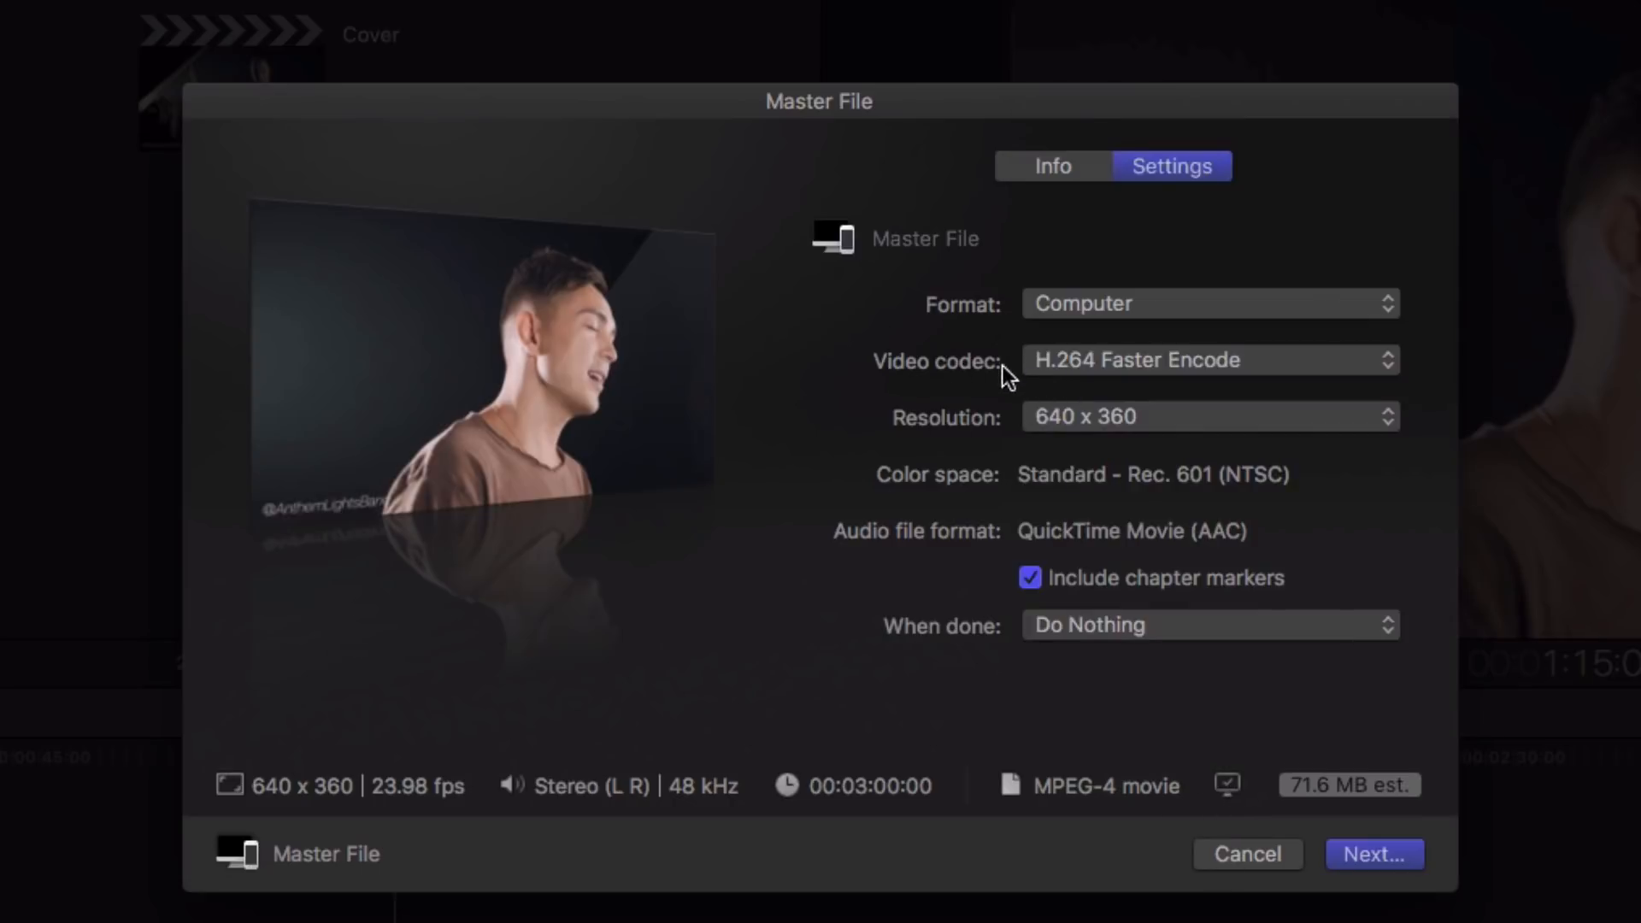
Use H.264 Better Quality at 640 x 360, do nothing when done, and continue.
click(1209, 360)
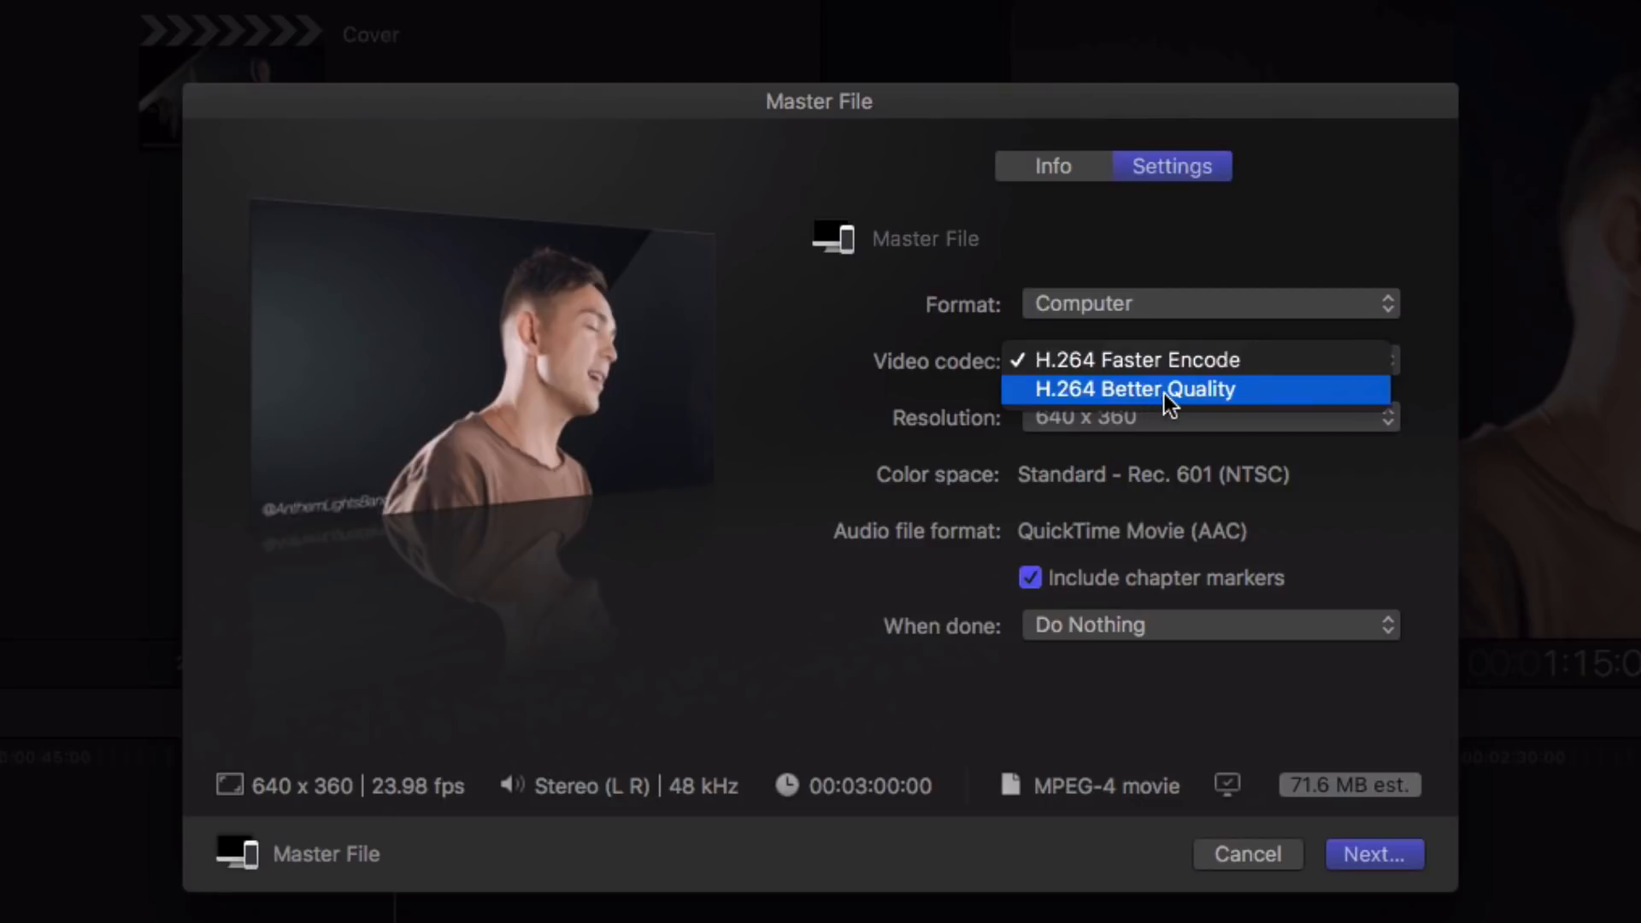
click(1133, 390)
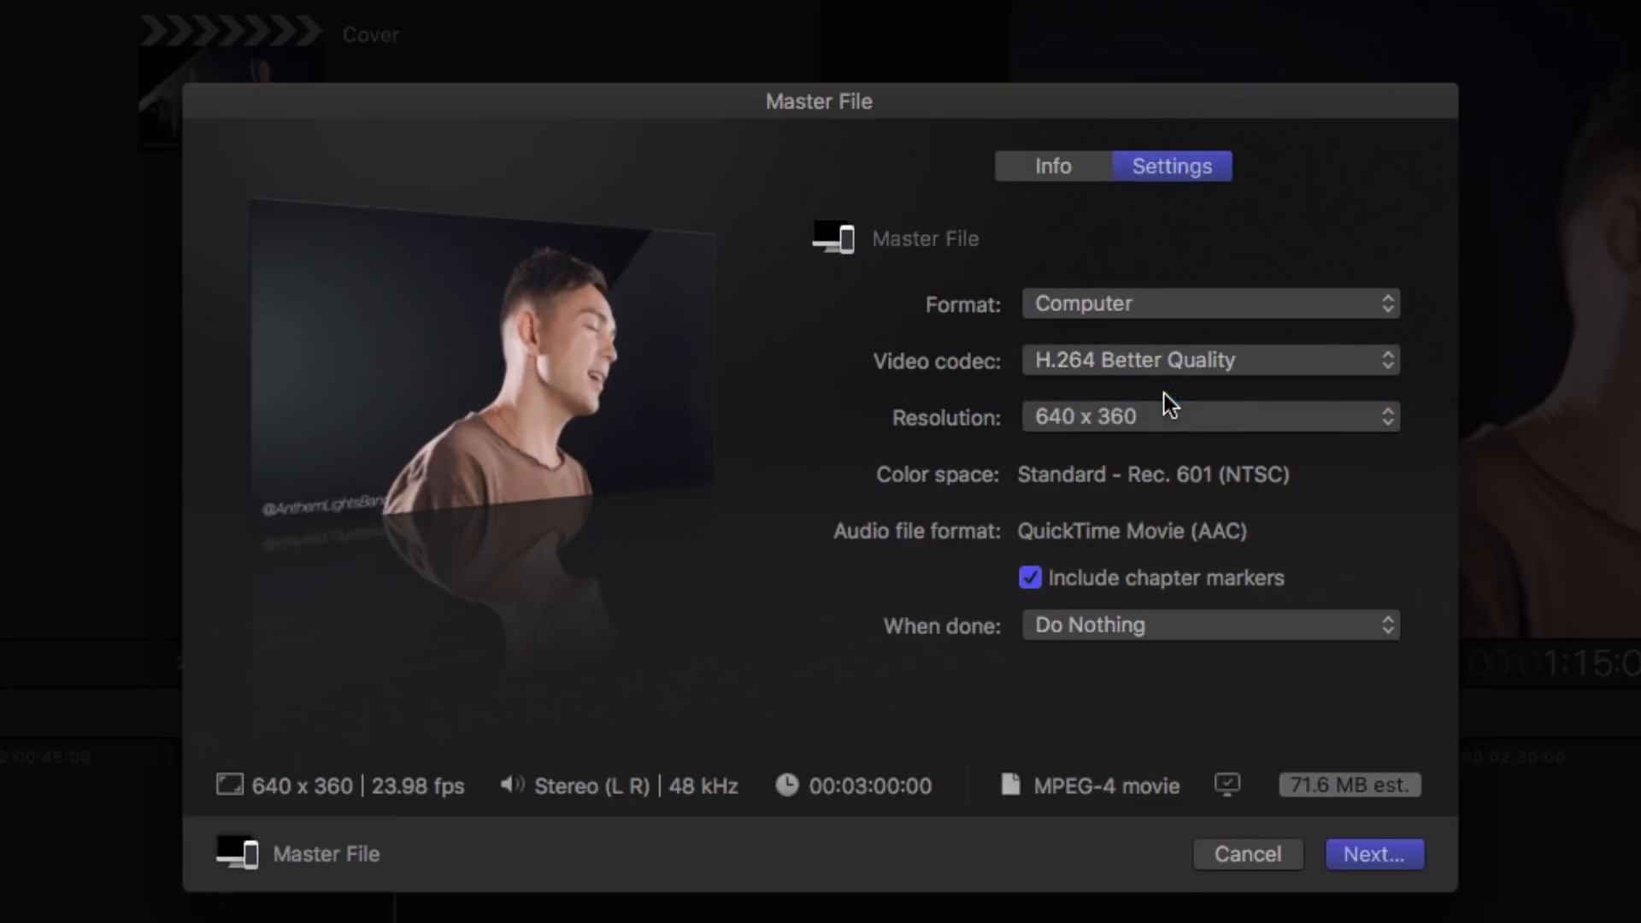
click(1209, 415)
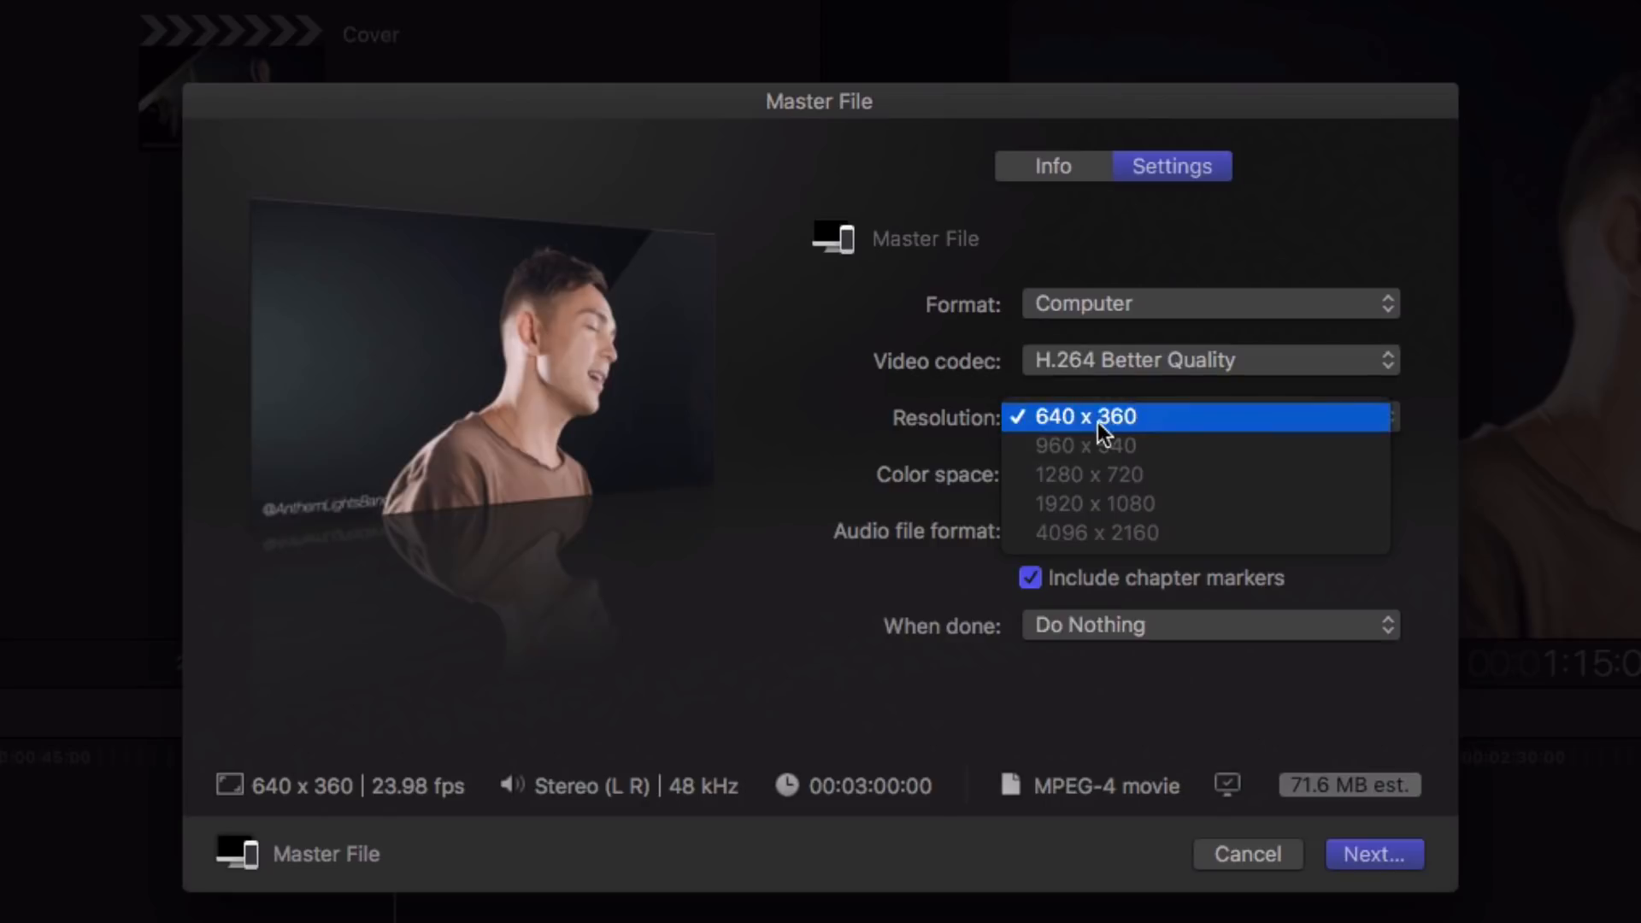
click(1078, 415)
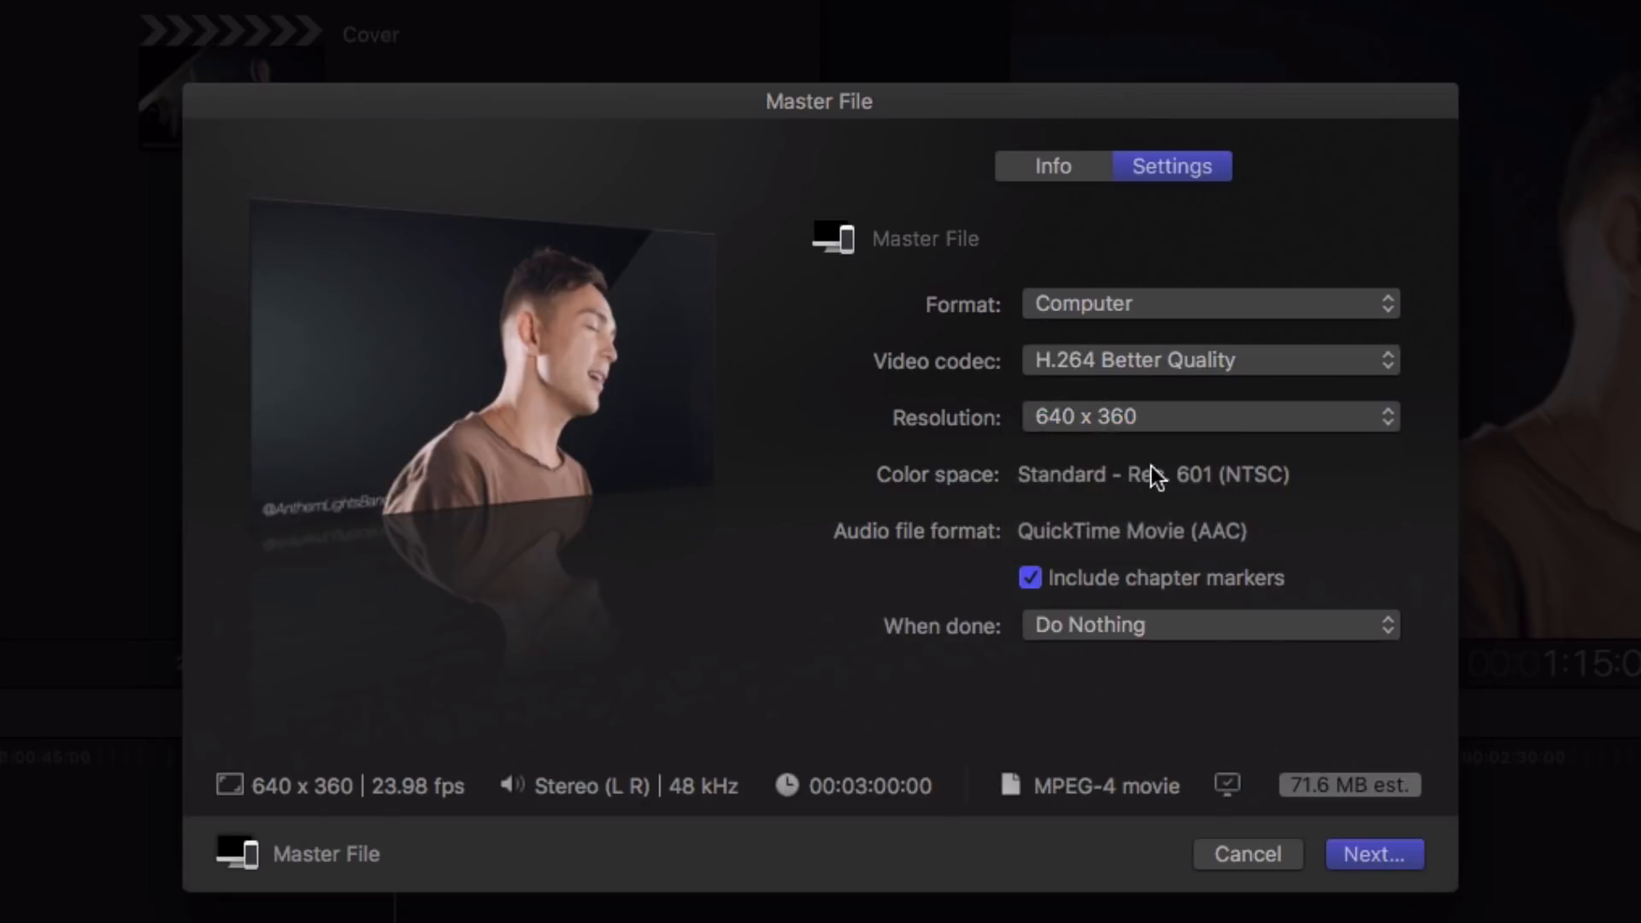
mouse_move(1232, 500)
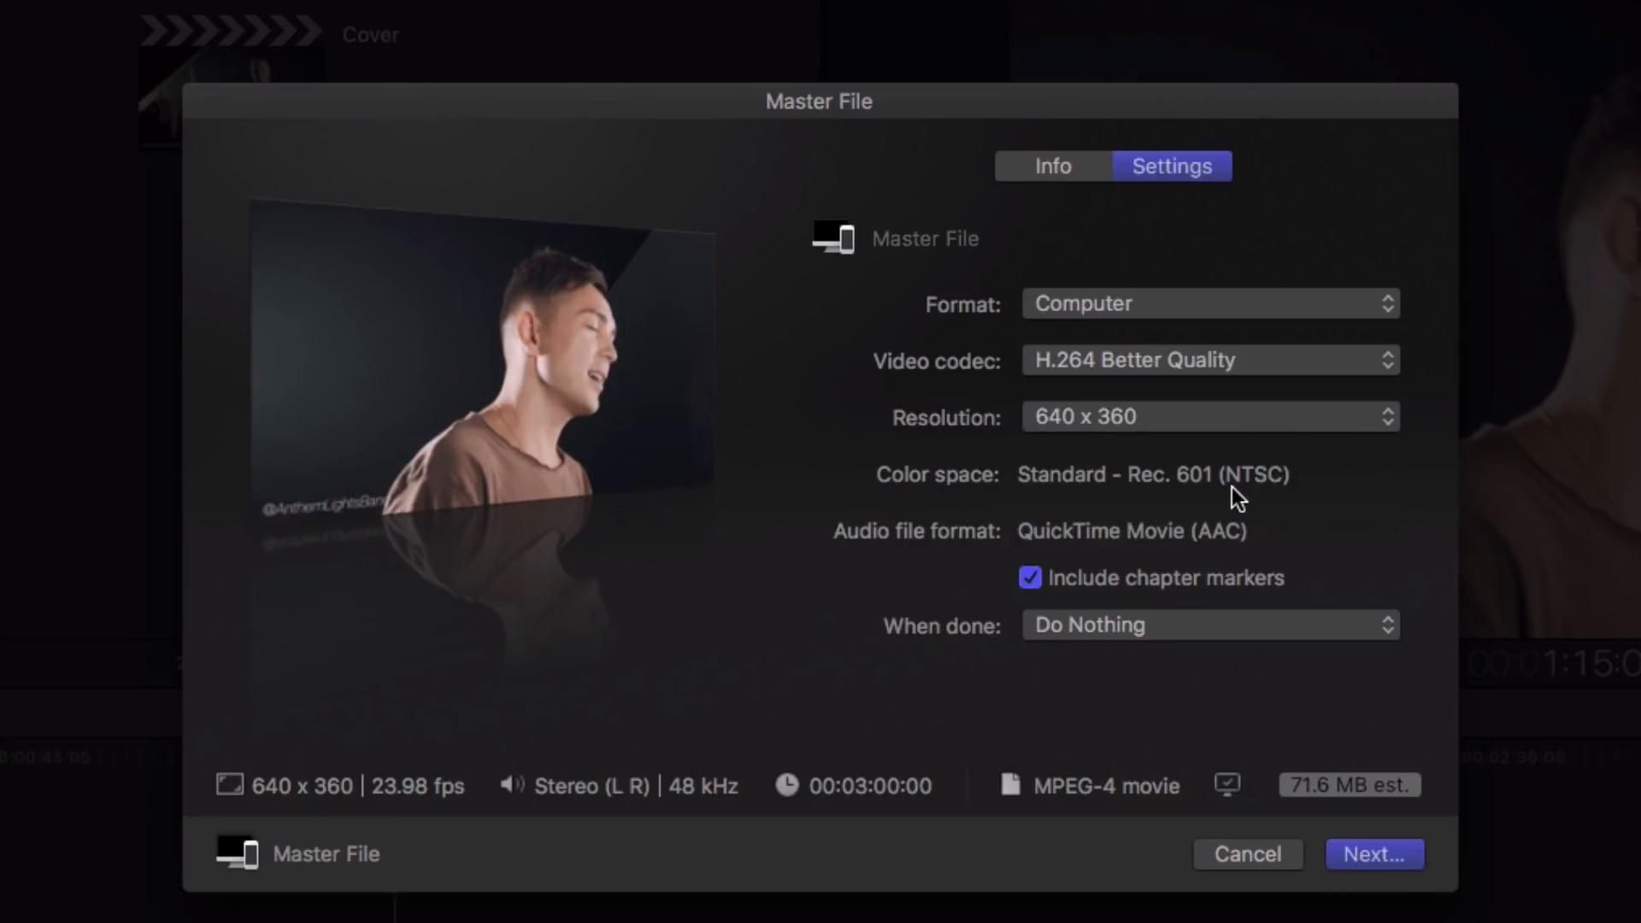
mouse_move(1155, 558)
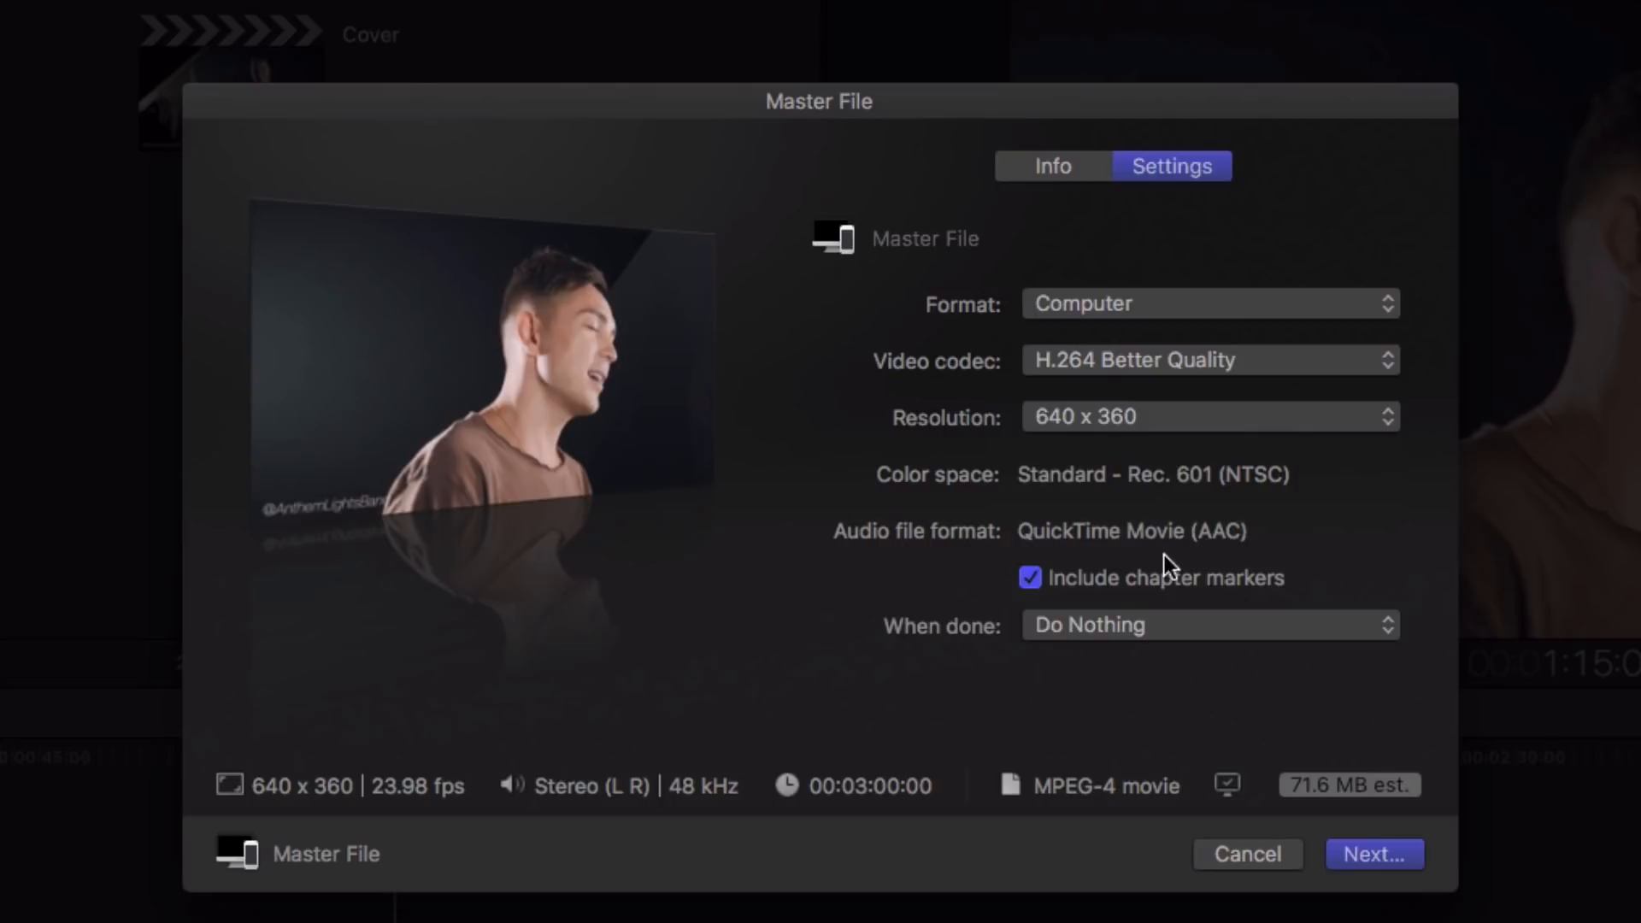
mouse_move(1059, 609)
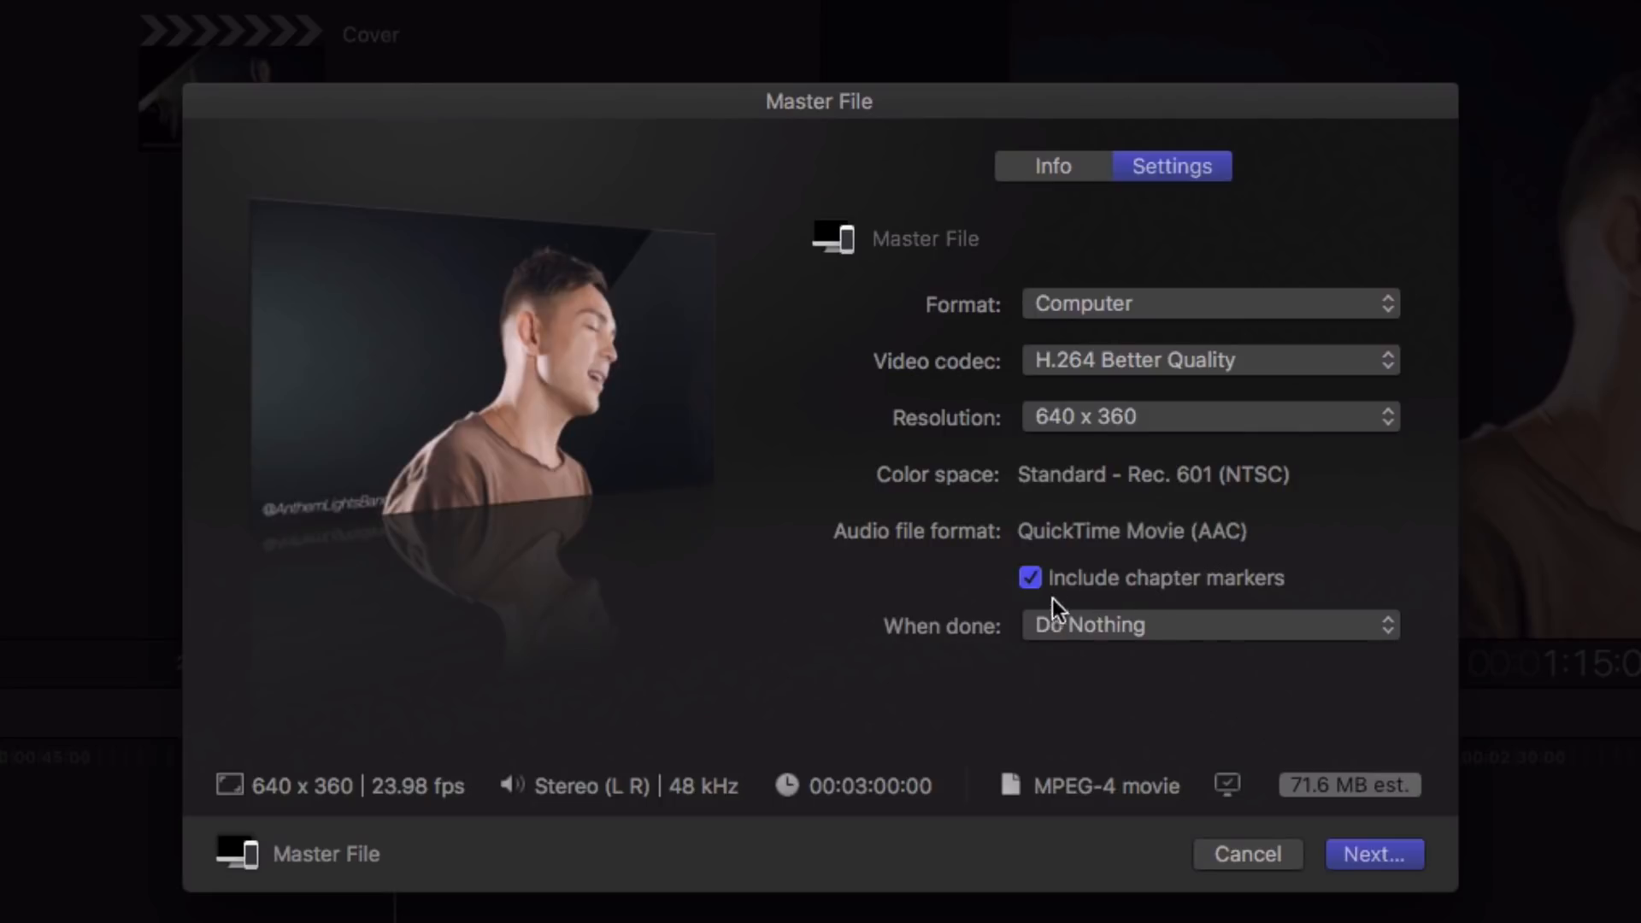
click(1209, 625)
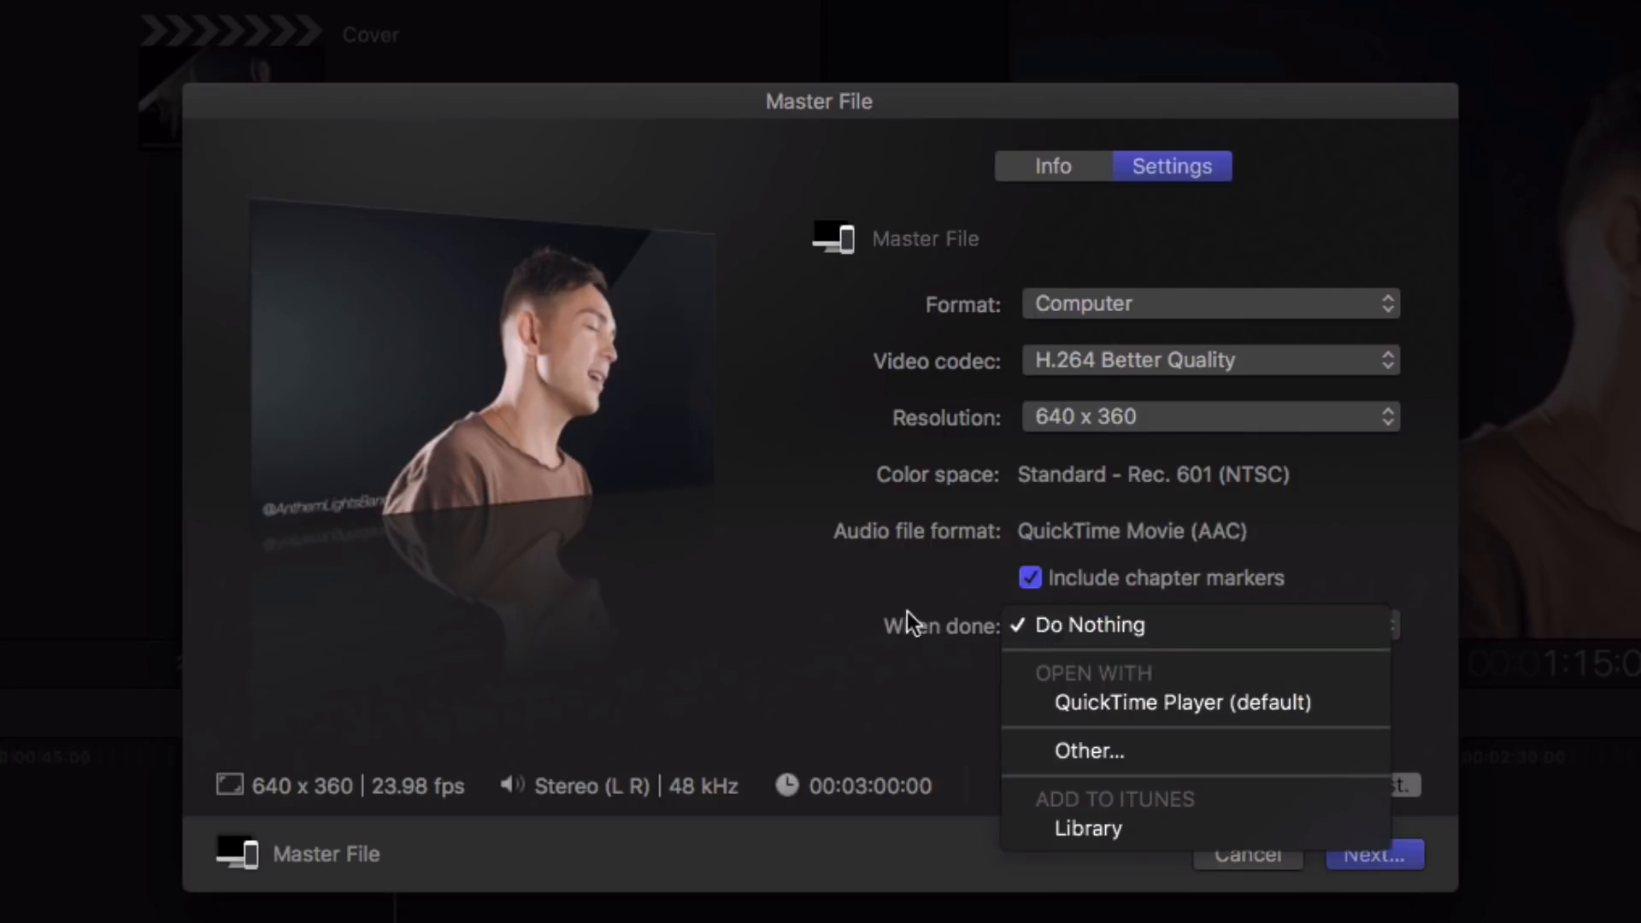
click(1088, 625)
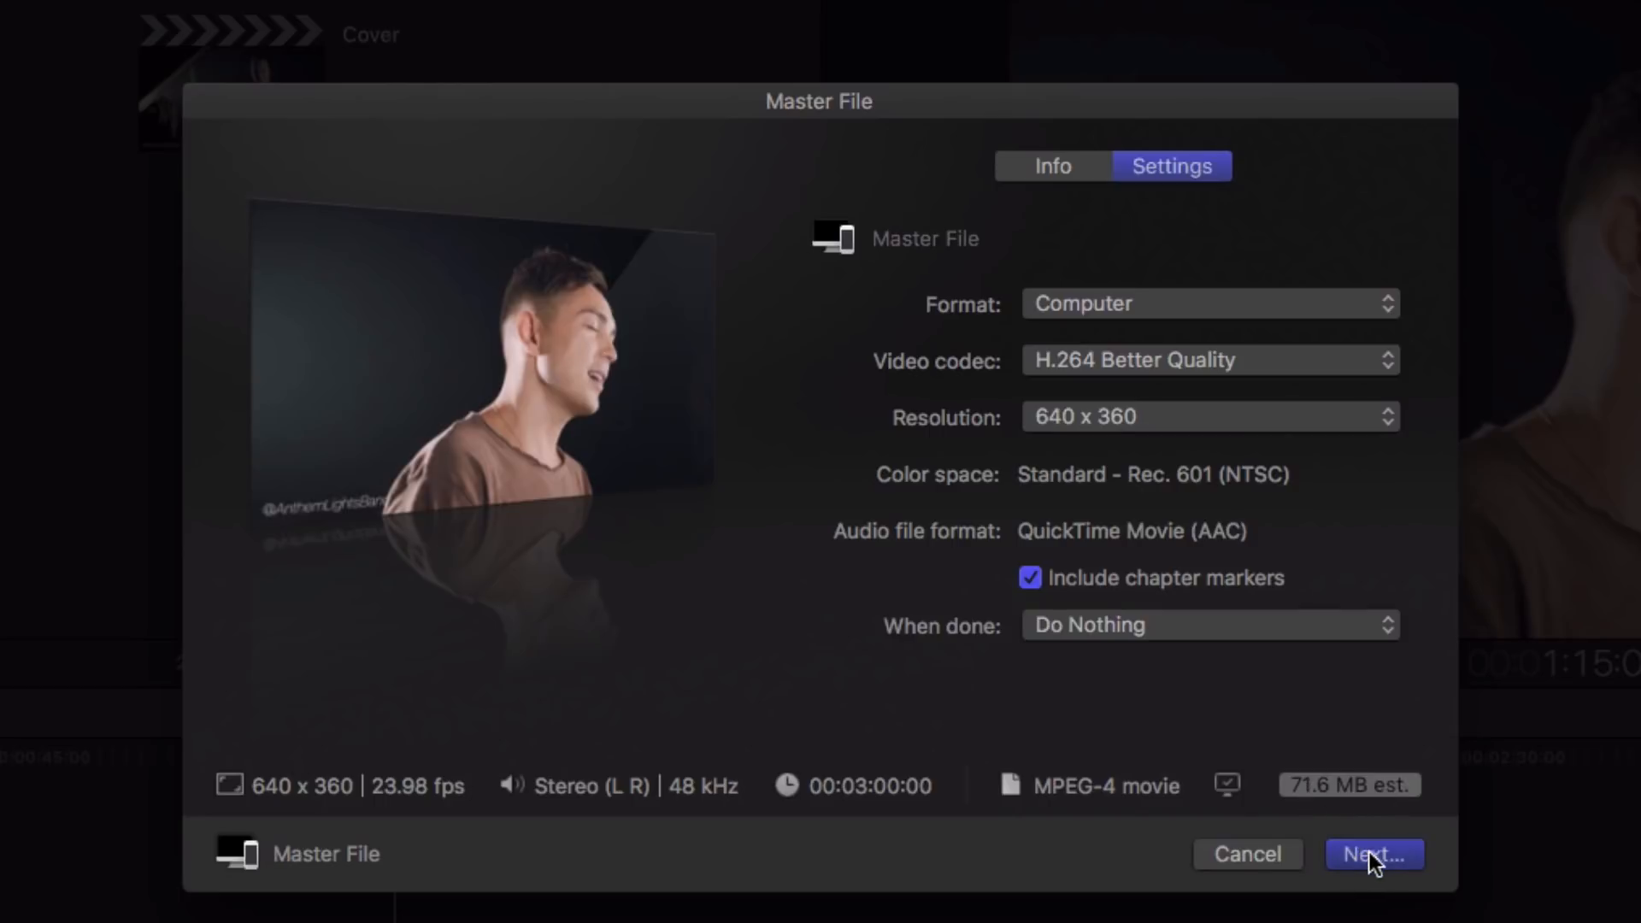
click(1374, 854)
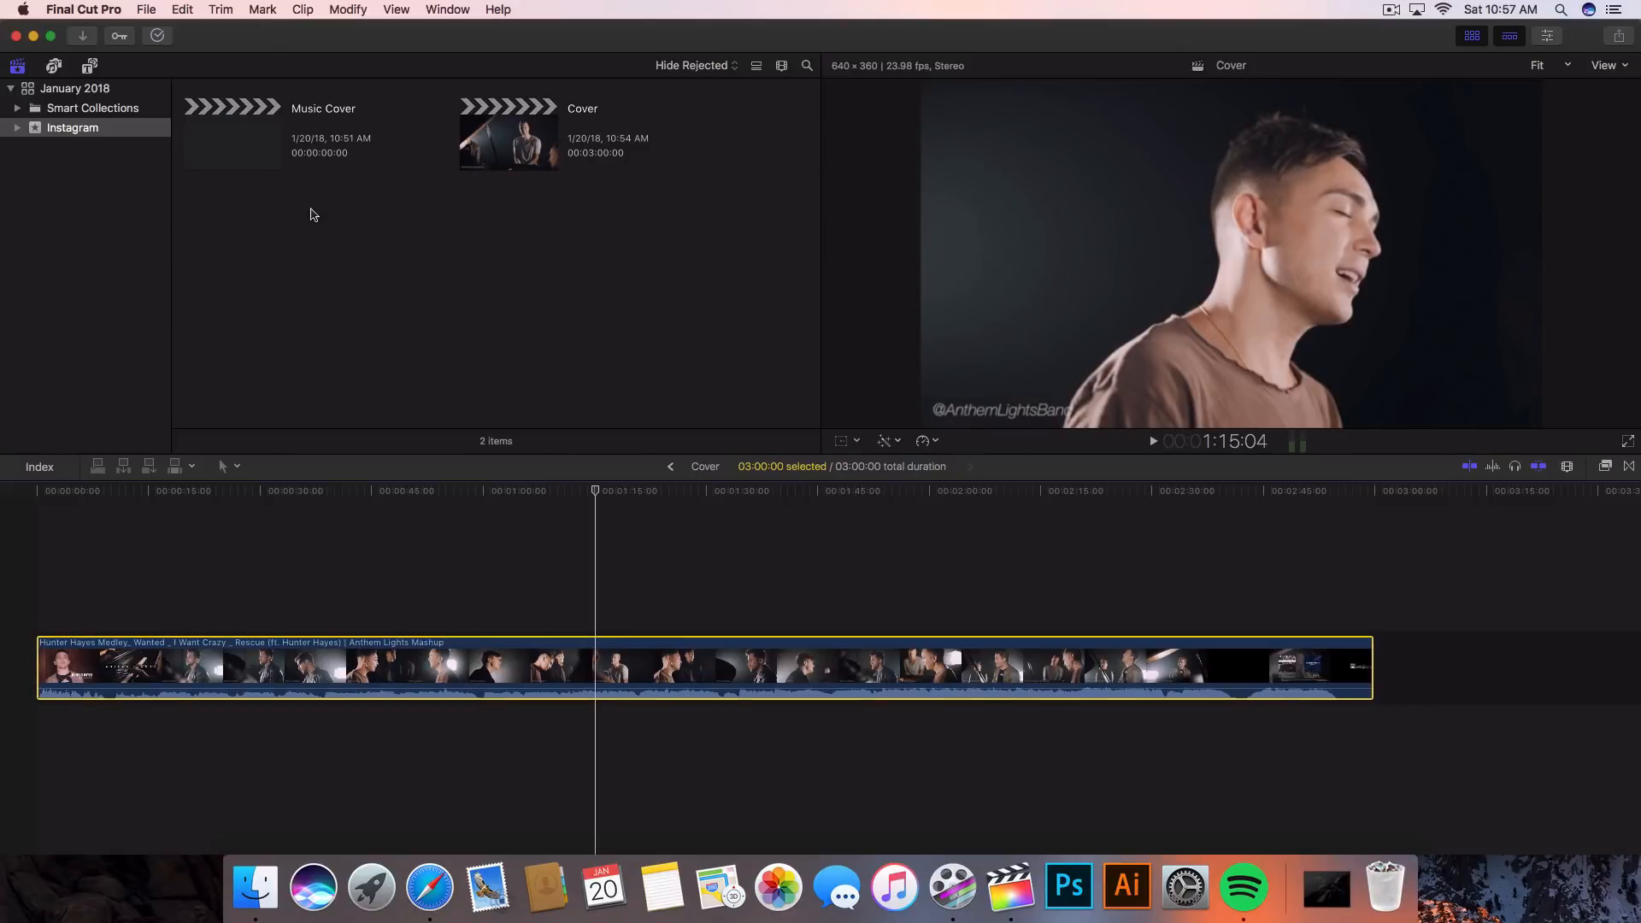
Reveal the exported Cover.mp4 on the desktop from the Share Successful notification.
click(155, 36)
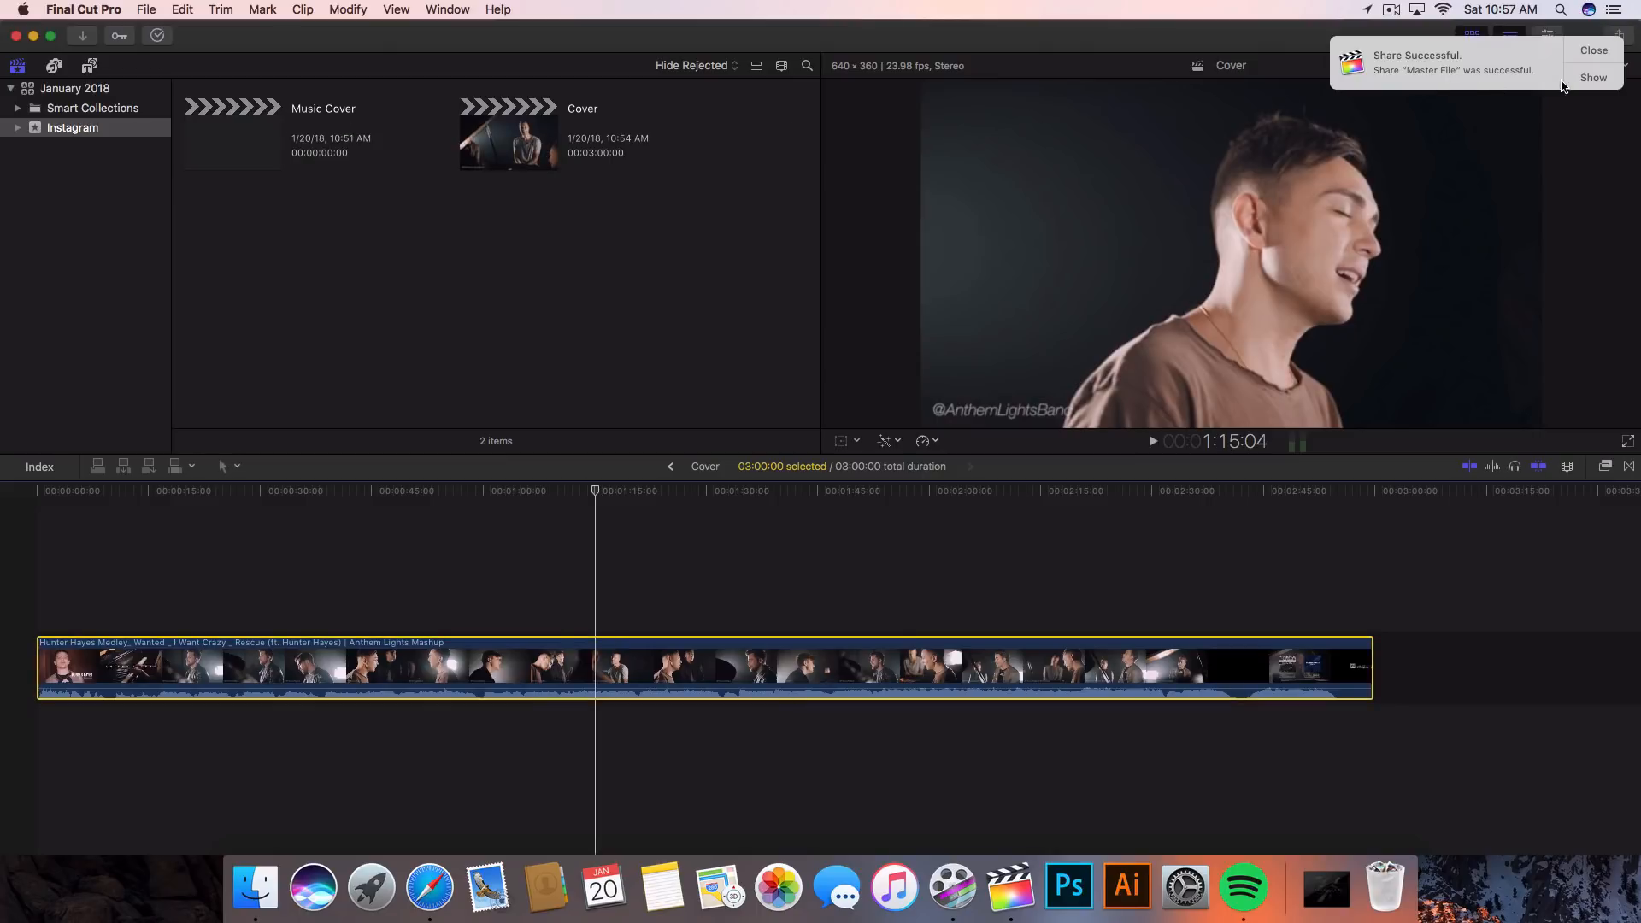
click(1594, 51)
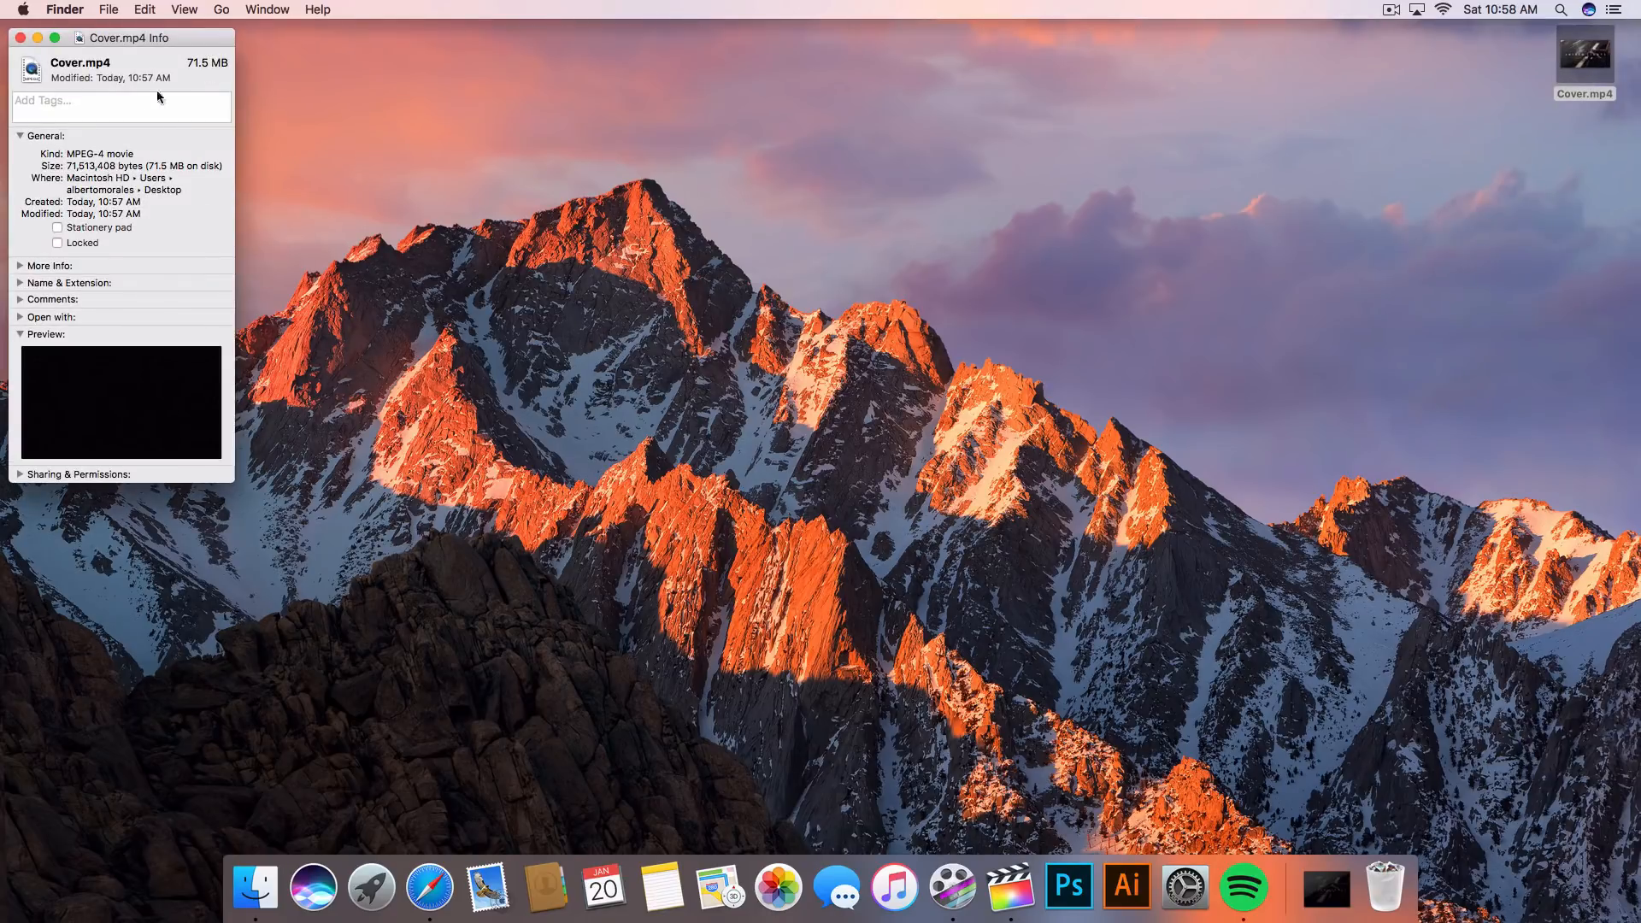
Play Cover.mp4 in QuickTime Player to check the export, then close the player.
click(21, 38)
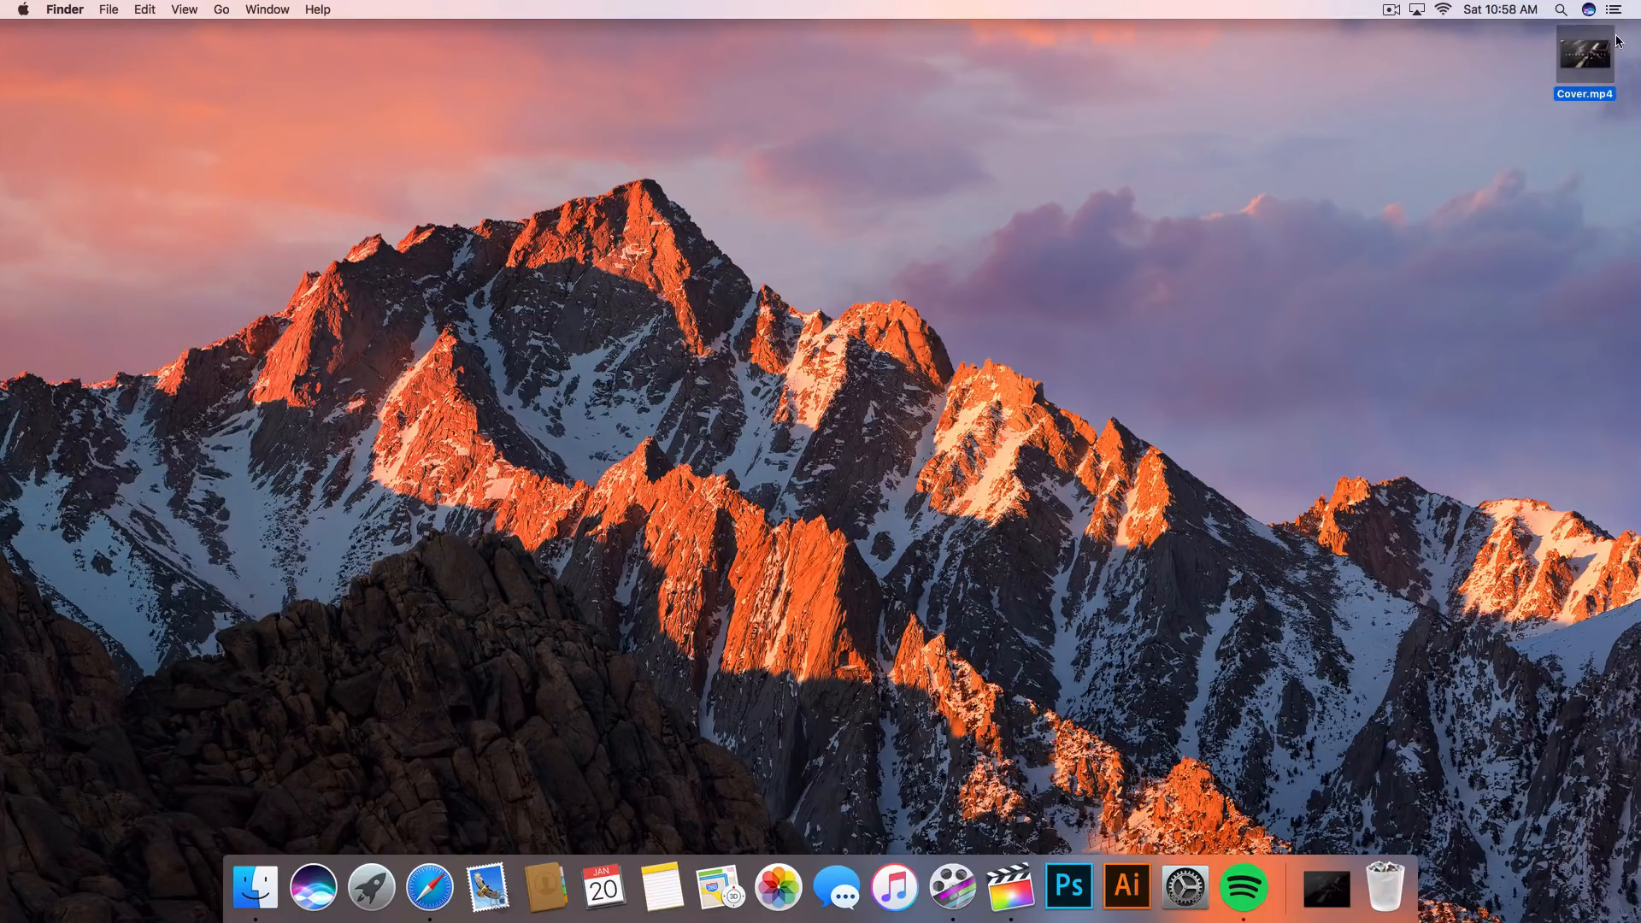
double_click(1584, 53)
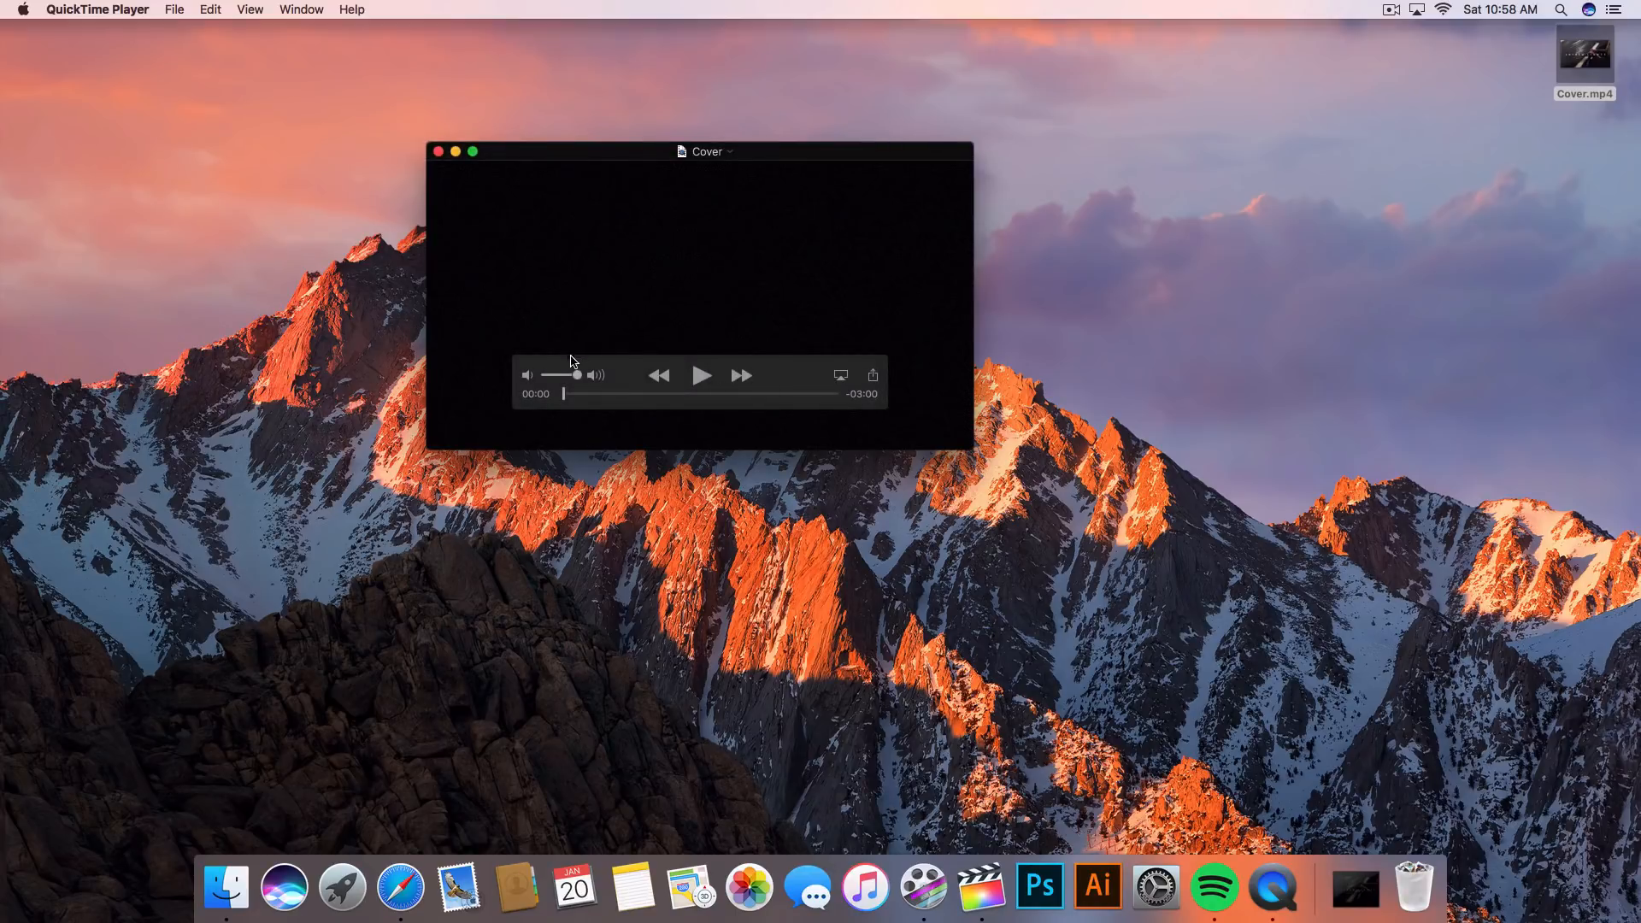
drag(704, 151, 730, 160)
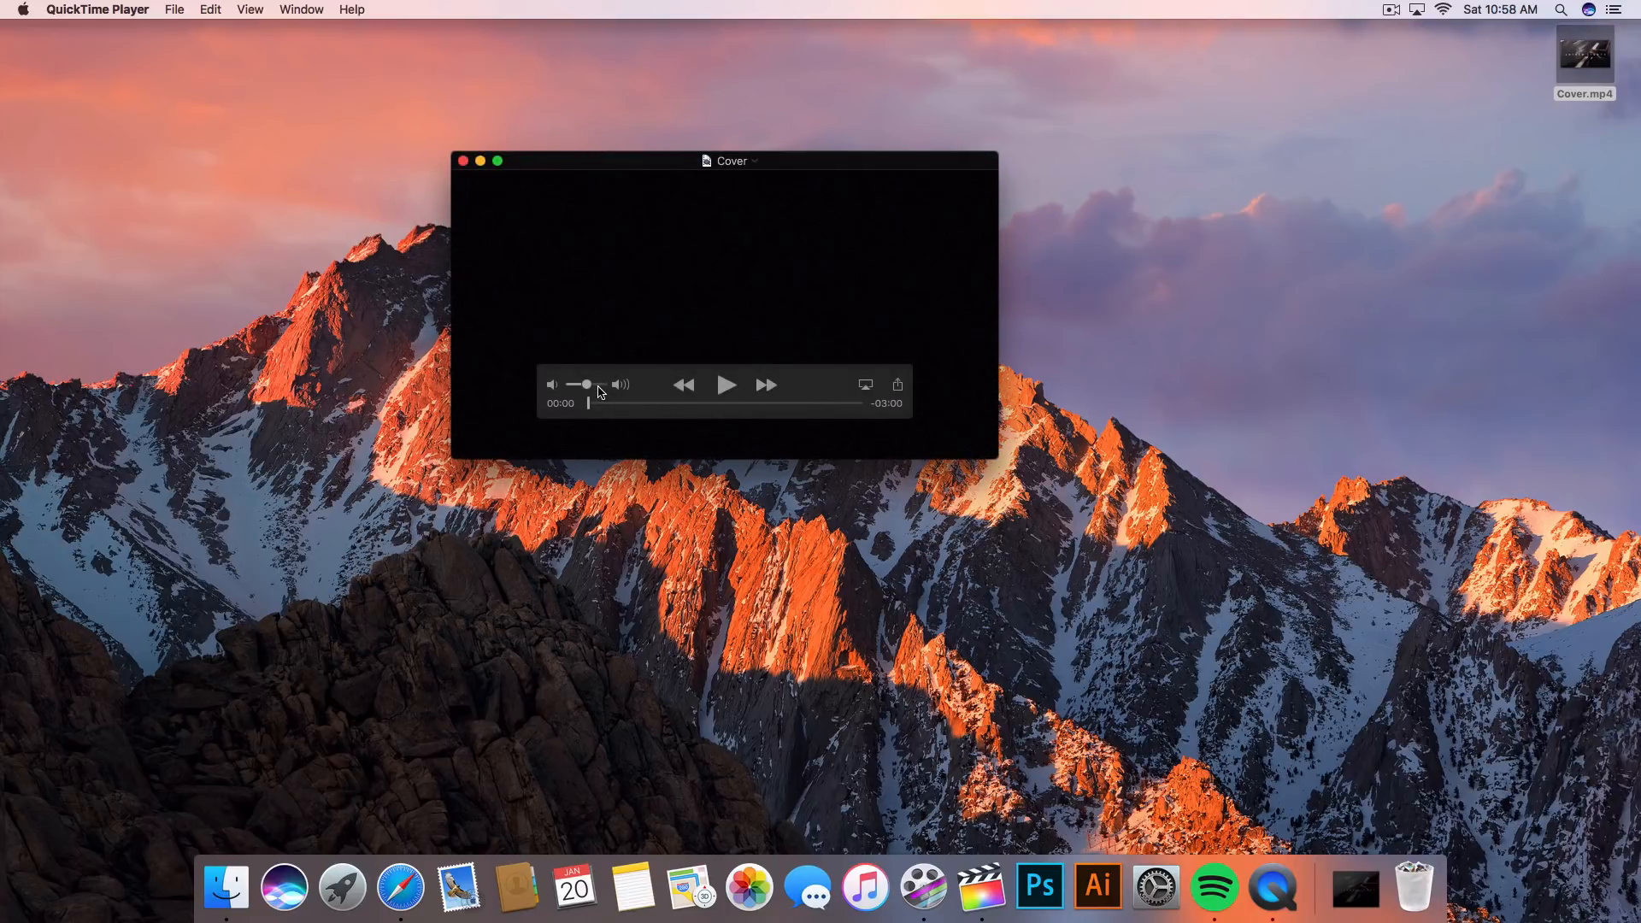
click(726, 384)
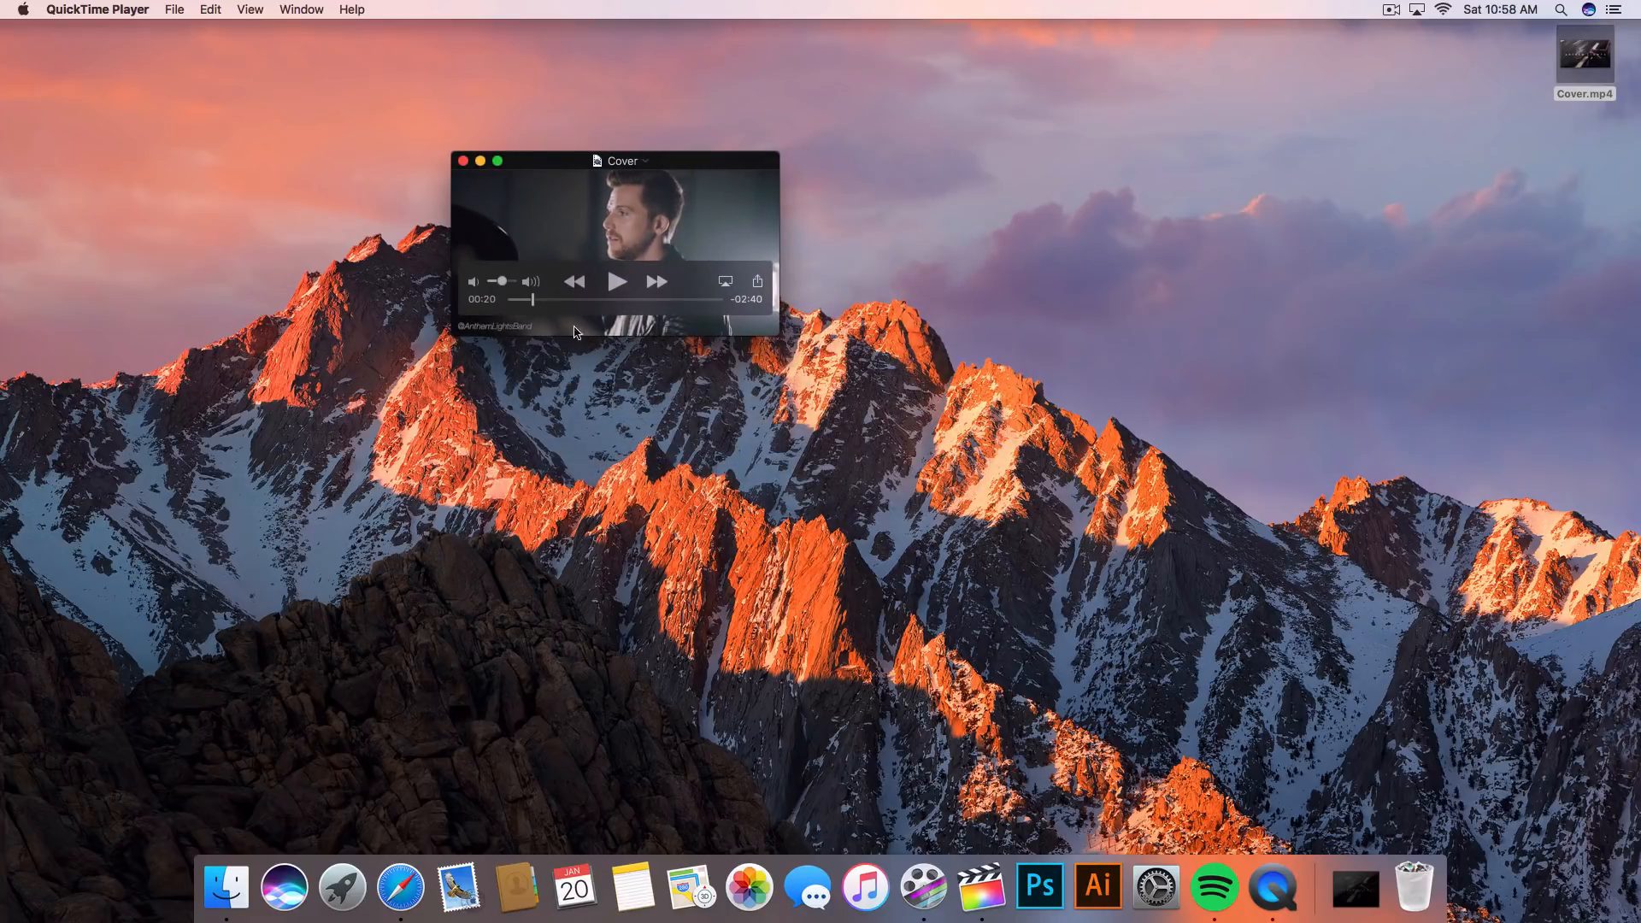
drag(621, 160, 712, 276)
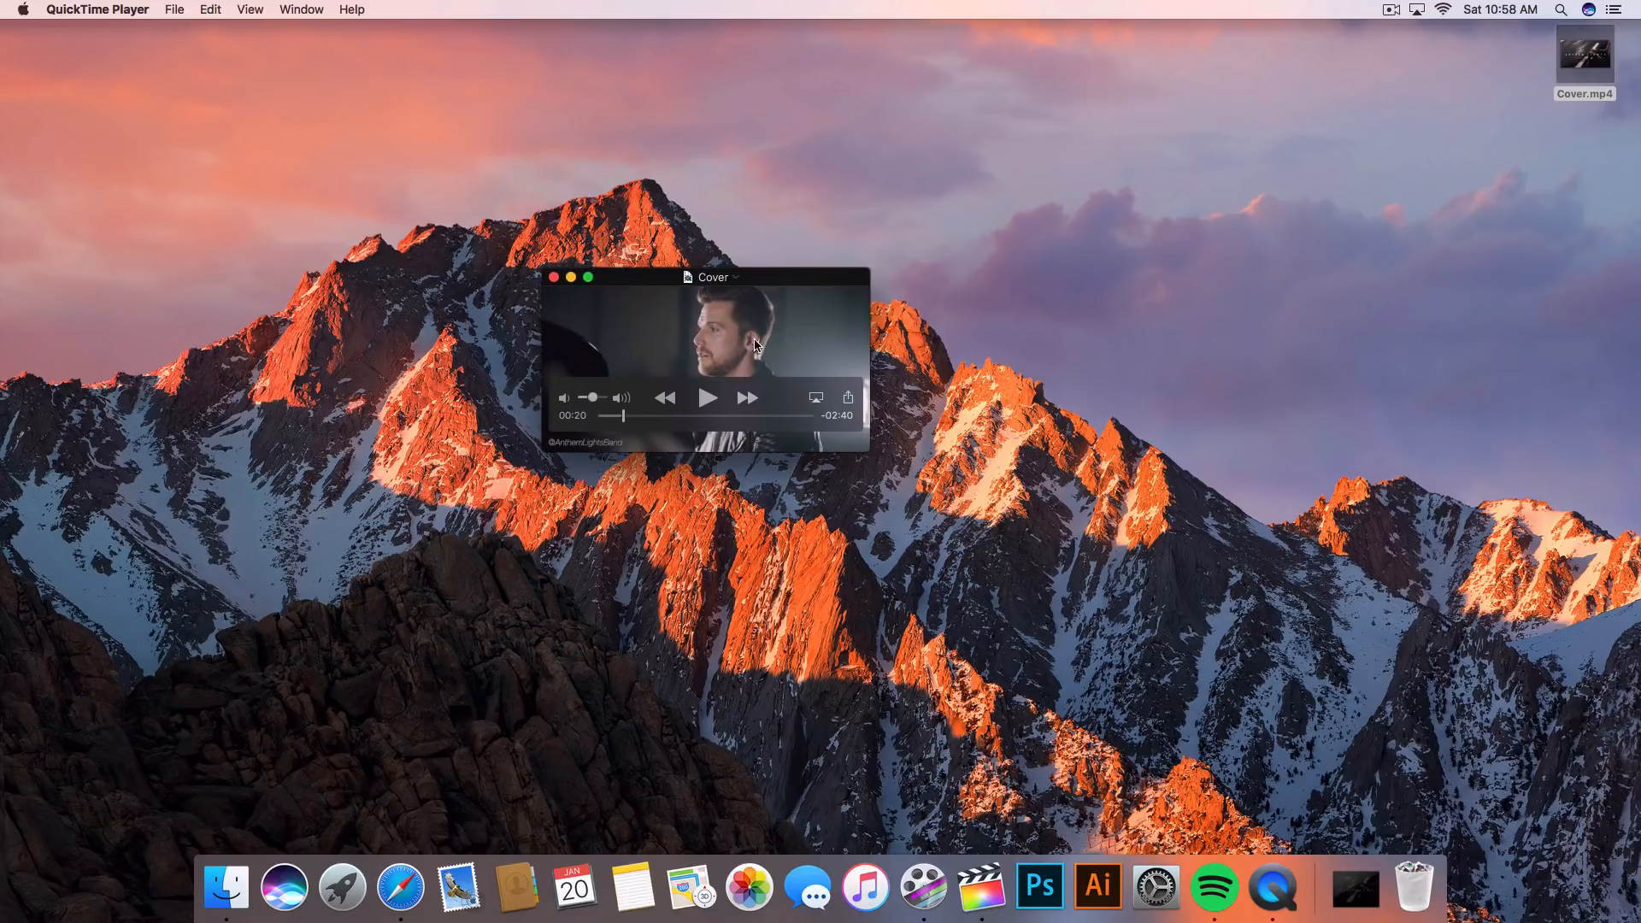
click(554, 277)
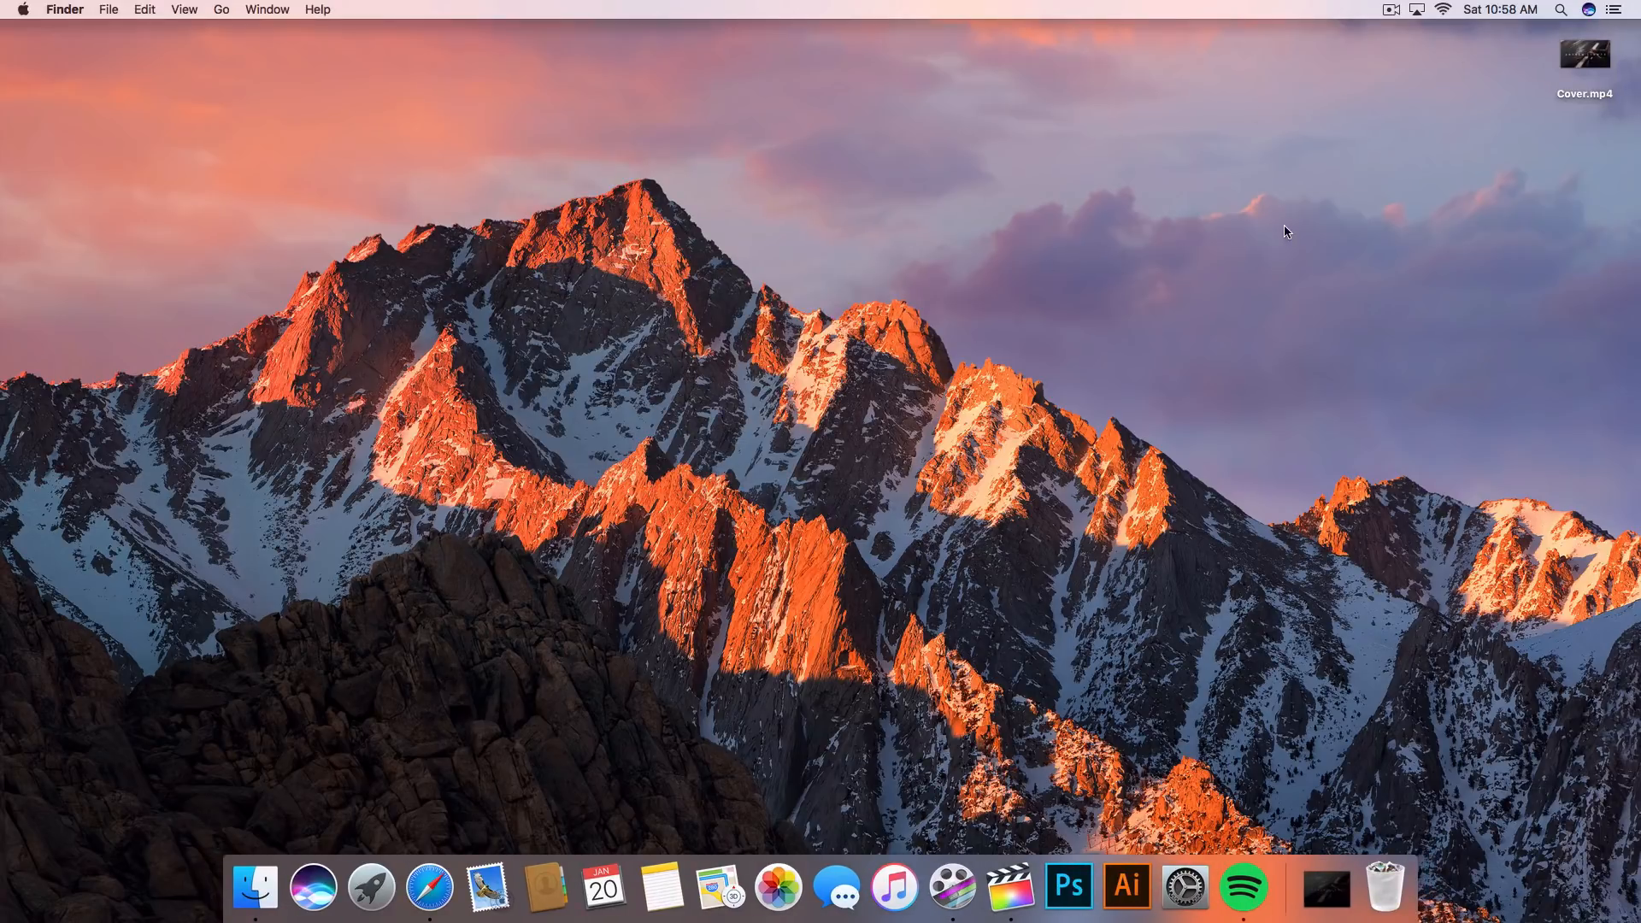
mouse_move(1608, 171)
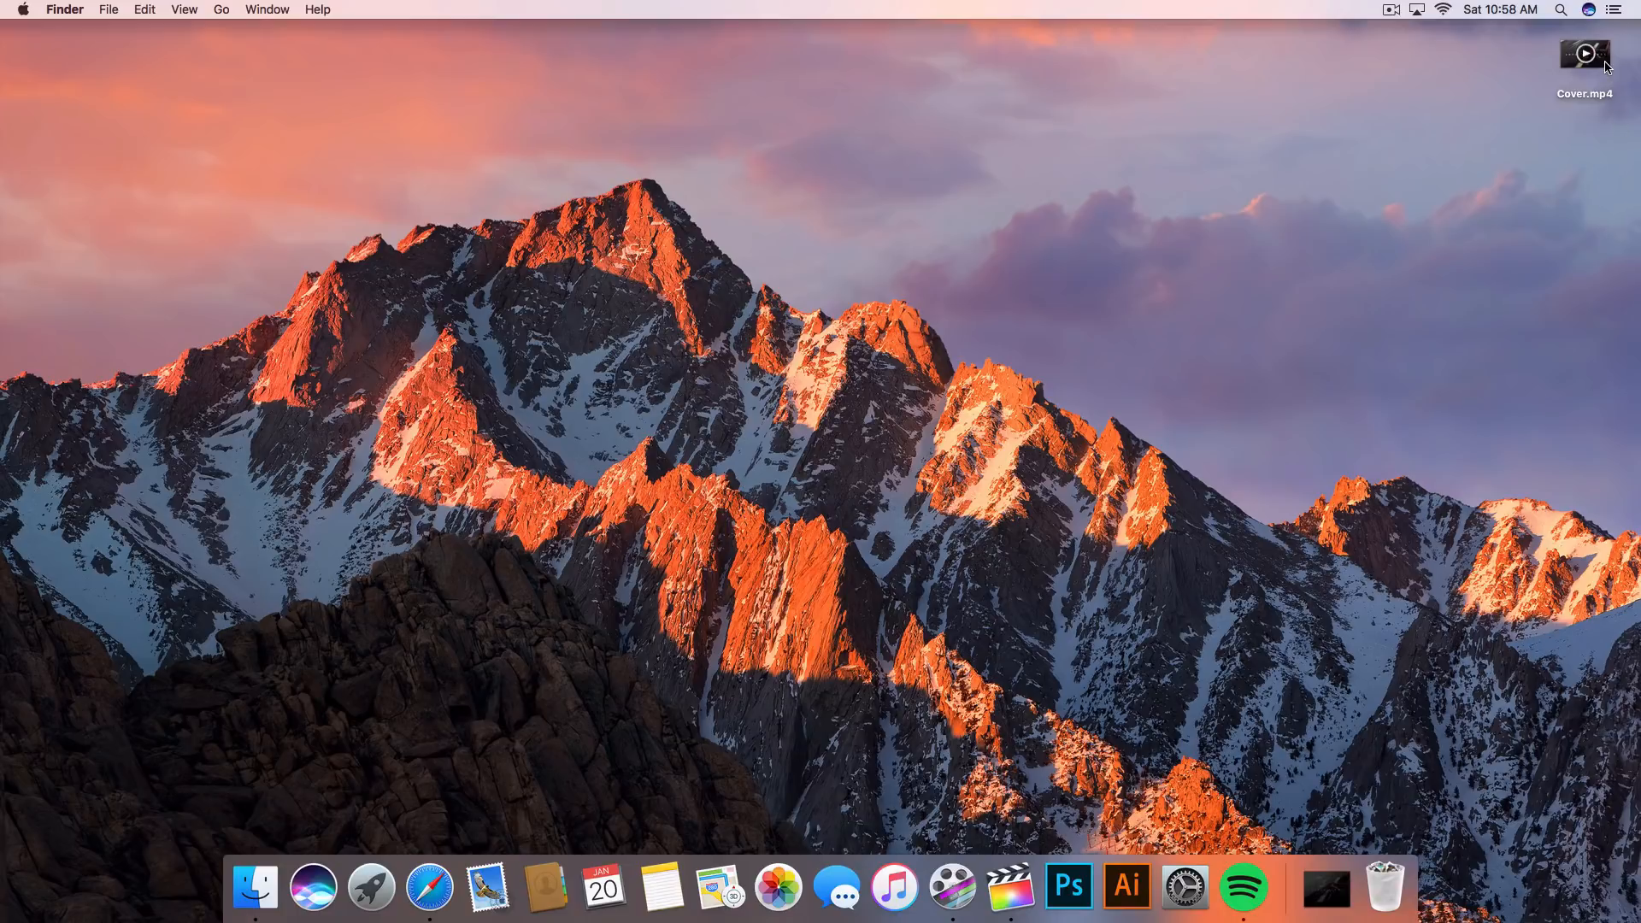
AirDrop Cover.mp4 from Finder to the iPhone and accept it on the phone.
right_click(1584, 53)
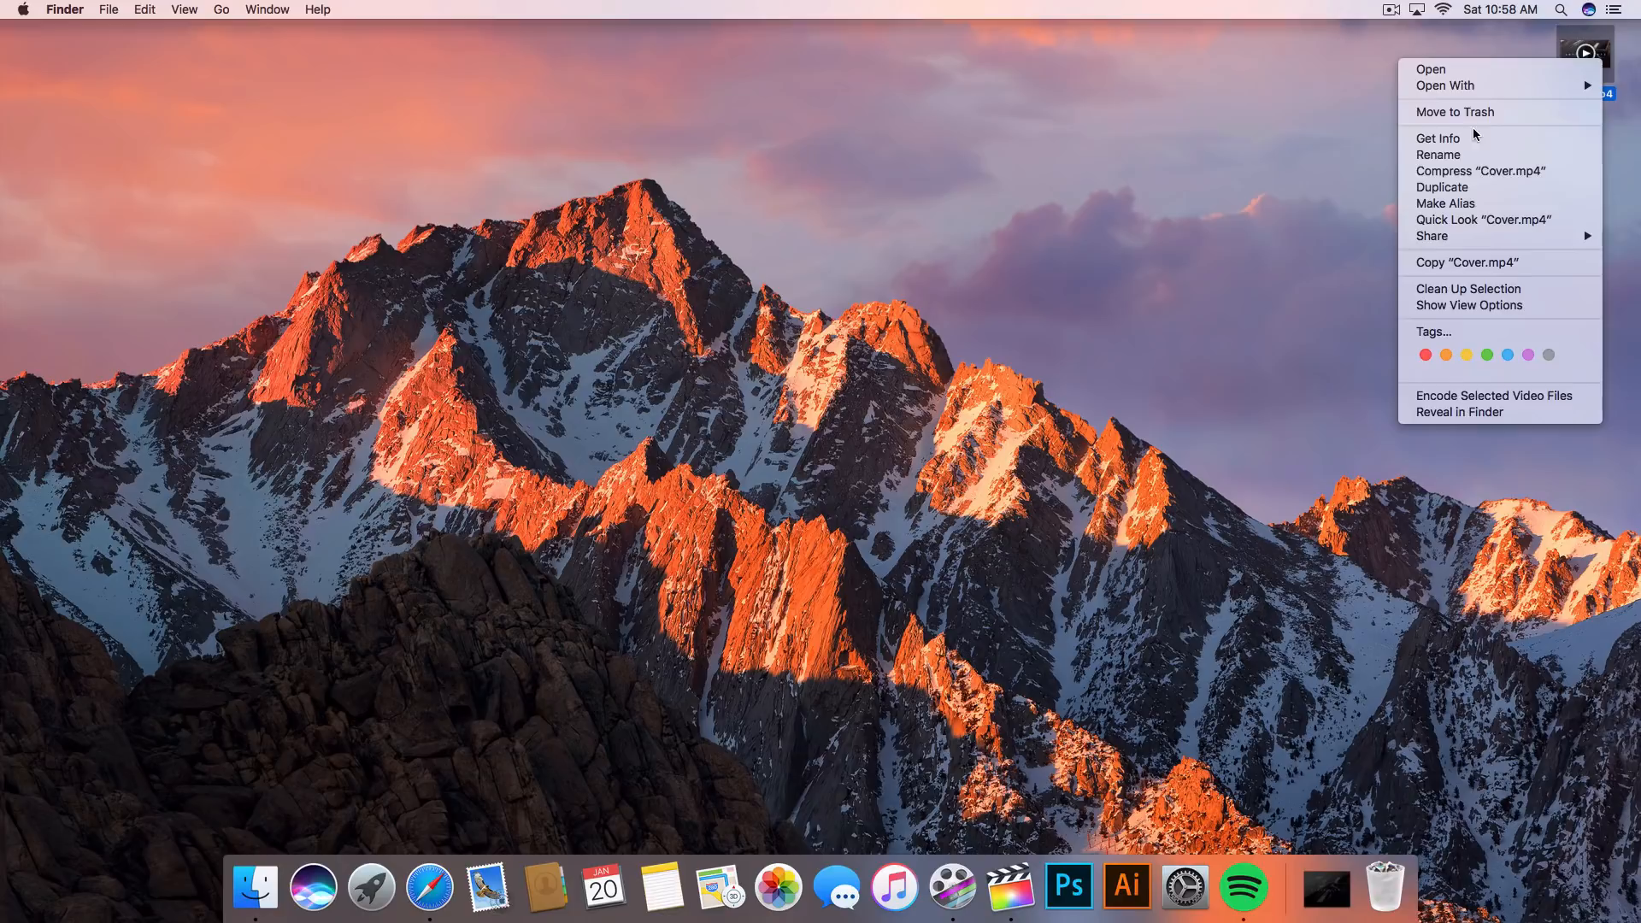
mouse_move(1459, 236)
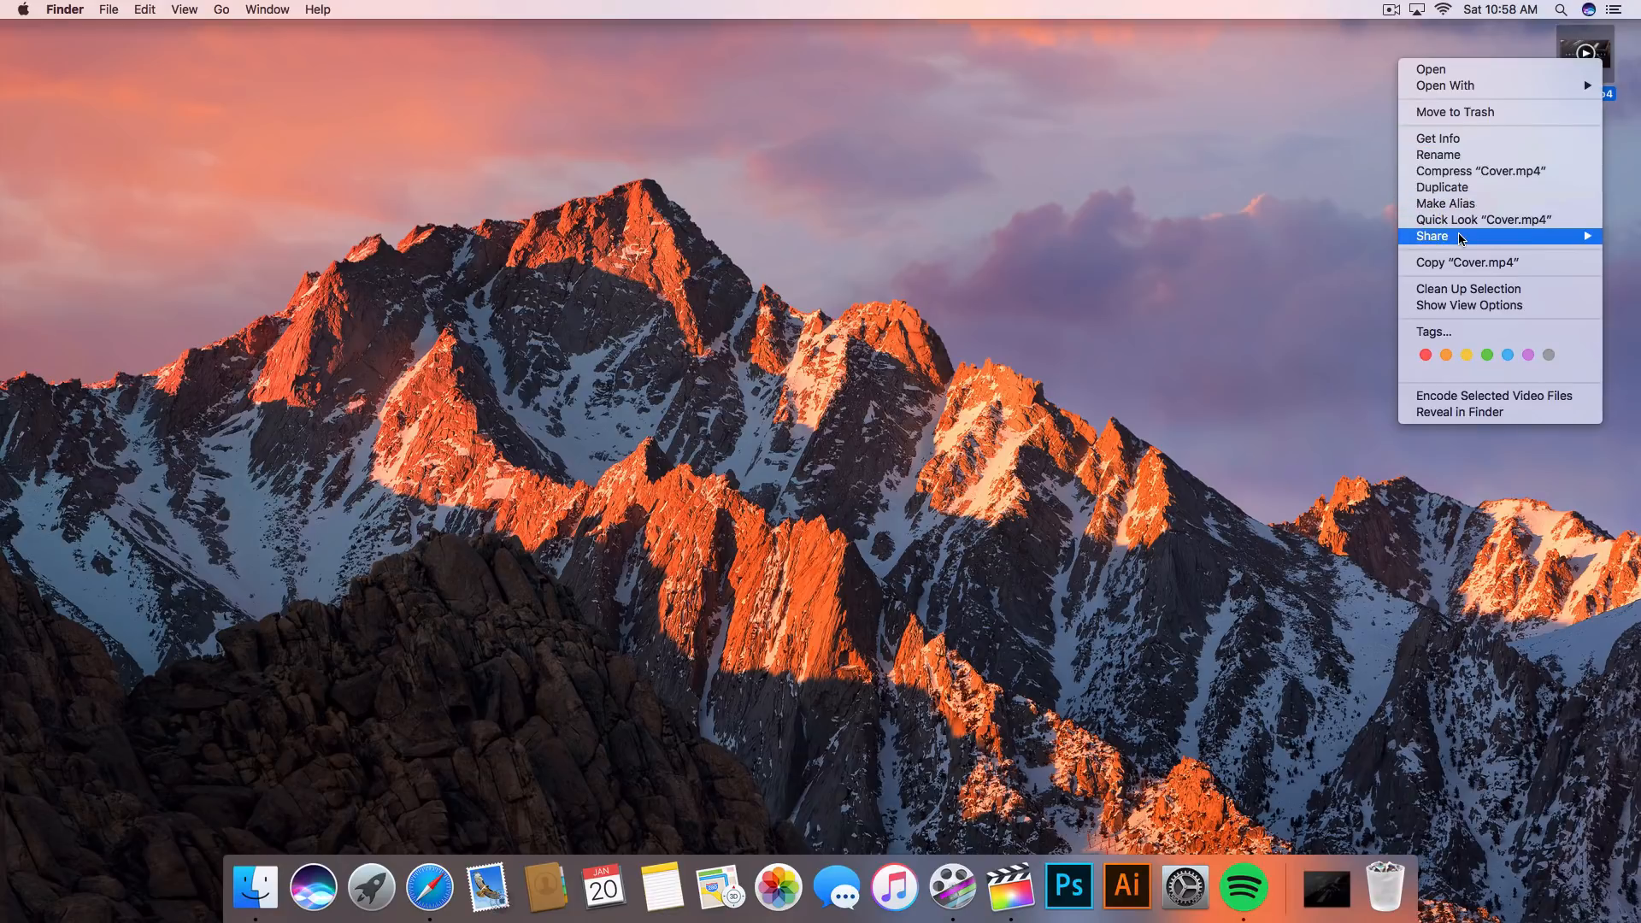
click(1432, 236)
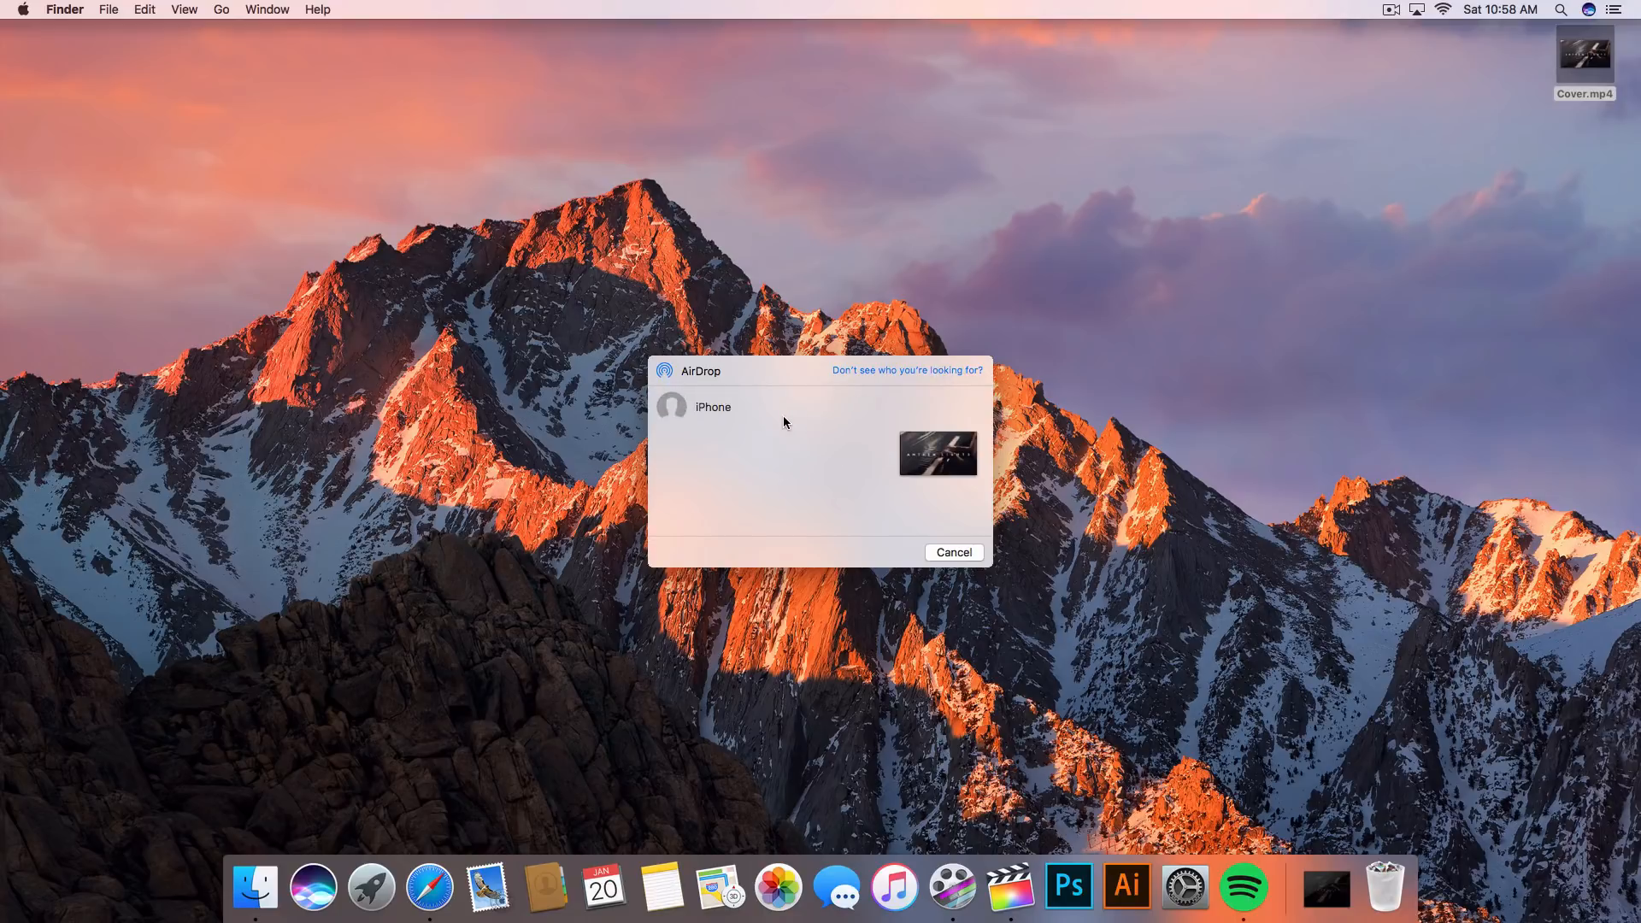
click(713, 406)
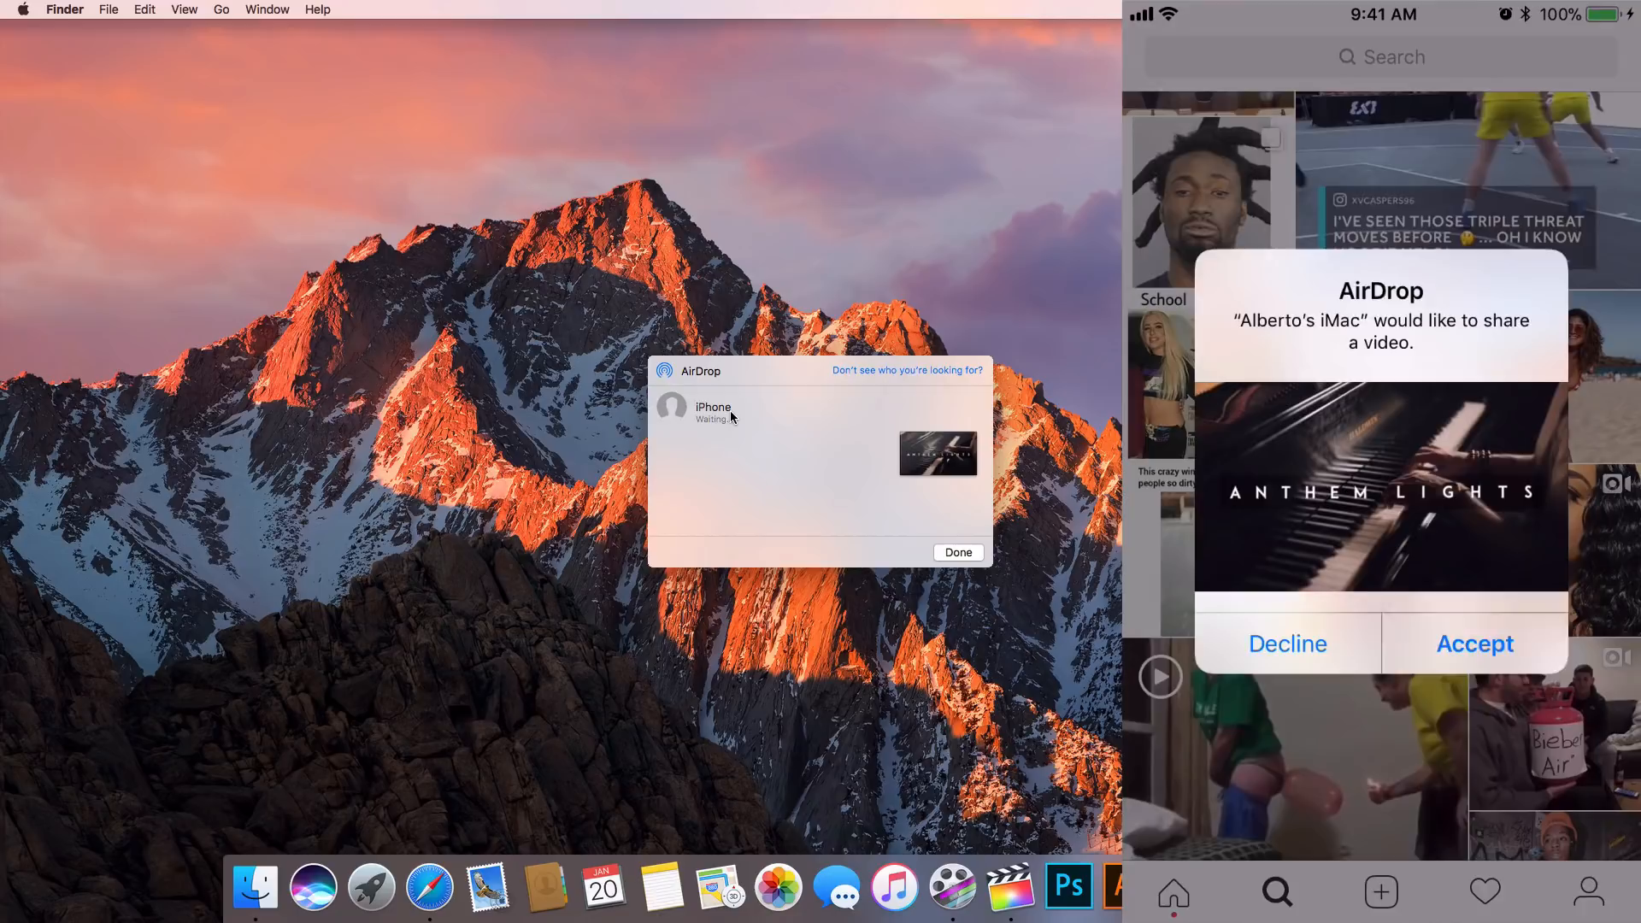
click(1473, 643)
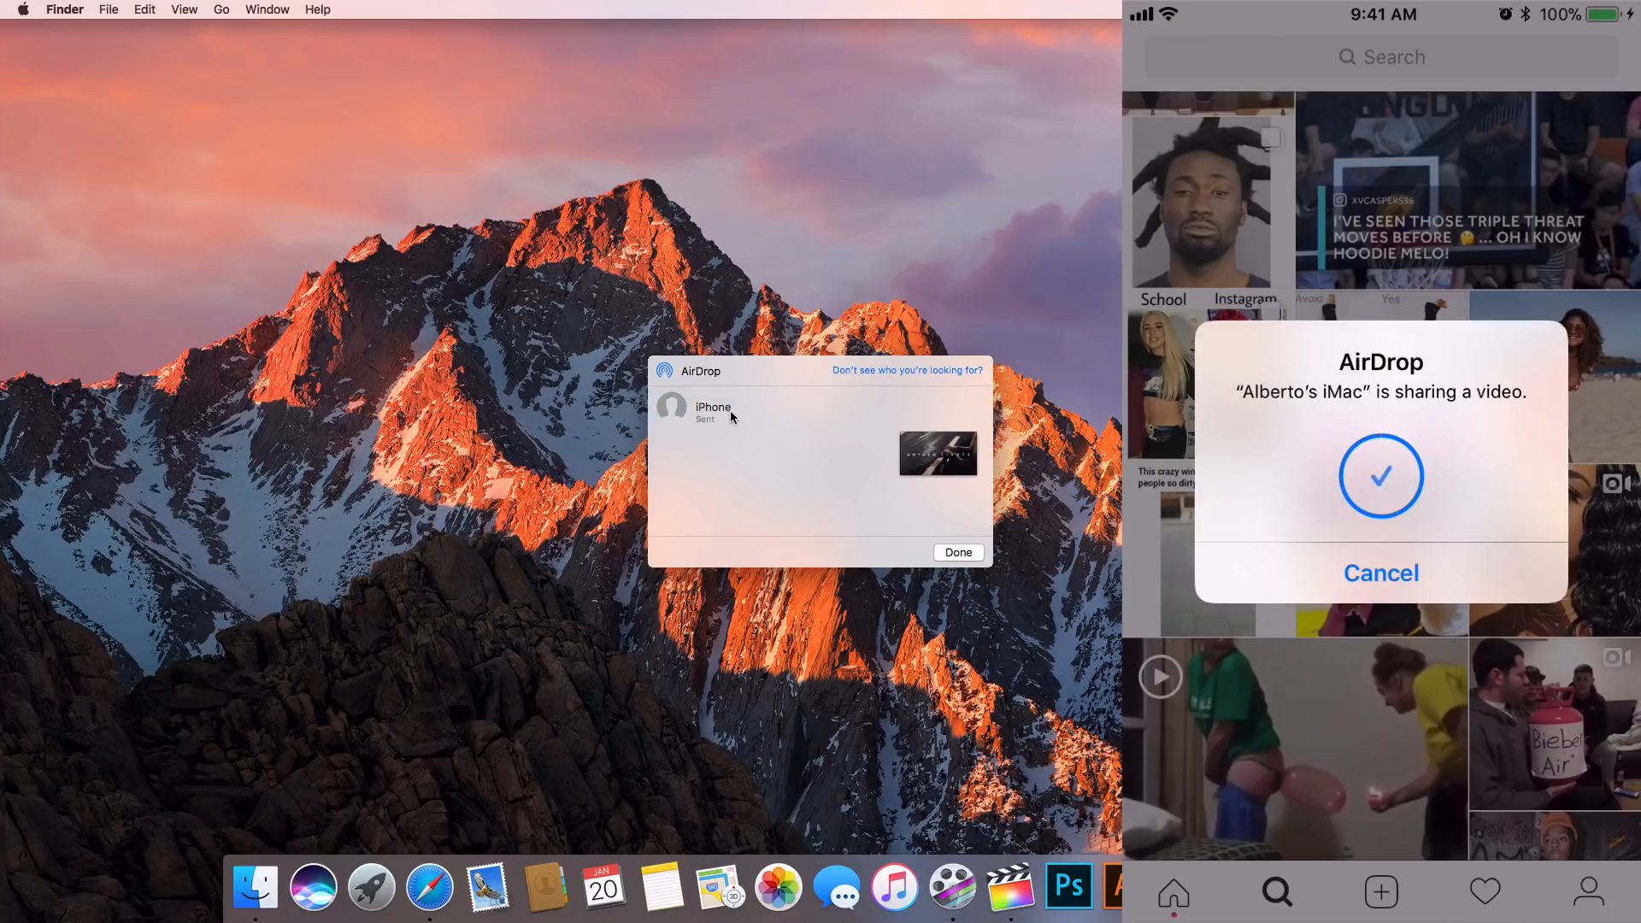
click(1380, 476)
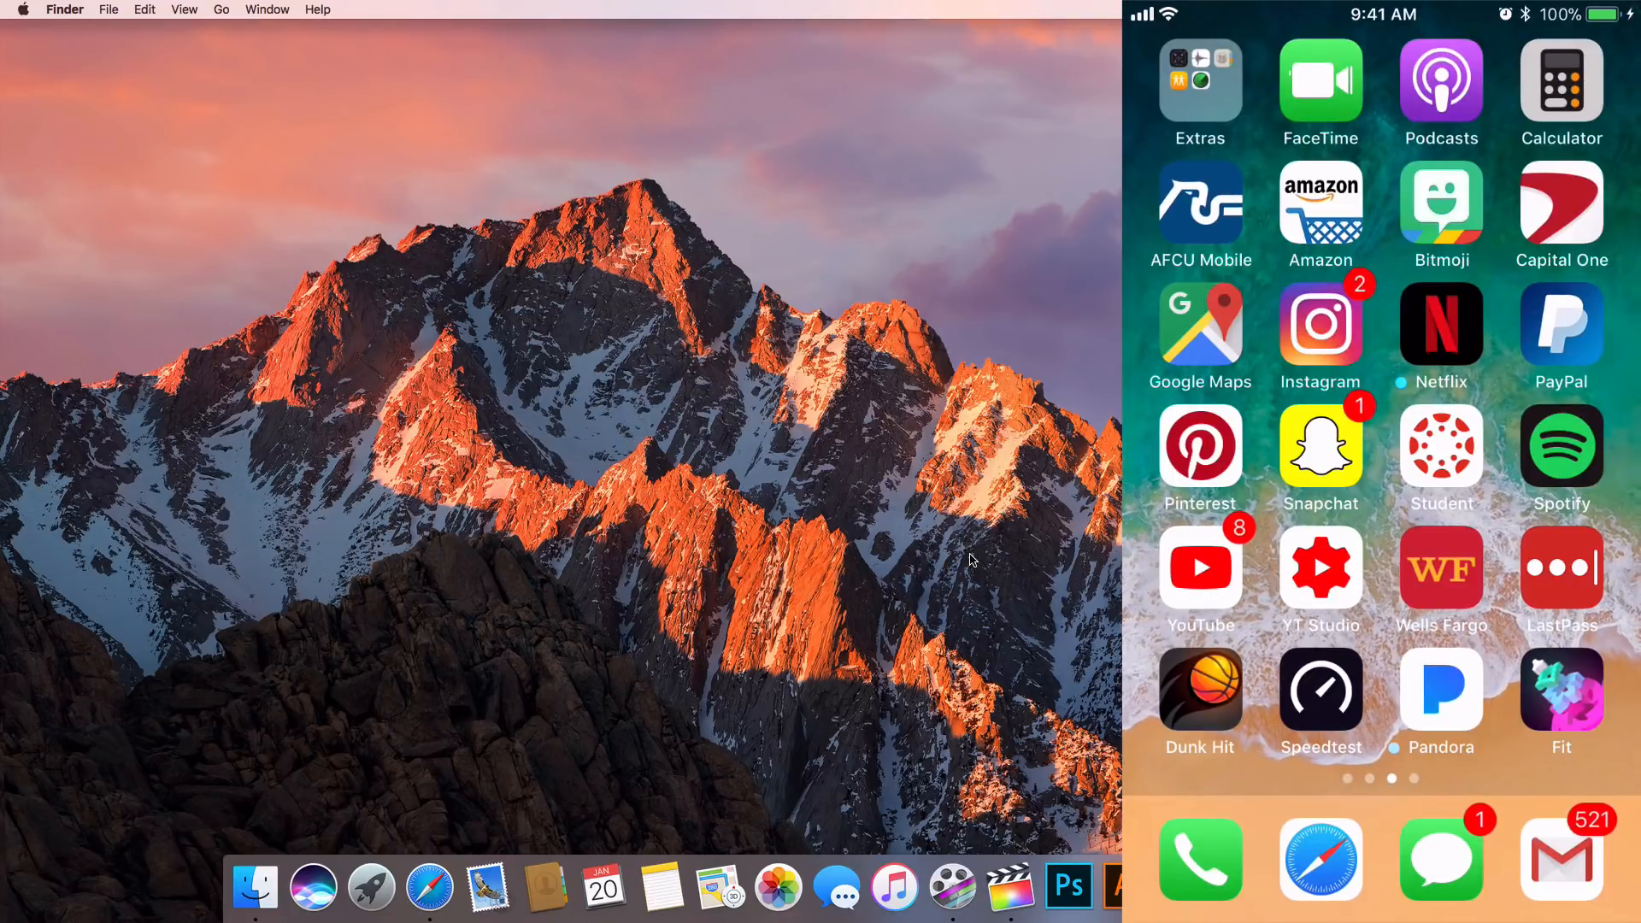
Open the received video in Instagram and trim its start to about :10, leaving a 0:51 clip.
click(1319, 322)
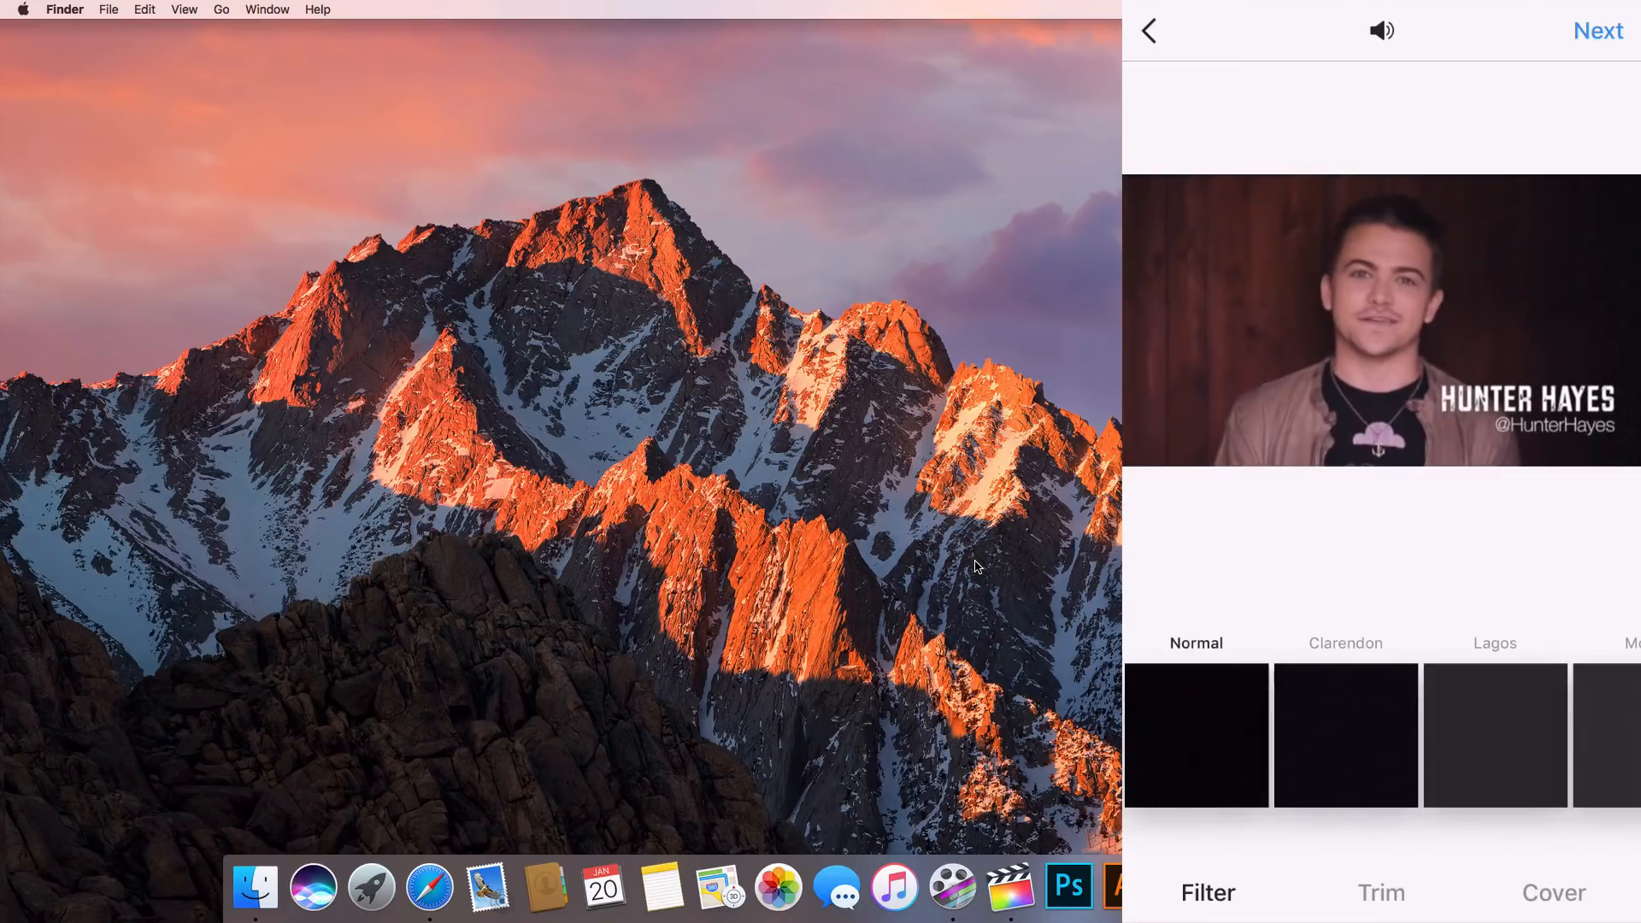
click(1380, 892)
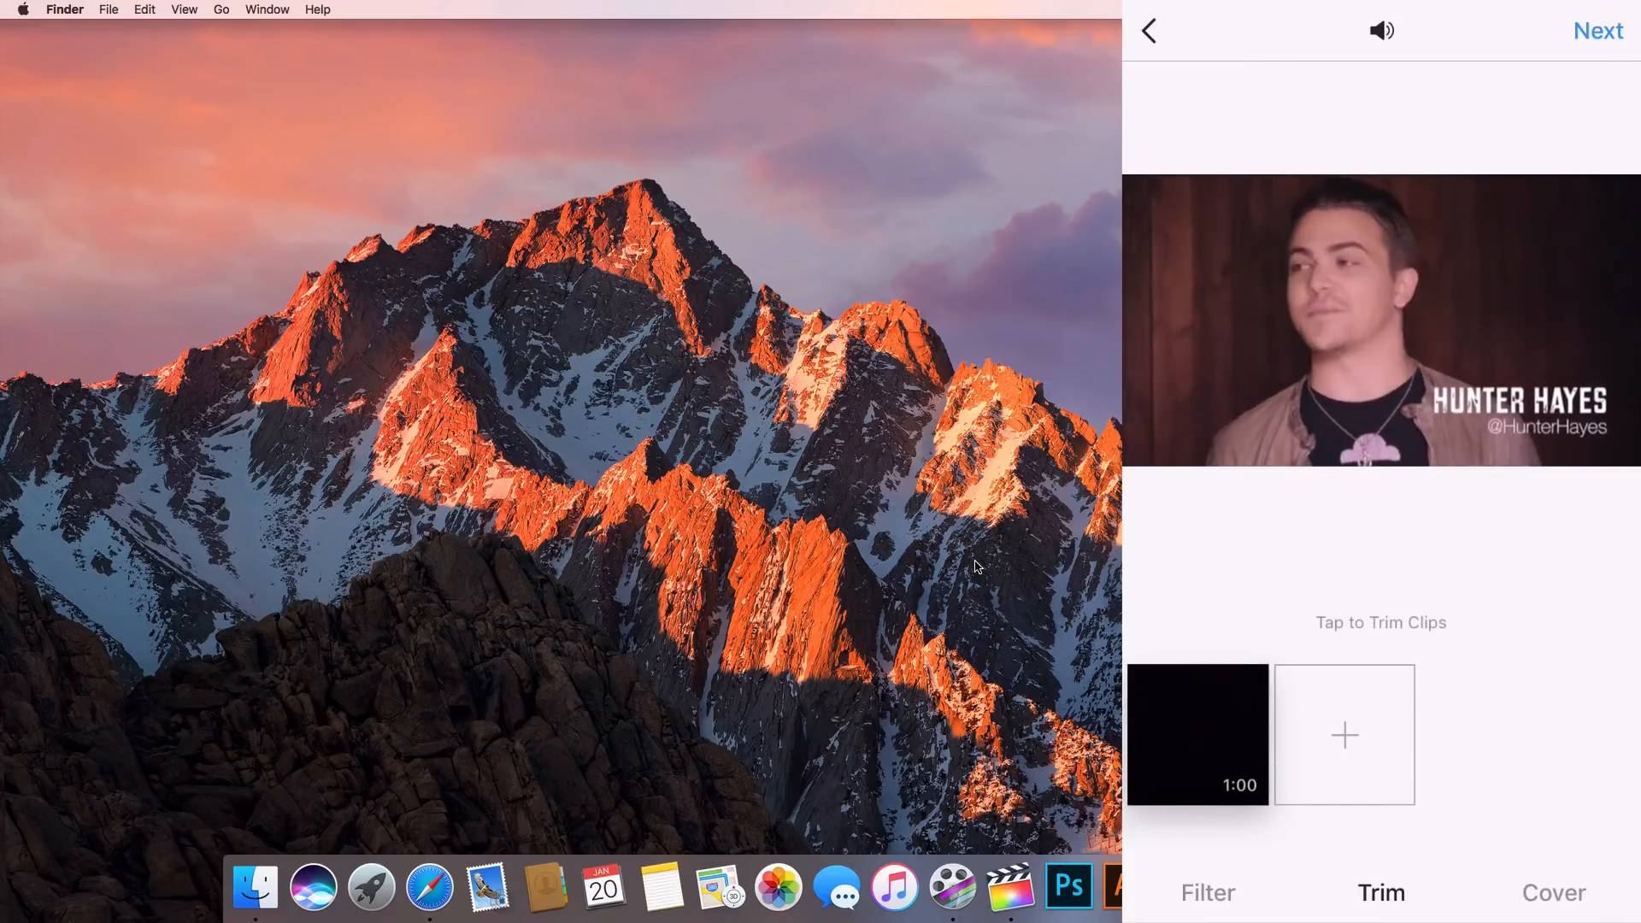
click(1197, 734)
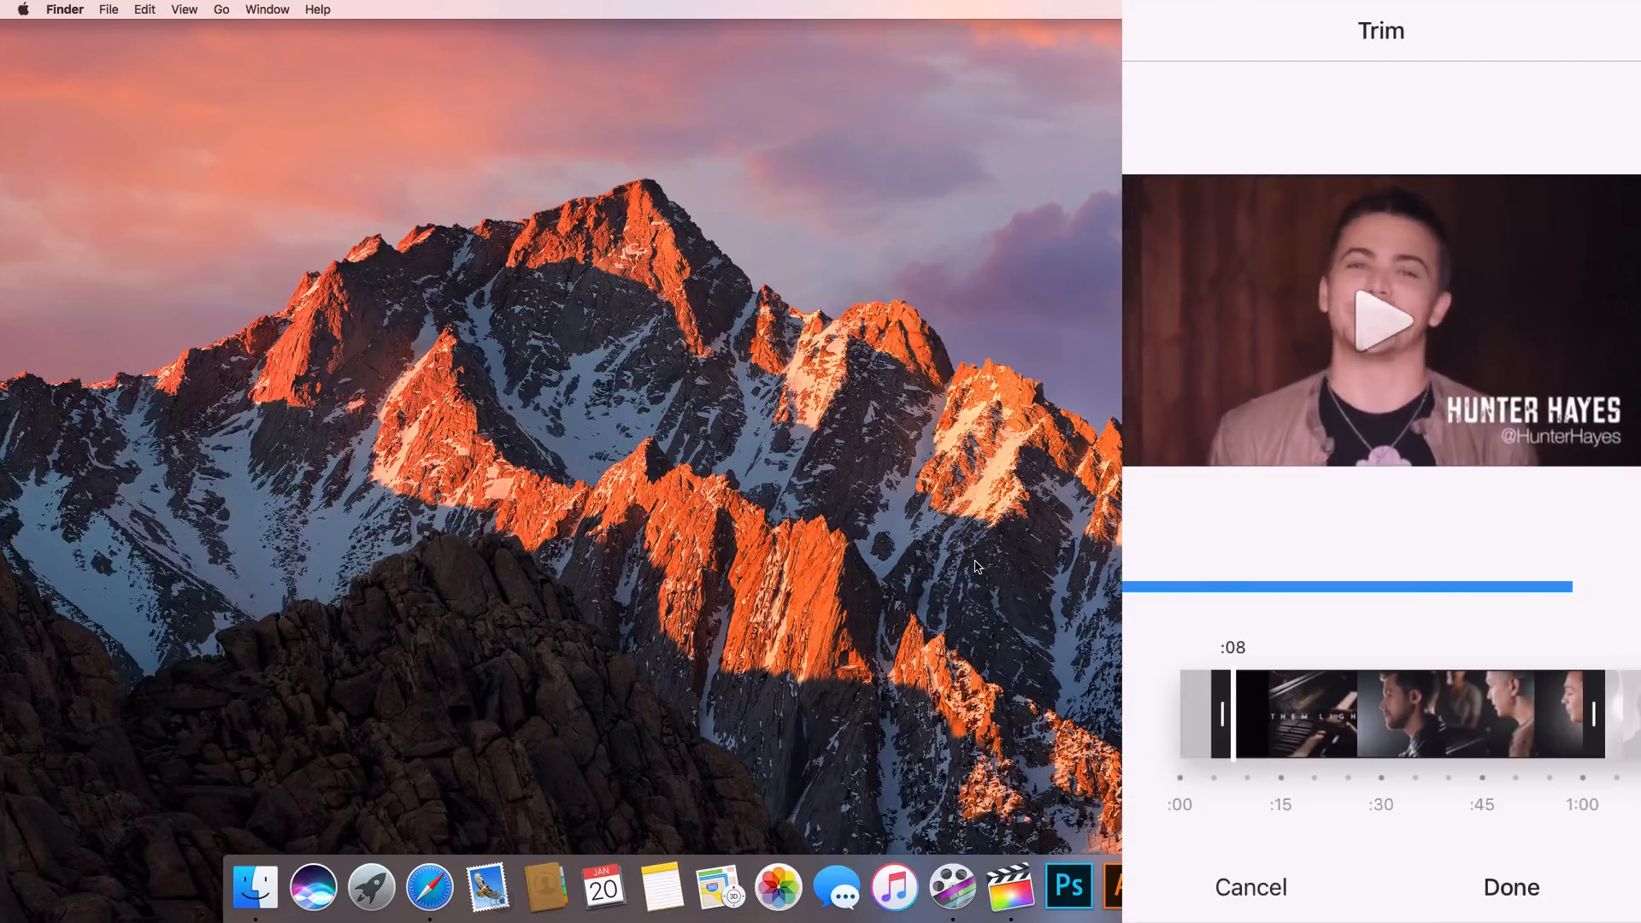
drag(1221, 715, 1237, 714)
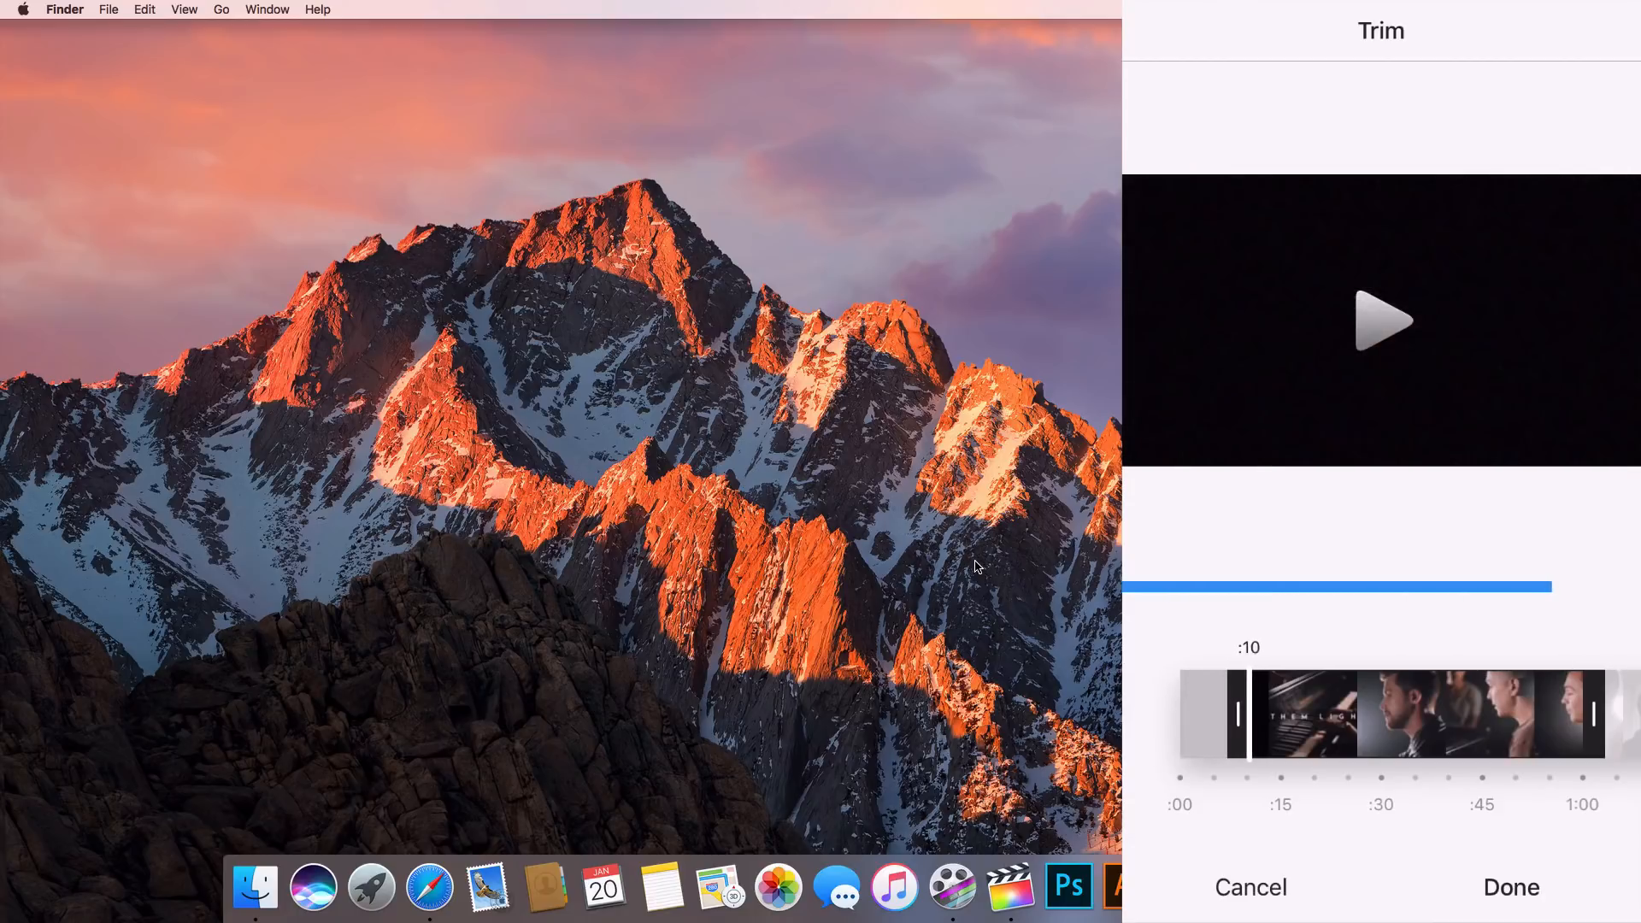
click(1511, 887)
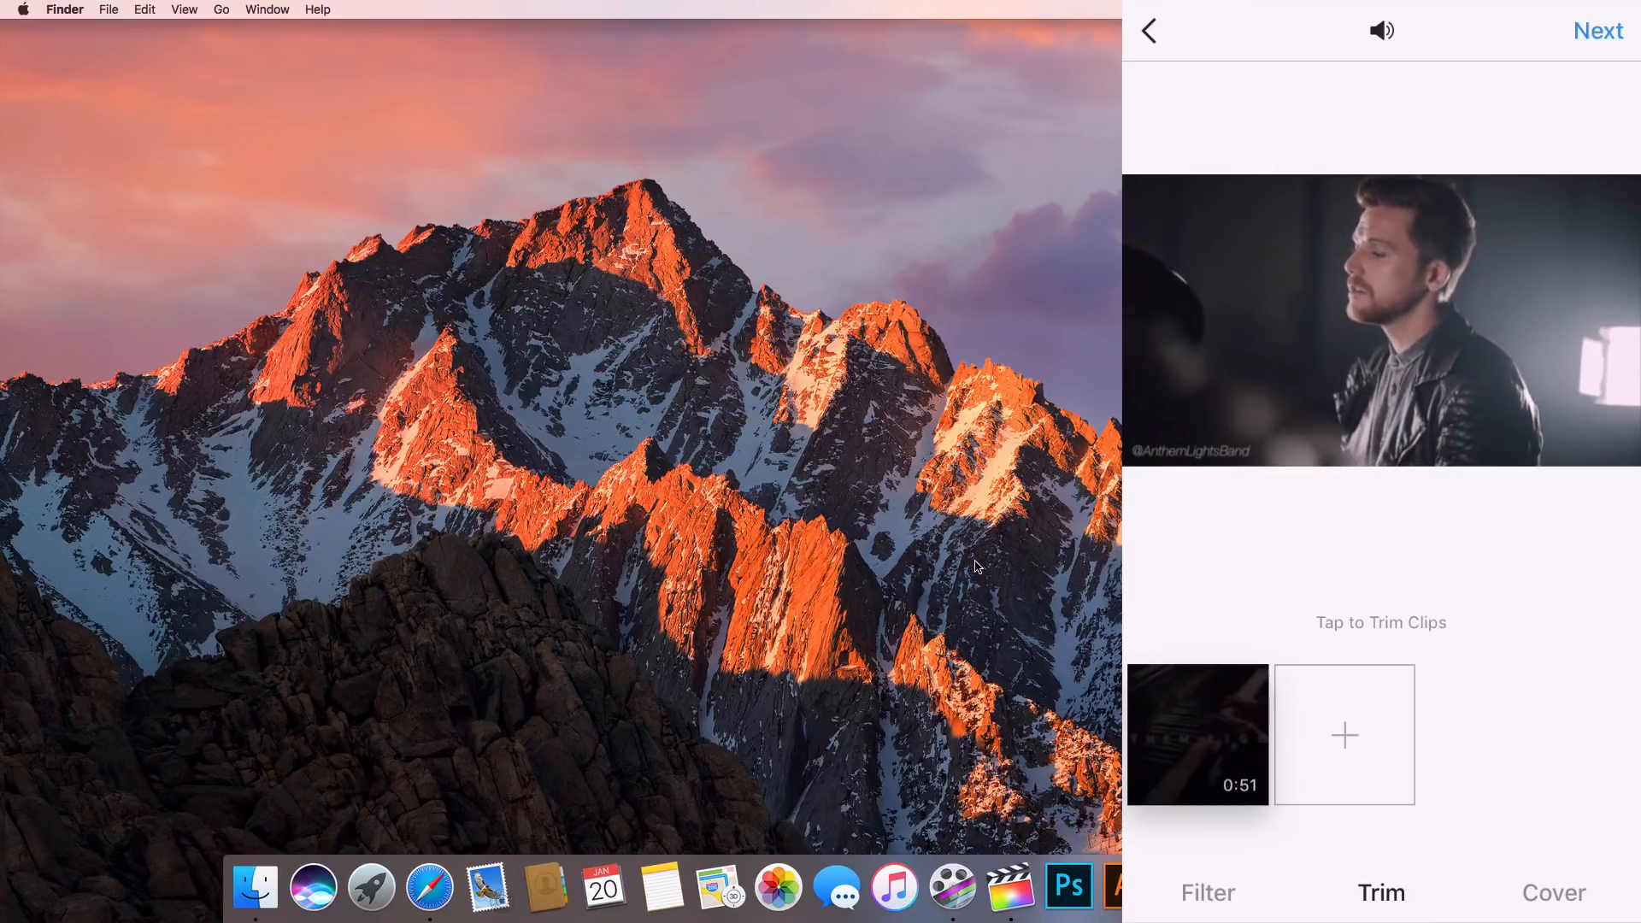
Go to the new post details, then back out without sharing.
click(1598, 30)
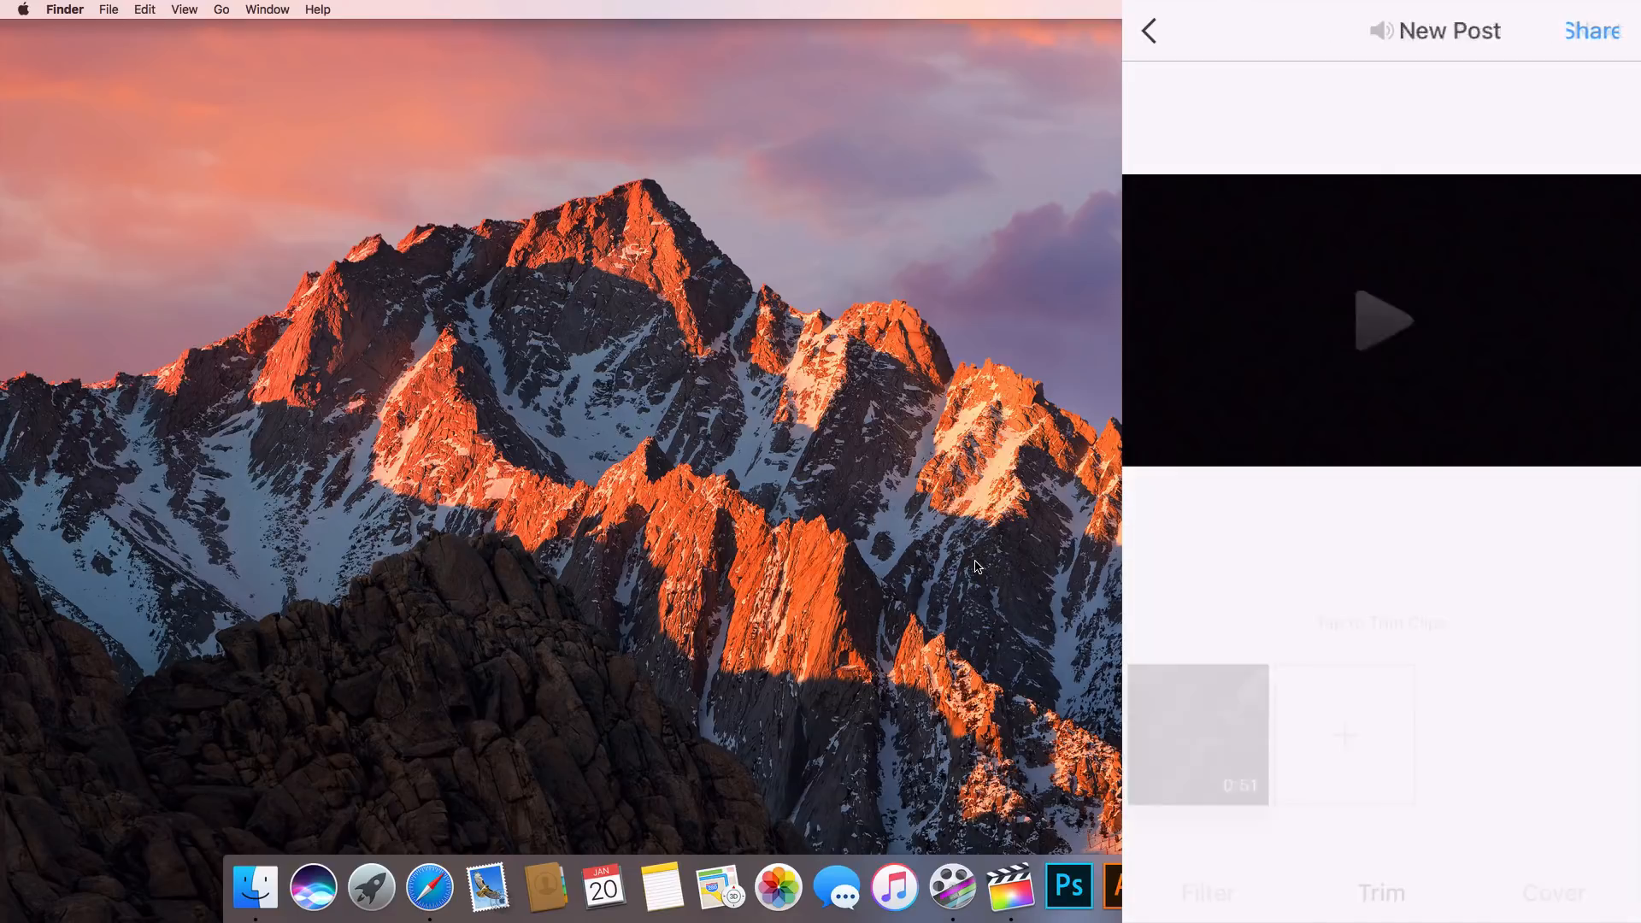
click(1148, 31)
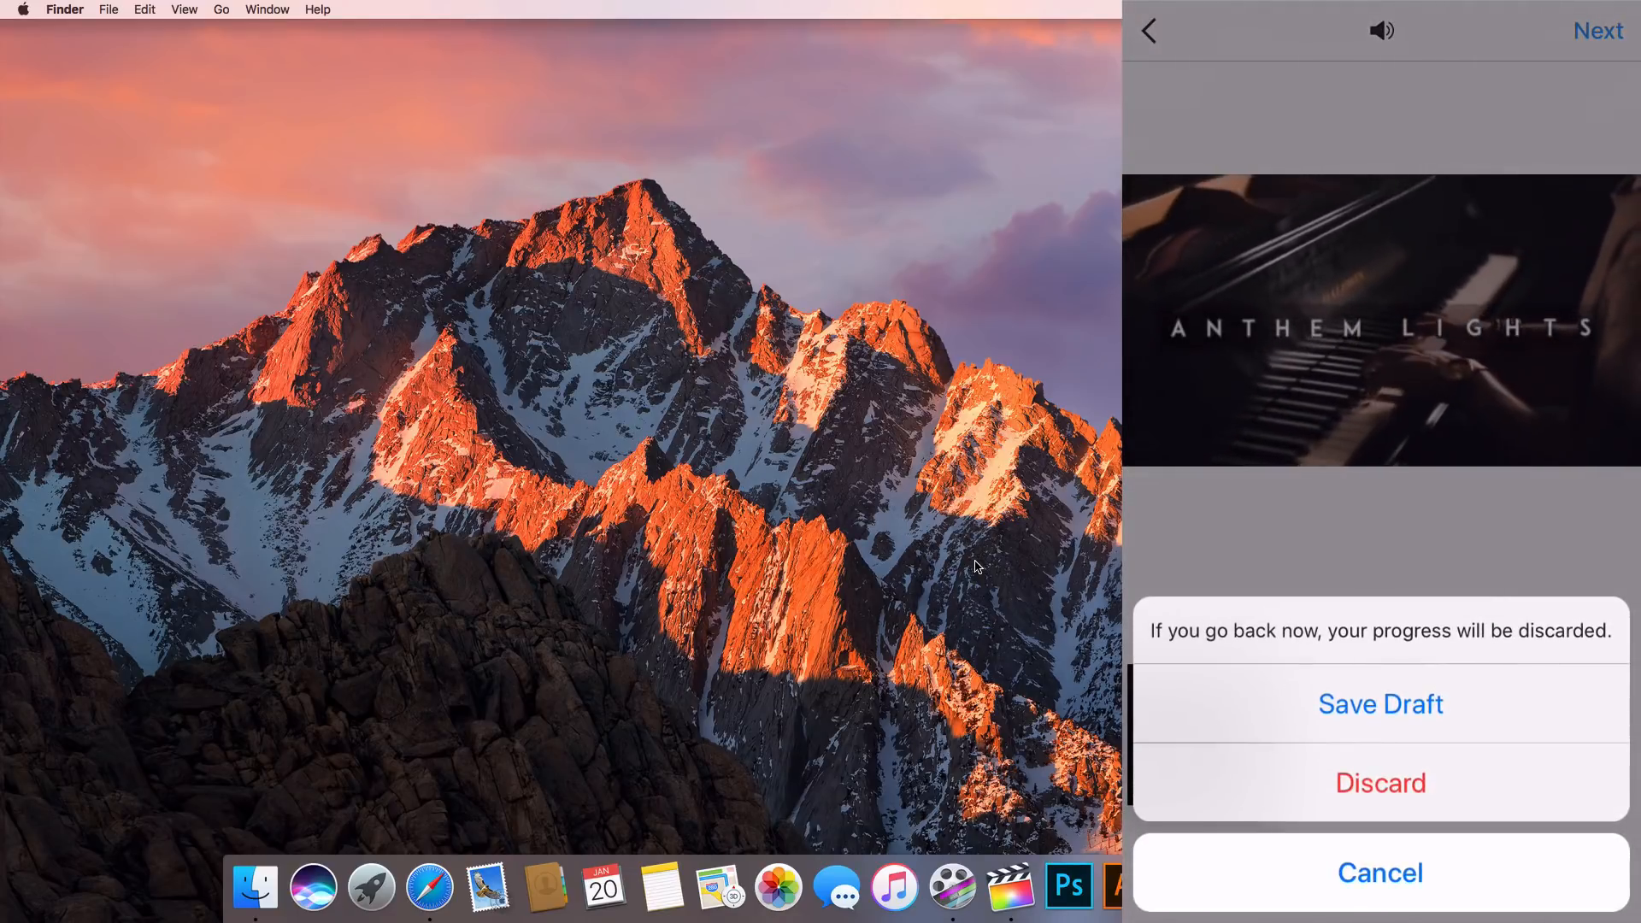
click(1380, 783)
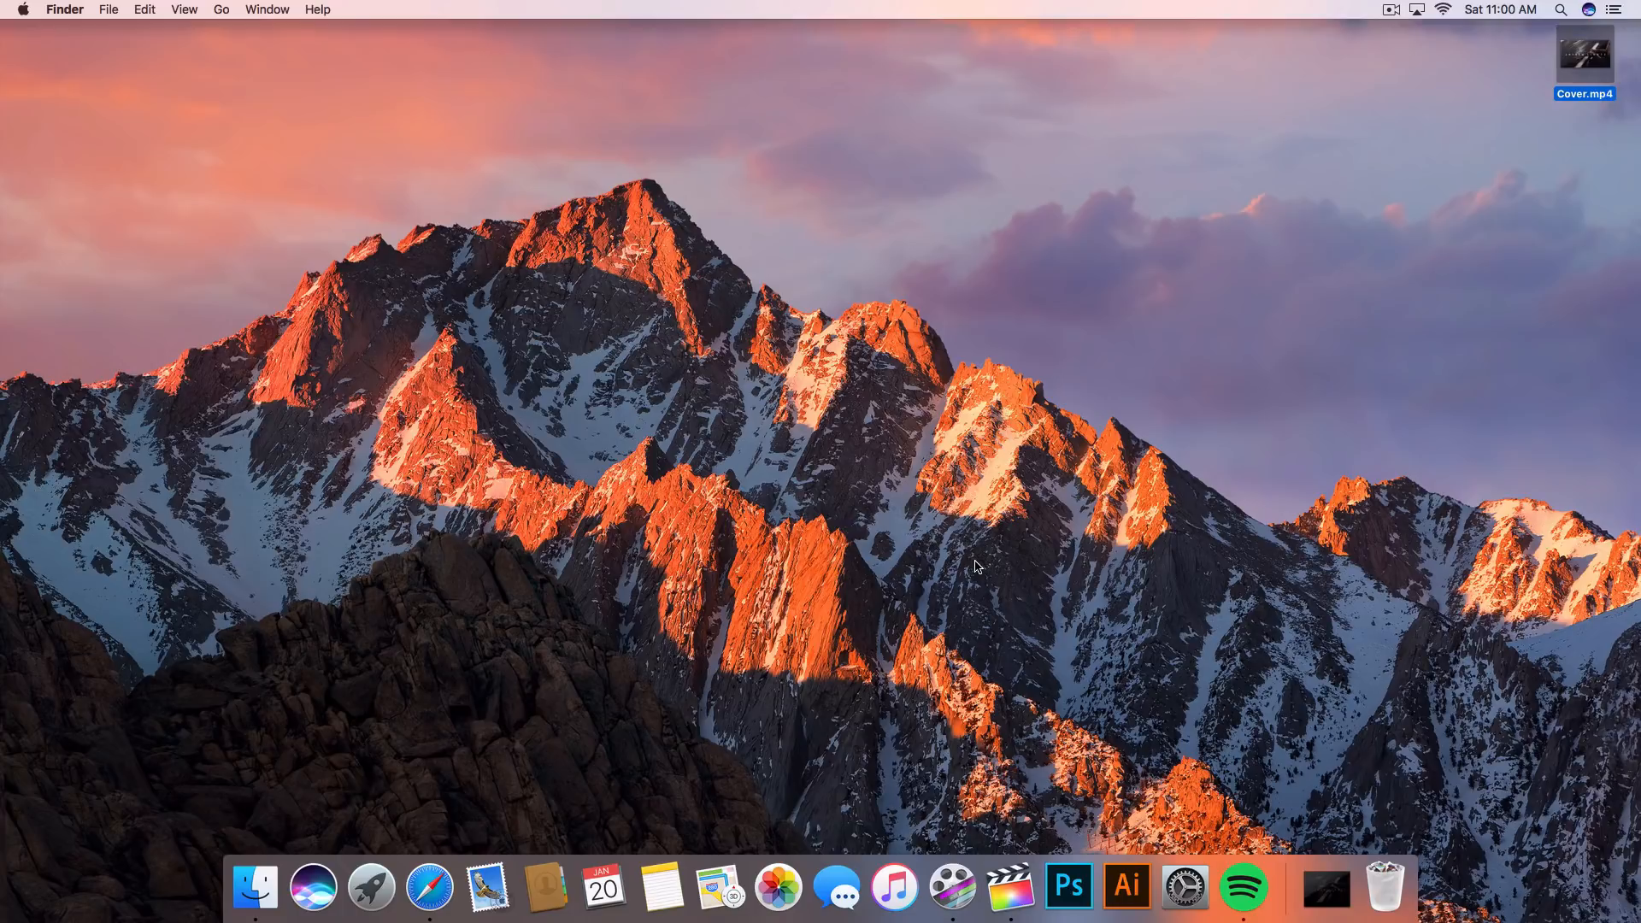
mouse_move(1417, 99)
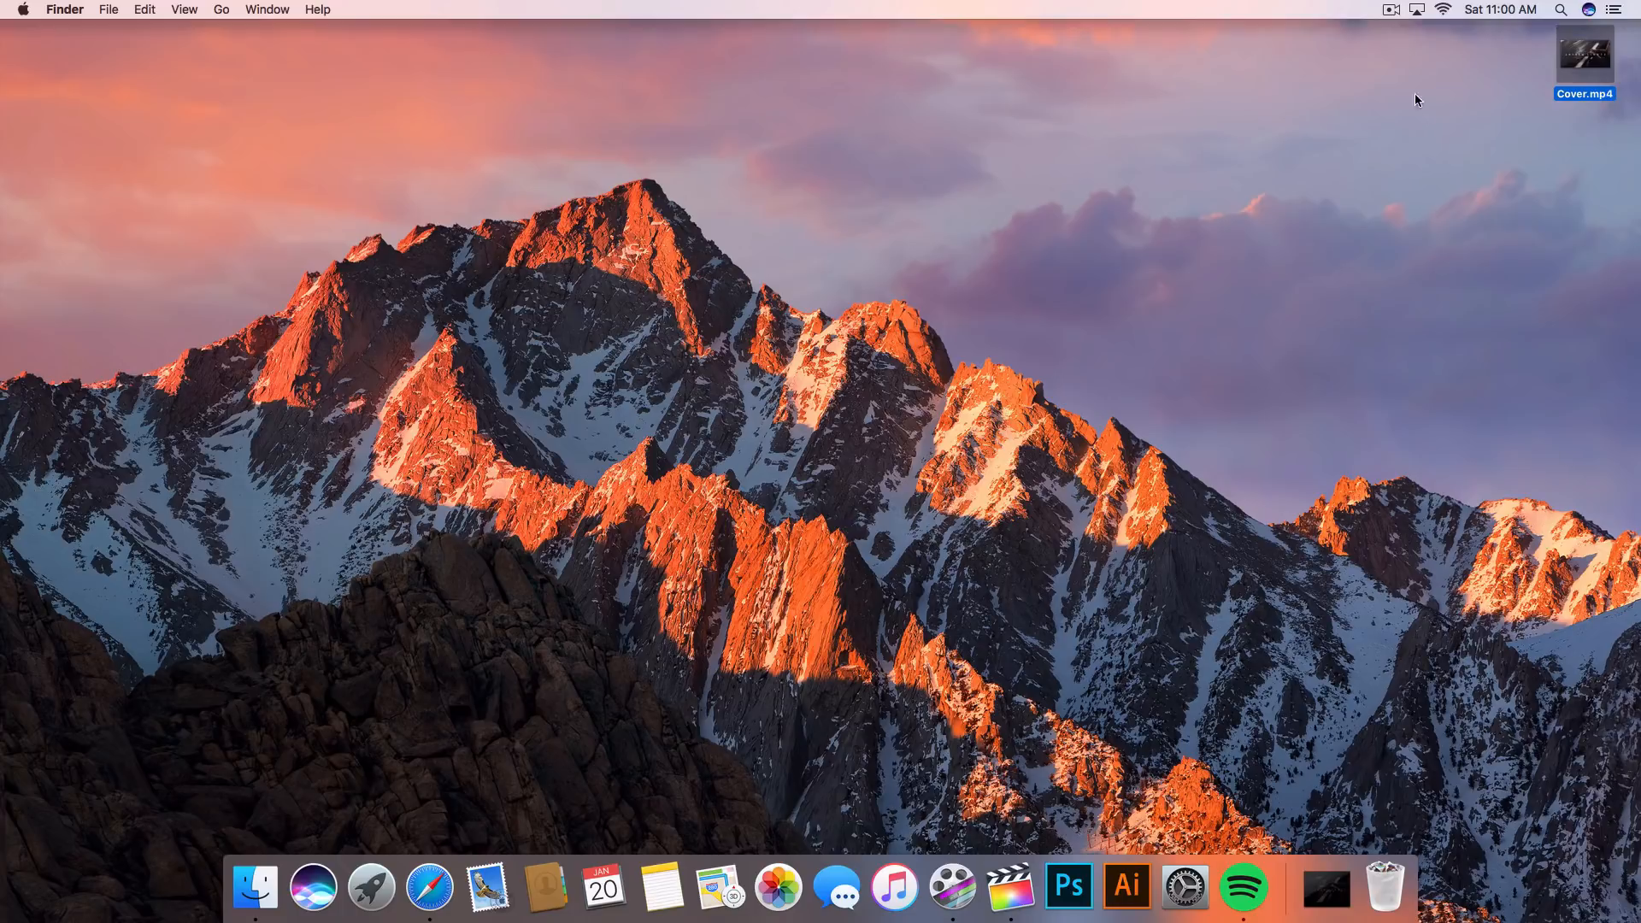